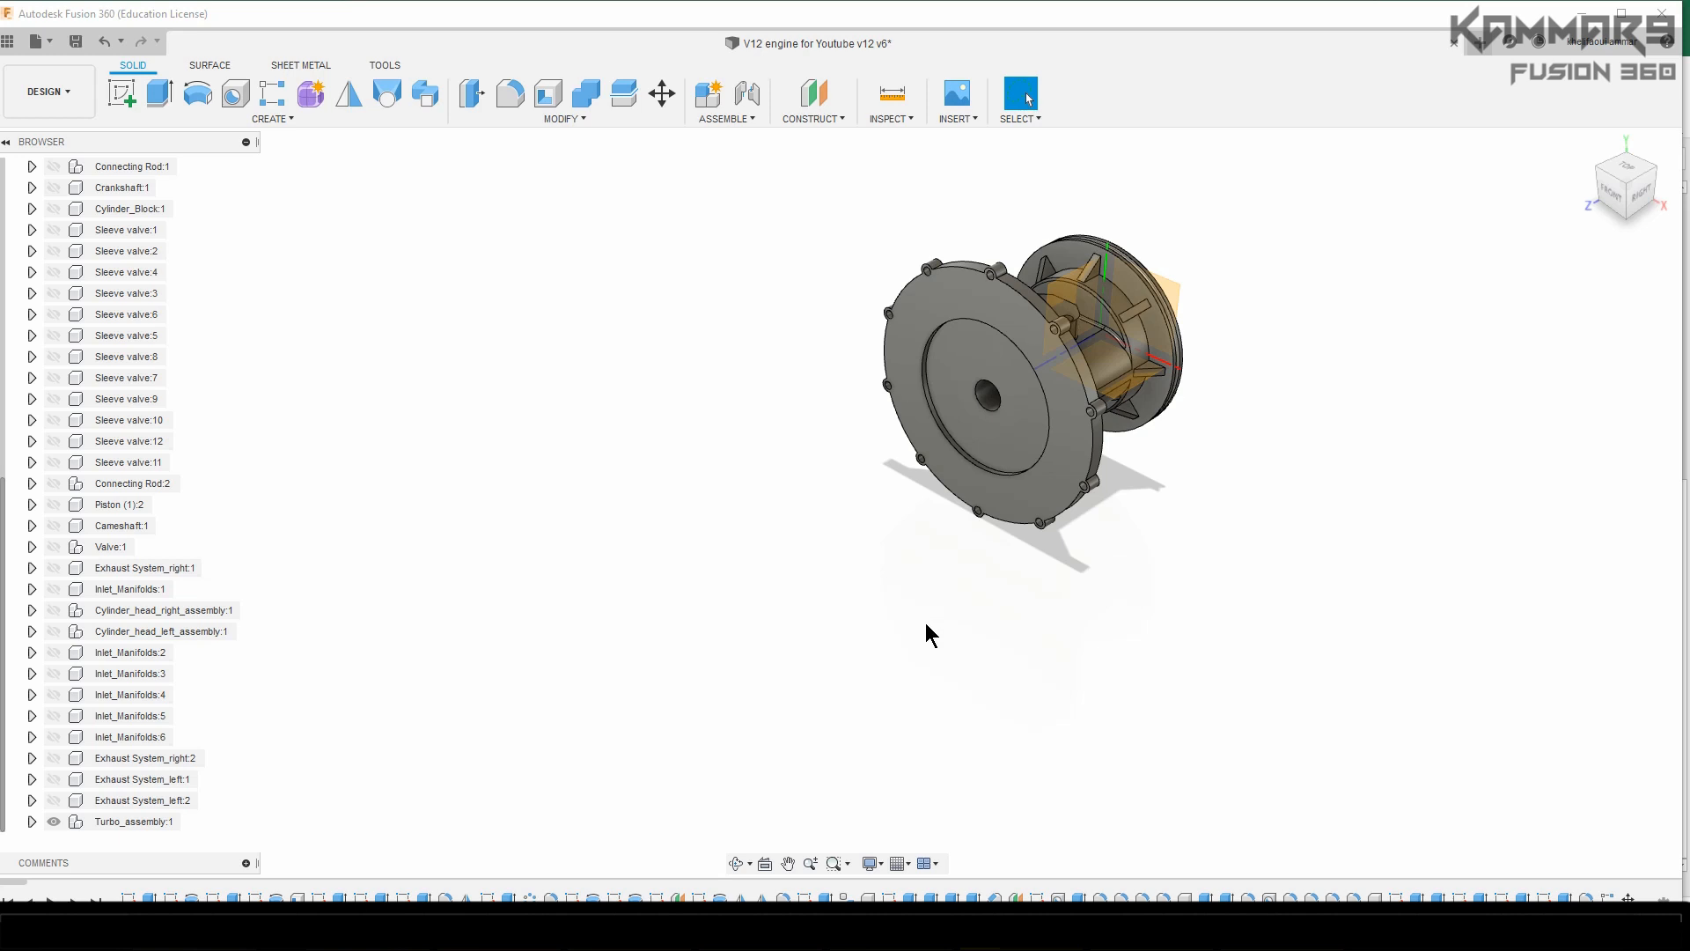
pyautogui.moveTo(998, 725)
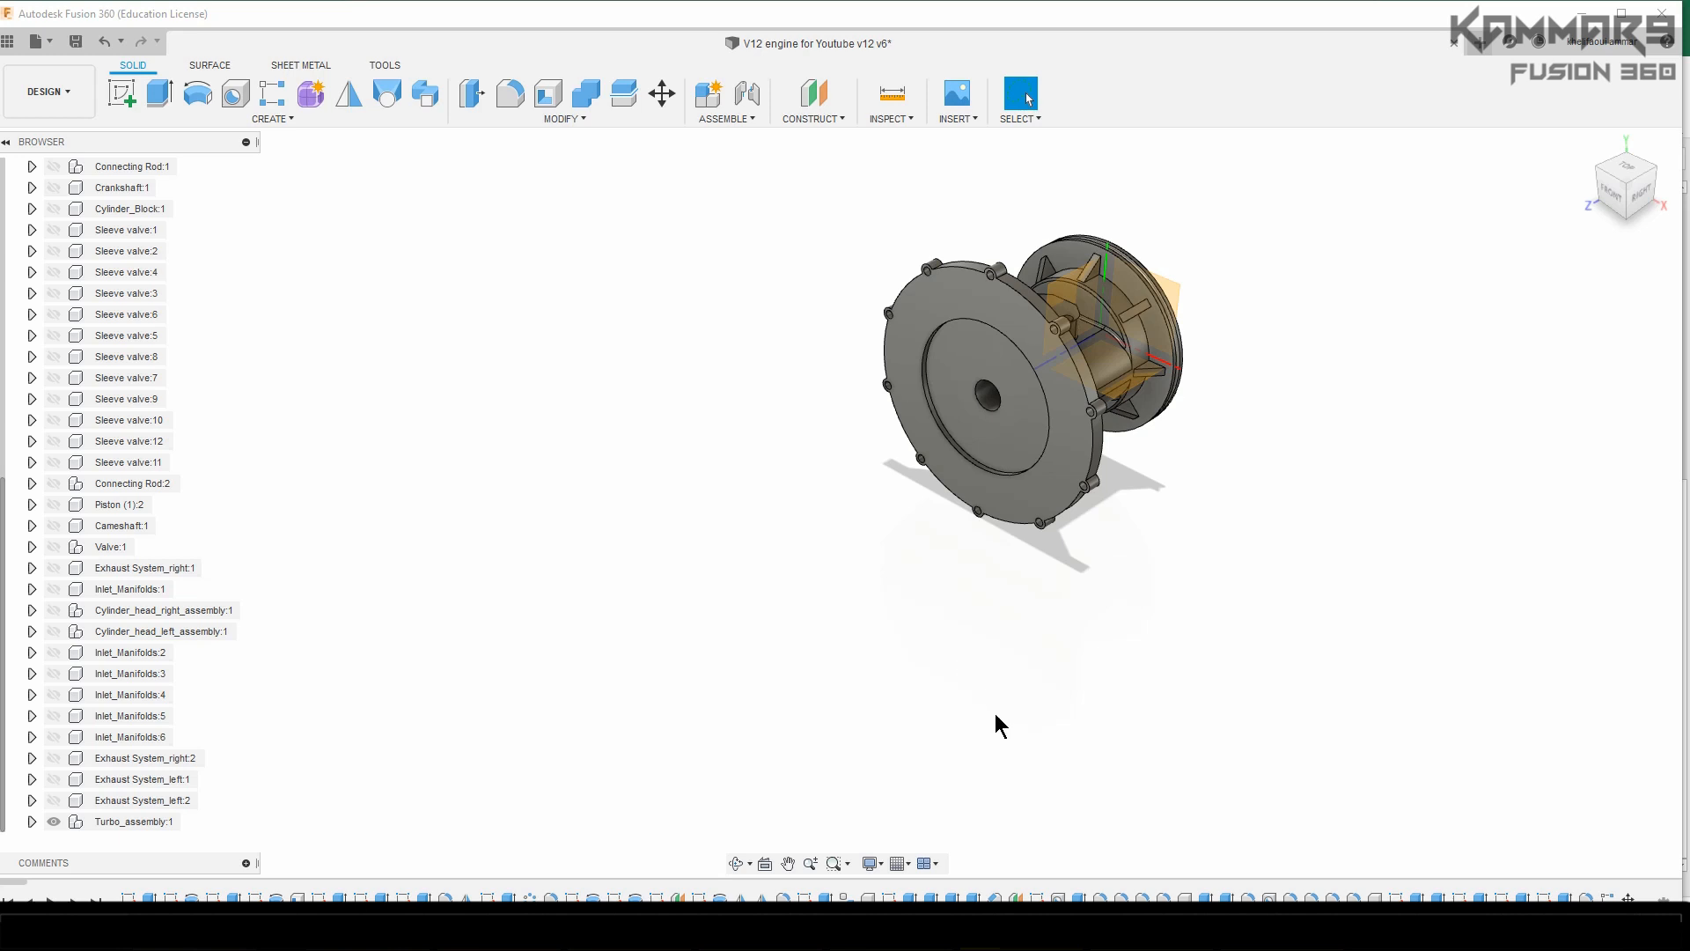
pyautogui.moveTo(1062, 744)
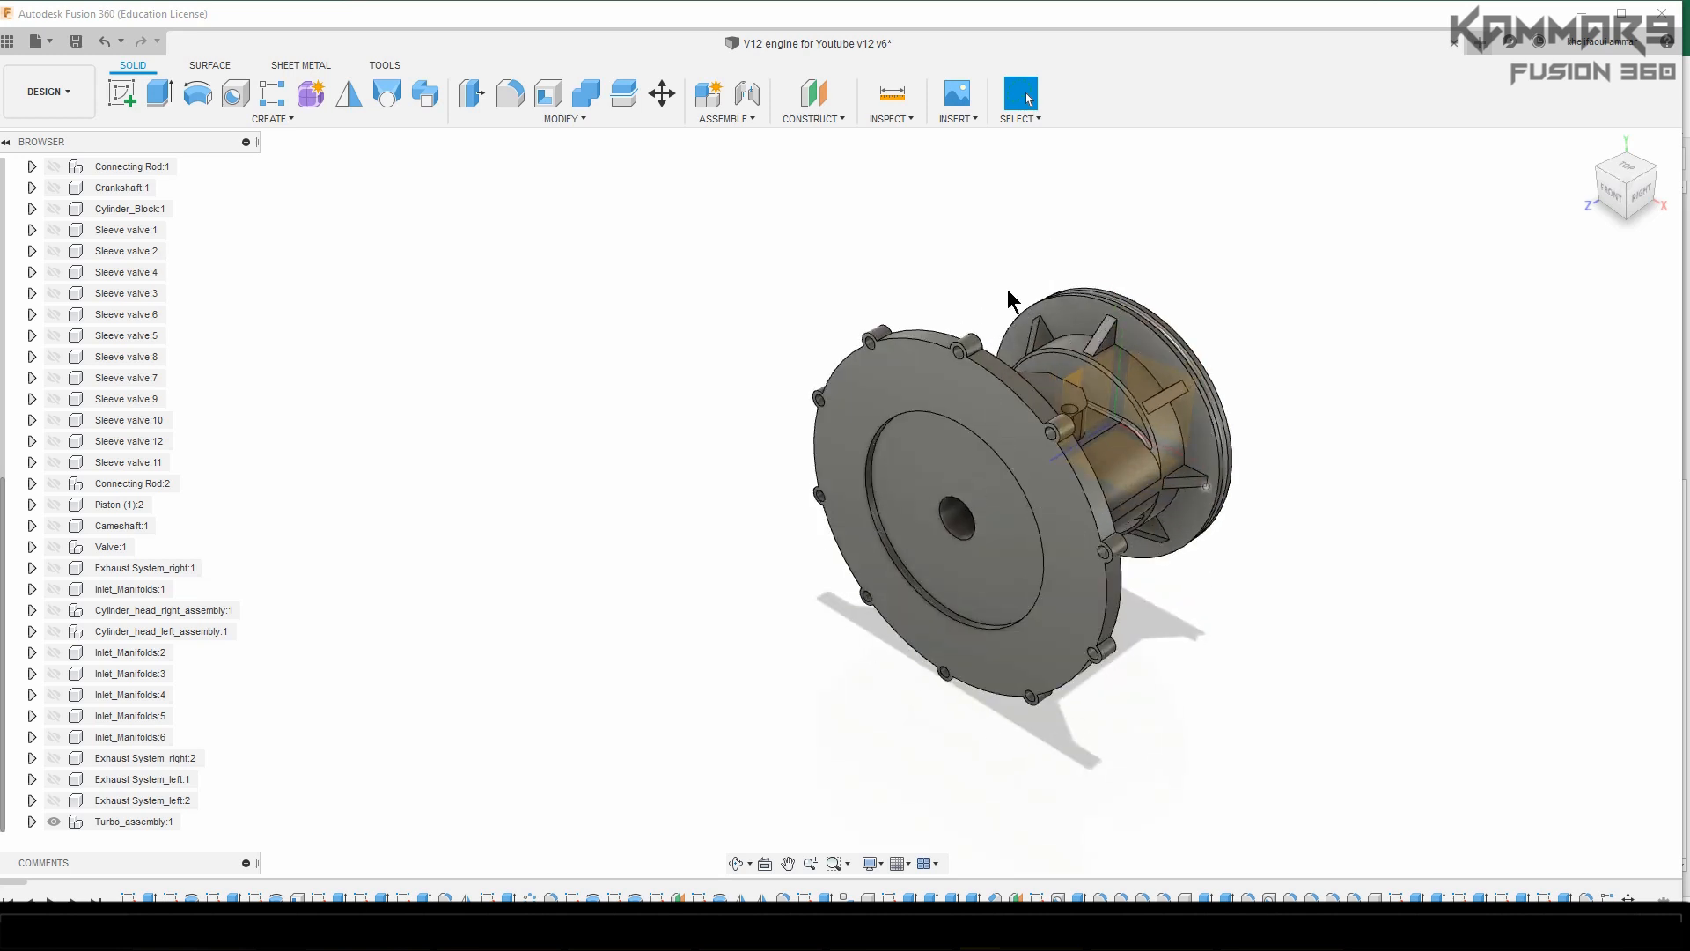
pyautogui.moveTo(841, 668)
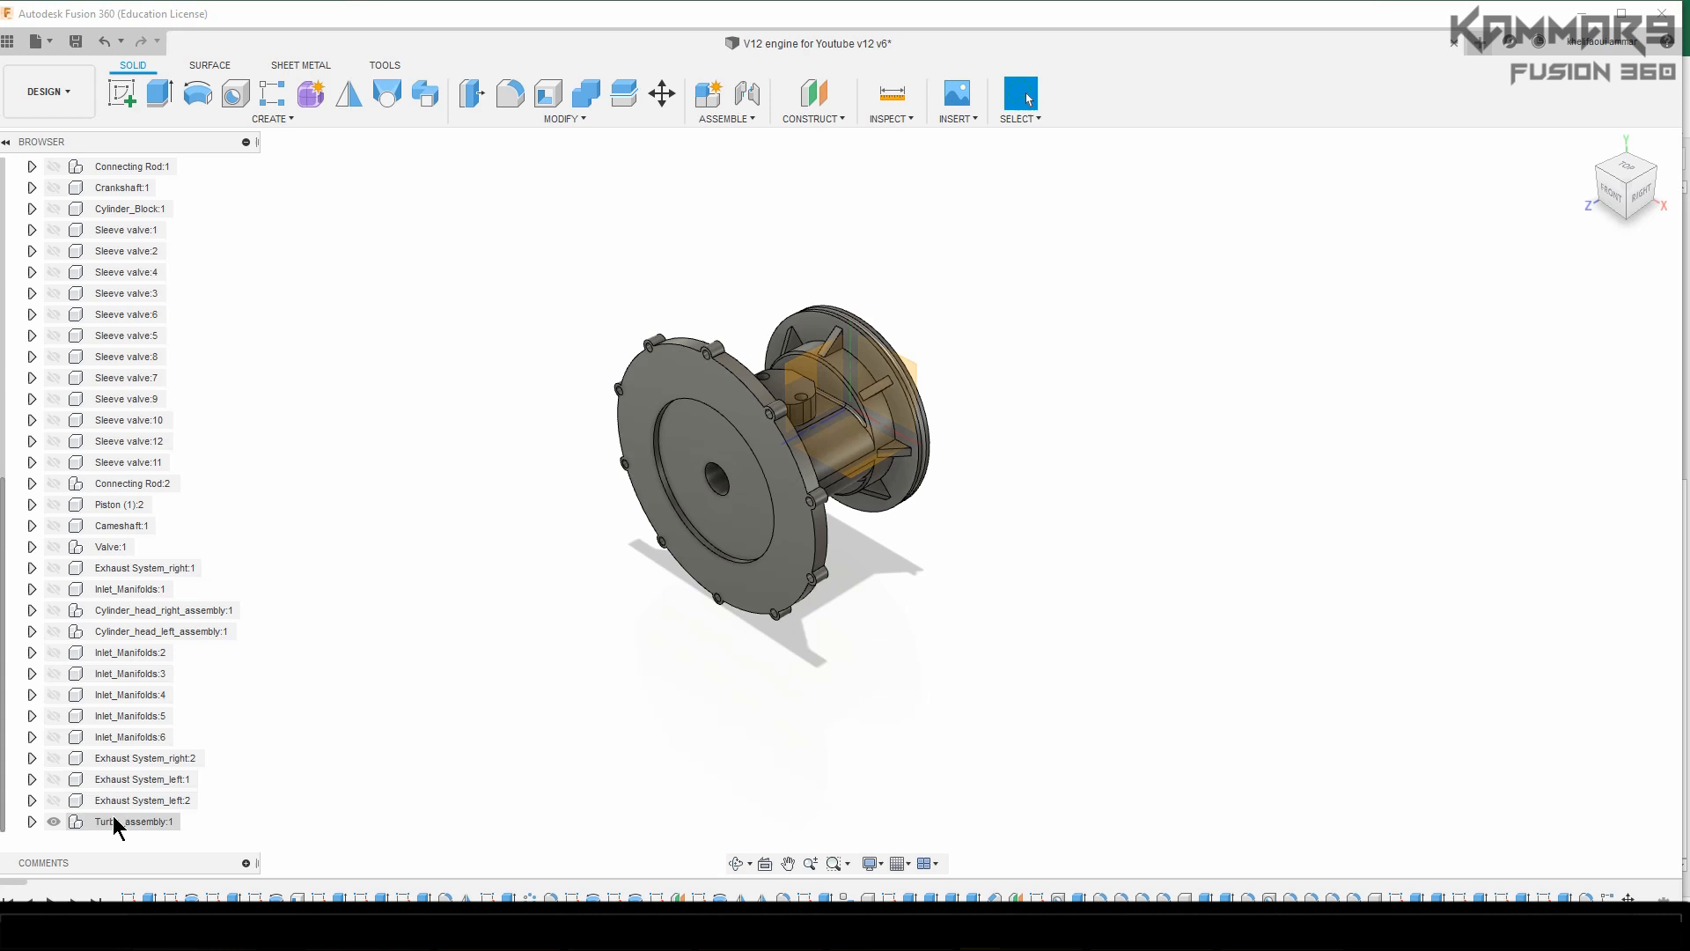
# Step: Inside Turbo_assembly, create and activate a new component named Compressor_cover
pyautogui.click(133, 821)
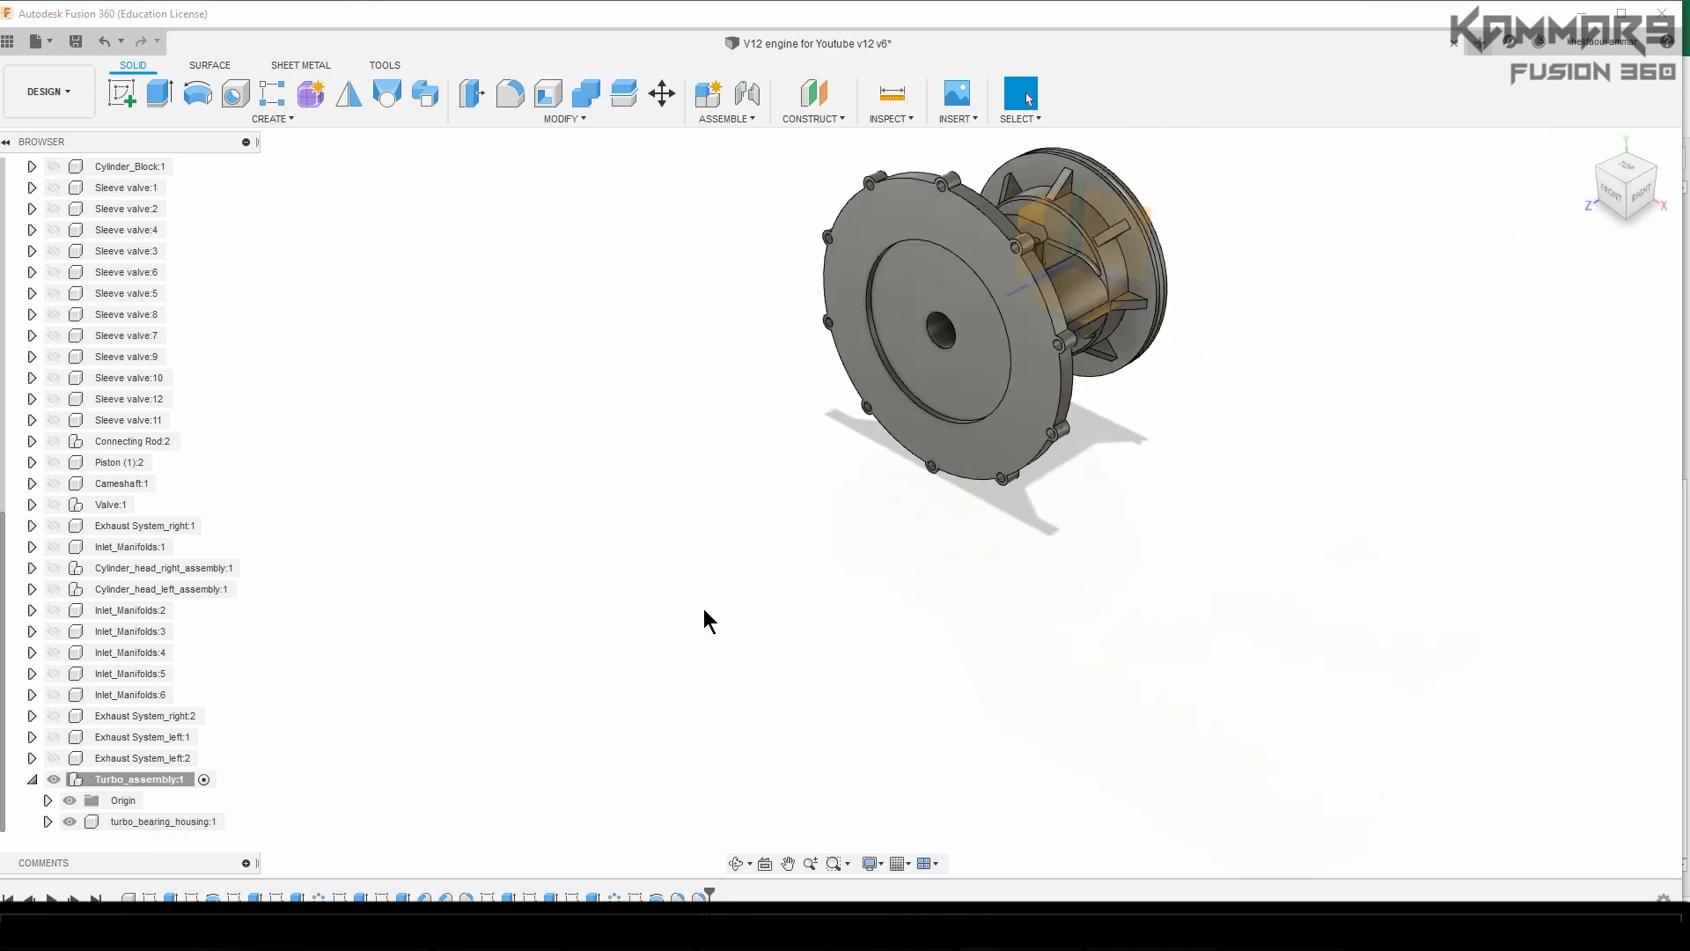
pyautogui.moveTo(709, 620); pyautogui.dragTo(668, 64)
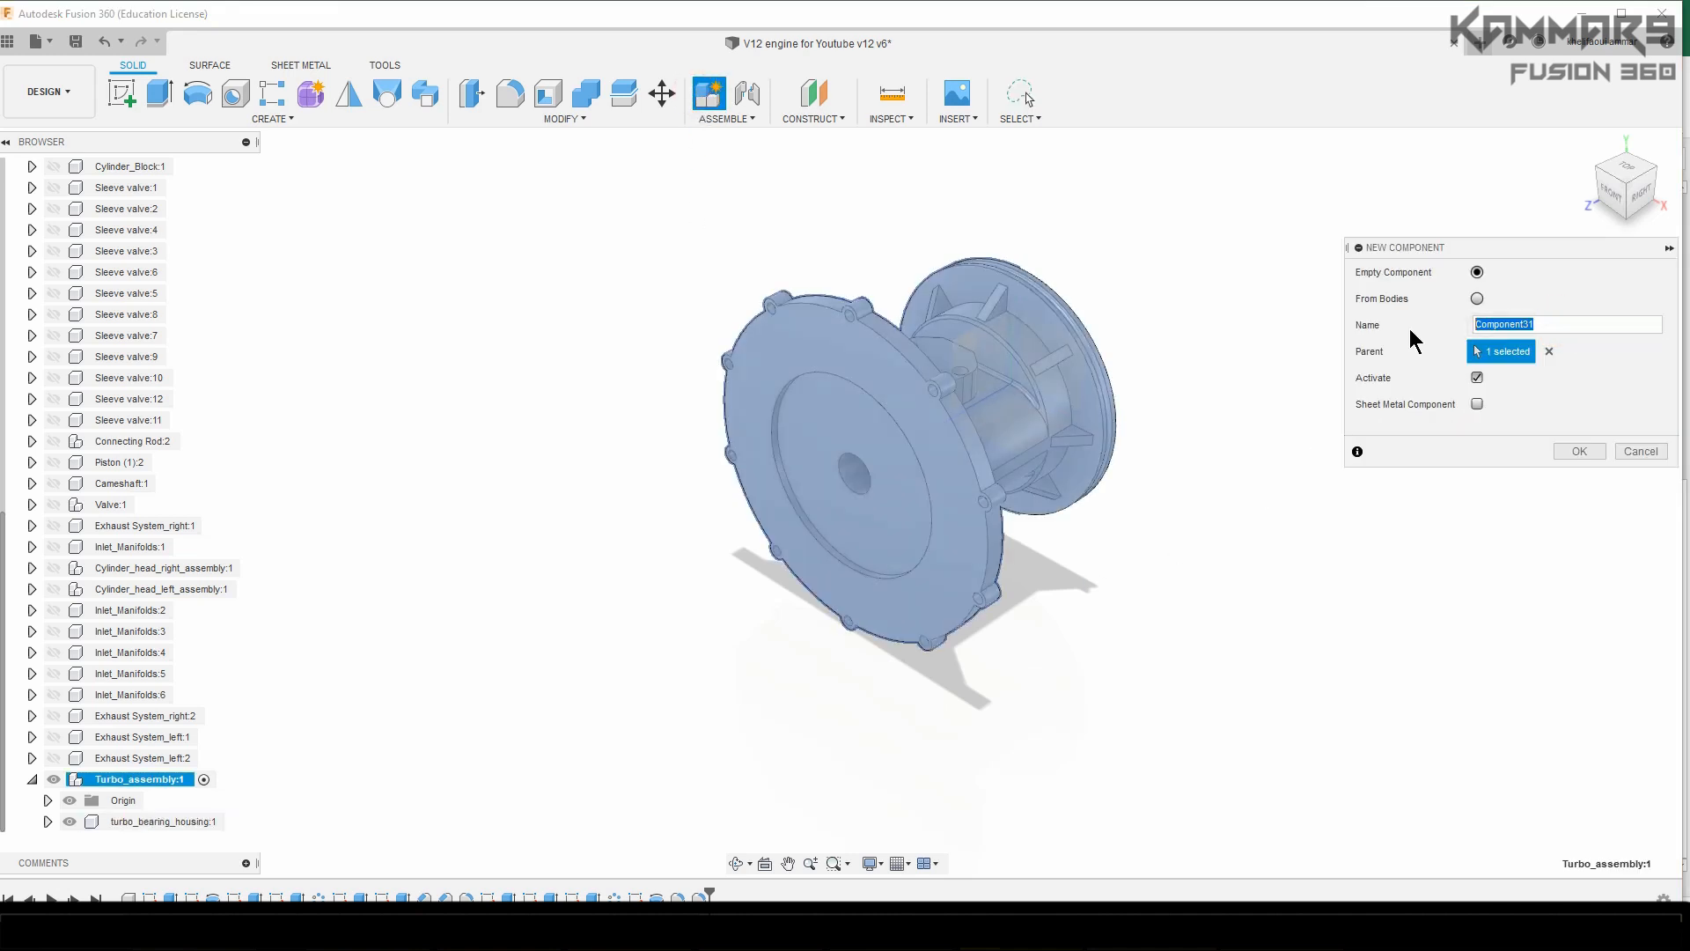
pyautogui.write('Co')
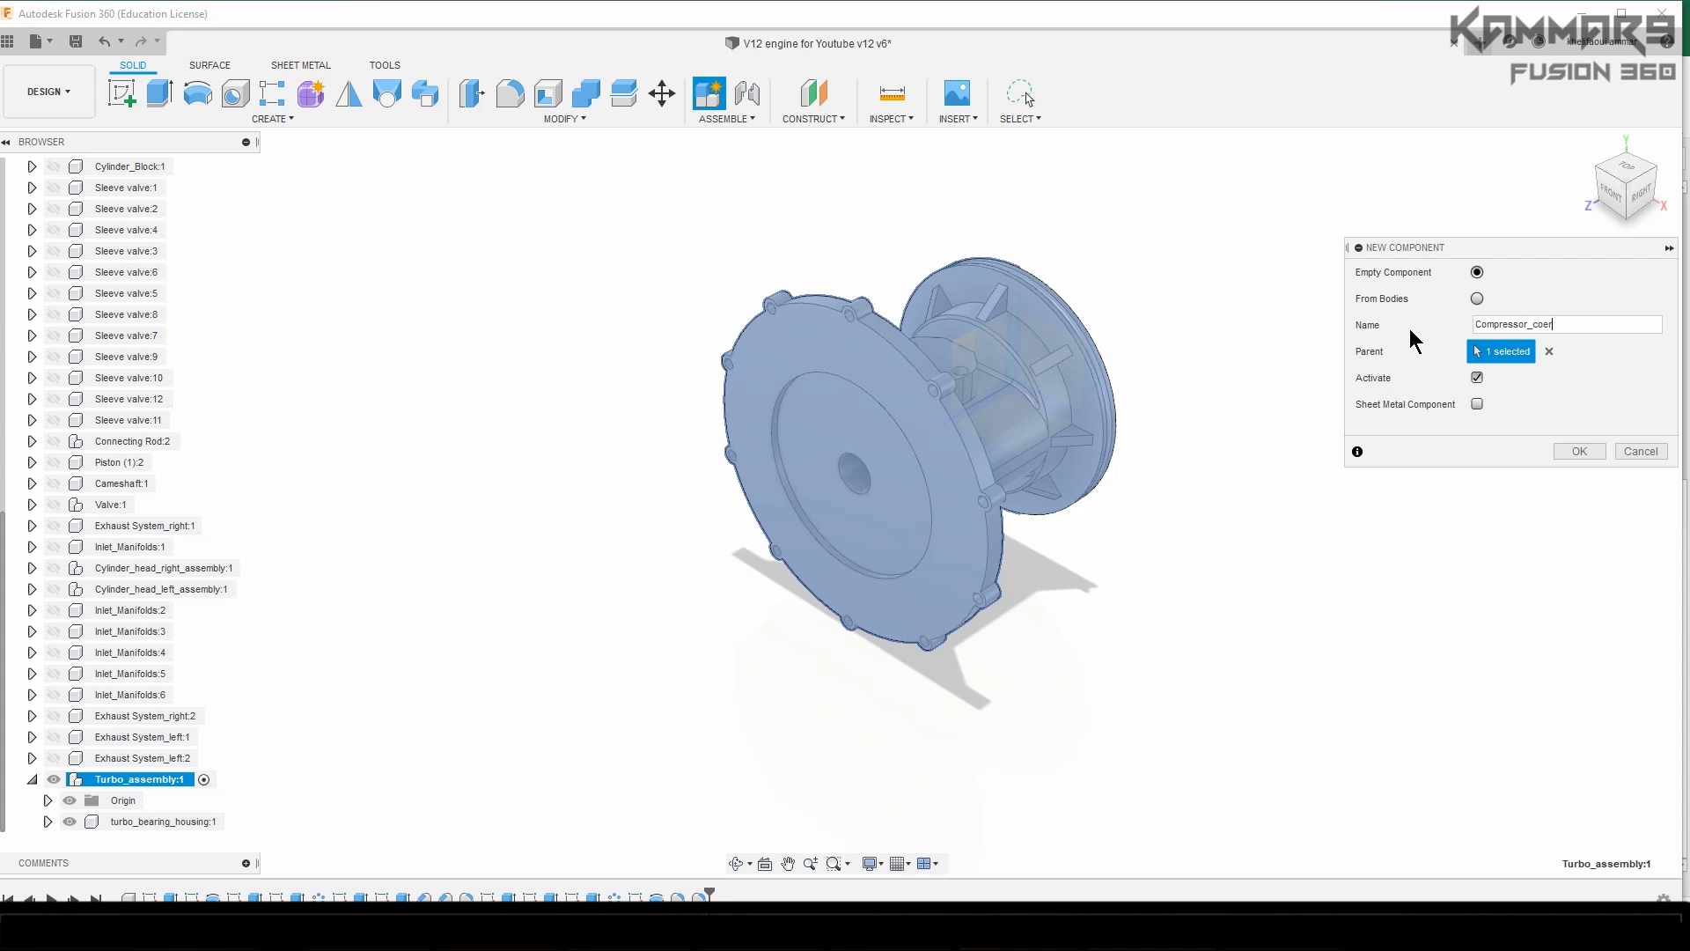
pyautogui.press('BackSpace')
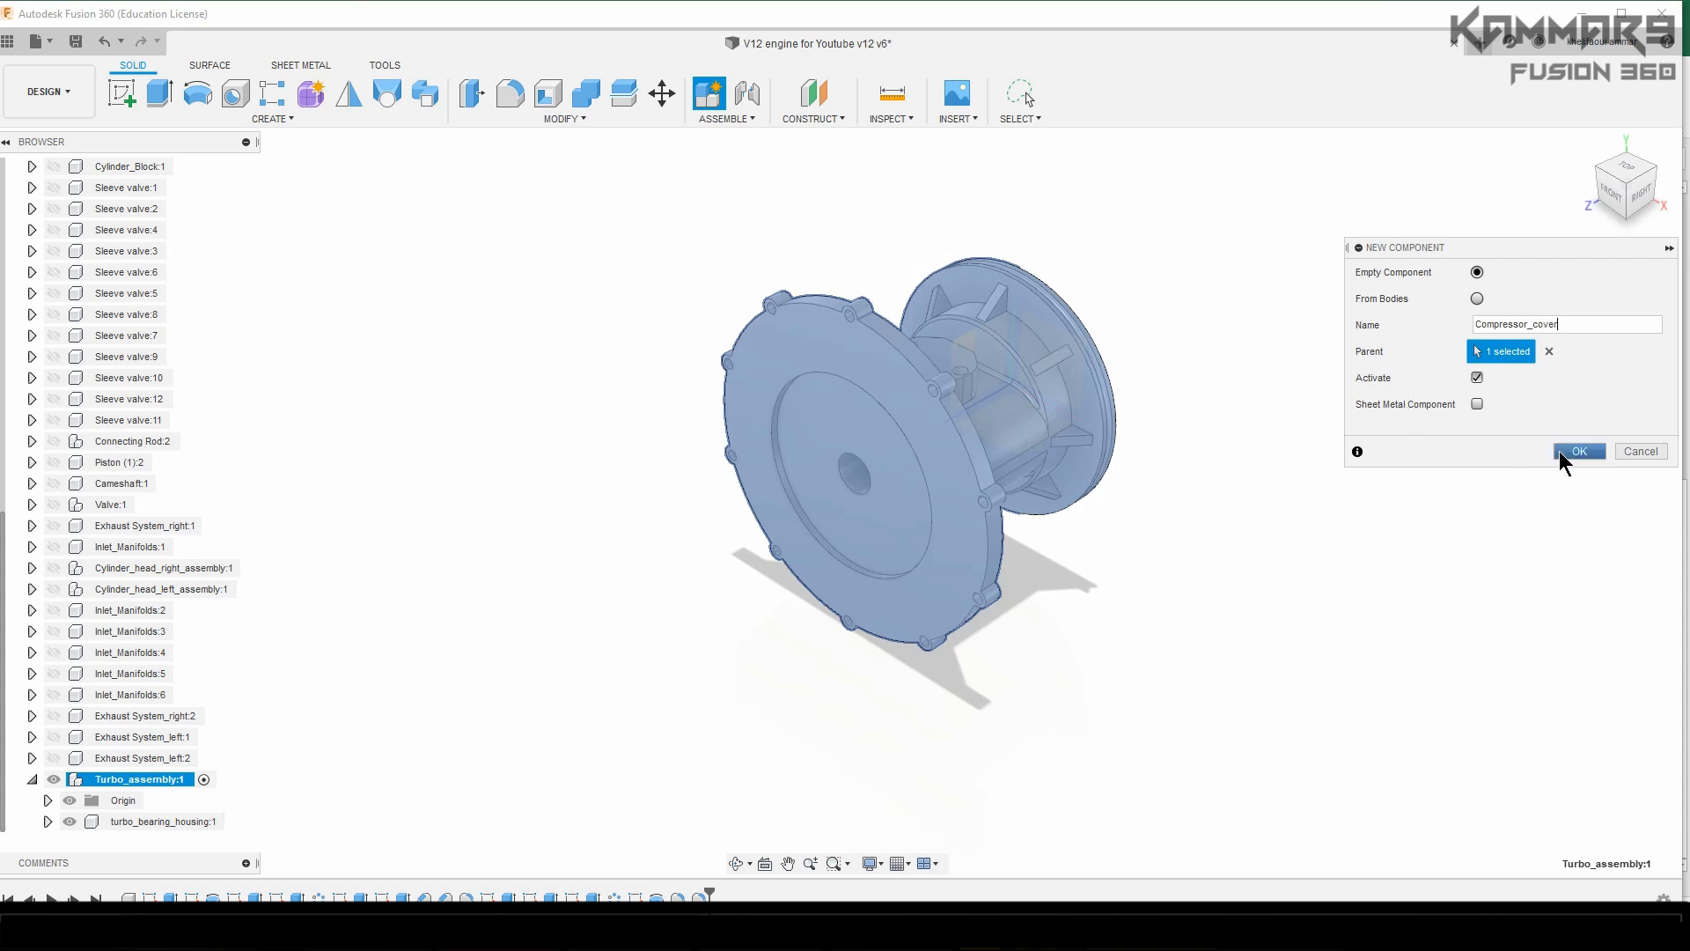
pyautogui.click(1577, 451)
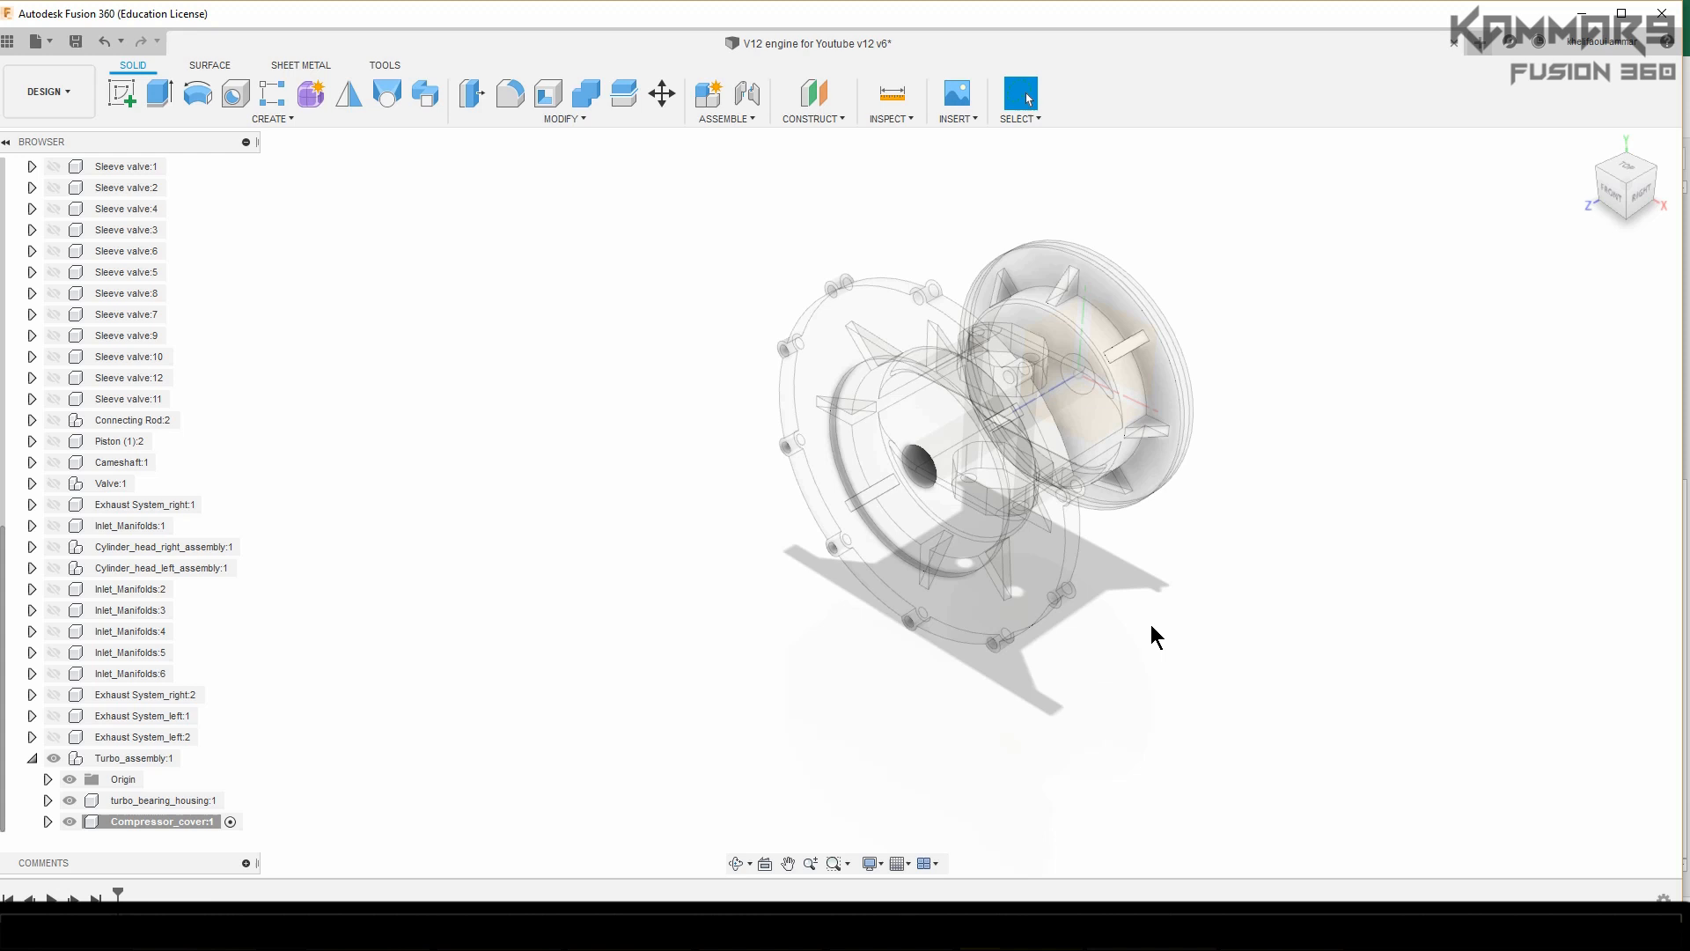
pyautogui.moveTo(1587, 219)
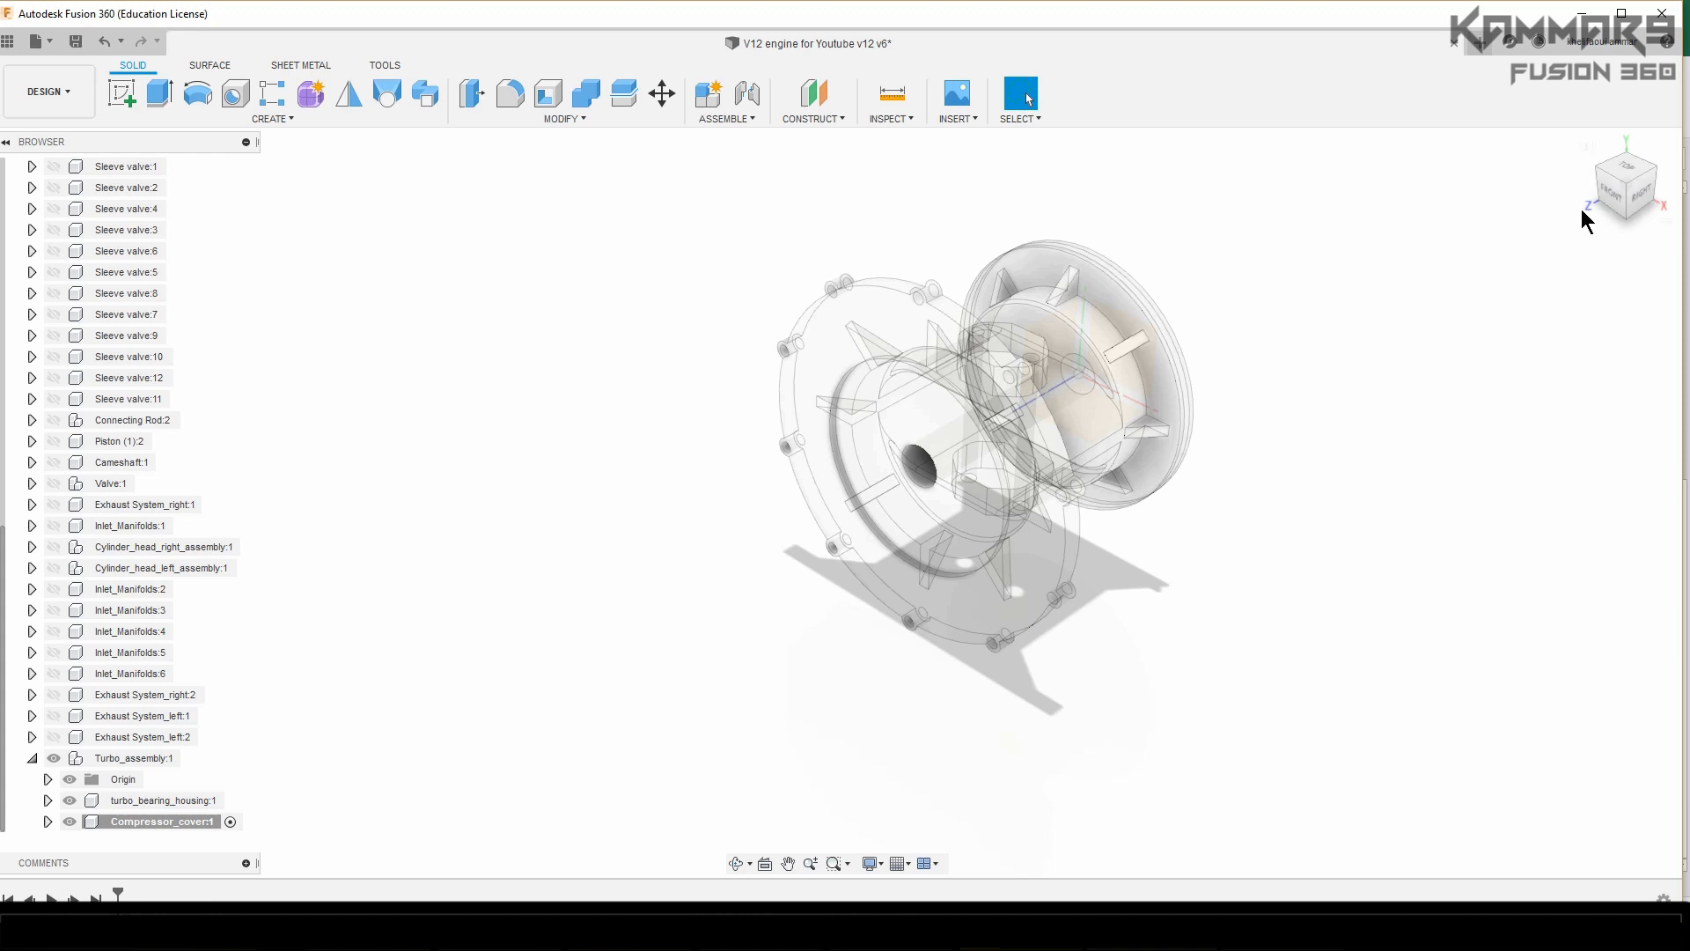
# Step: On the front plane, sketch a 90 mm circle plus an outlet rectangle along its left side
pyautogui.click(1623, 181)
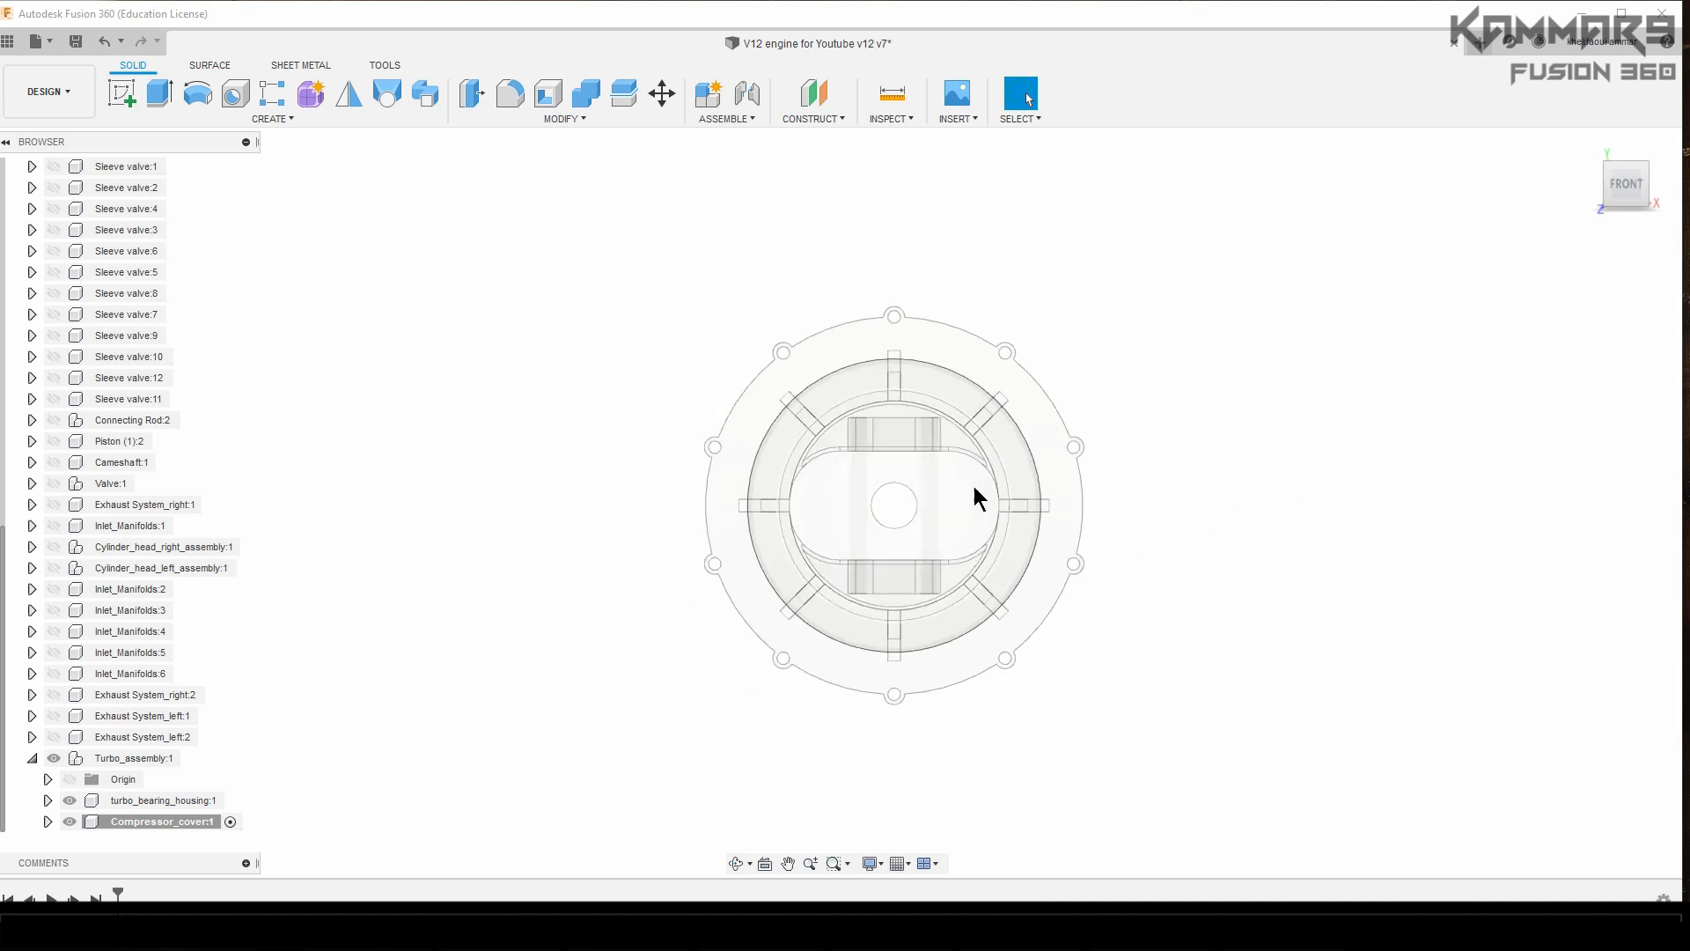
pyautogui.click(122, 92)
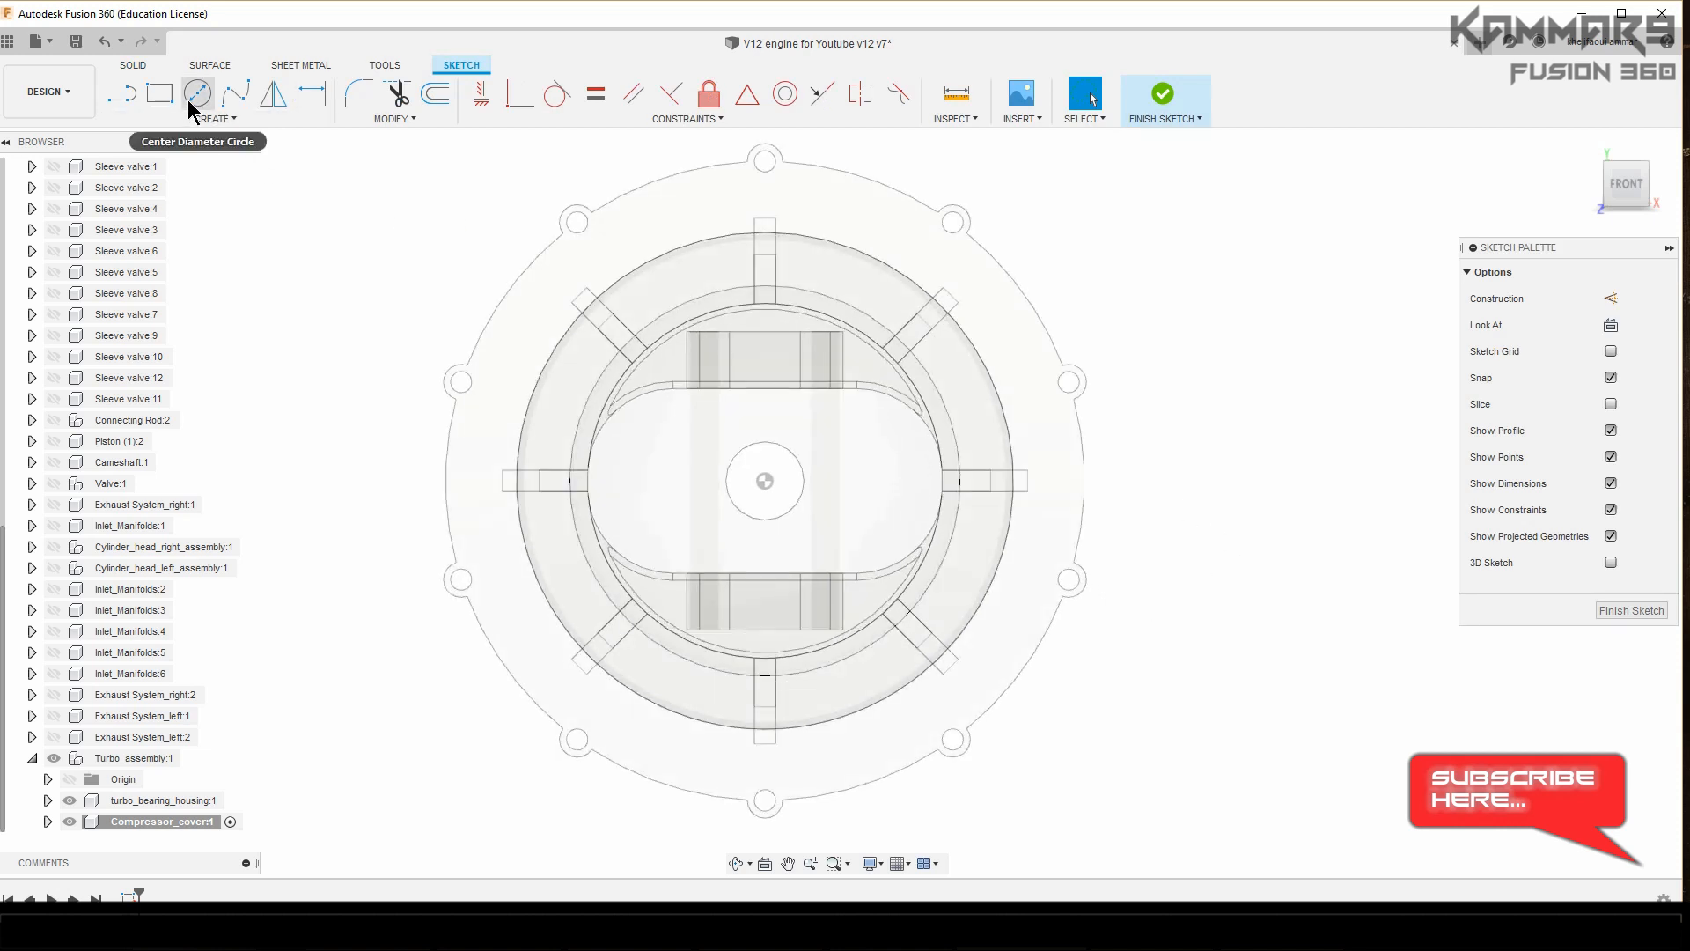
pyautogui.click(197, 92)
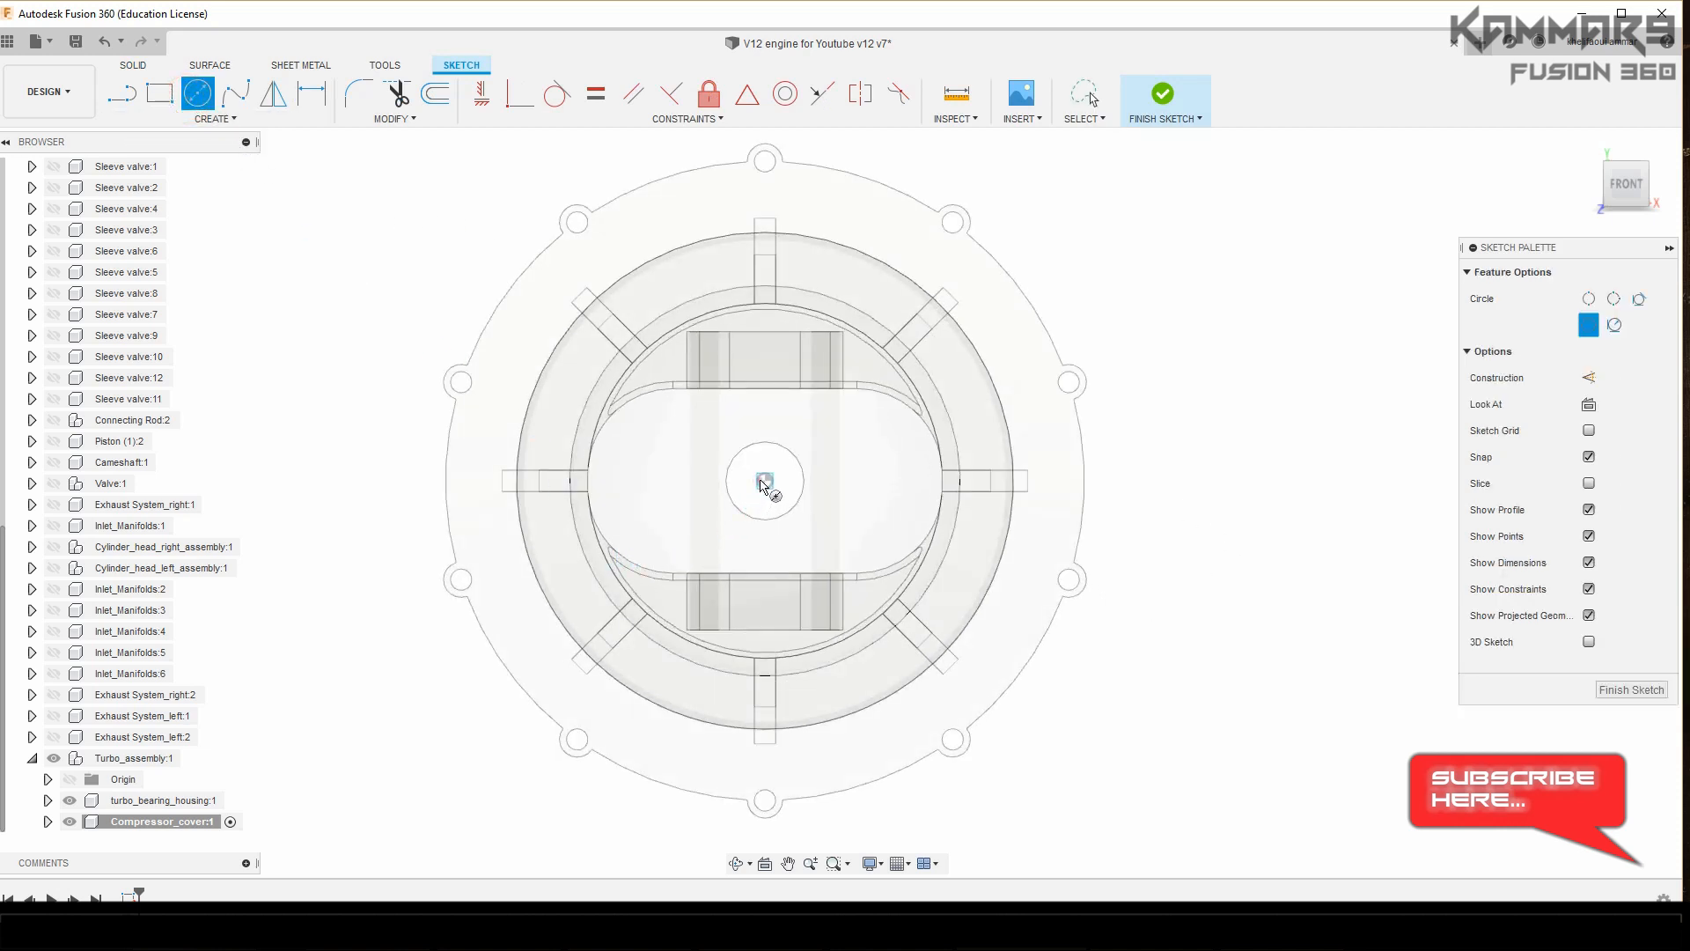
pyautogui.moveTo(764, 482); pyautogui.dragTo(1120, 585)
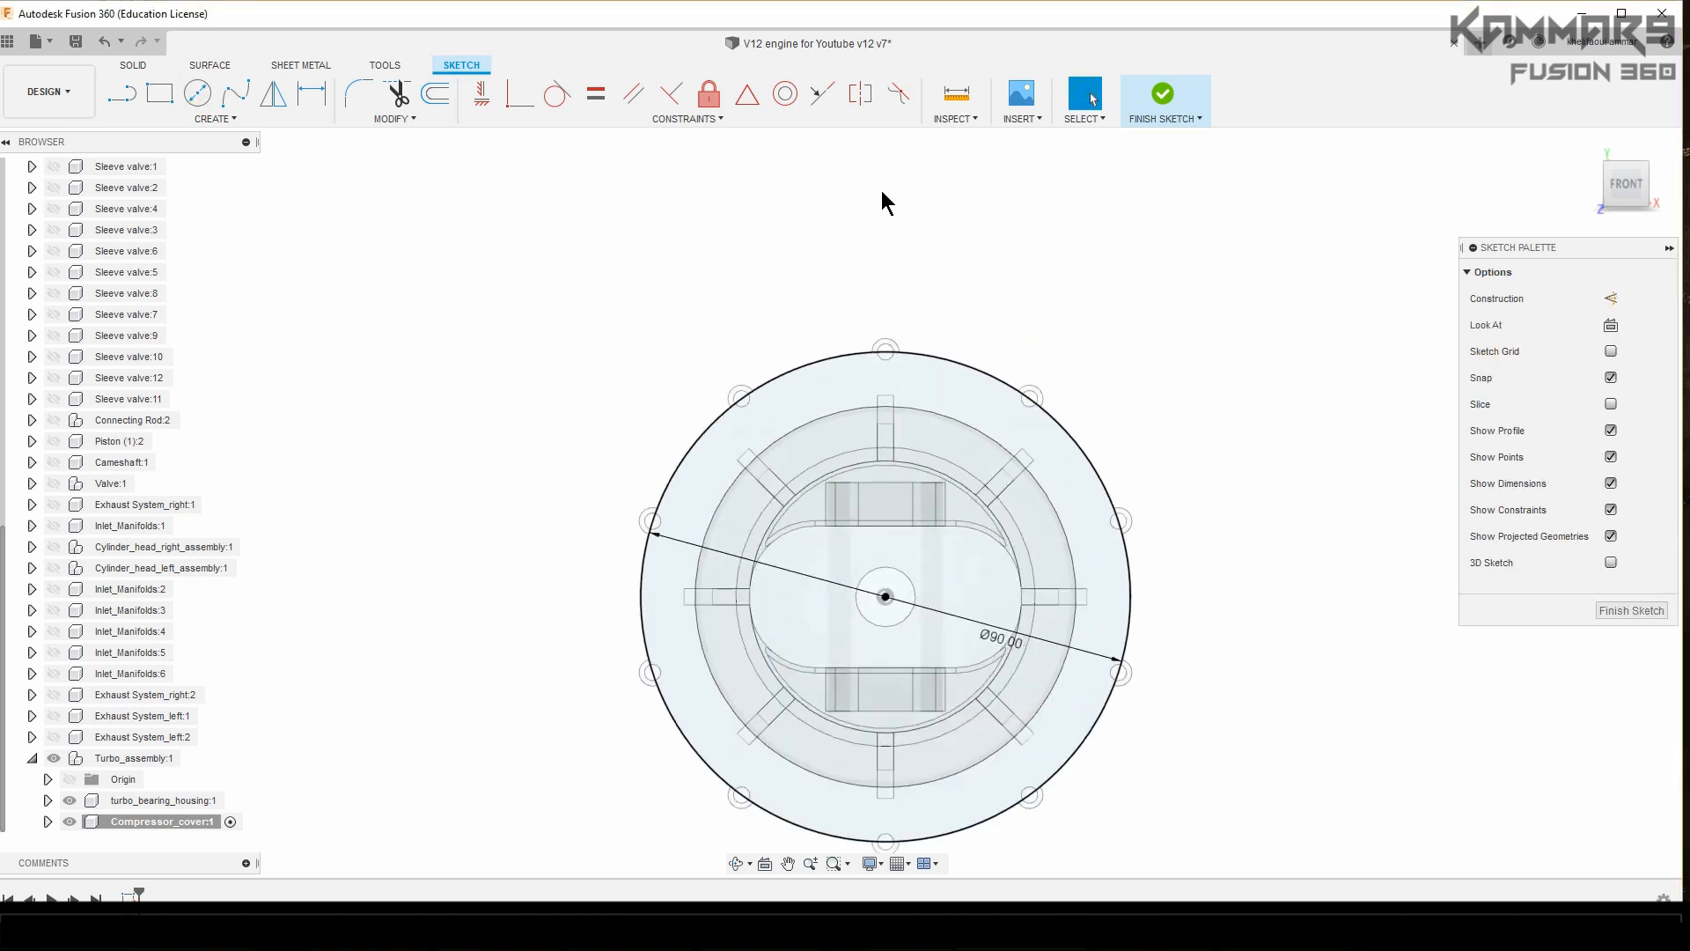
pyautogui.click(159, 93)
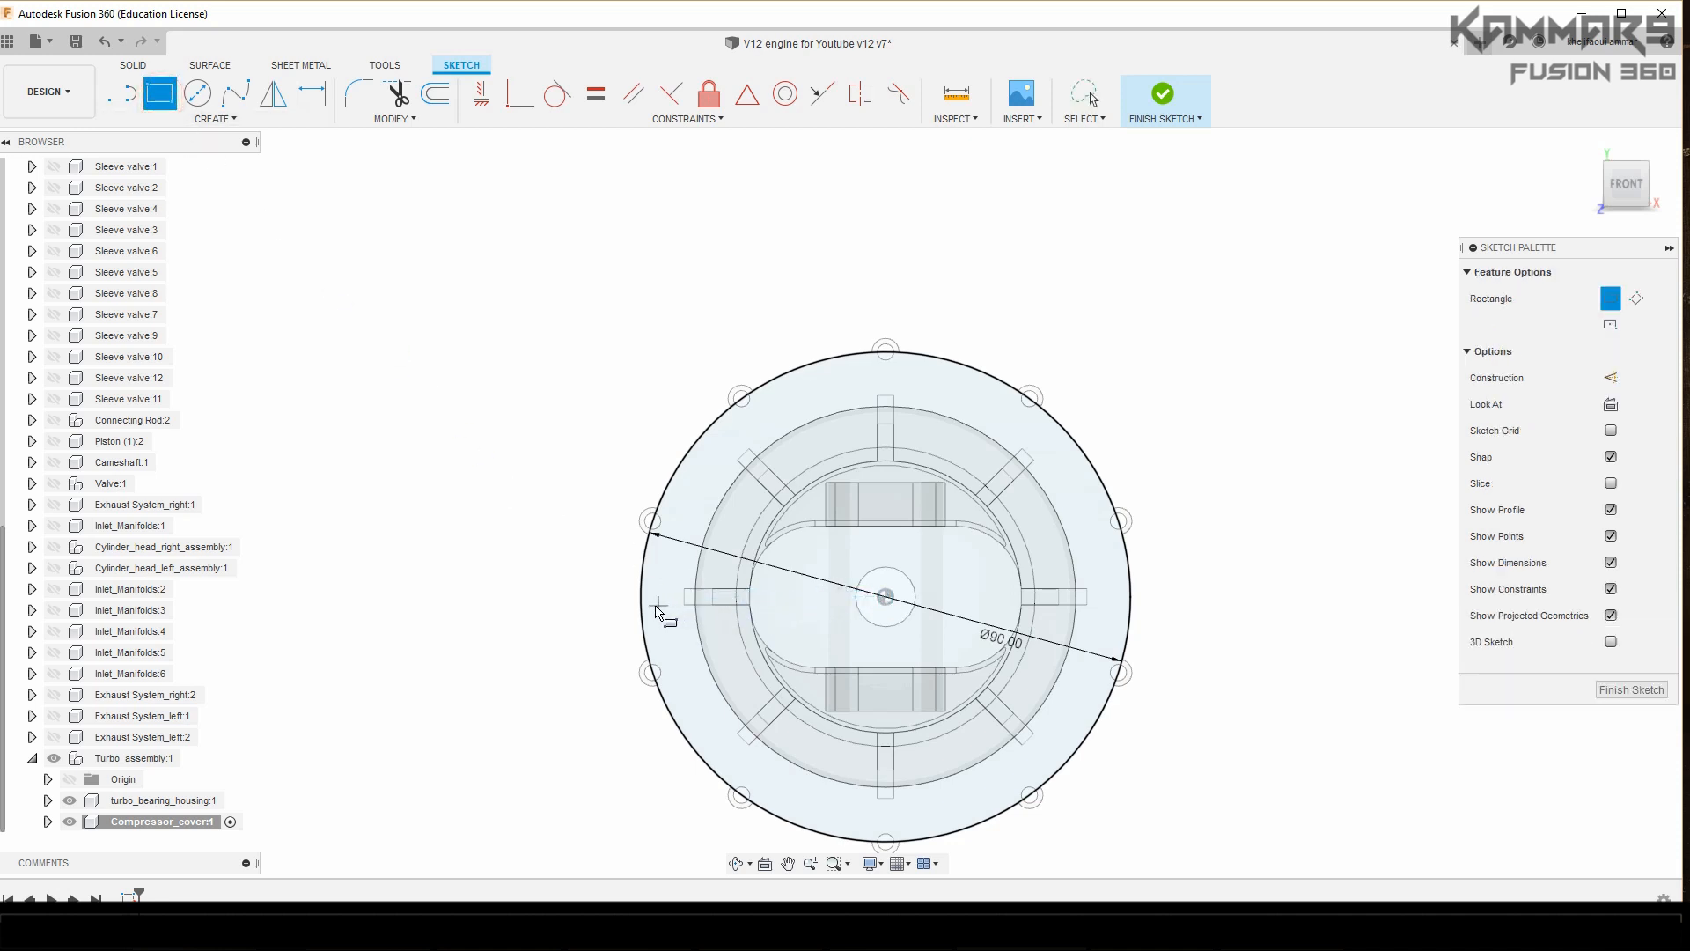
pyautogui.moveTo(657, 609); pyautogui.dragTo(751, 269)
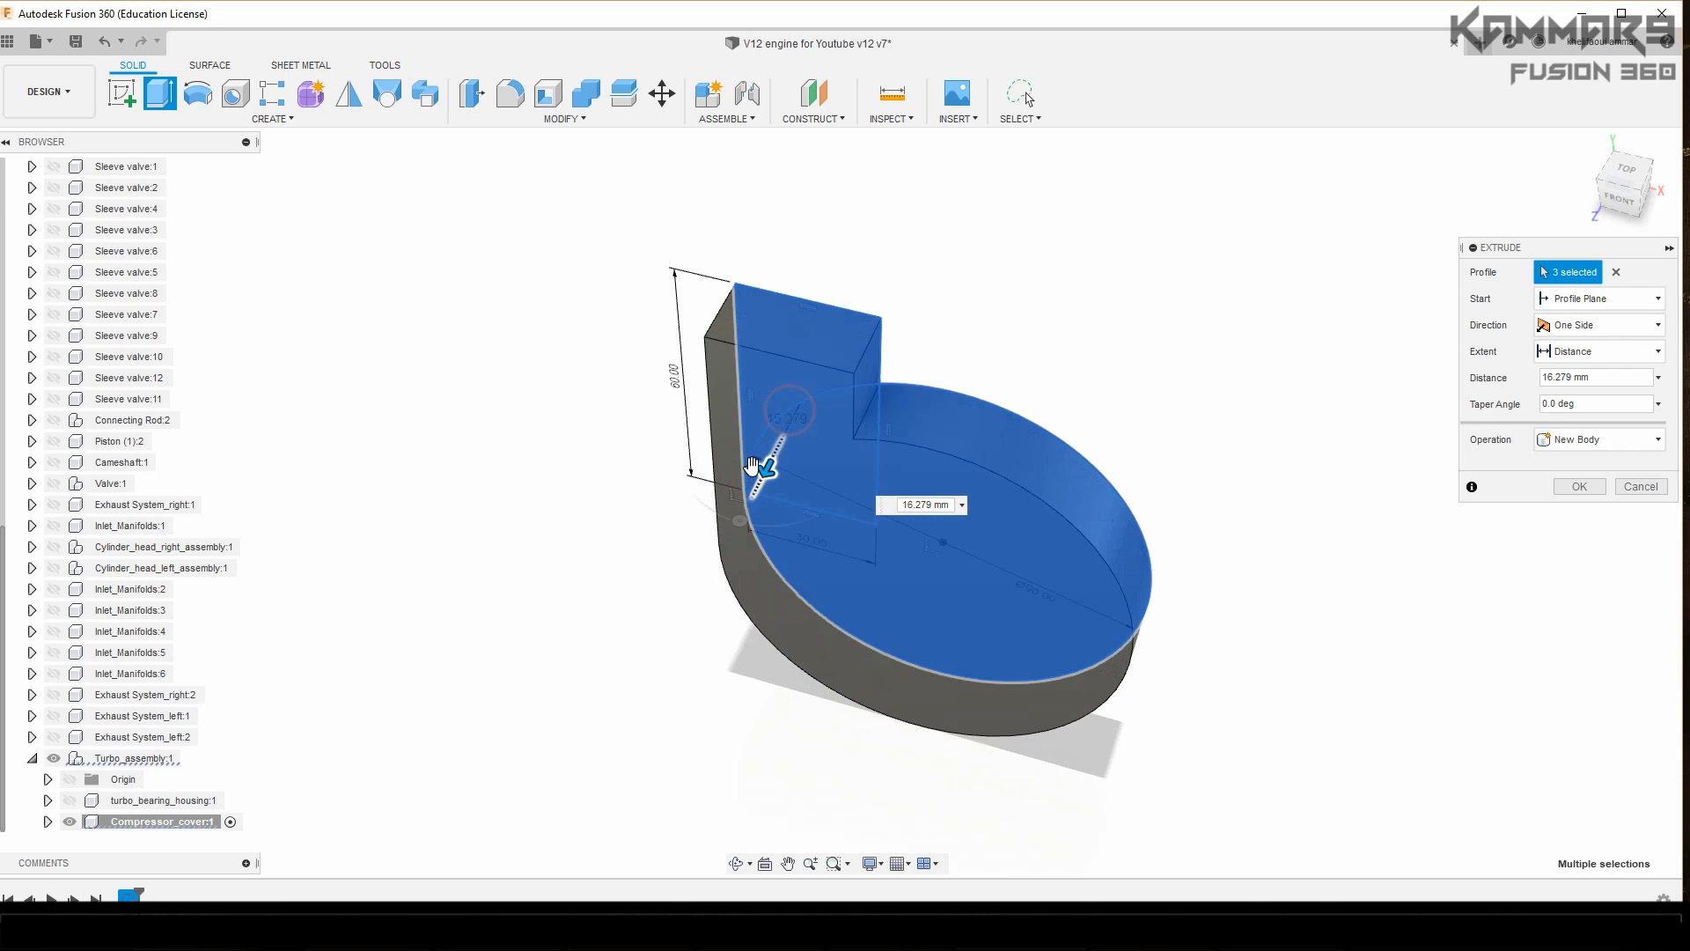
# Step: Extrude the circle-and-outlet profiles 30 mm into a new volute body
pyautogui.write('30')
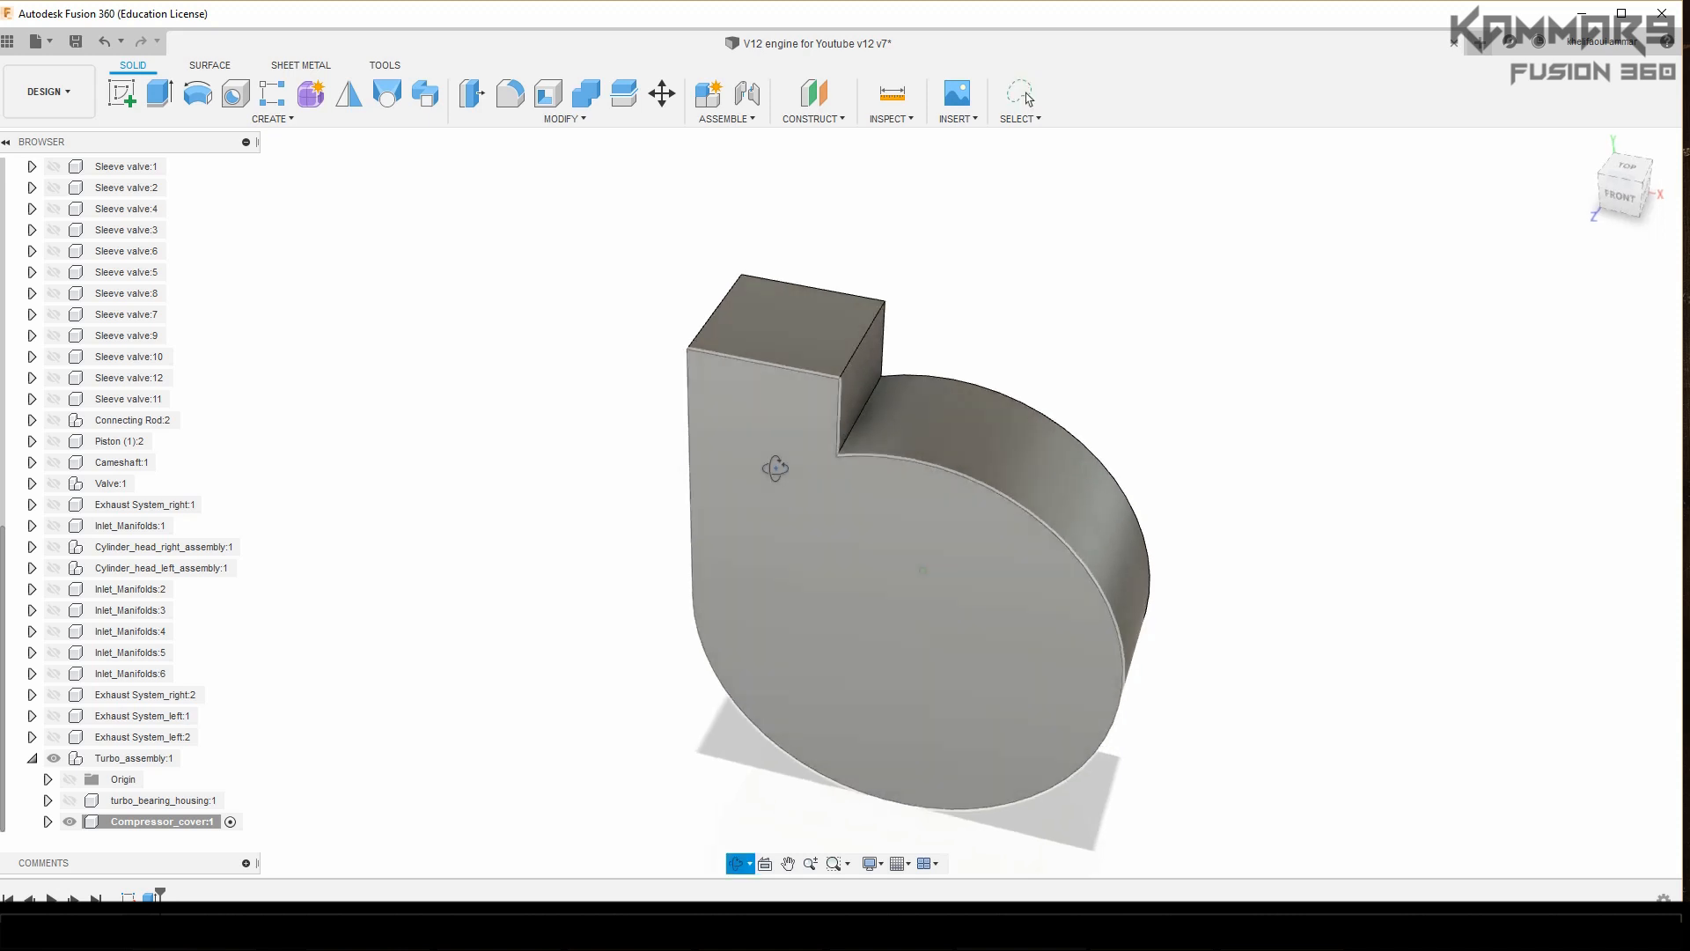
pyautogui.click(850, 575)
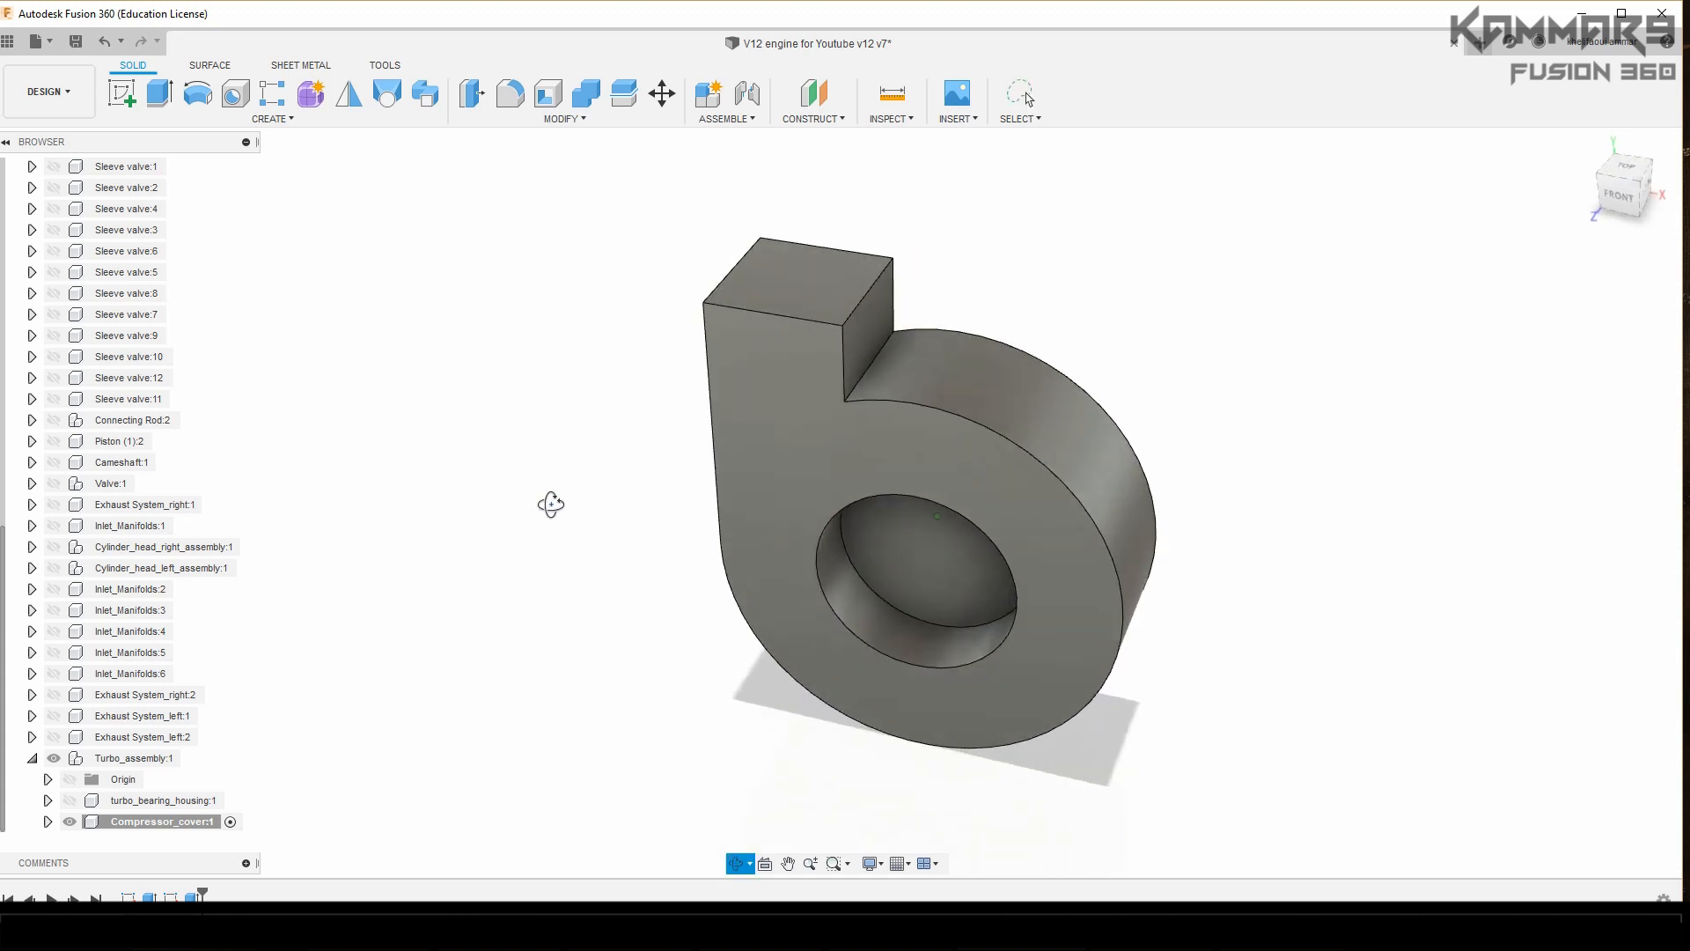
# Step: Fillet the front recess rim edges with a 10 mm radius
pyautogui.click(509, 92)
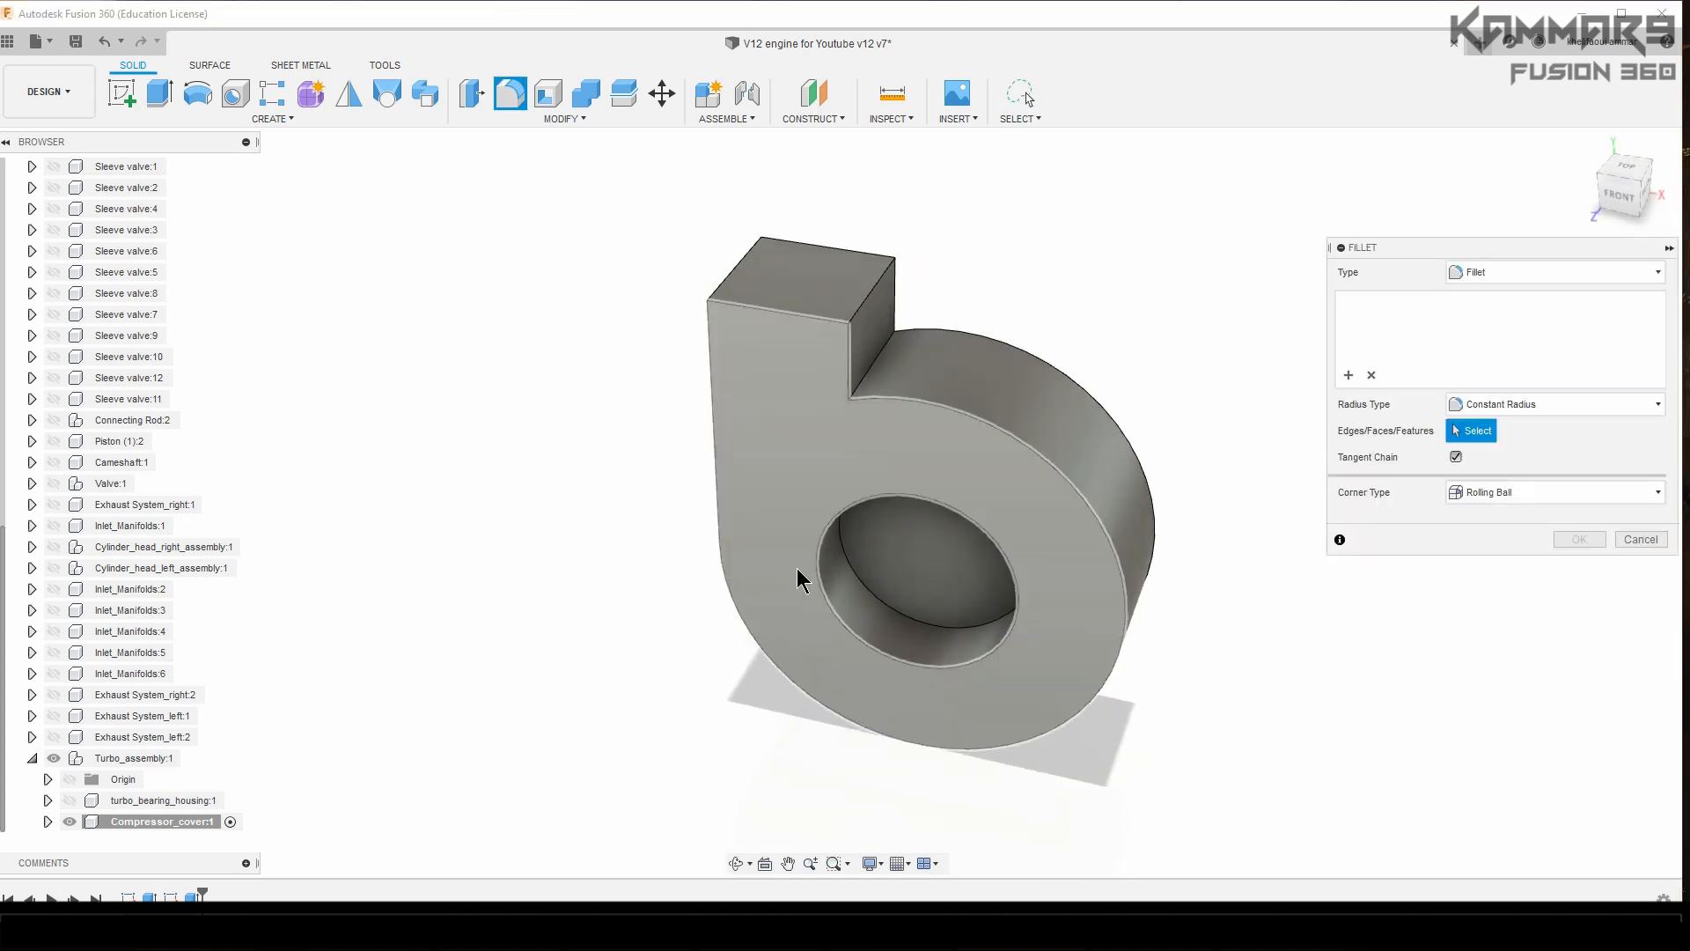
pyautogui.click(730, 585)
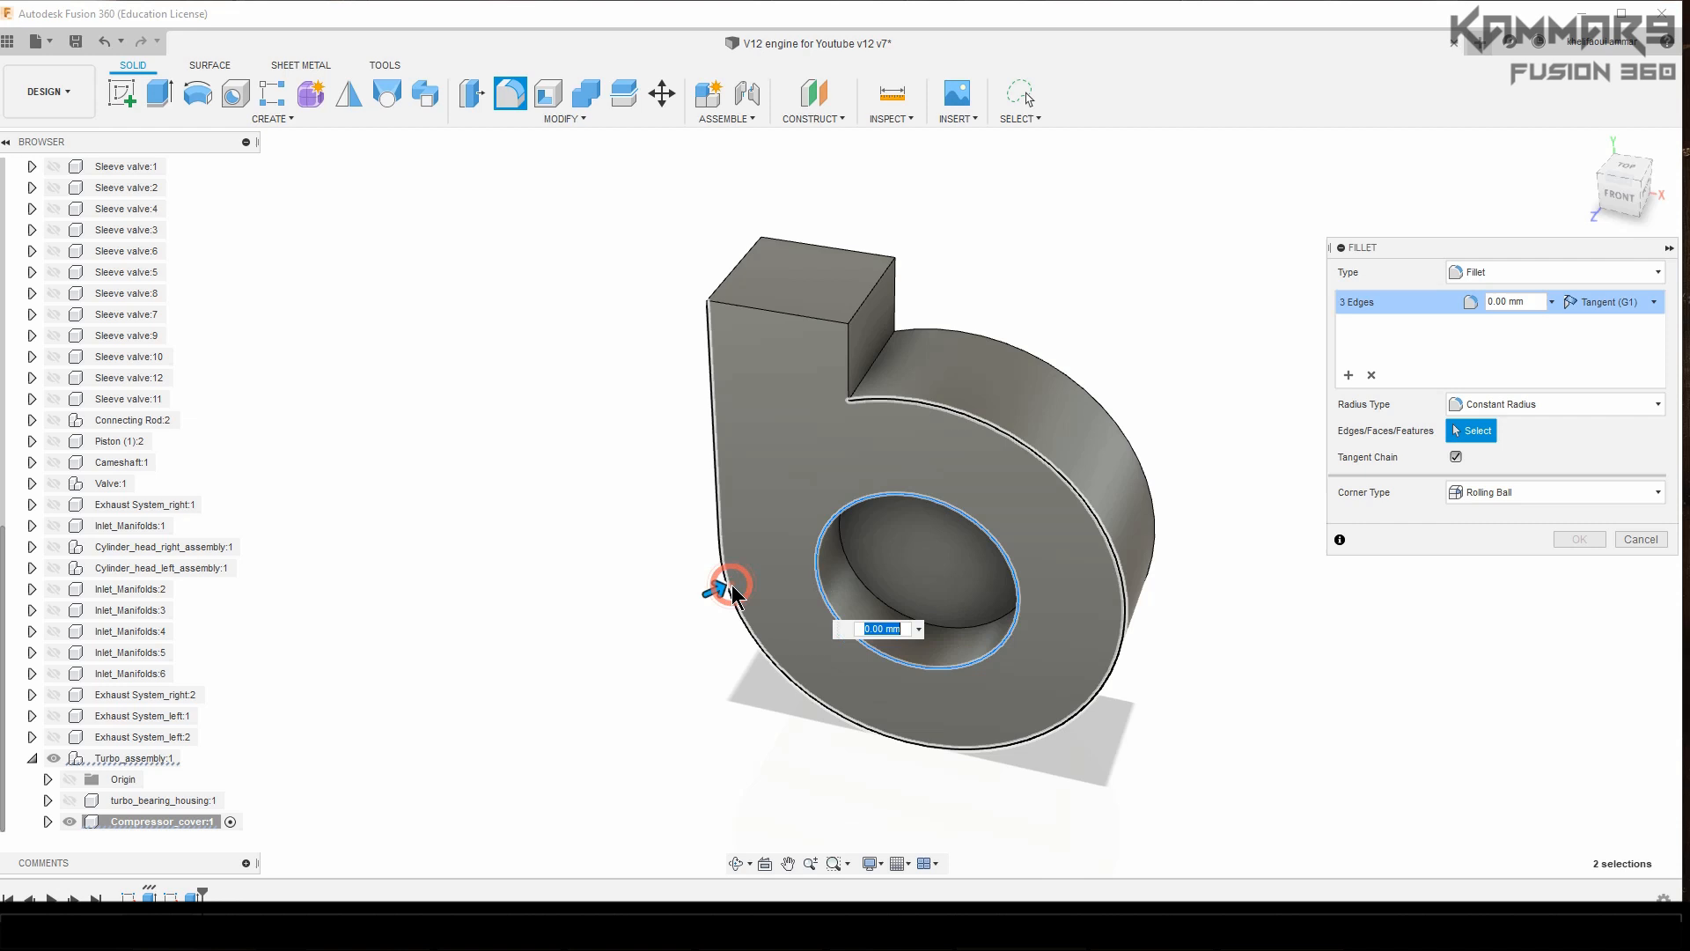
pyautogui.write('10')
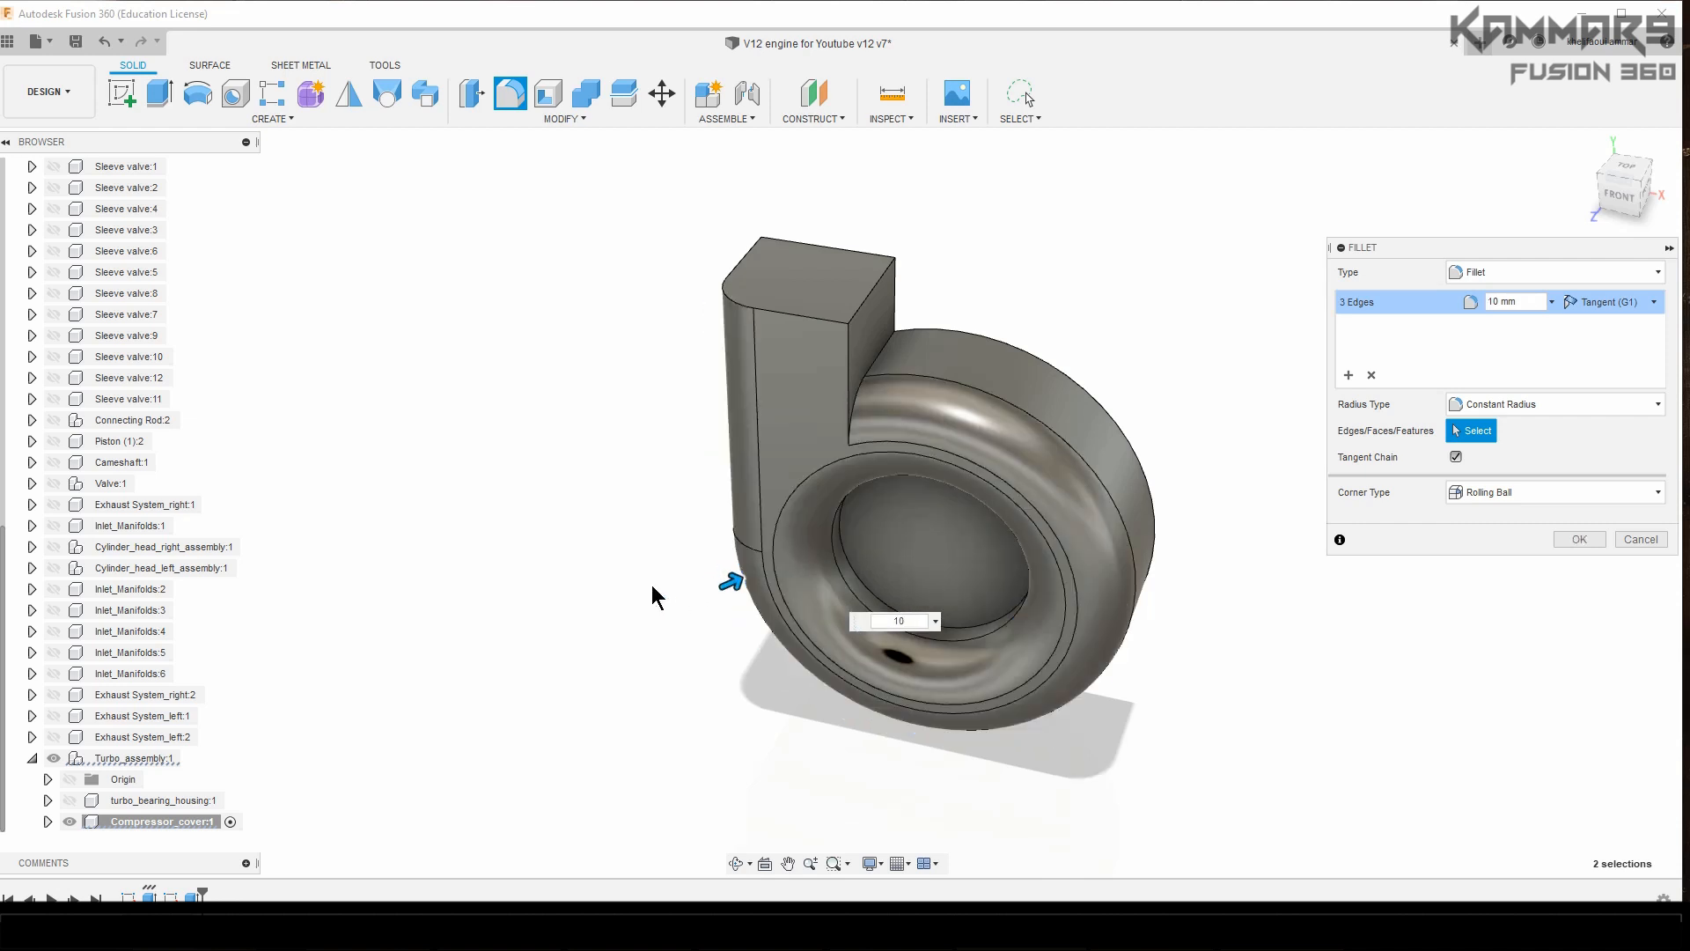
pyautogui.click(1576, 538)
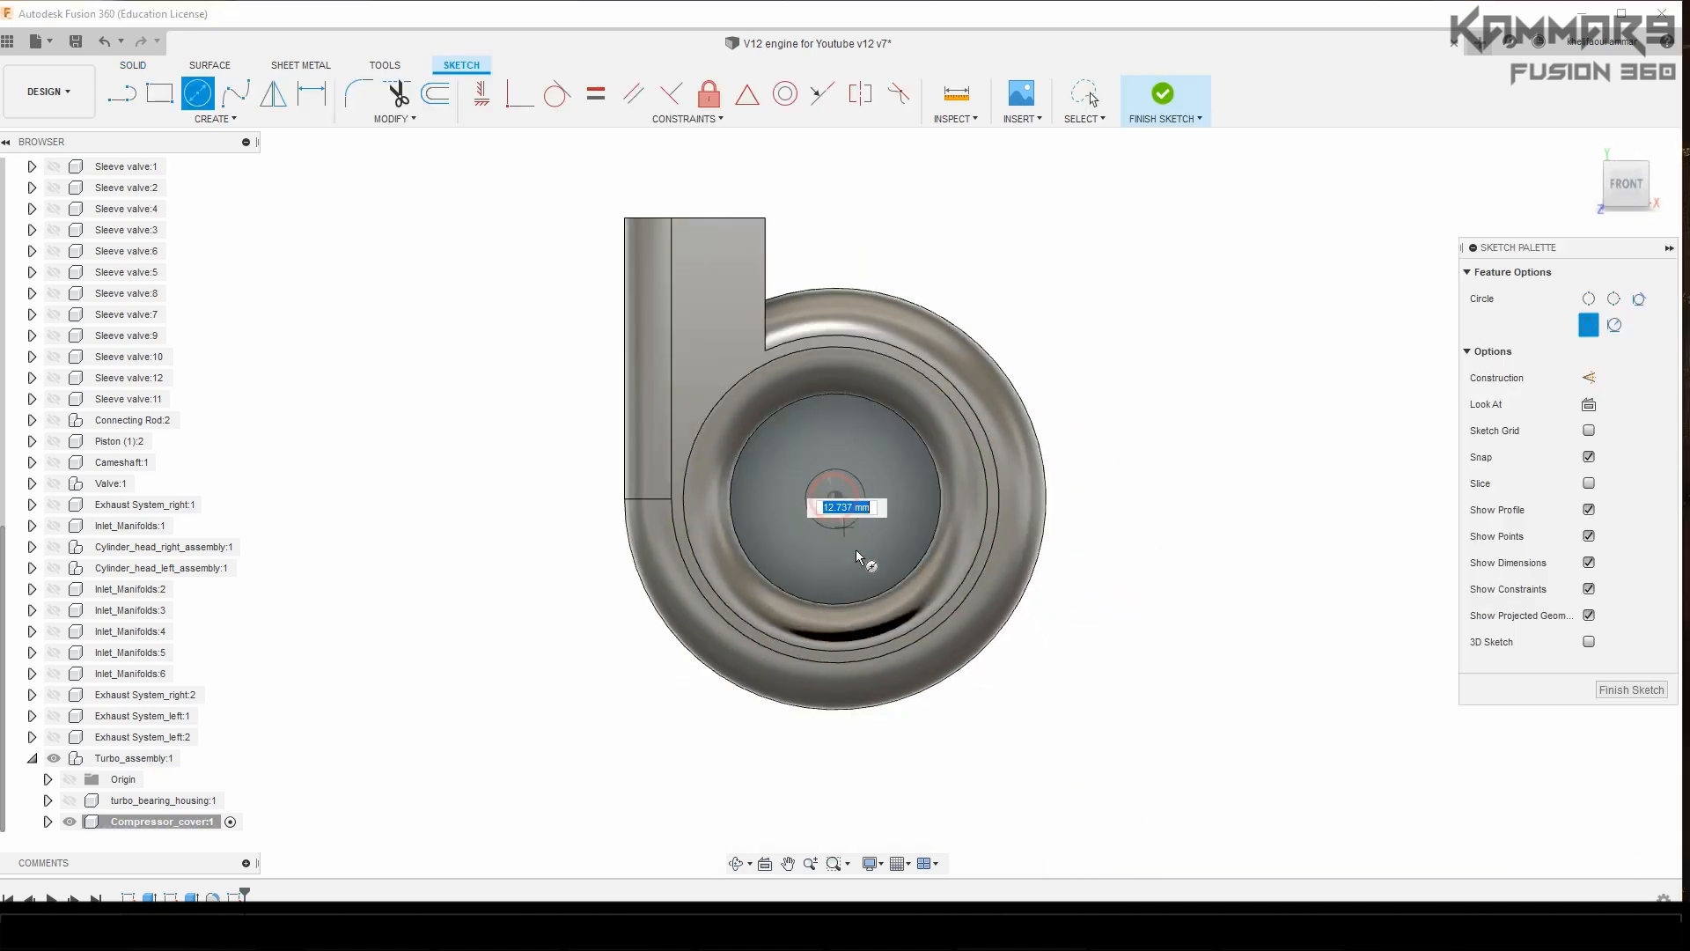
# Step: Extrude the 40 mm recess-centre circle 25 mm as a joined cylindrical boss
pyautogui.write('4')
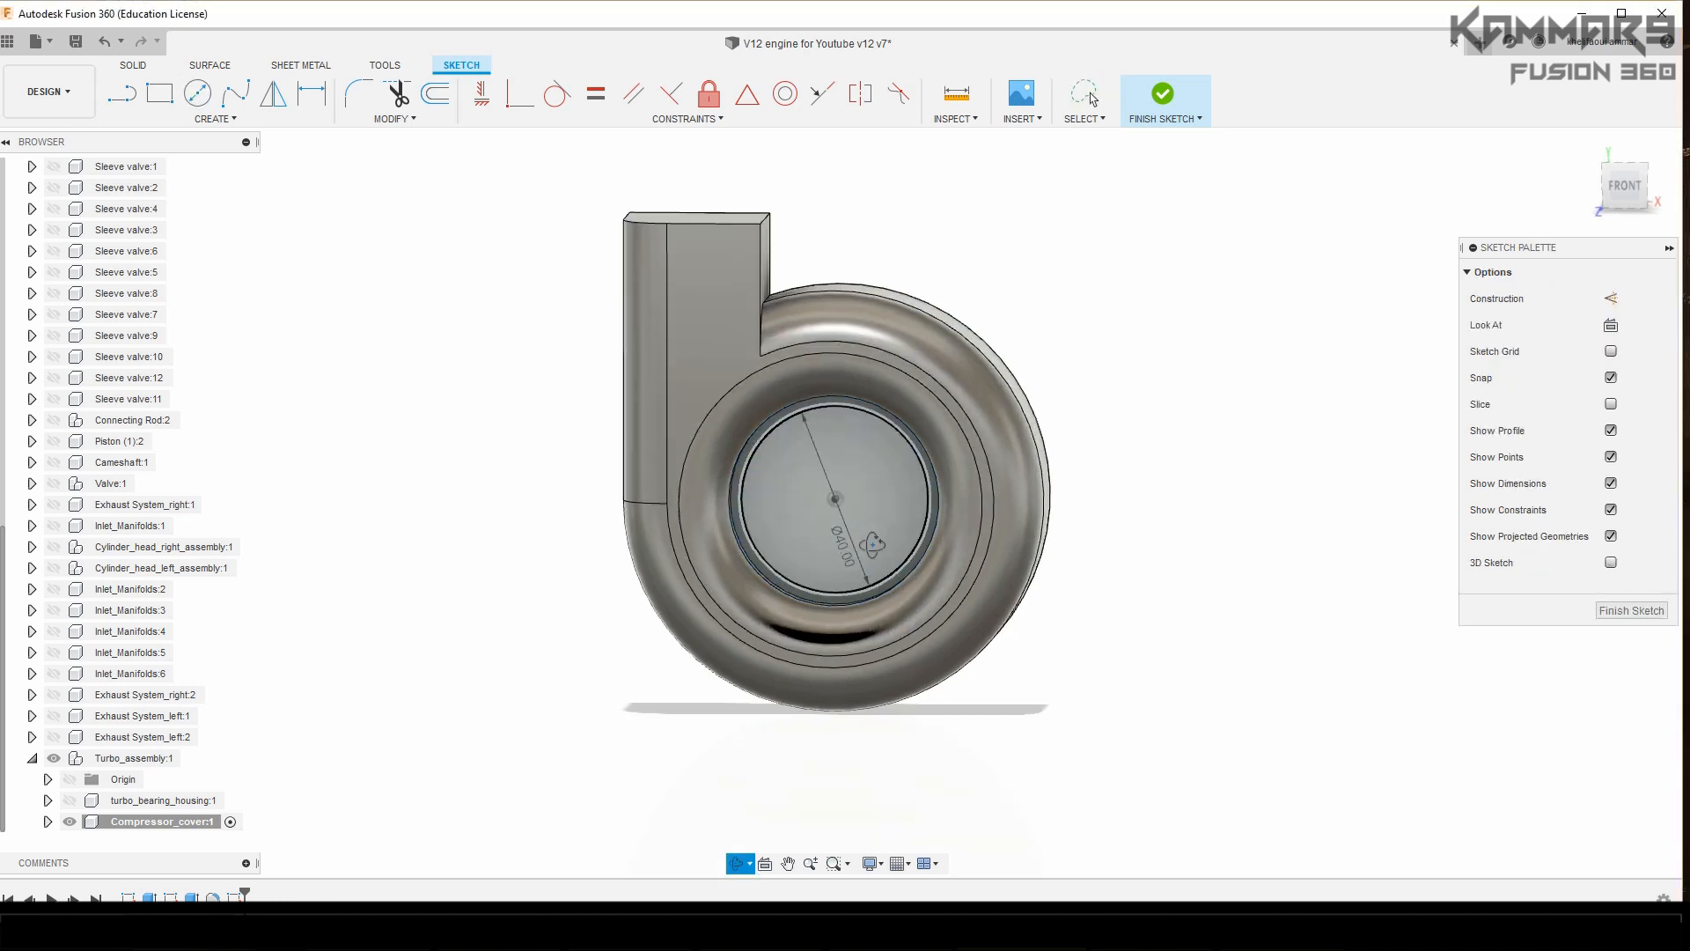
pyautogui.click(1163, 93)
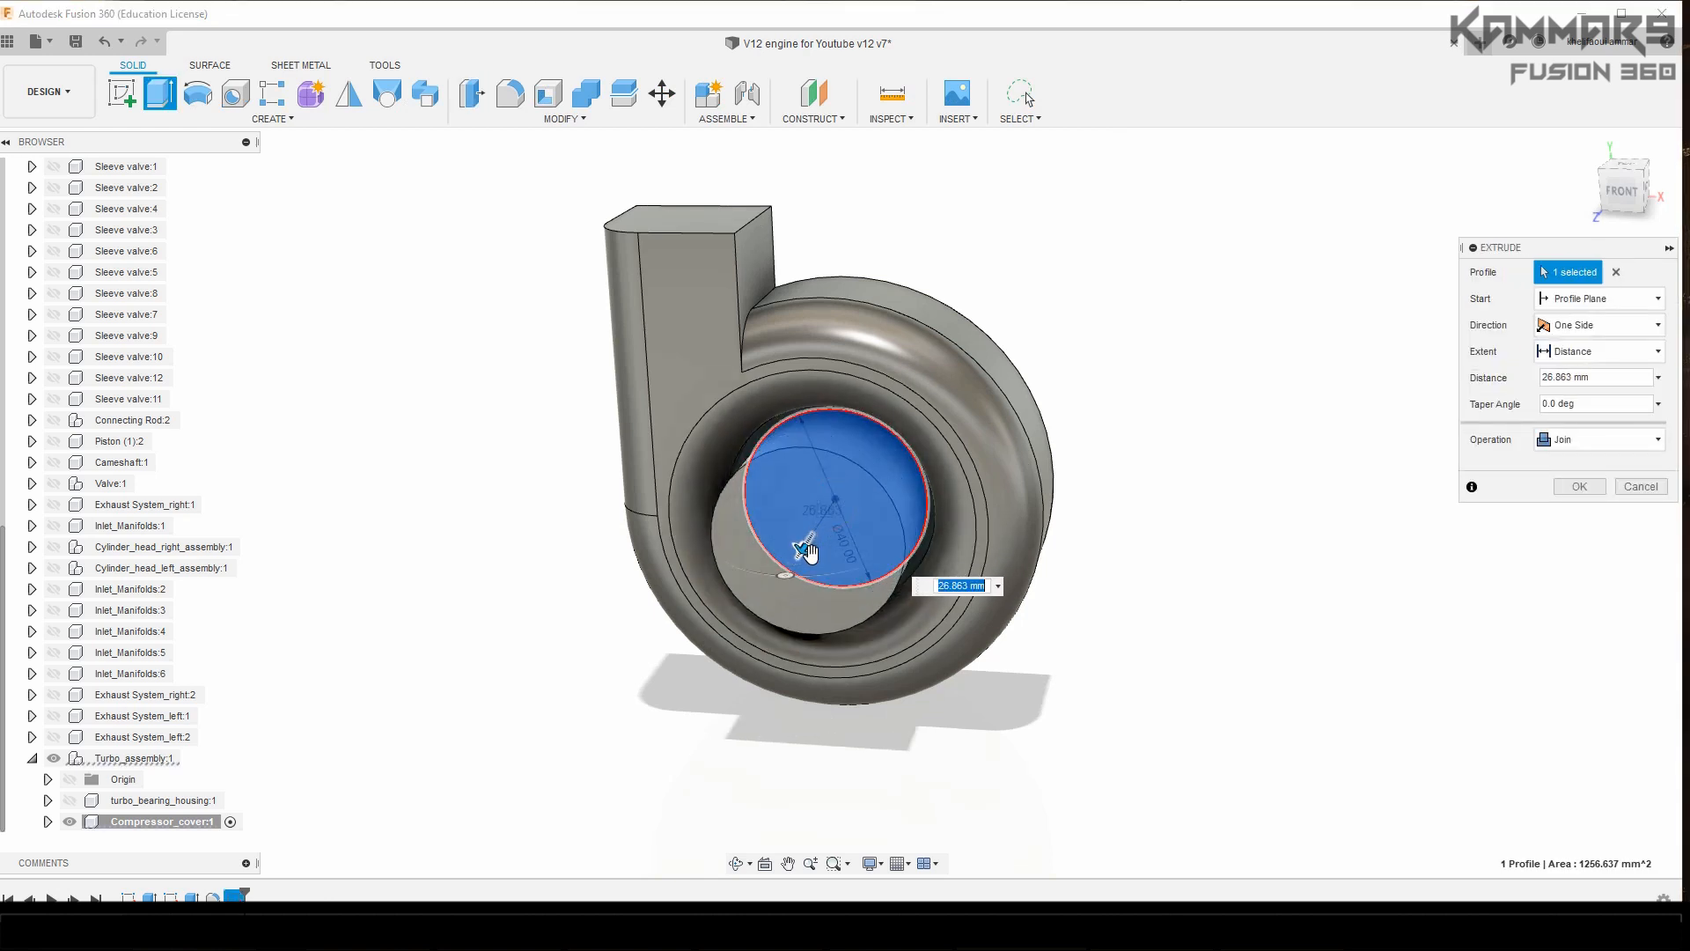
pyautogui.write('25')
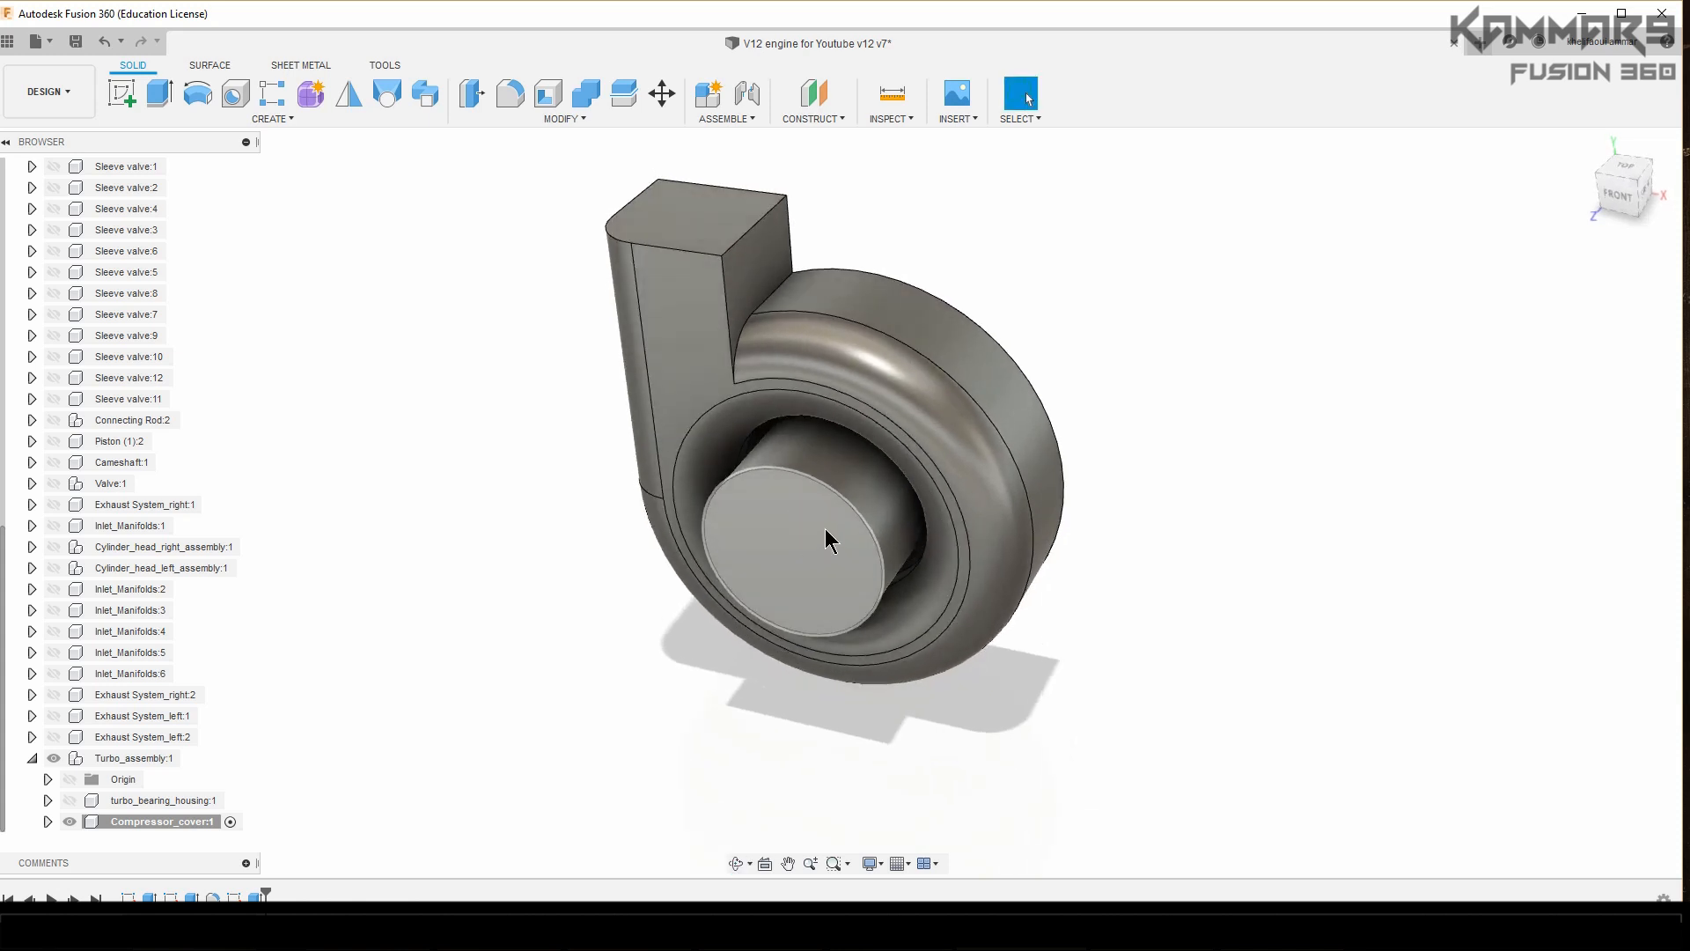
pyautogui.moveTo(831, 538); pyautogui.dragTo(825, 402)
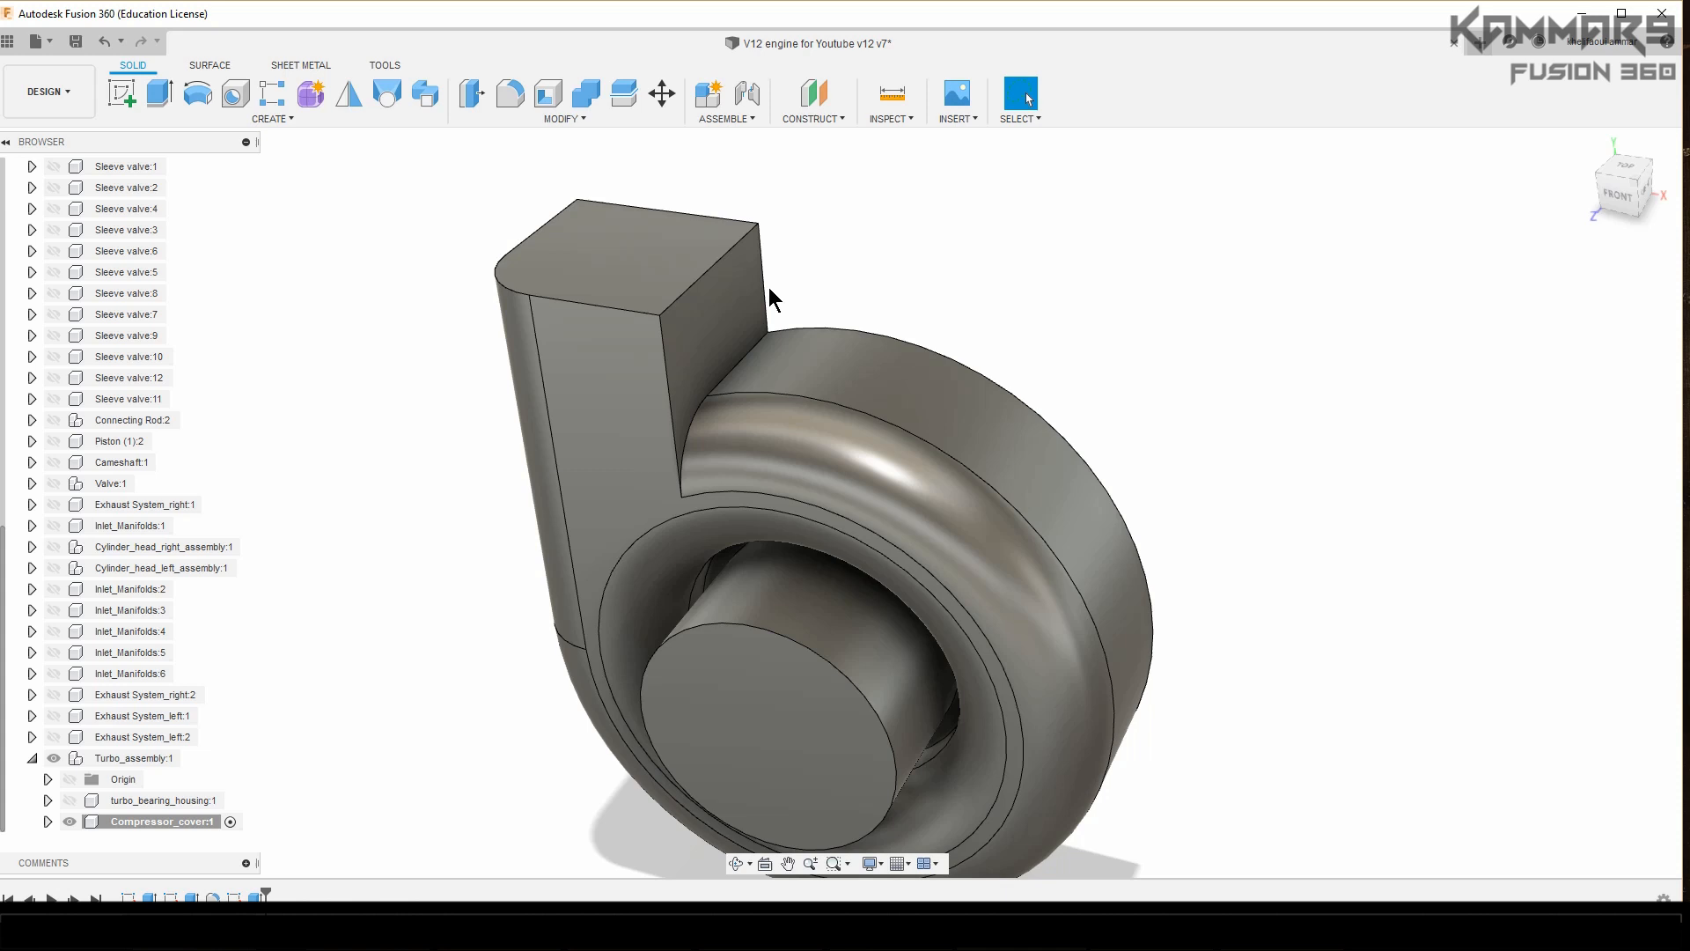
# Step: Fillet the outlet block's vertical edges with radii of 10 and 12 mm
pyautogui.click(509, 92)
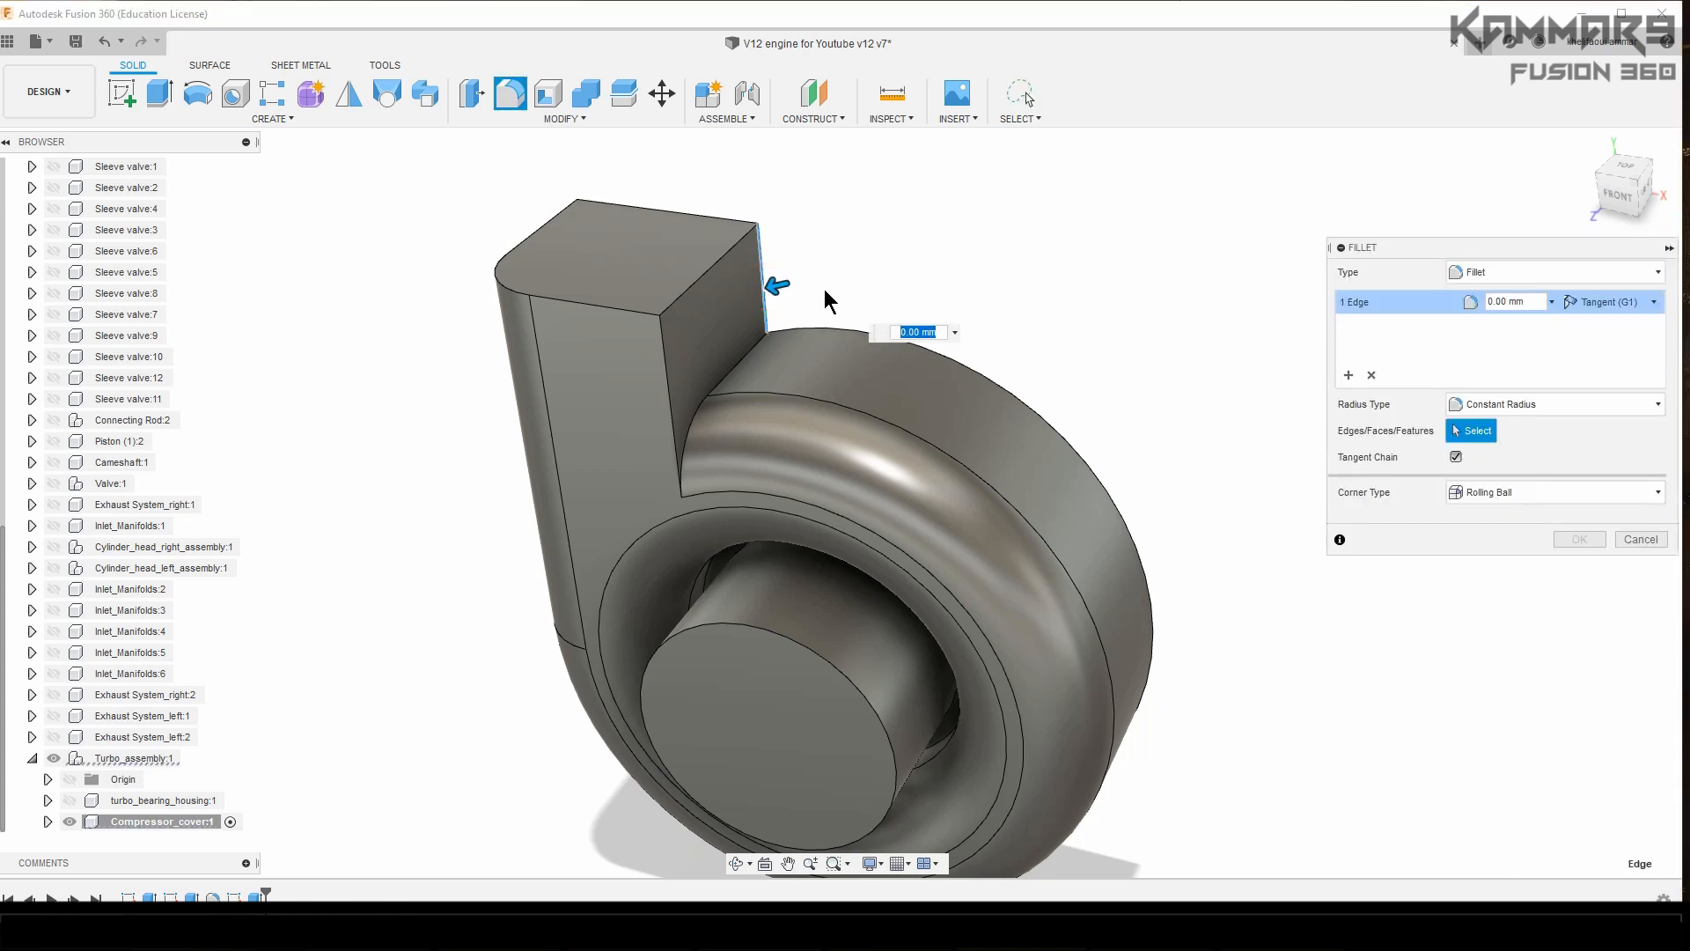
pyautogui.write('10')
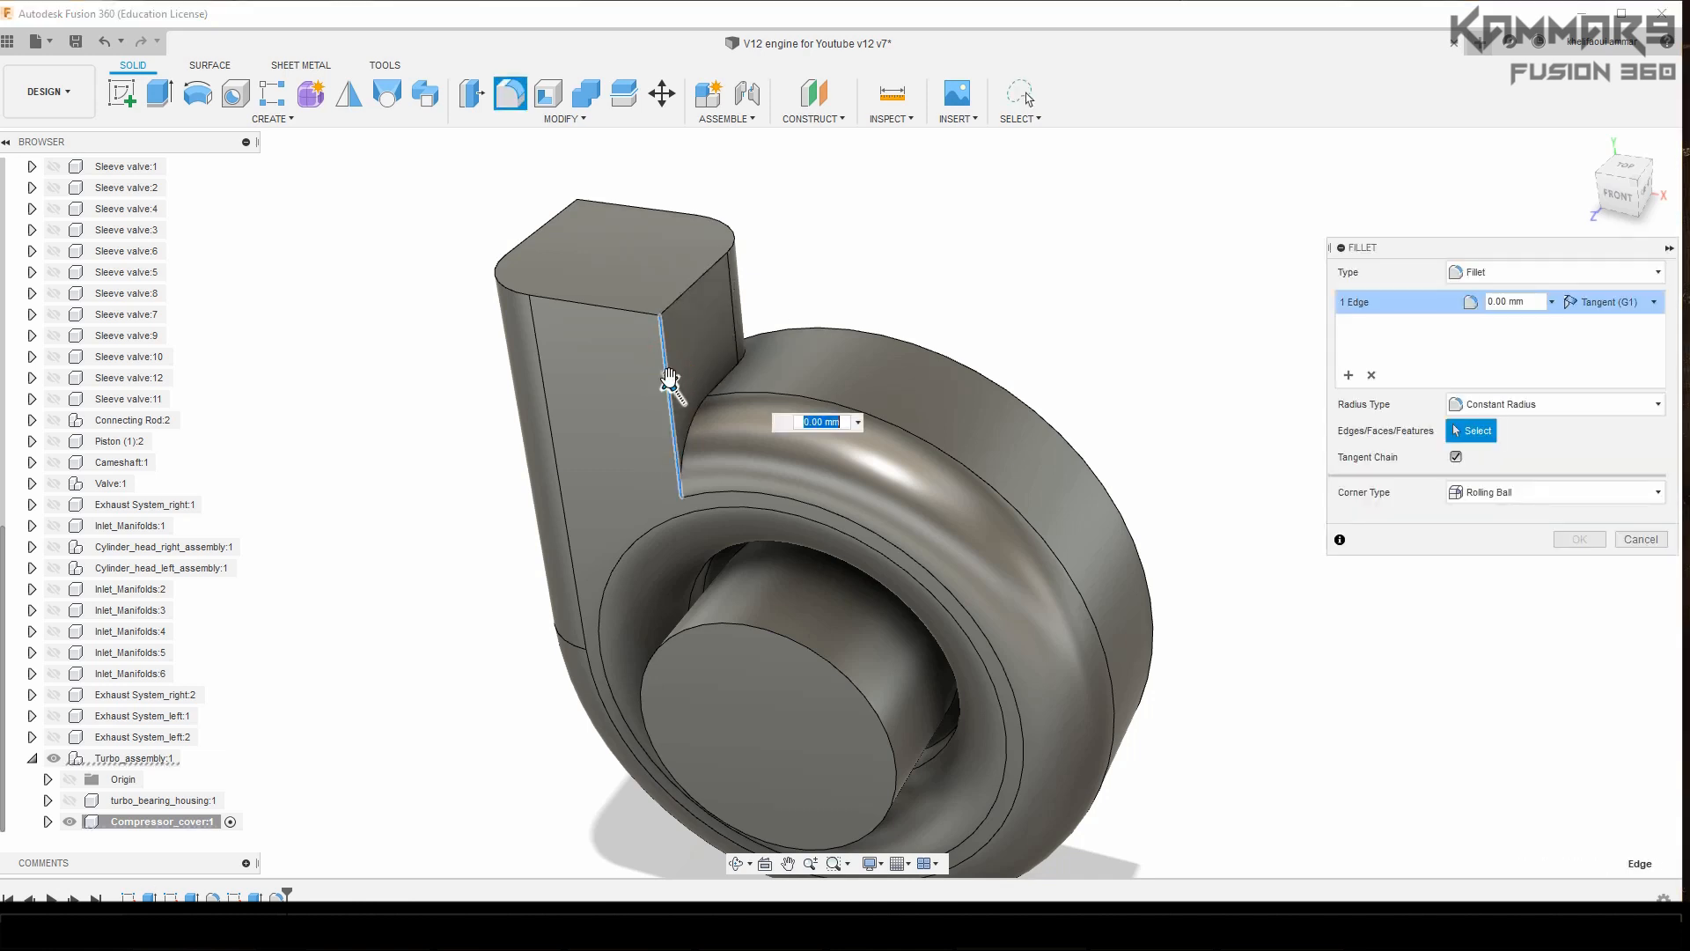
pyautogui.write('12')
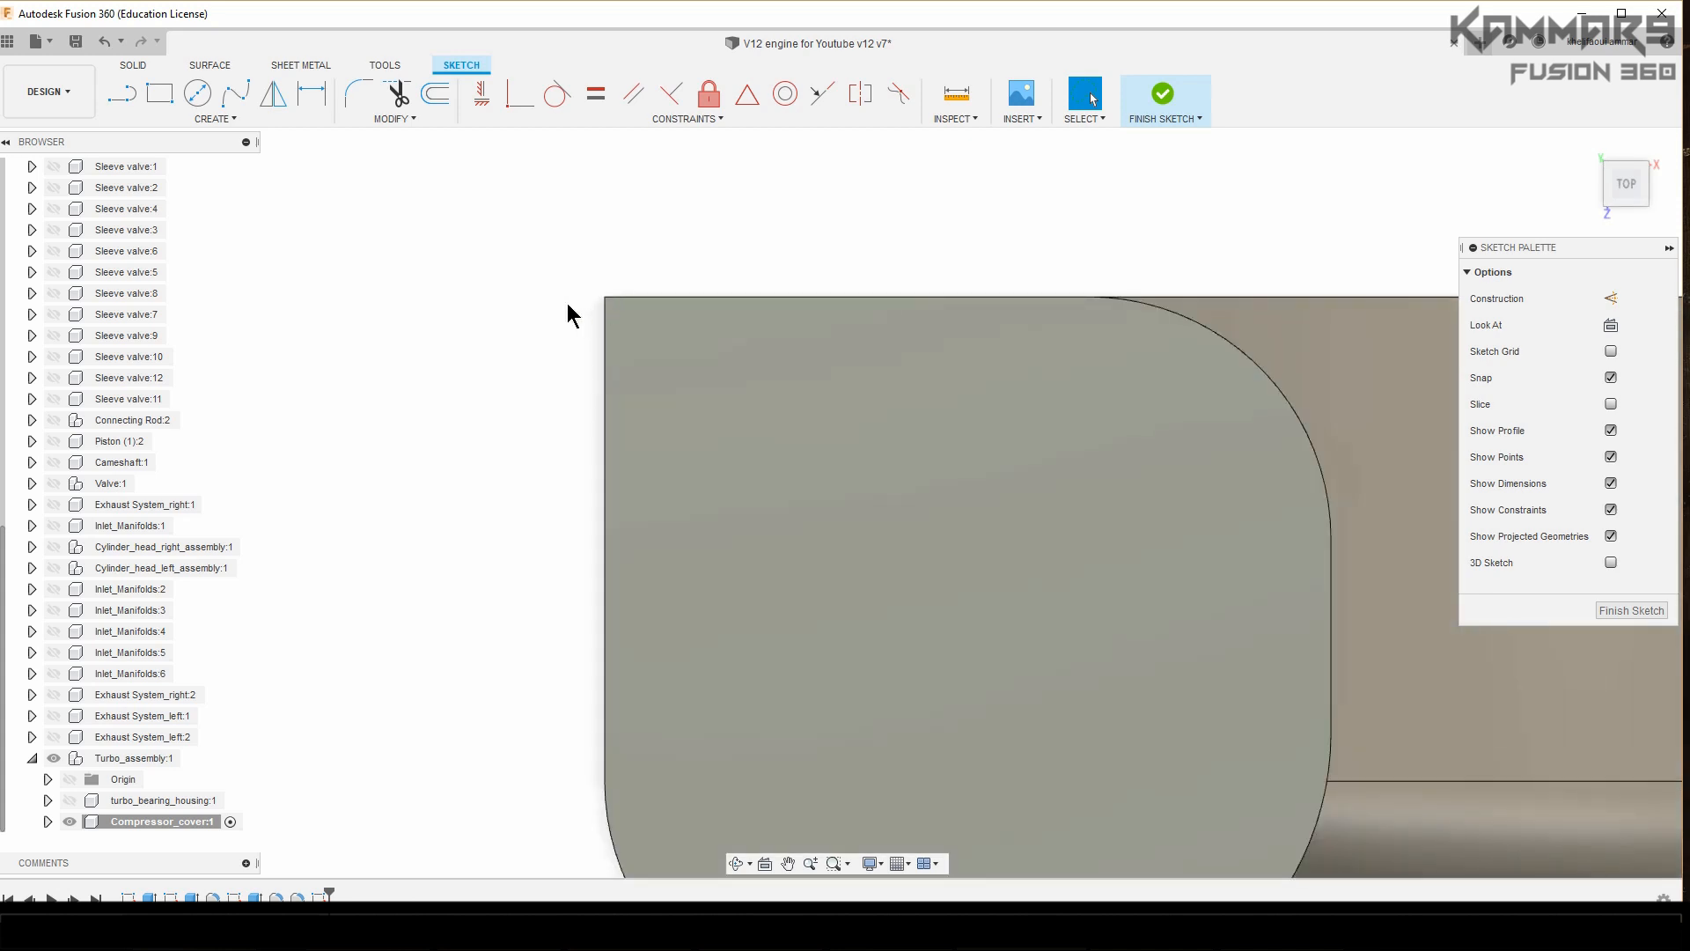
# Step: Sketch a line from the outlet's top corner and cut that profile back into the outlet block
pyautogui.click(121, 92)
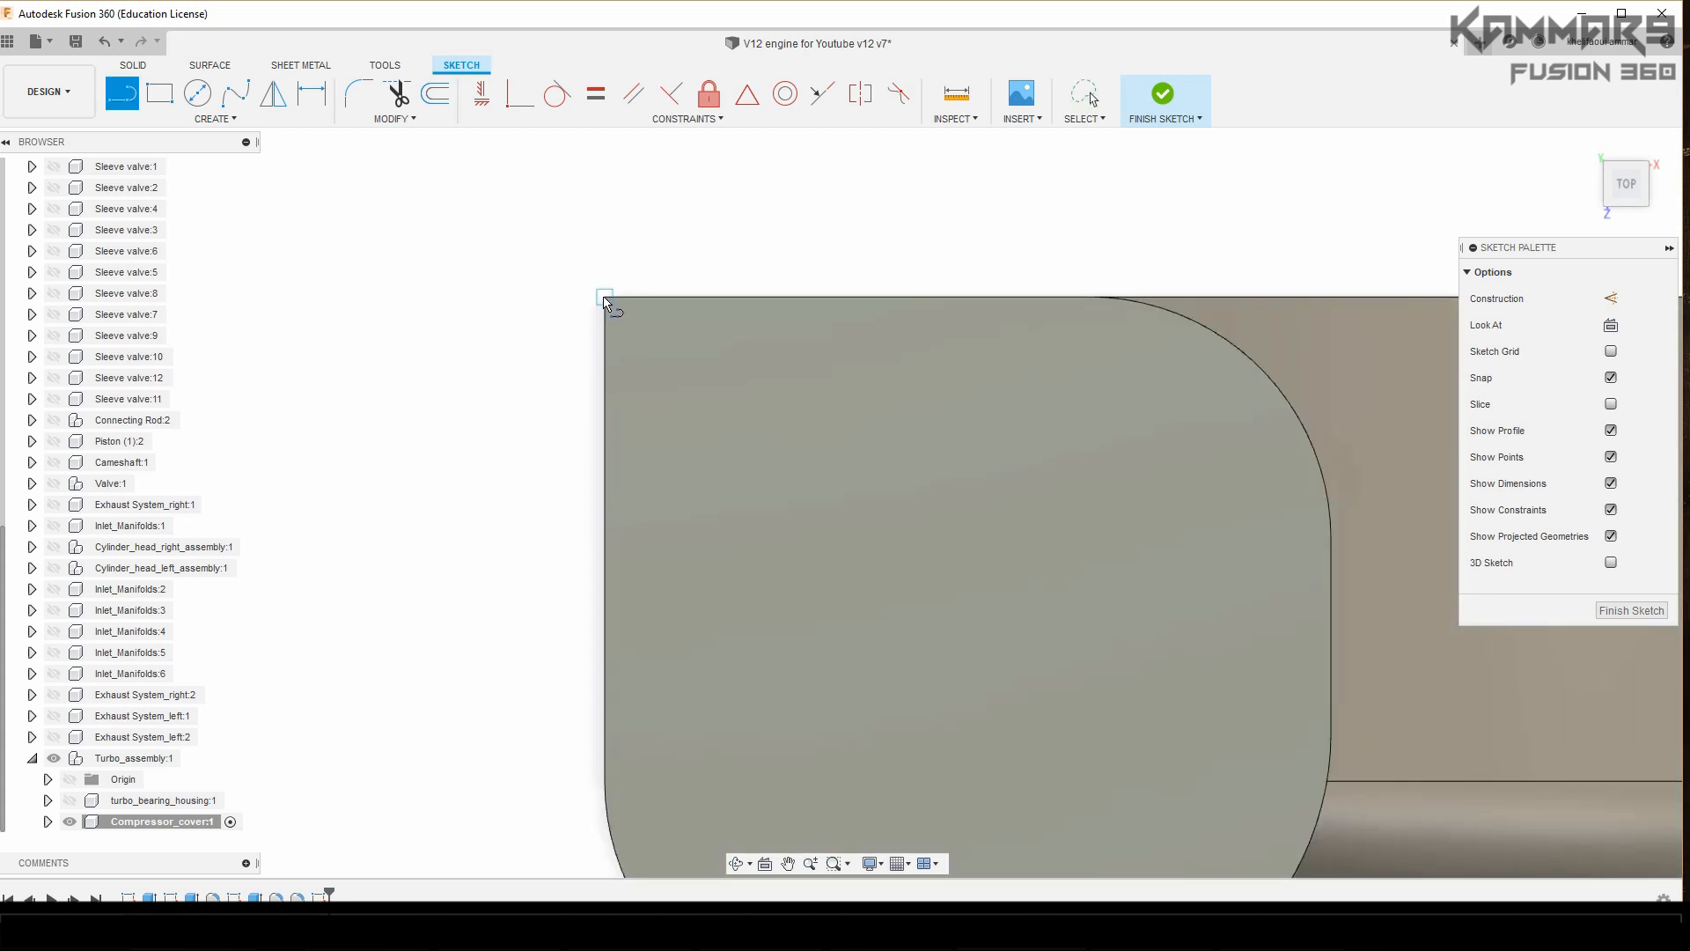
pyautogui.moveTo(605, 300); pyautogui.dragTo(605, 747)
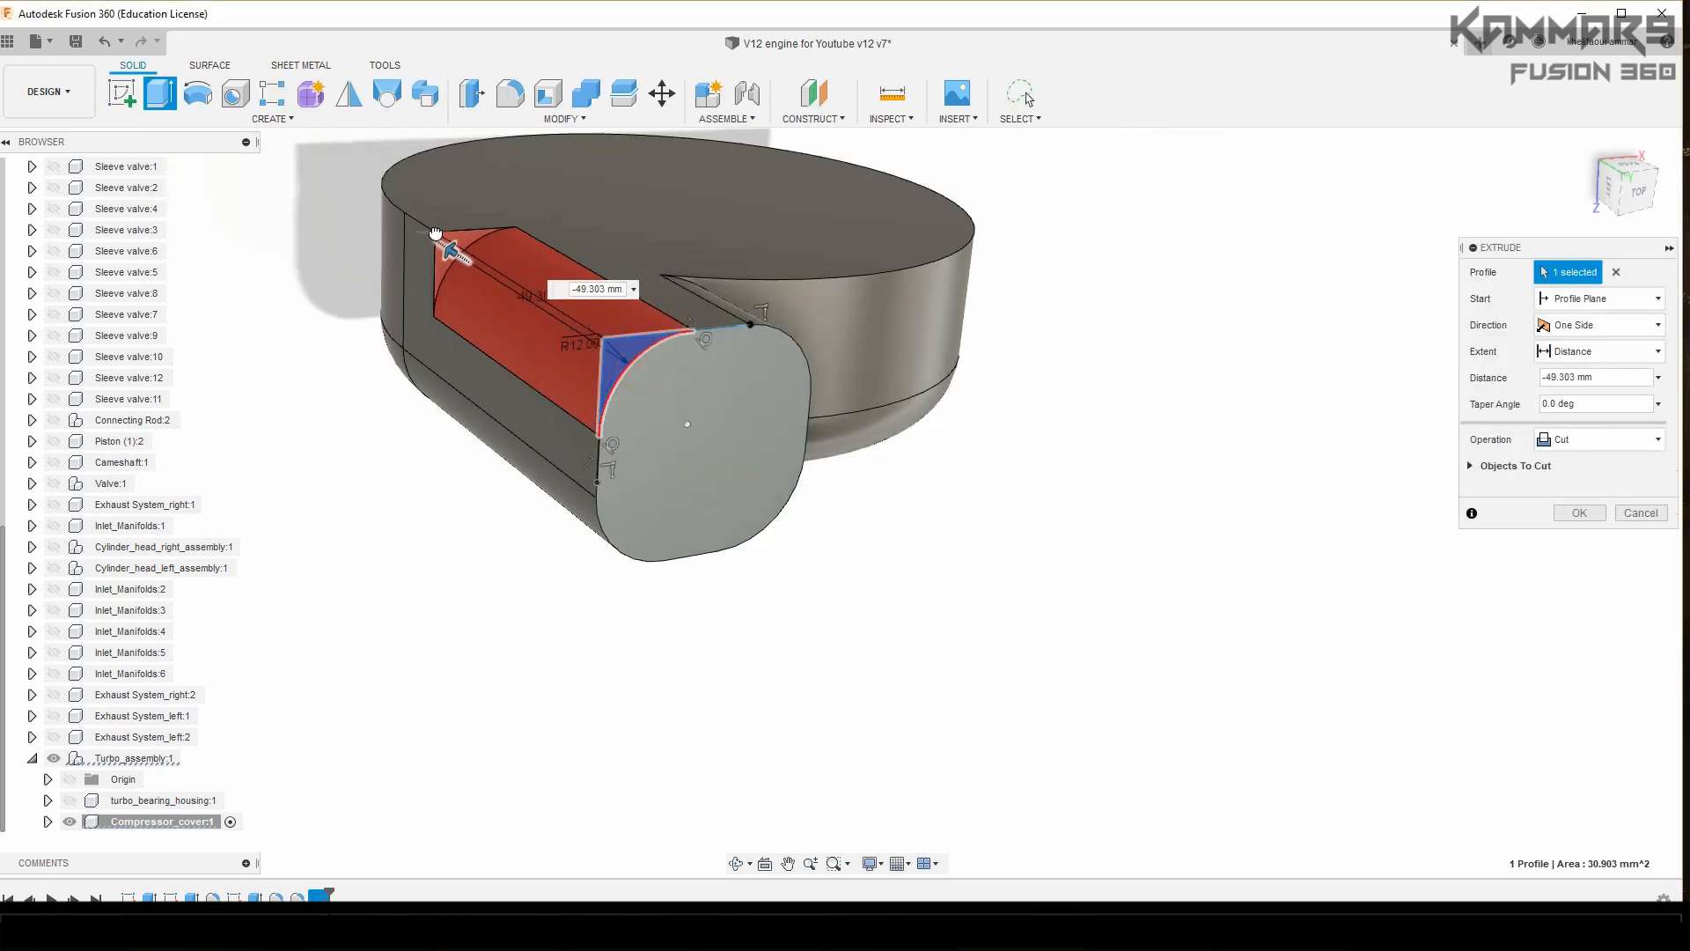
pyautogui.moveTo(452, 256); pyautogui.dragTo(336, 174)
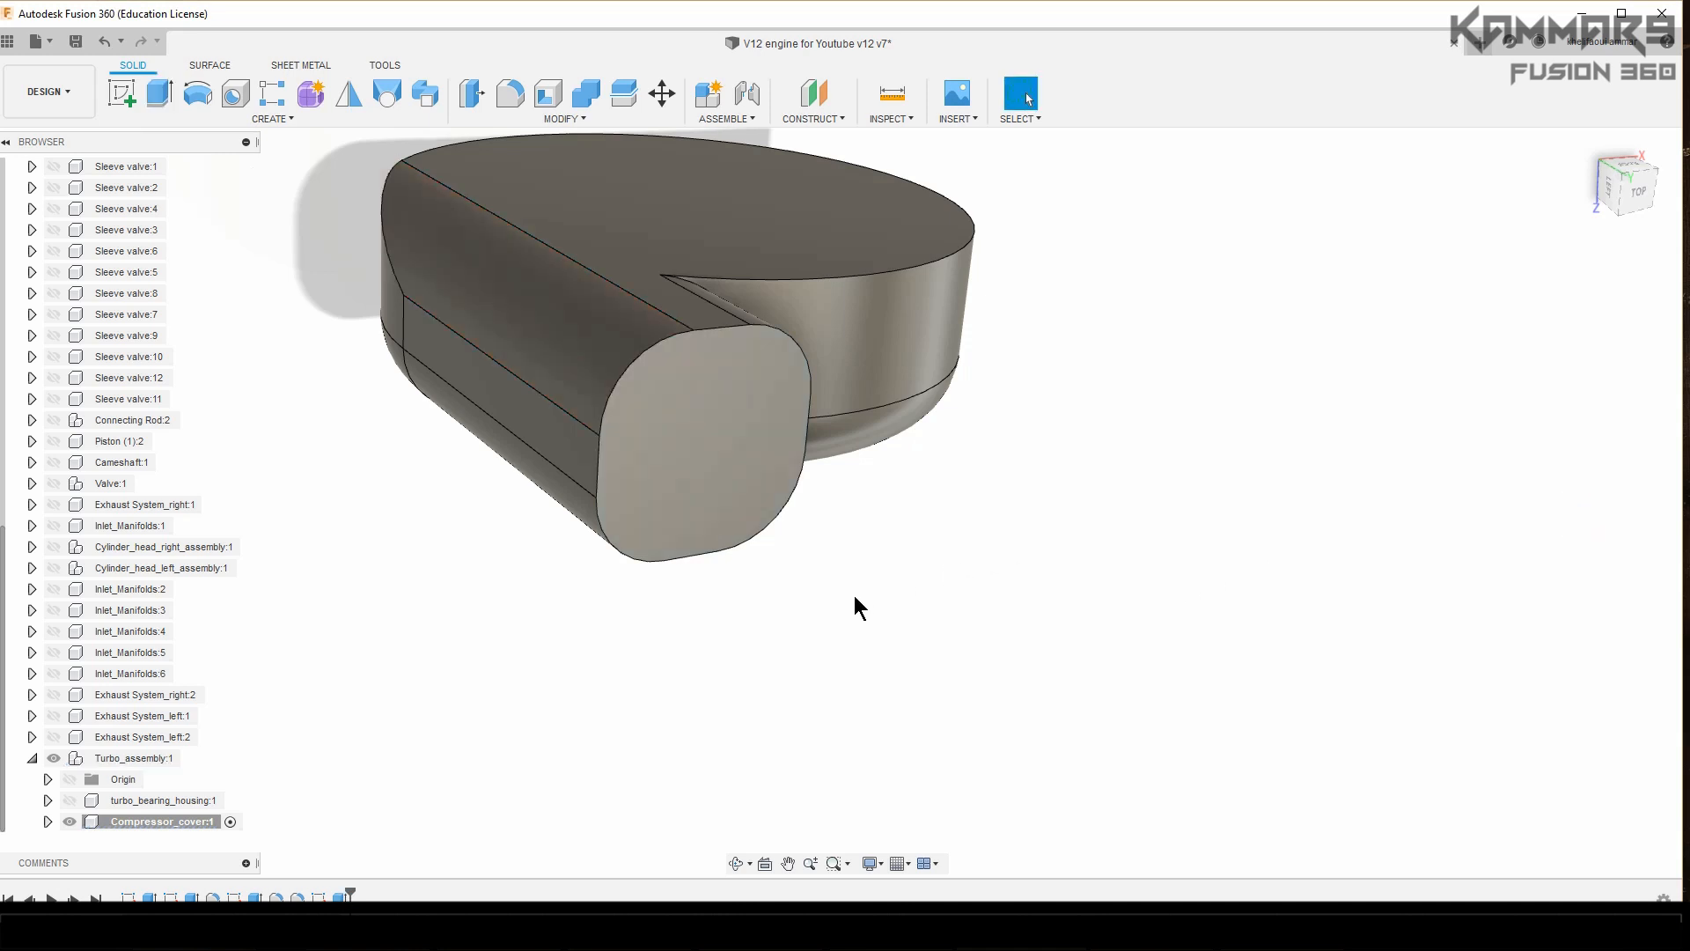
pyautogui.moveTo(863, 654)
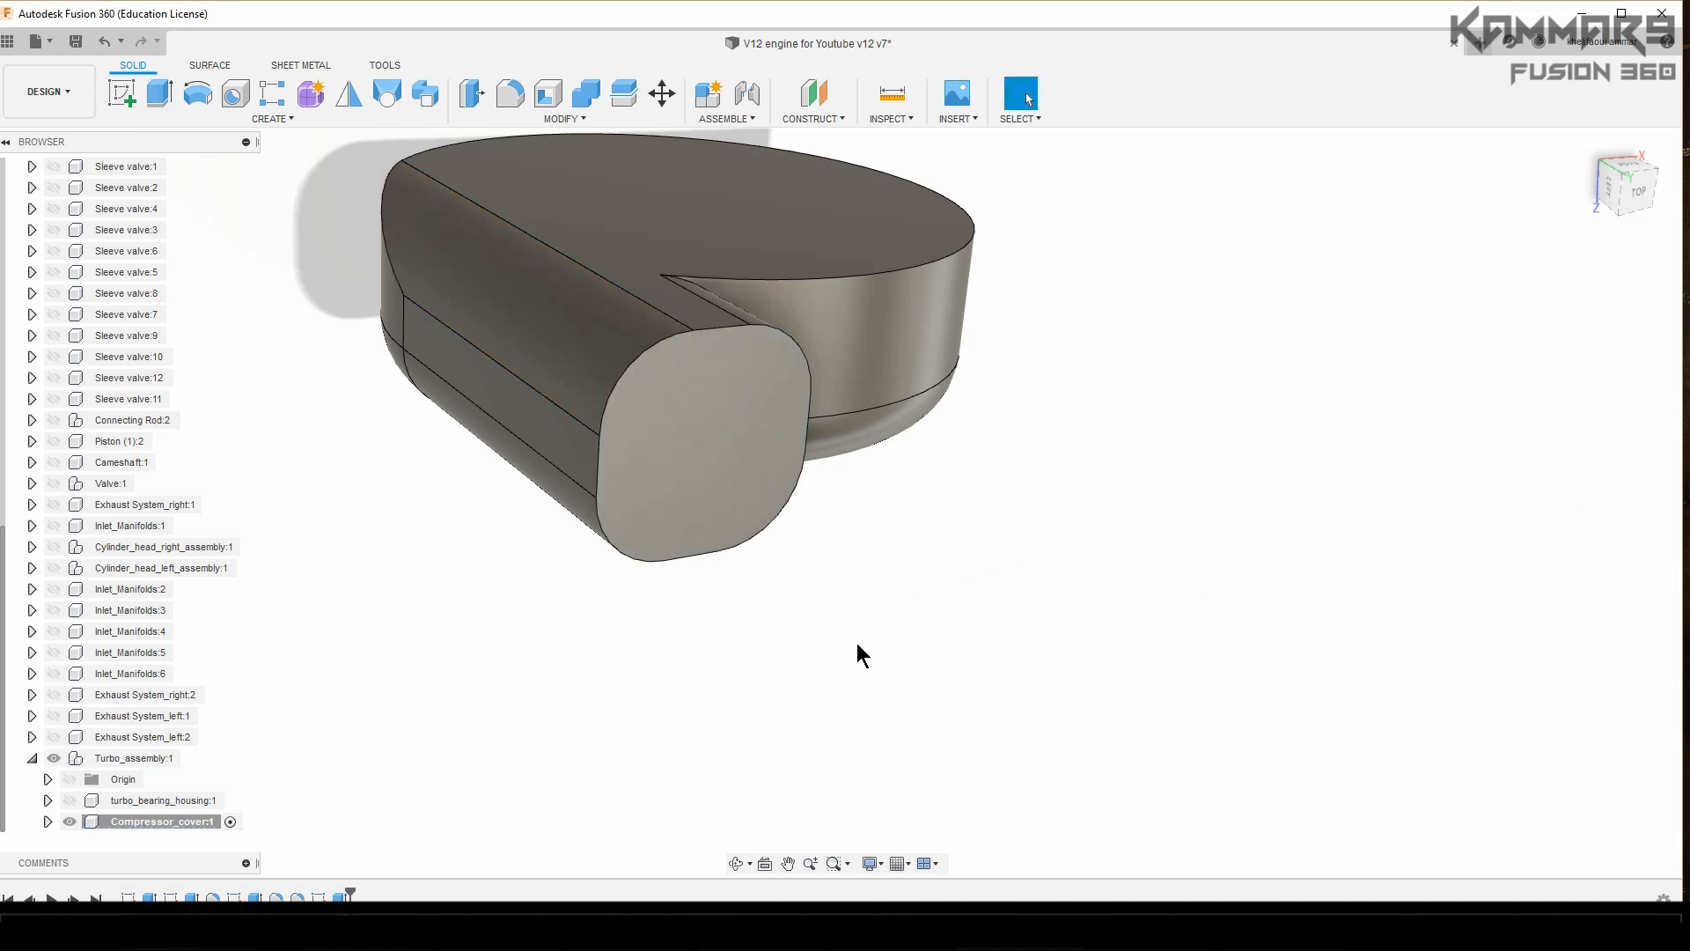
# Step: Extrude the circular back profiles two-sided as a Join, pushing side two deeper into the cover
pyautogui.moveTo(863, 653); pyautogui.dragTo(984, 548)
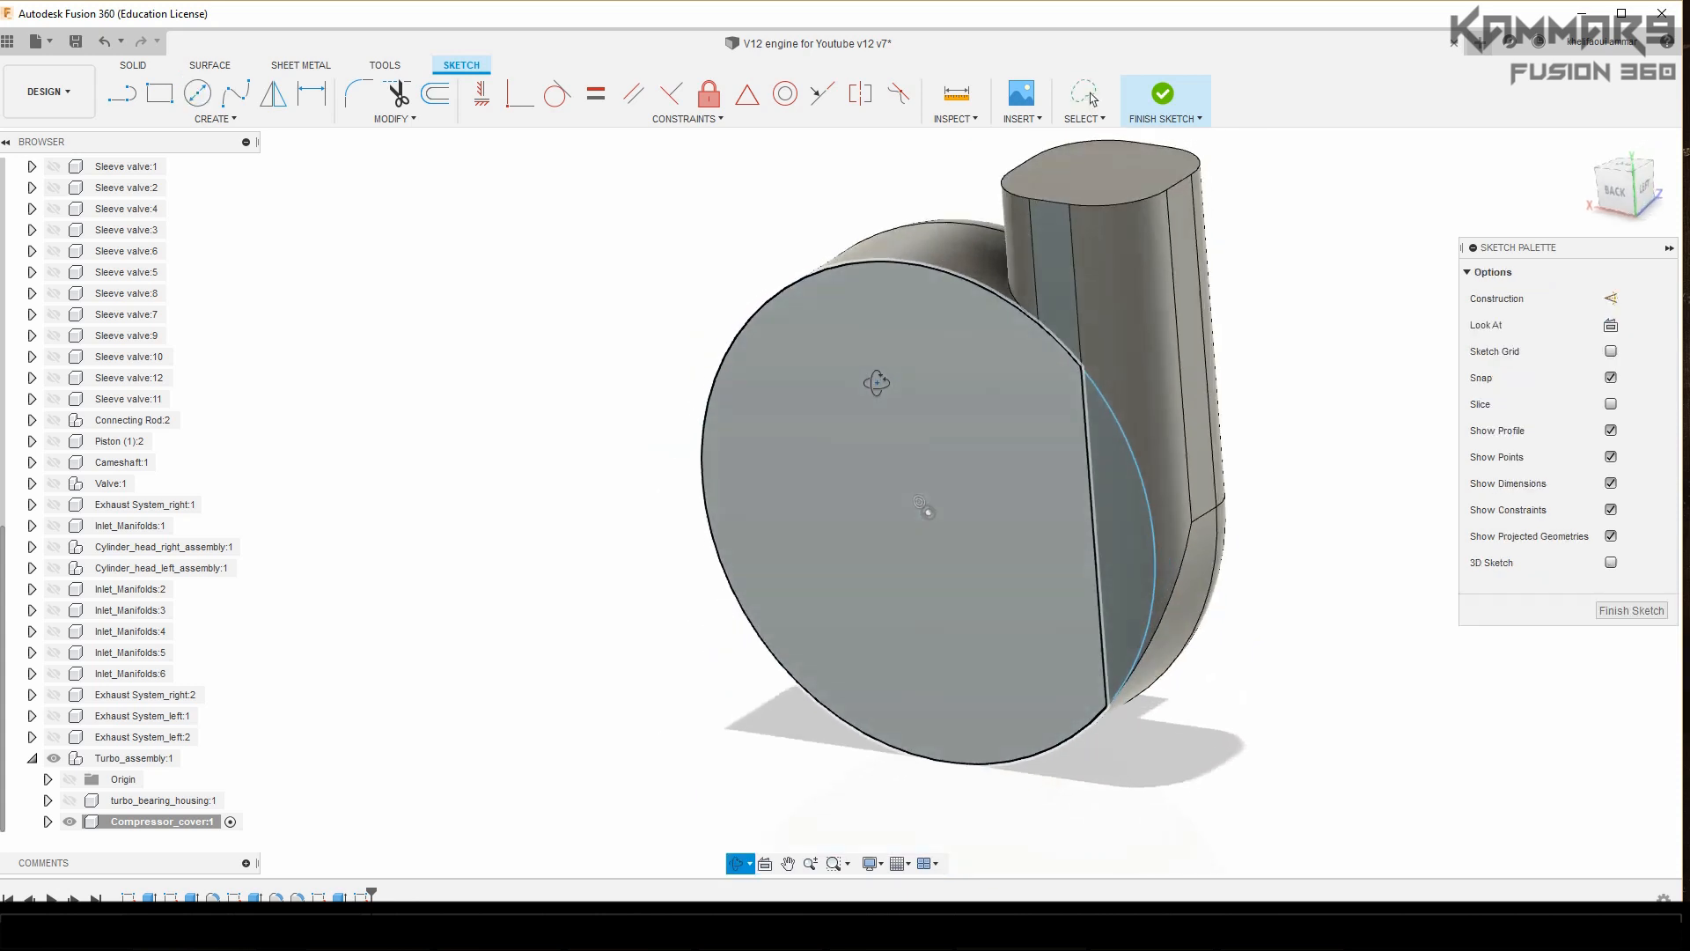
pyautogui.click(1162, 92)
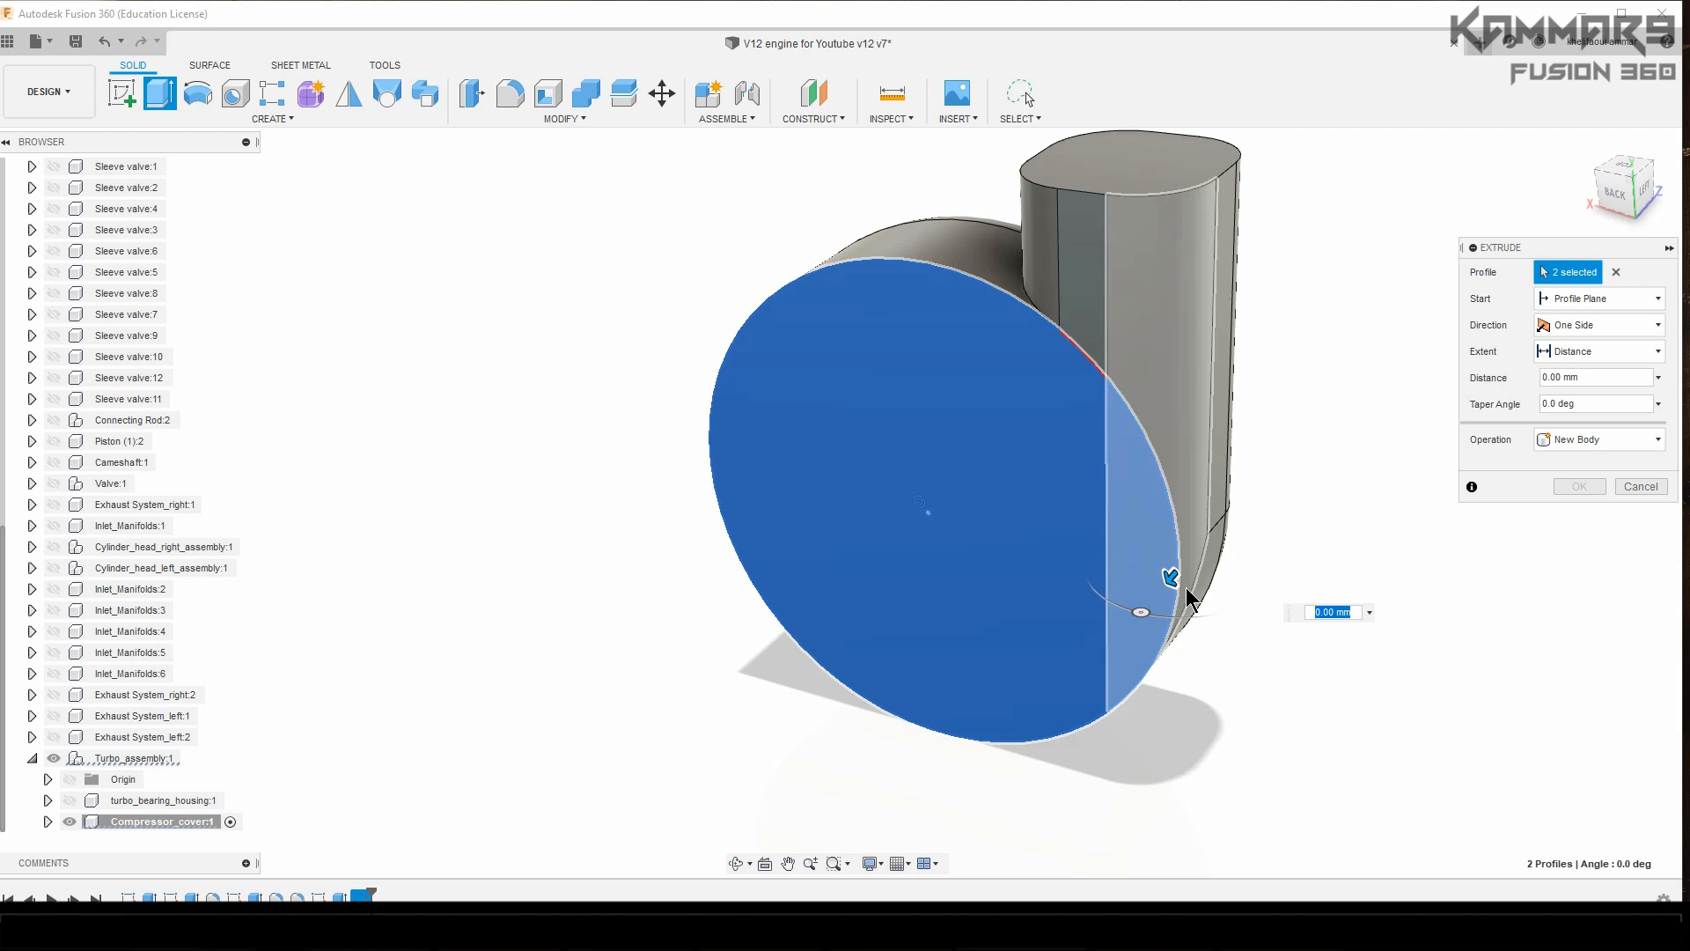
pyautogui.moveTo(1170, 575); pyautogui.dragTo(1137, 614)
pyautogui.write('1')
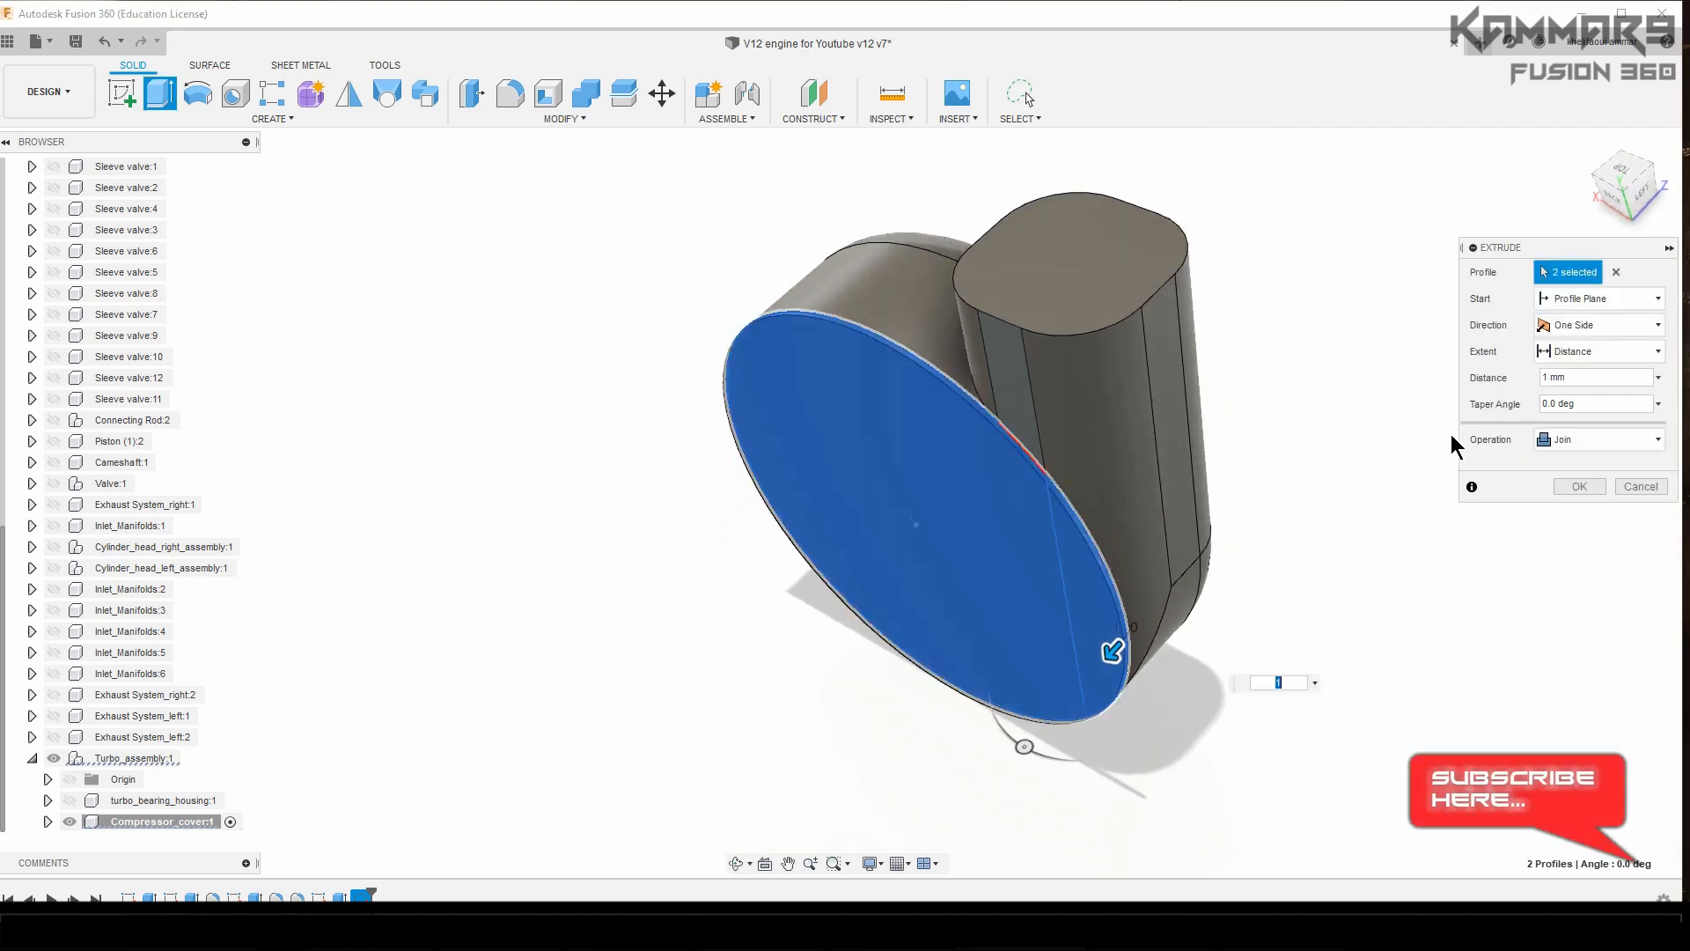
pyautogui.click(1600, 325)
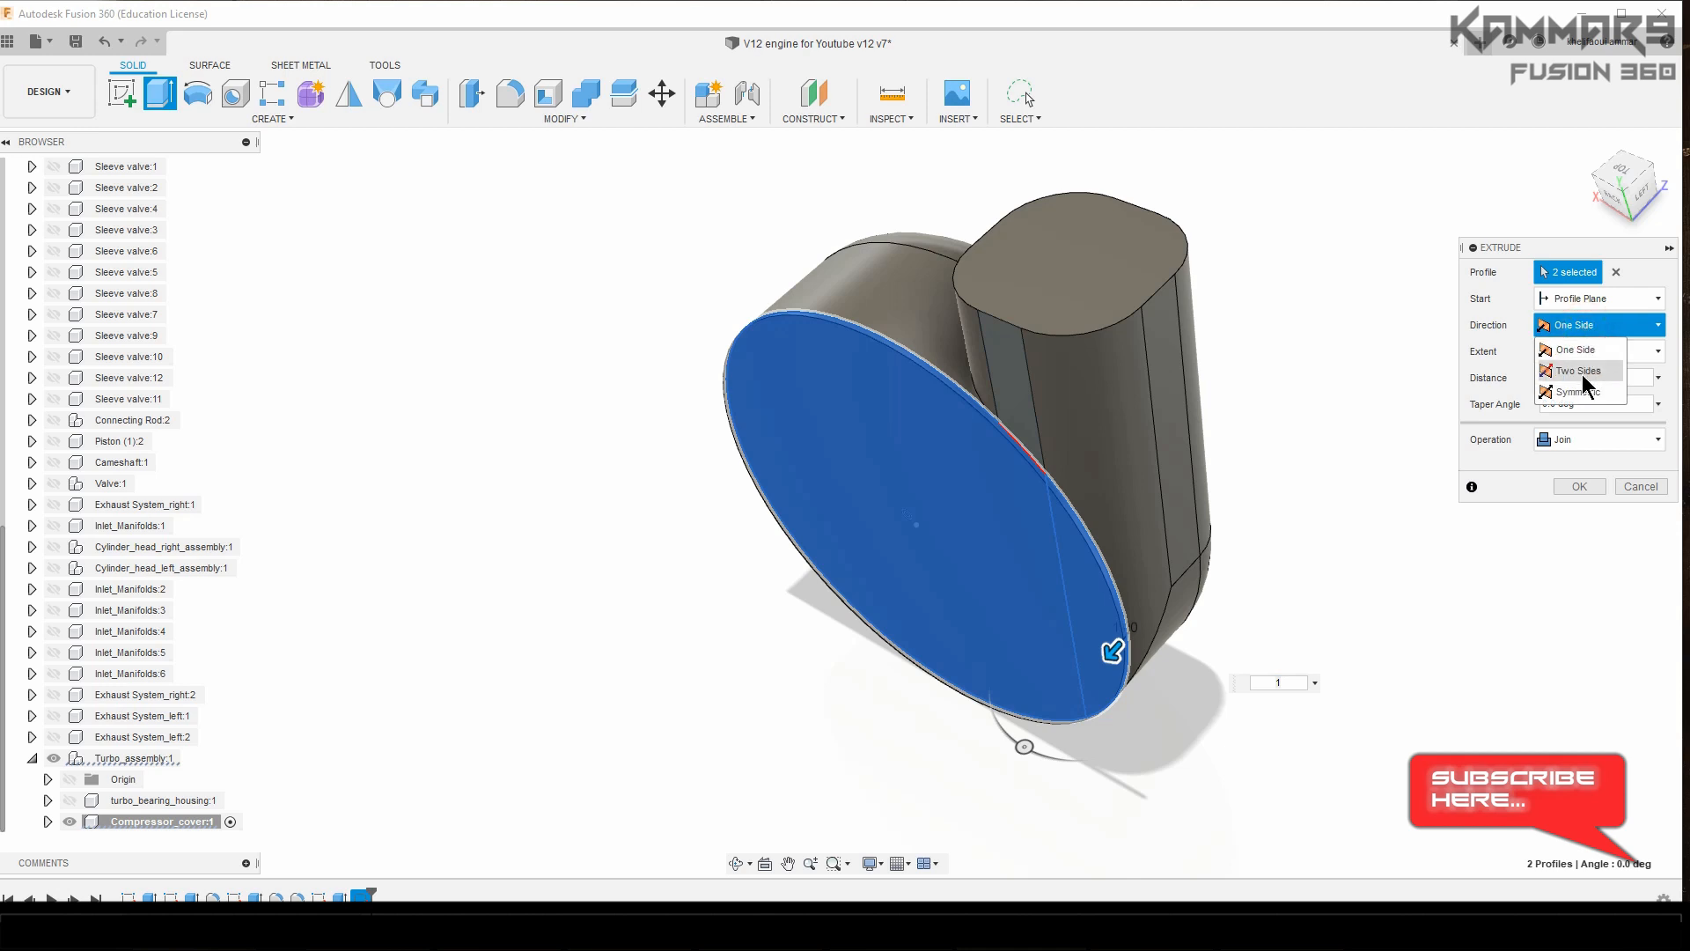
pyautogui.click(1576, 370)
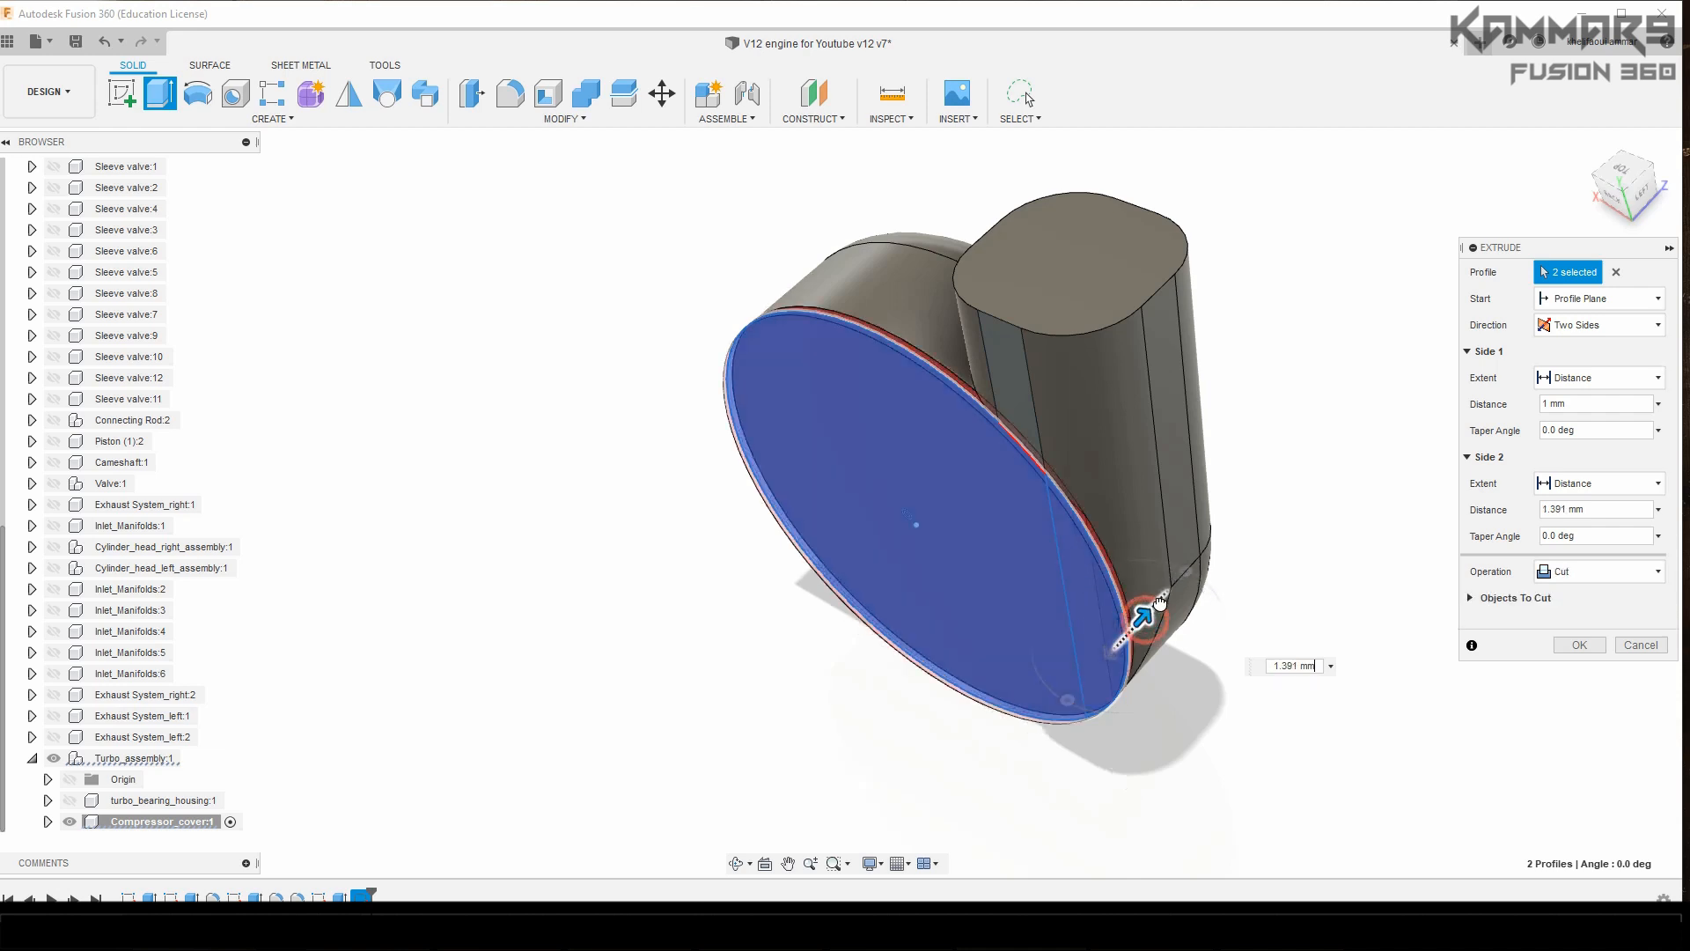
pyautogui.click(1599, 570)
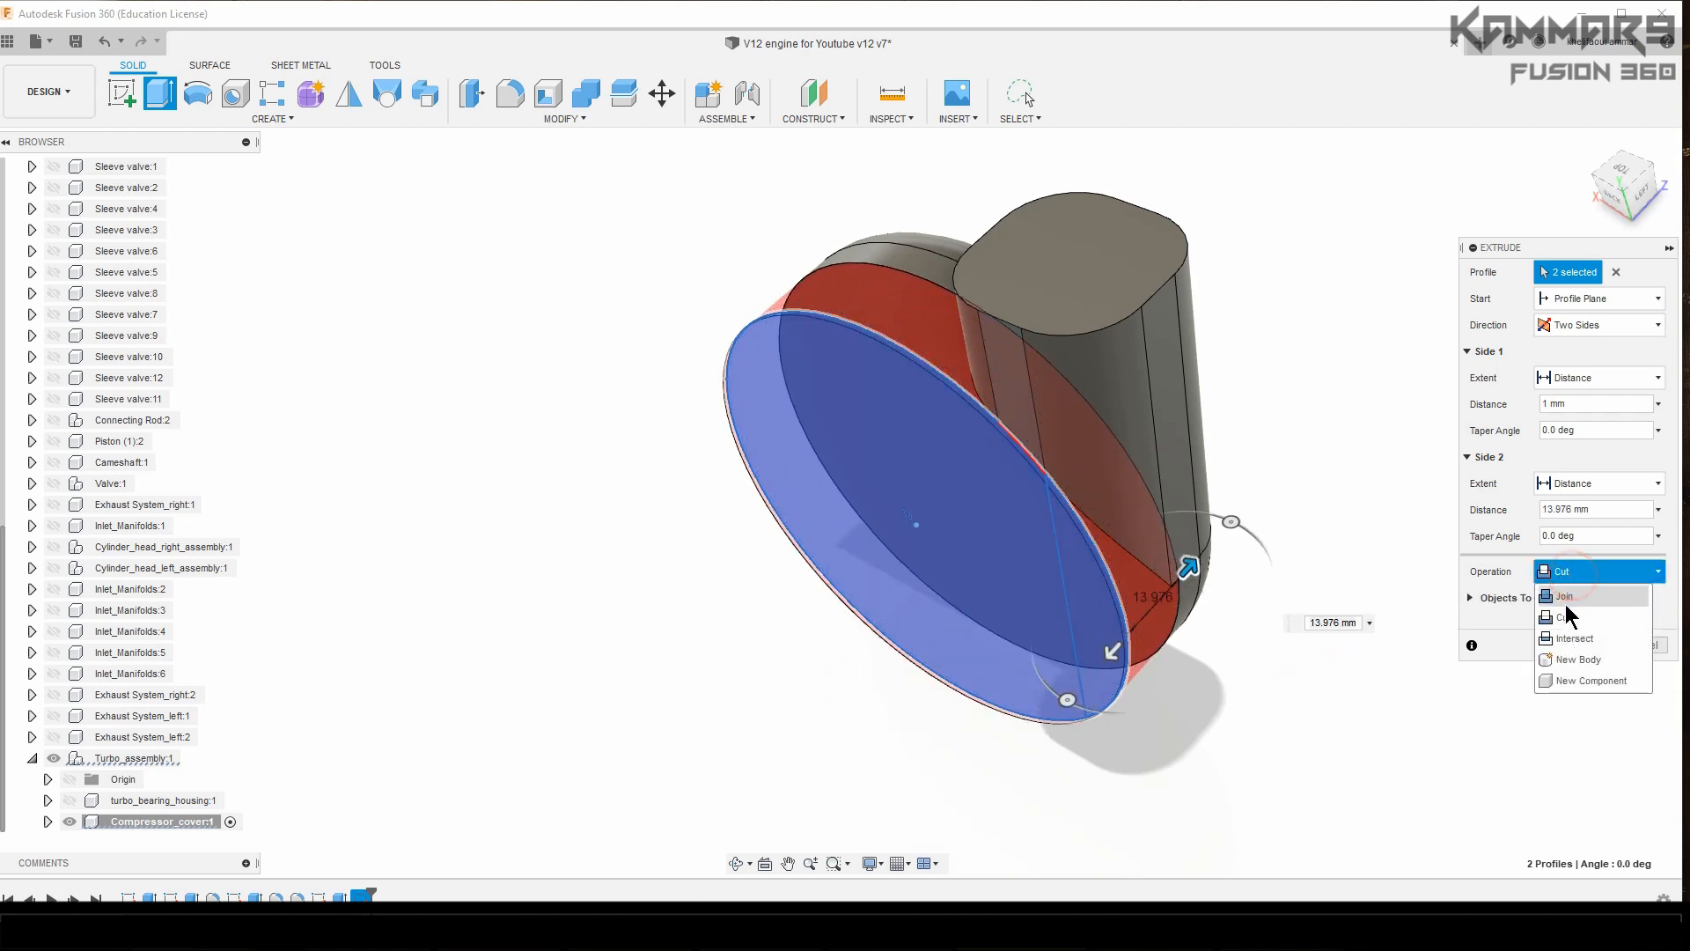
pyautogui.click(1564, 595)
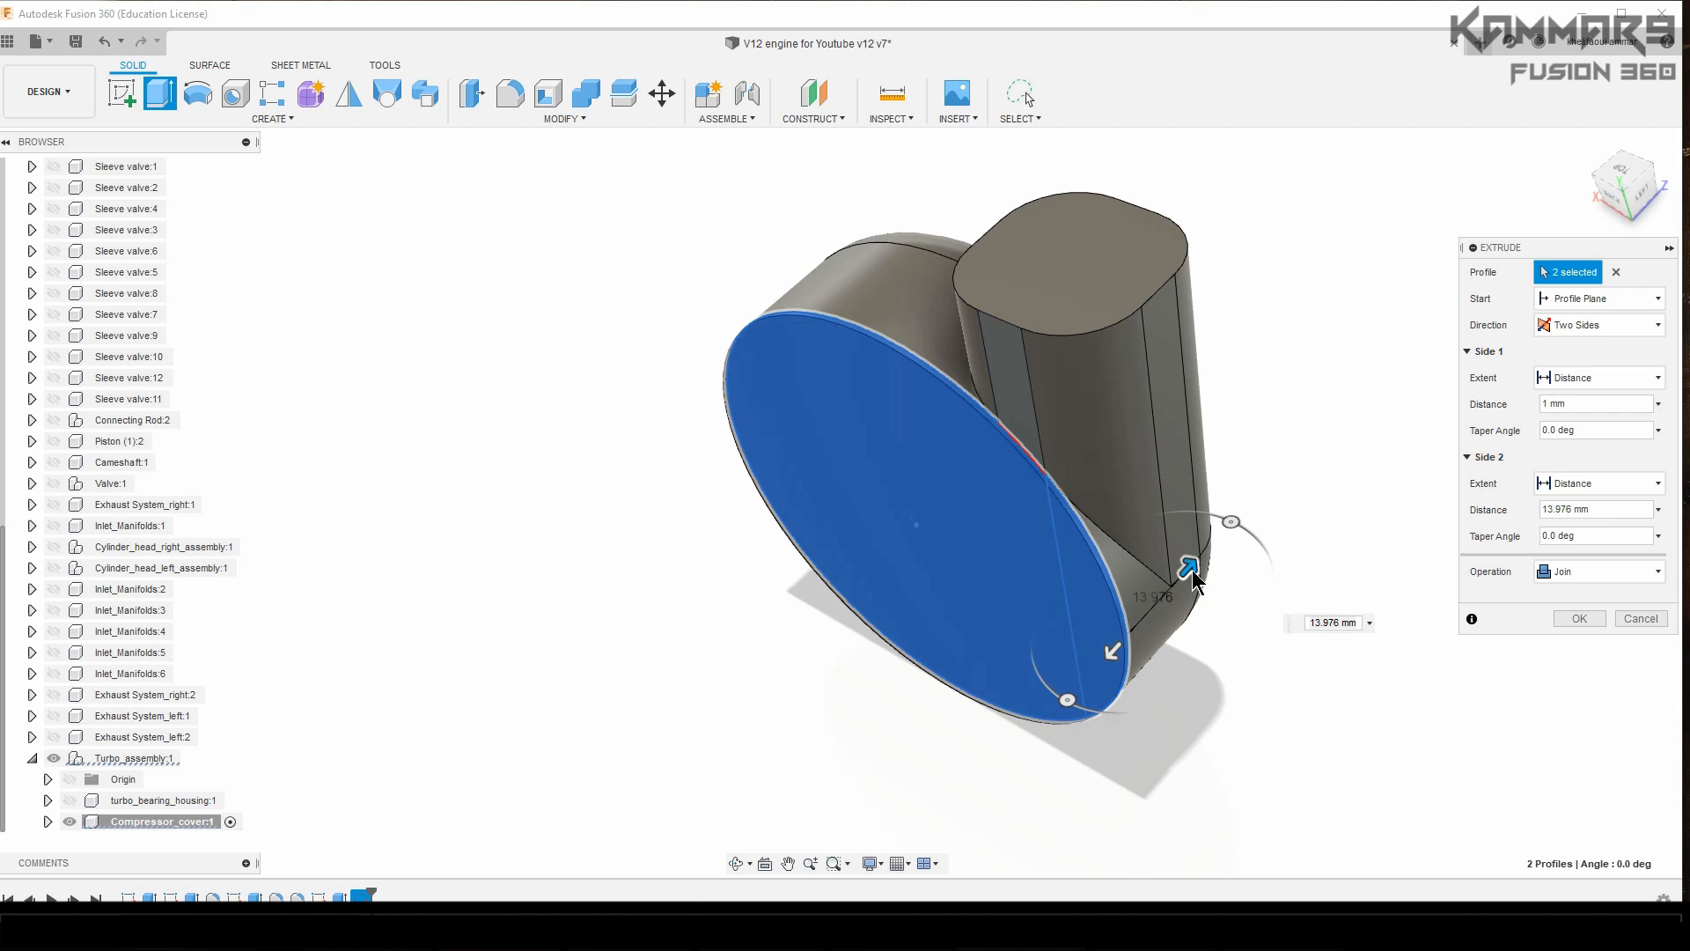
pyautogui.moveTo(1188, 569); pyautogui.dragTo(1207, 544)
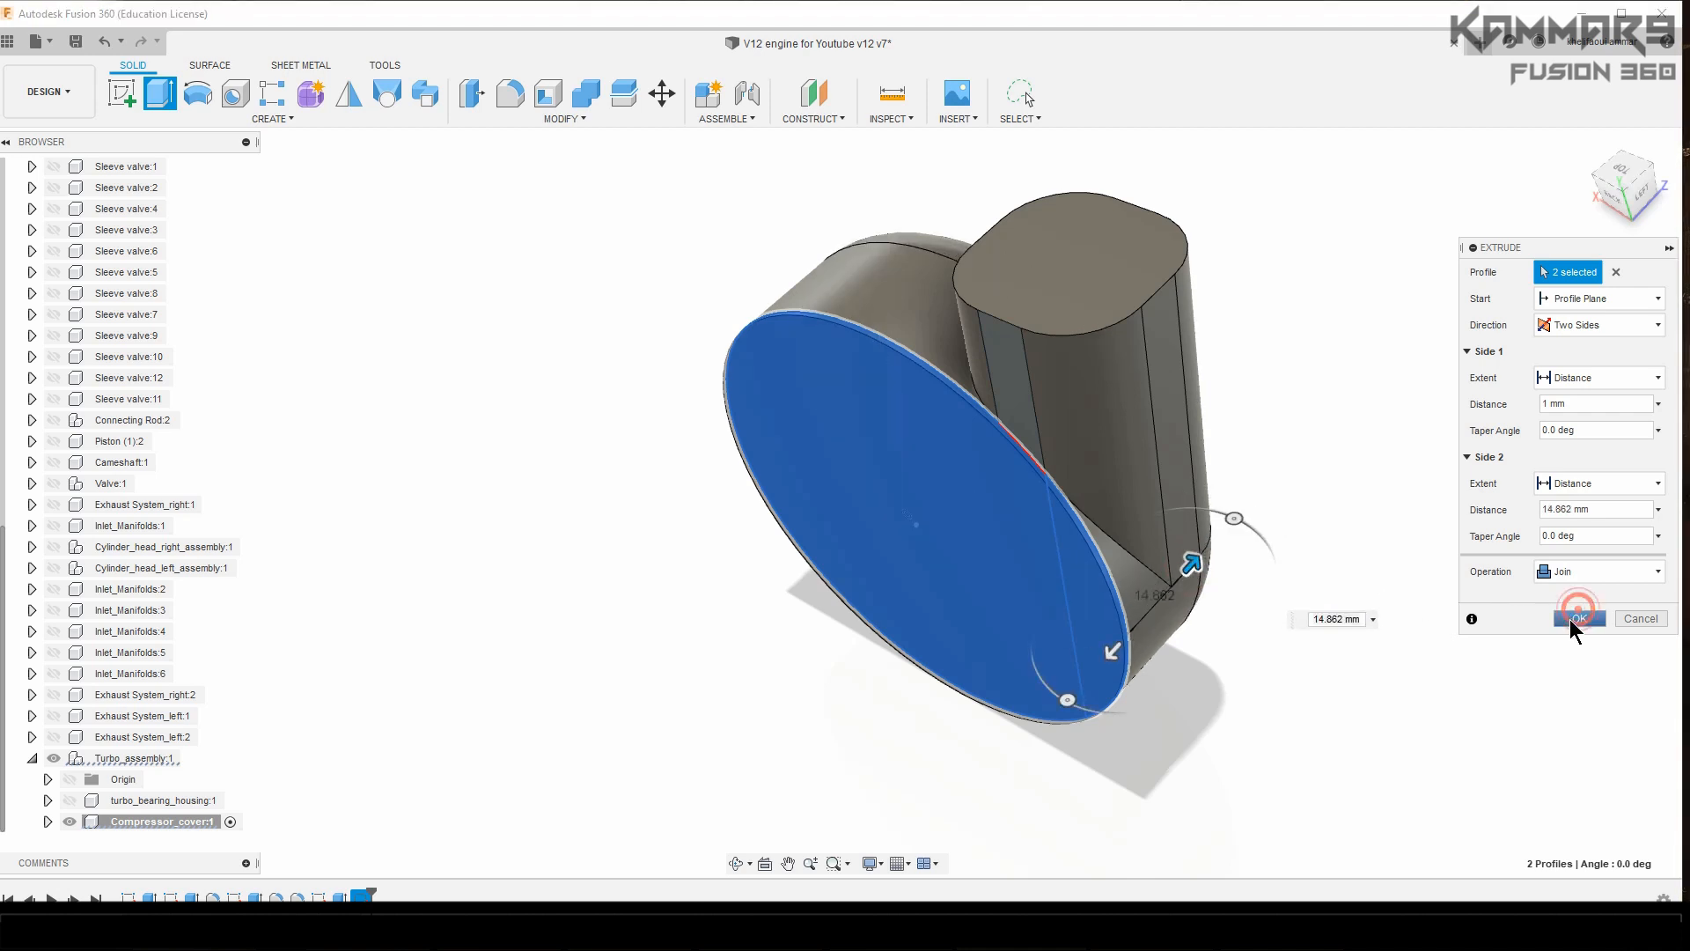
# Step: Confirm the two-sided join, then cut a circular inlet bore through the front boss
pyautogui.click(1580, 618)
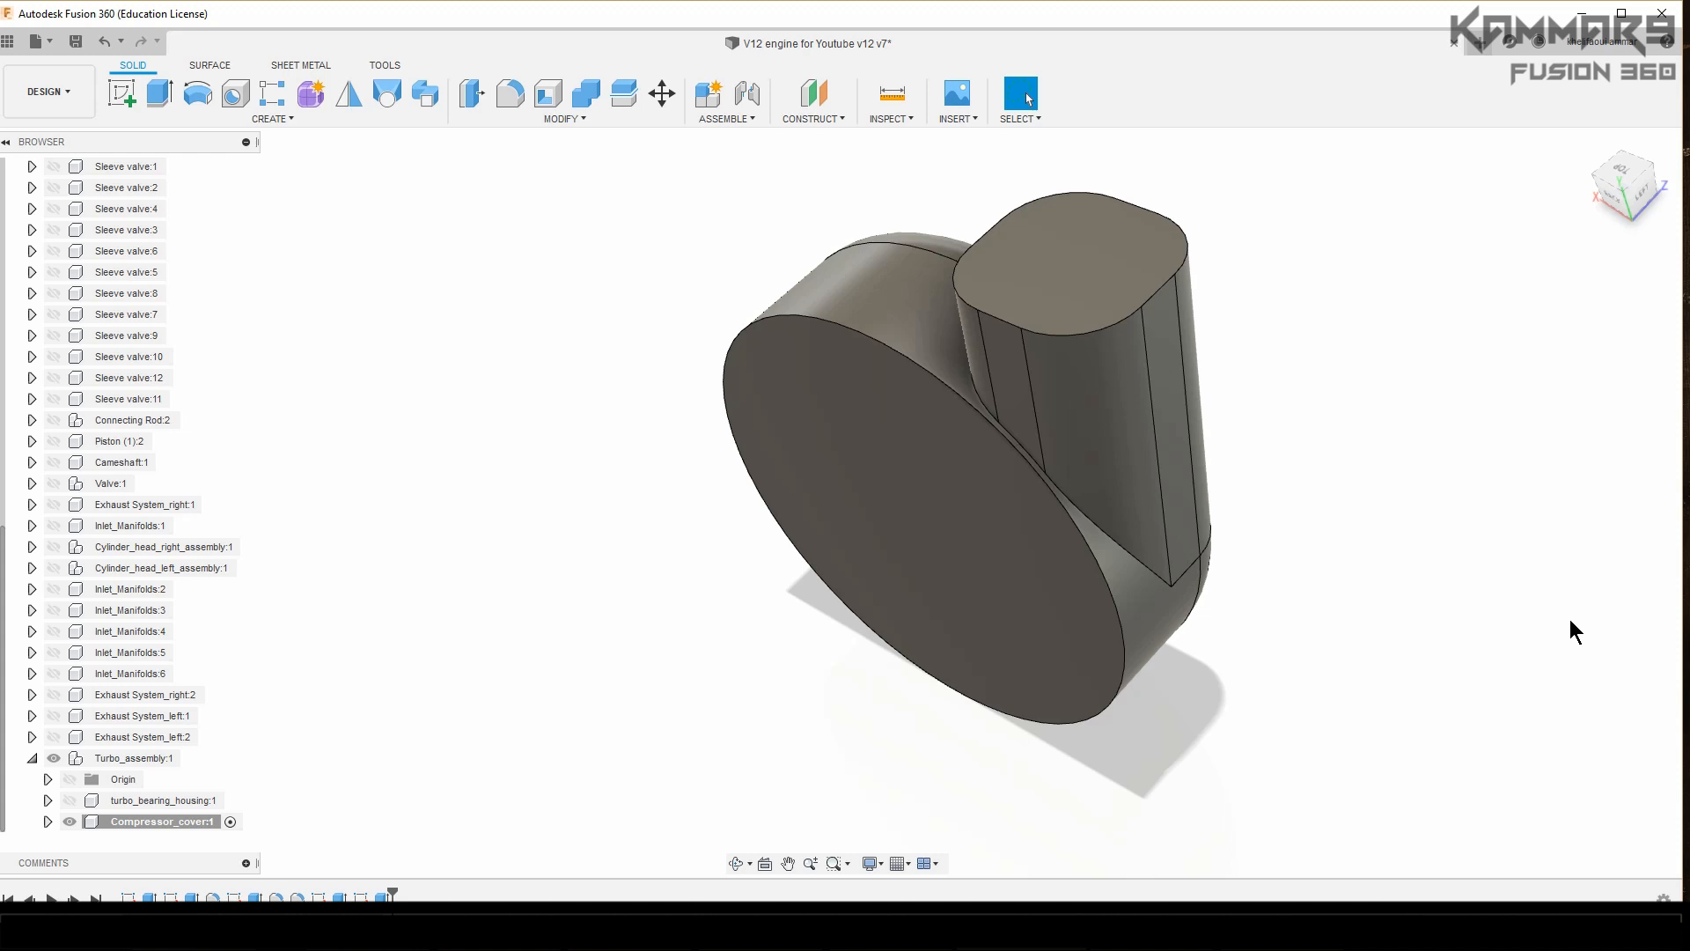
pyautogui.moveTo(1326, 653)
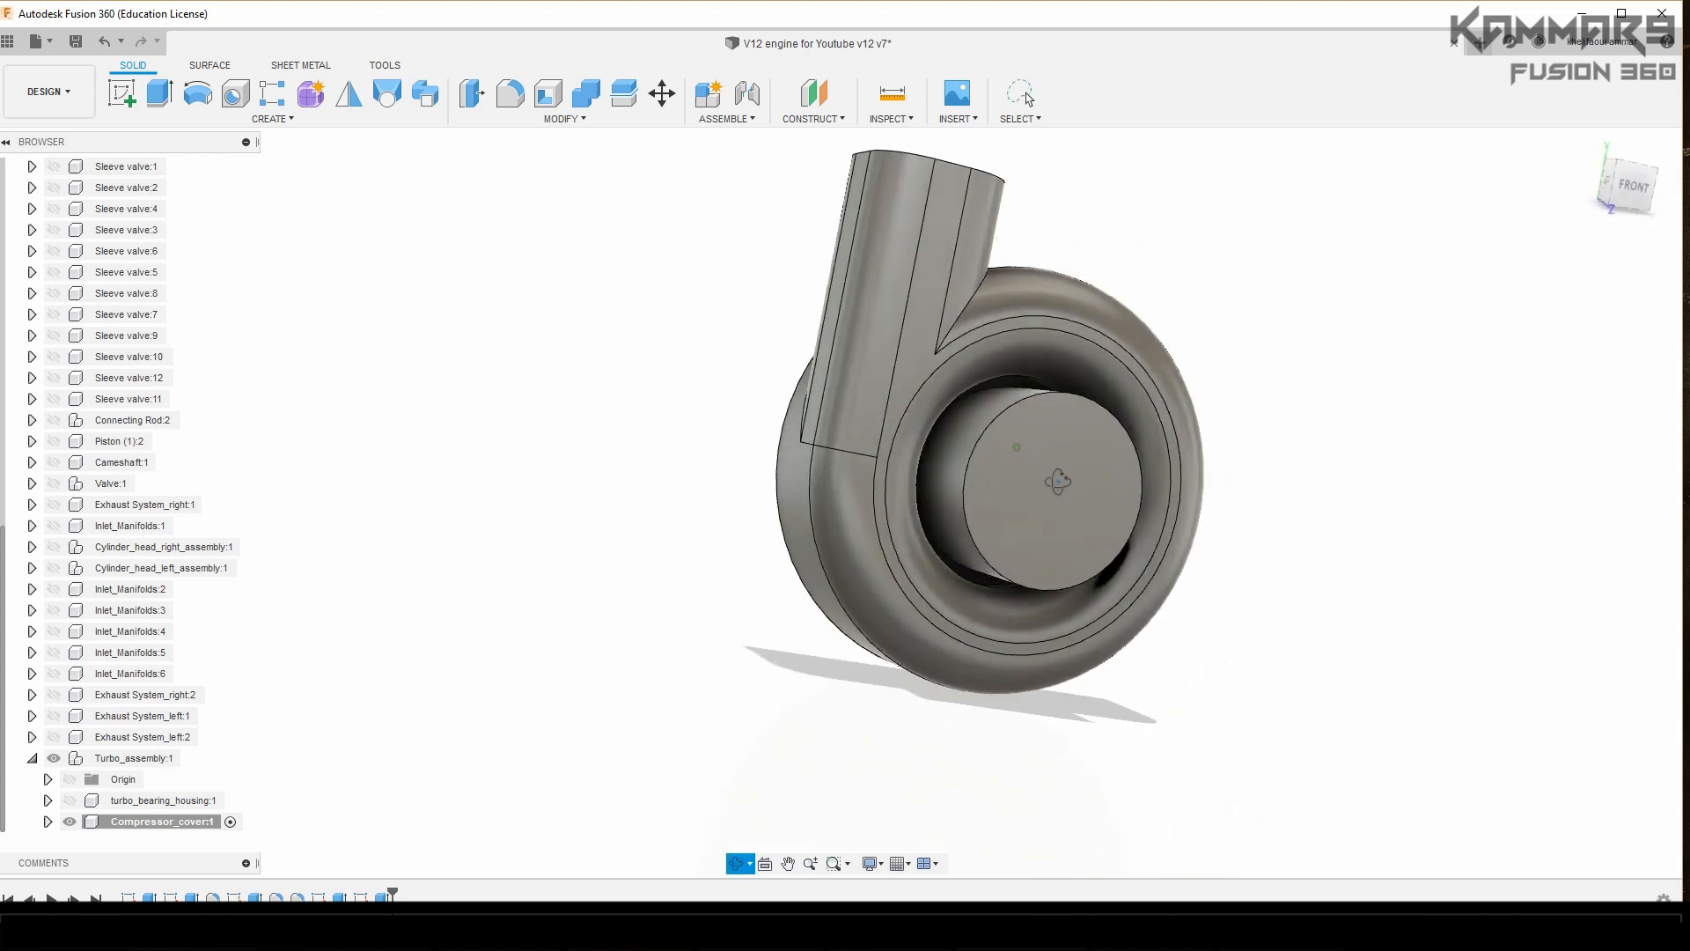
pyautogui.moveTo(1056, 480); pyautogui.dragTo(1153, 351)
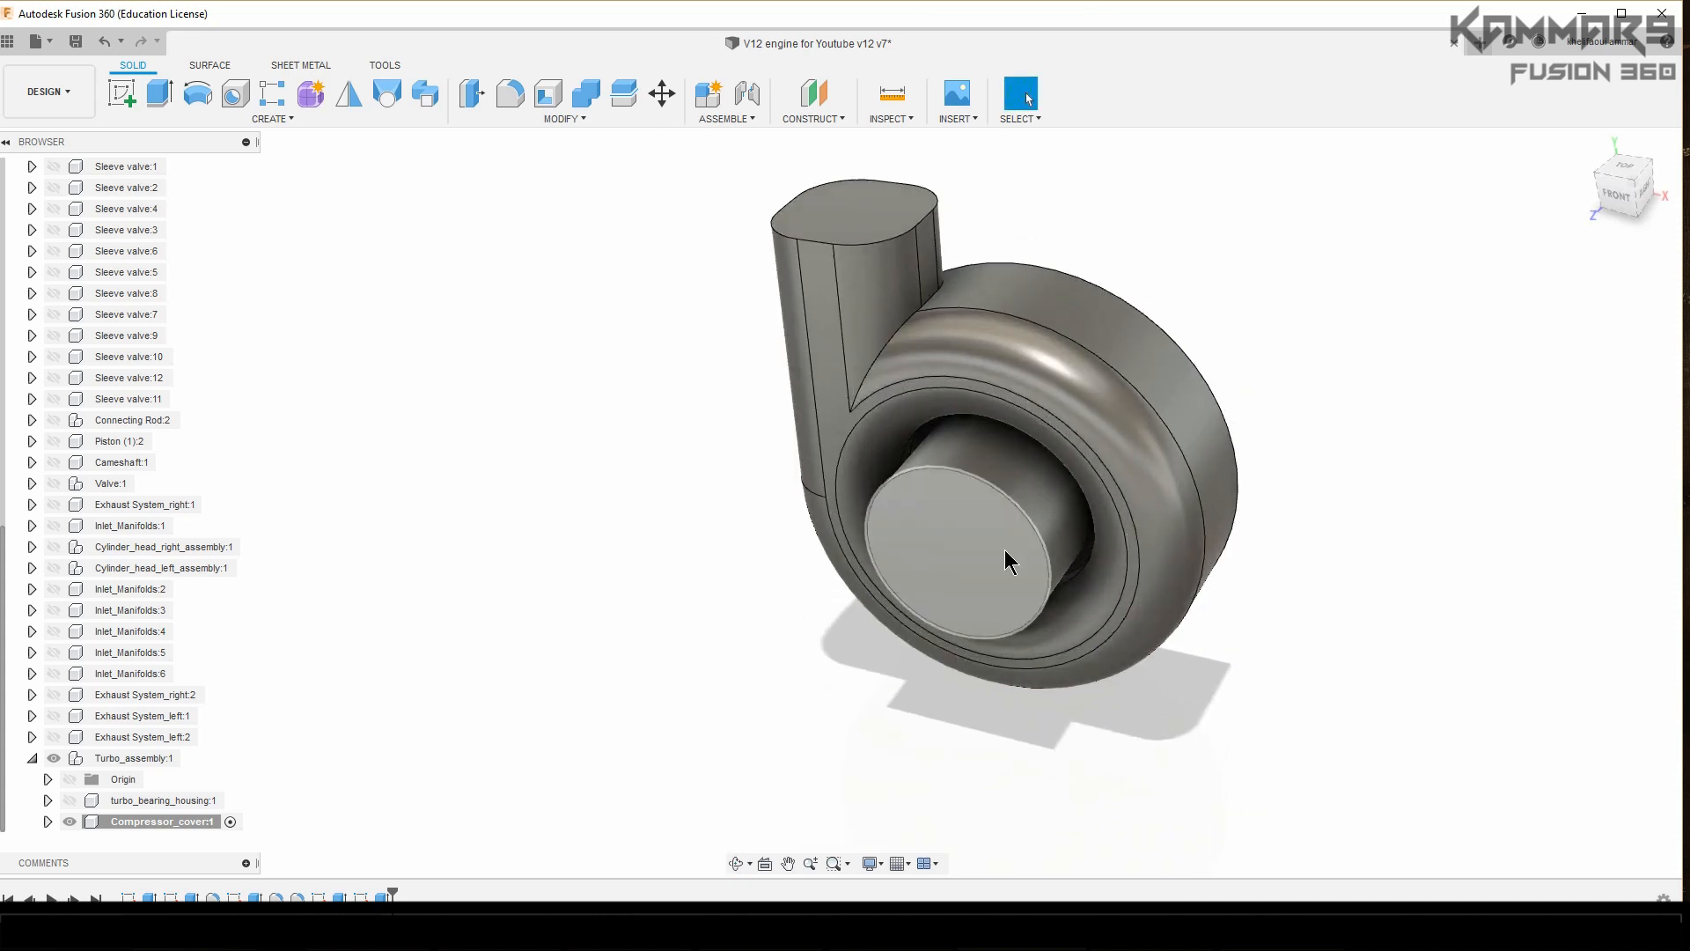
pyautogui.click(1008, 560)
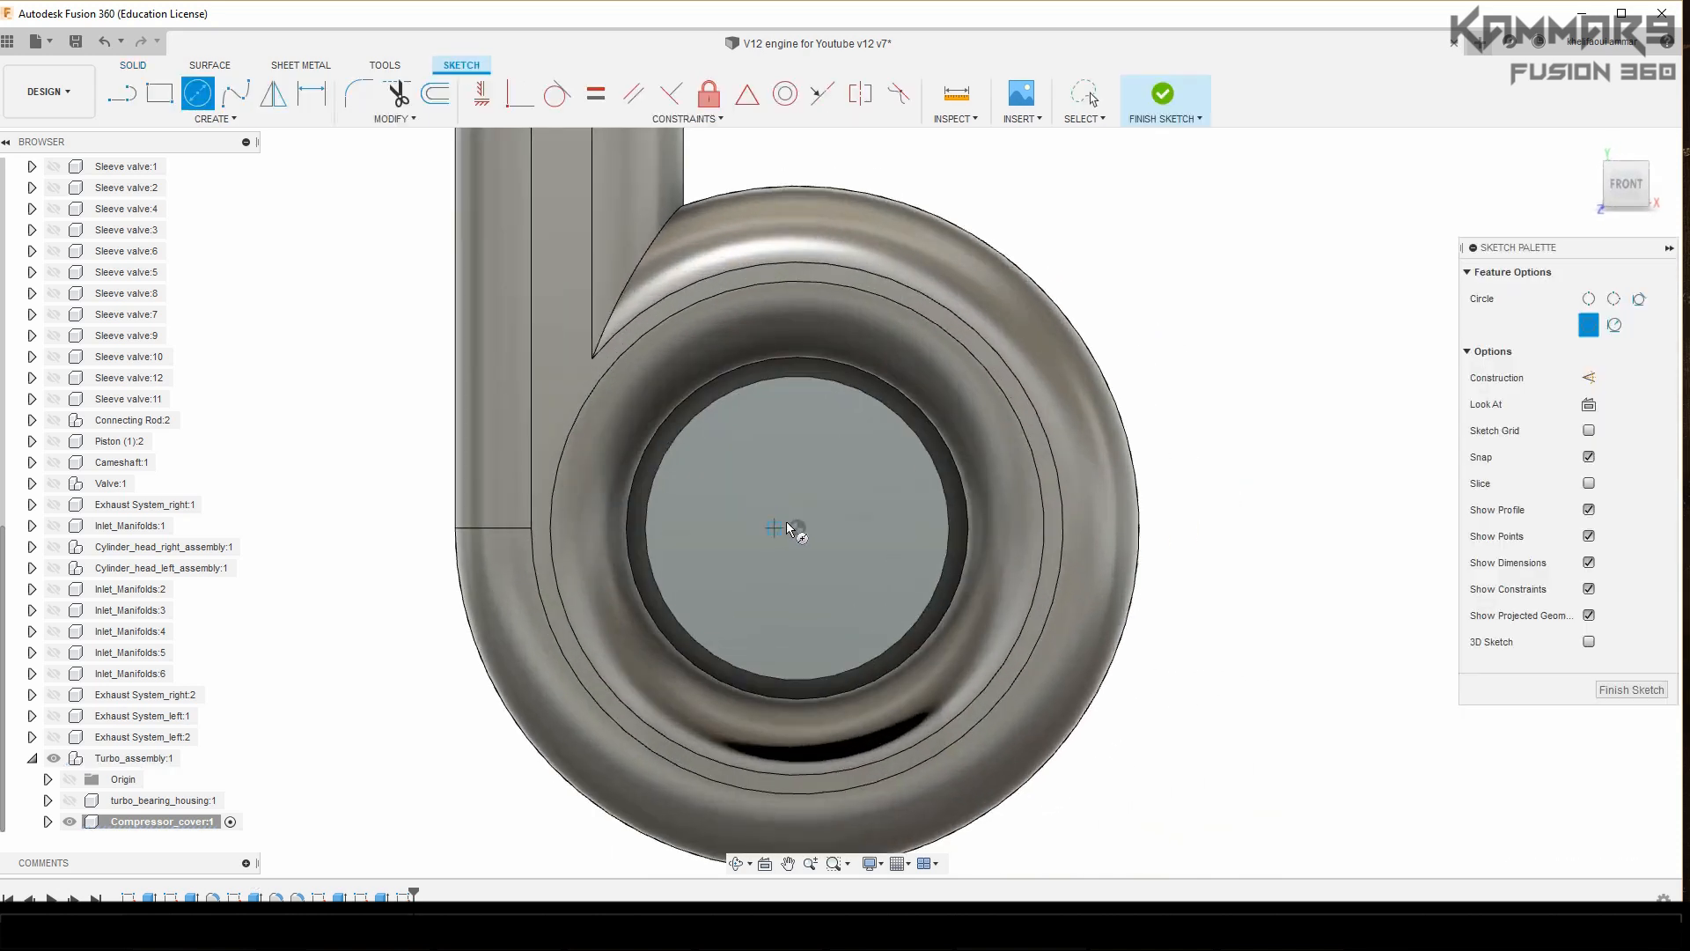
pyautogui.moveTo(796, 527); pyautogui.dragTo(845, 446)
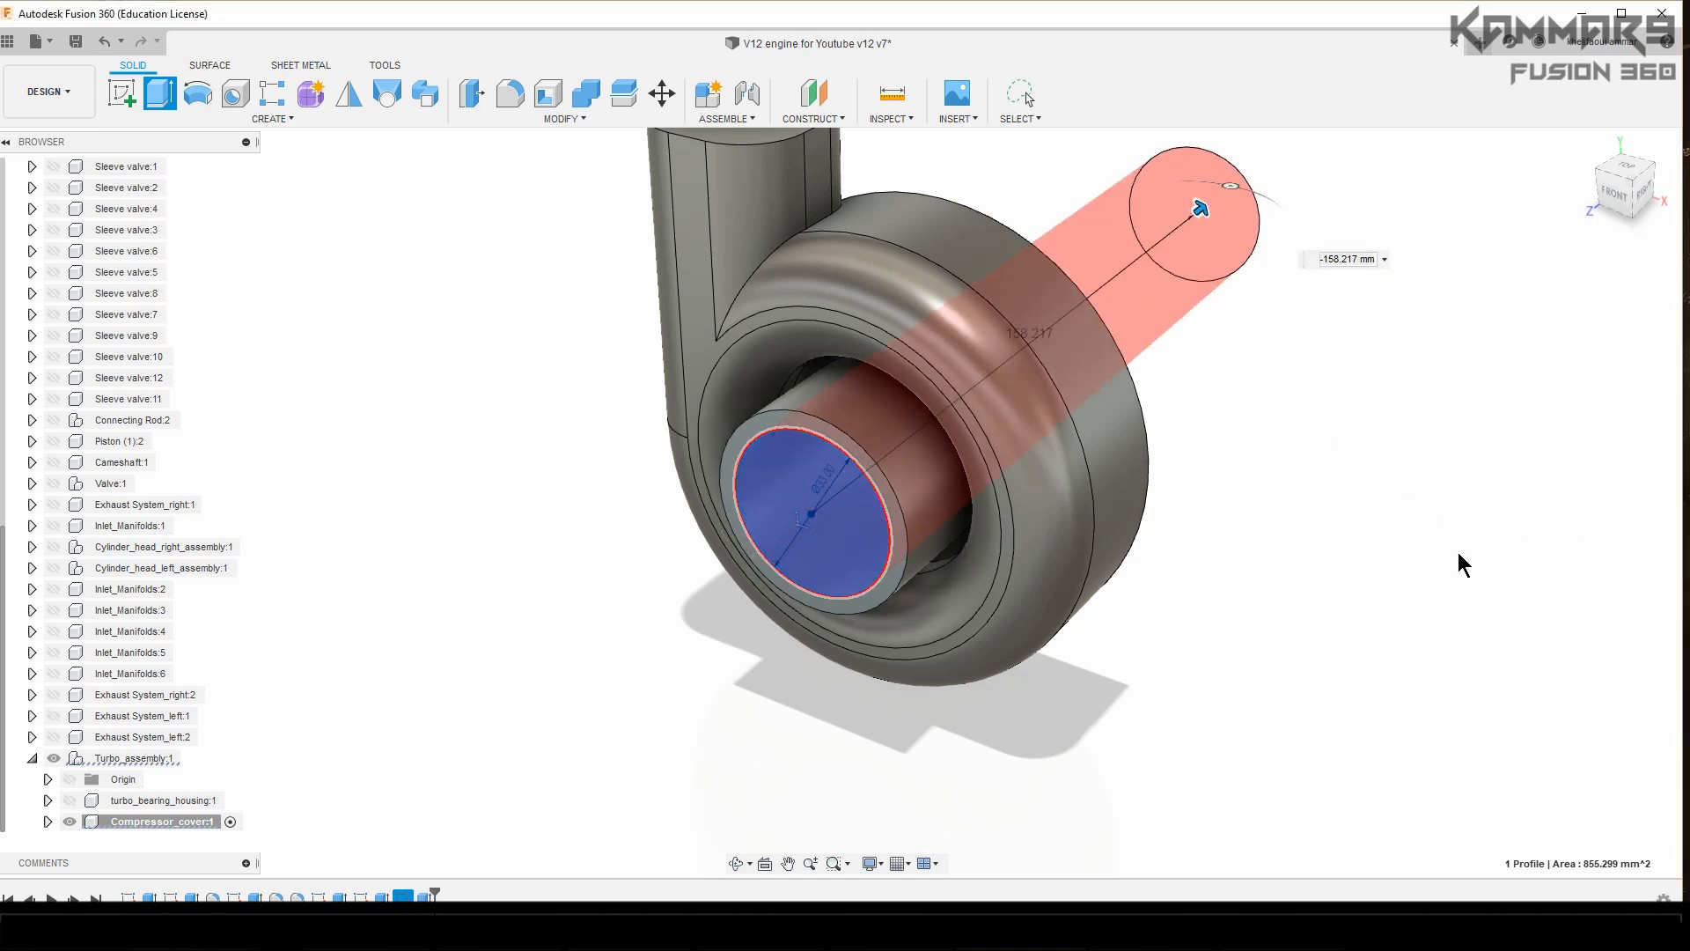
pyautogui.click(1018, 92)
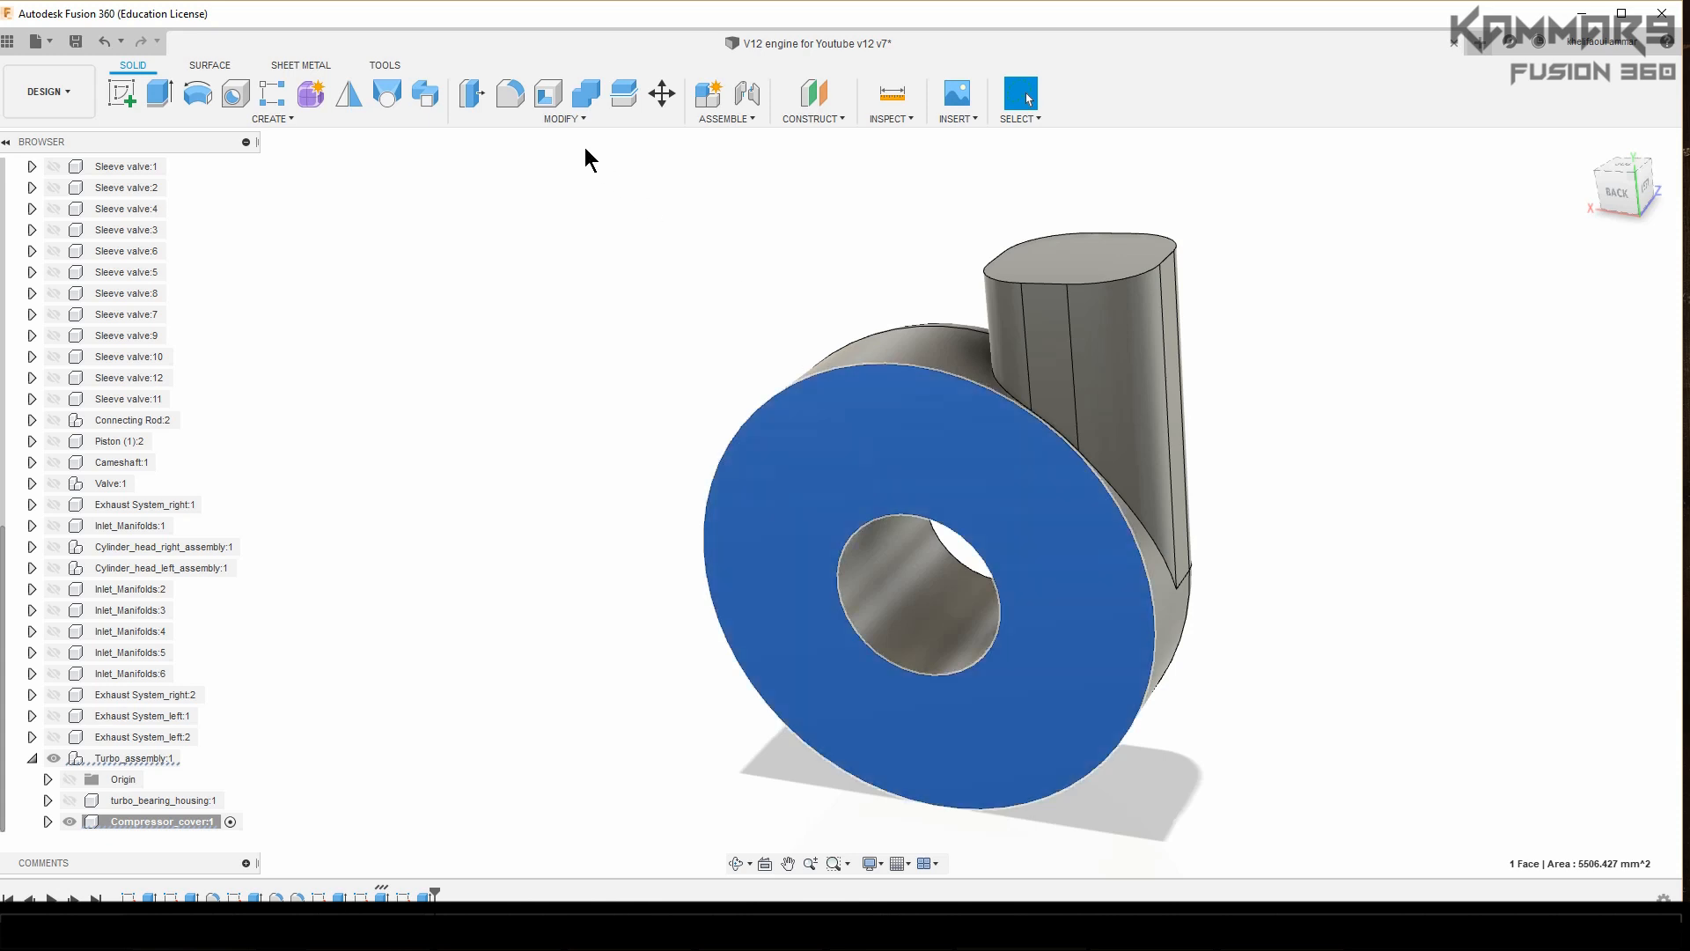
# Step: Shell the cover to 3 mm walls, leaving the back face and outlet end open
pyautogui.click(547, 92)
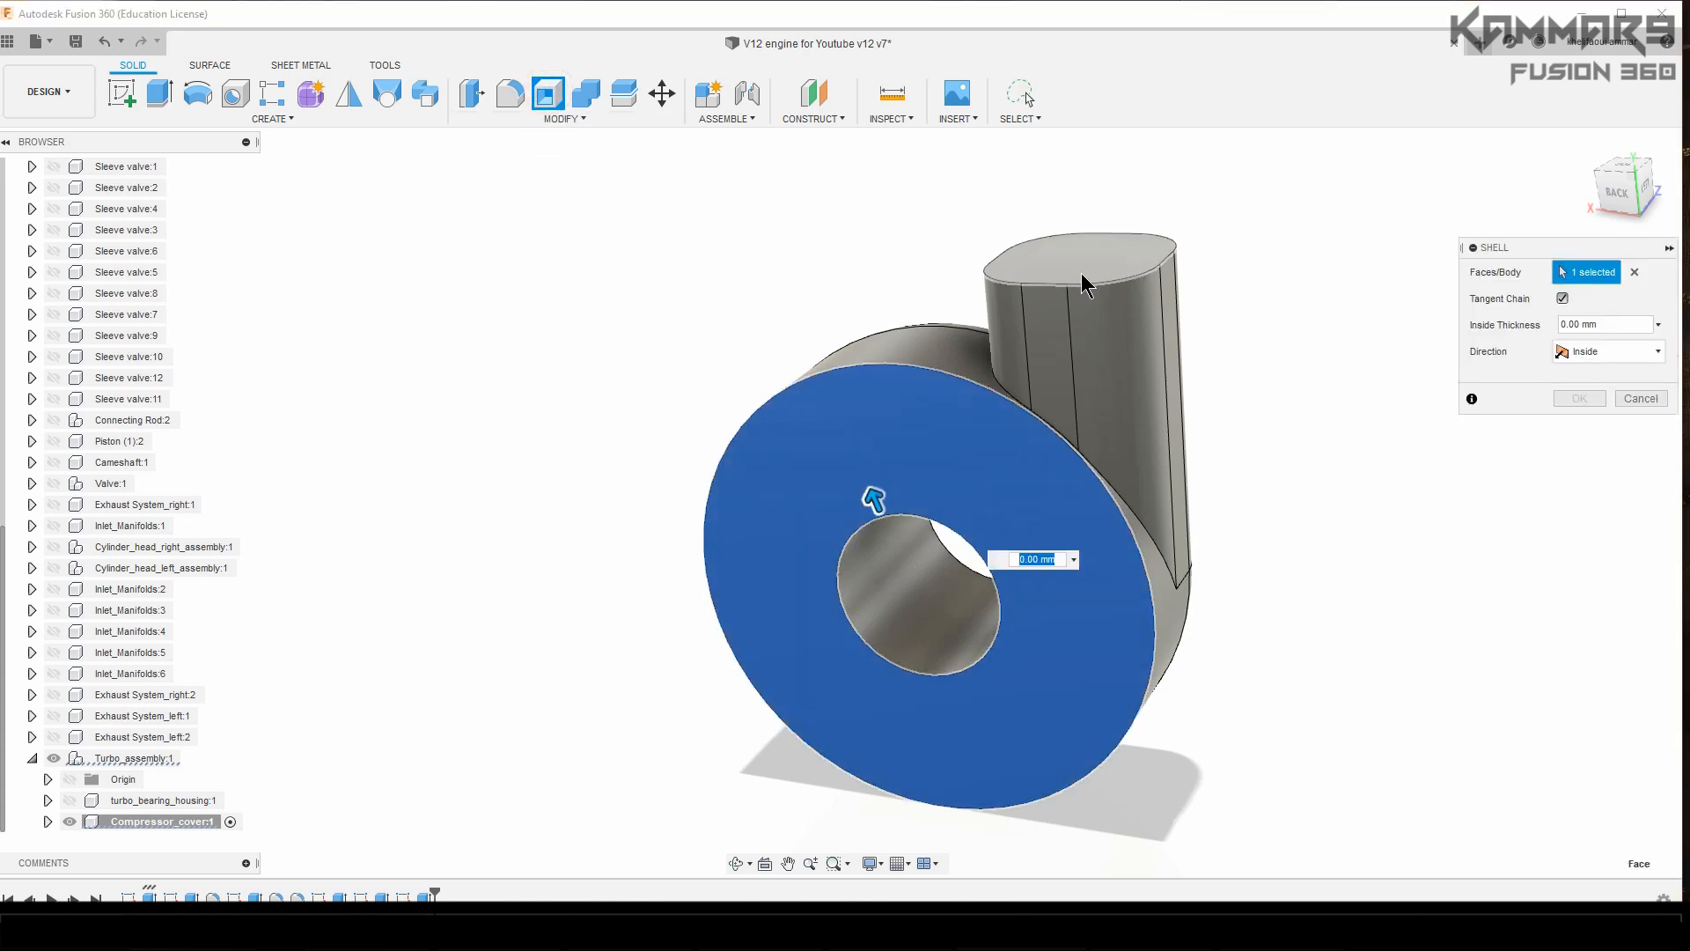
pyautogui.click(1067, 275)
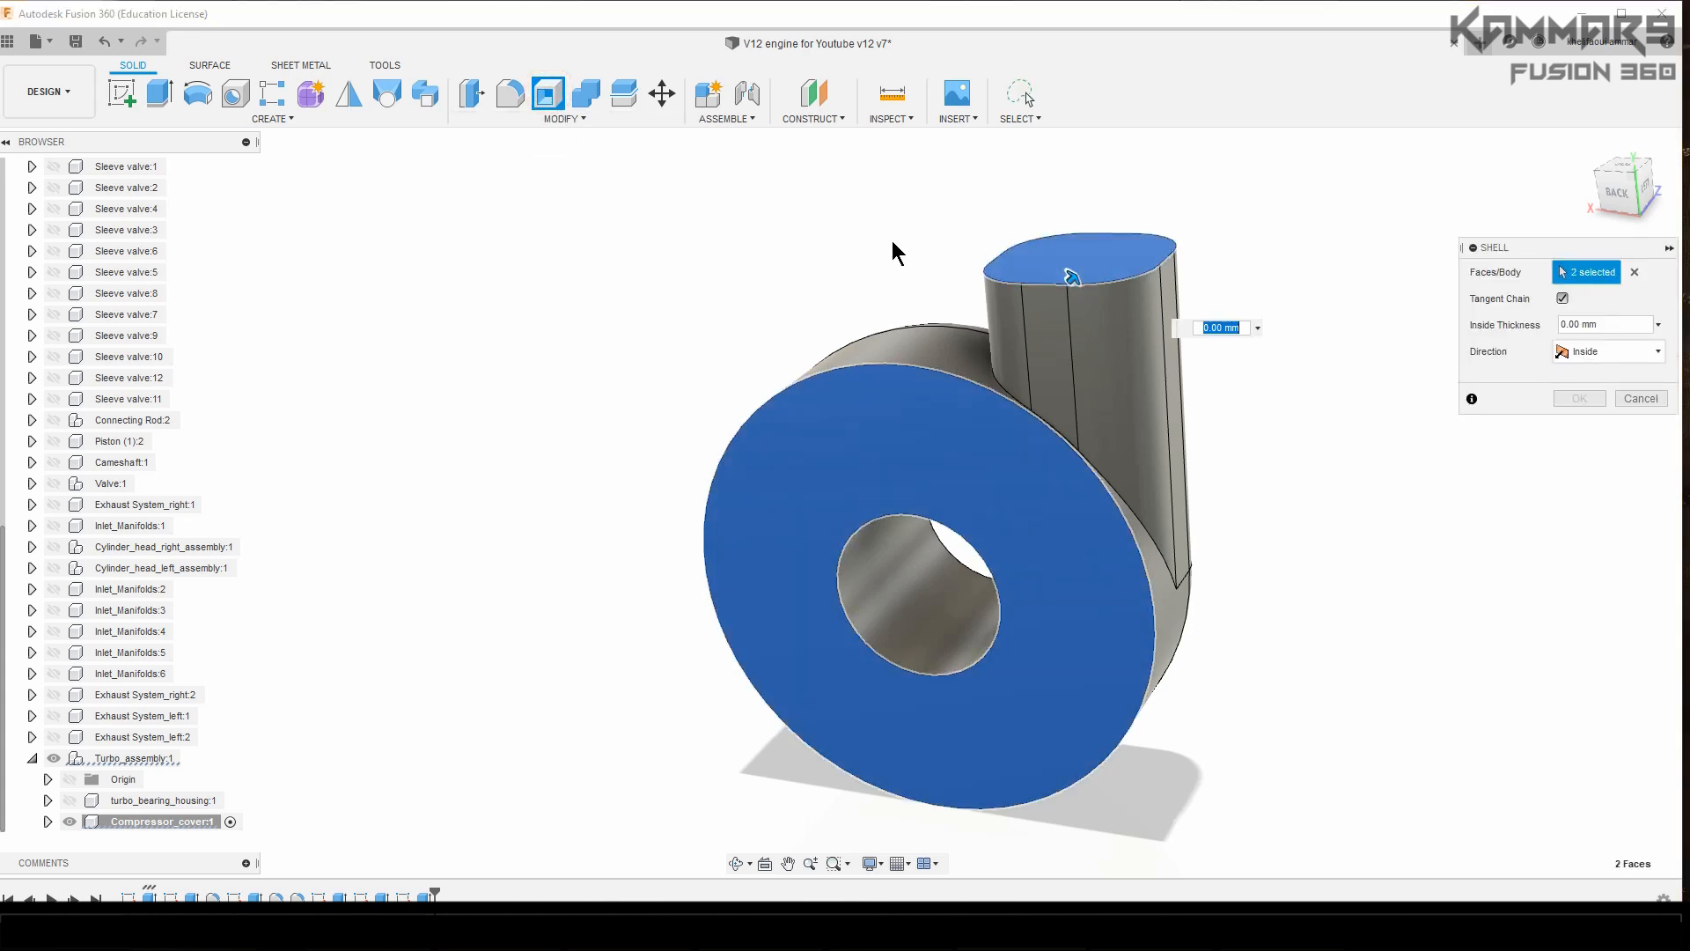
pyautogui.write('3')
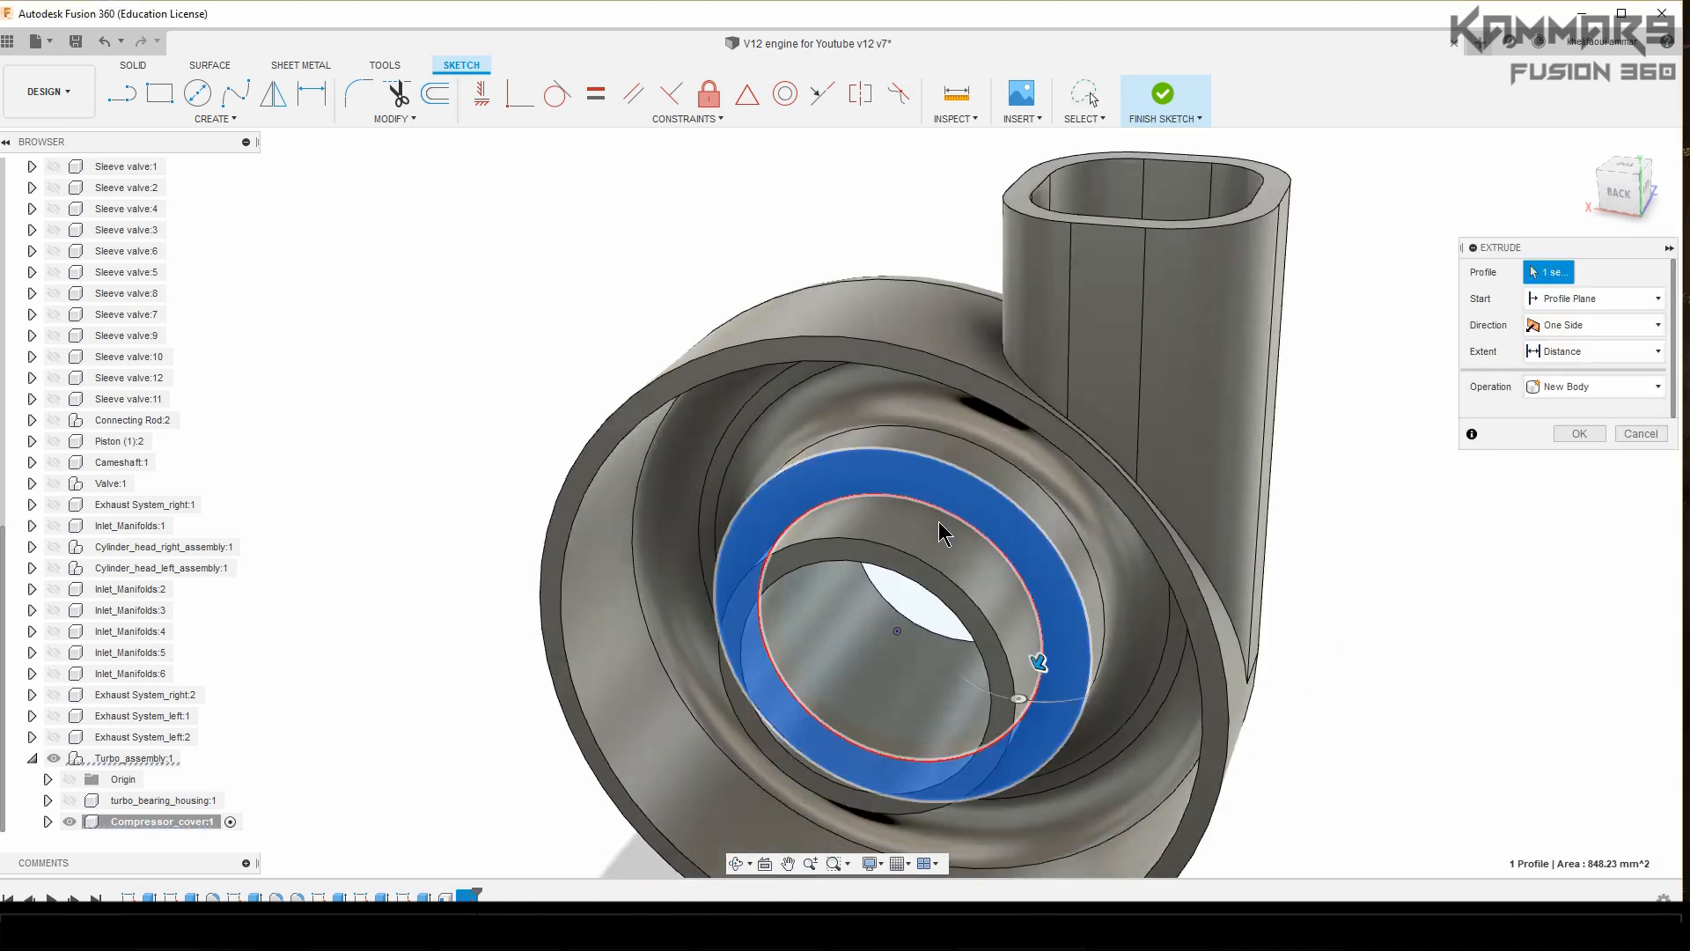
# Step: Extrude the inlet ring profile To Object, up to the cover's inner face, as a Join
pyautogui.moveTo(1035, 661); pyautogui.dragTo(1024, 682)
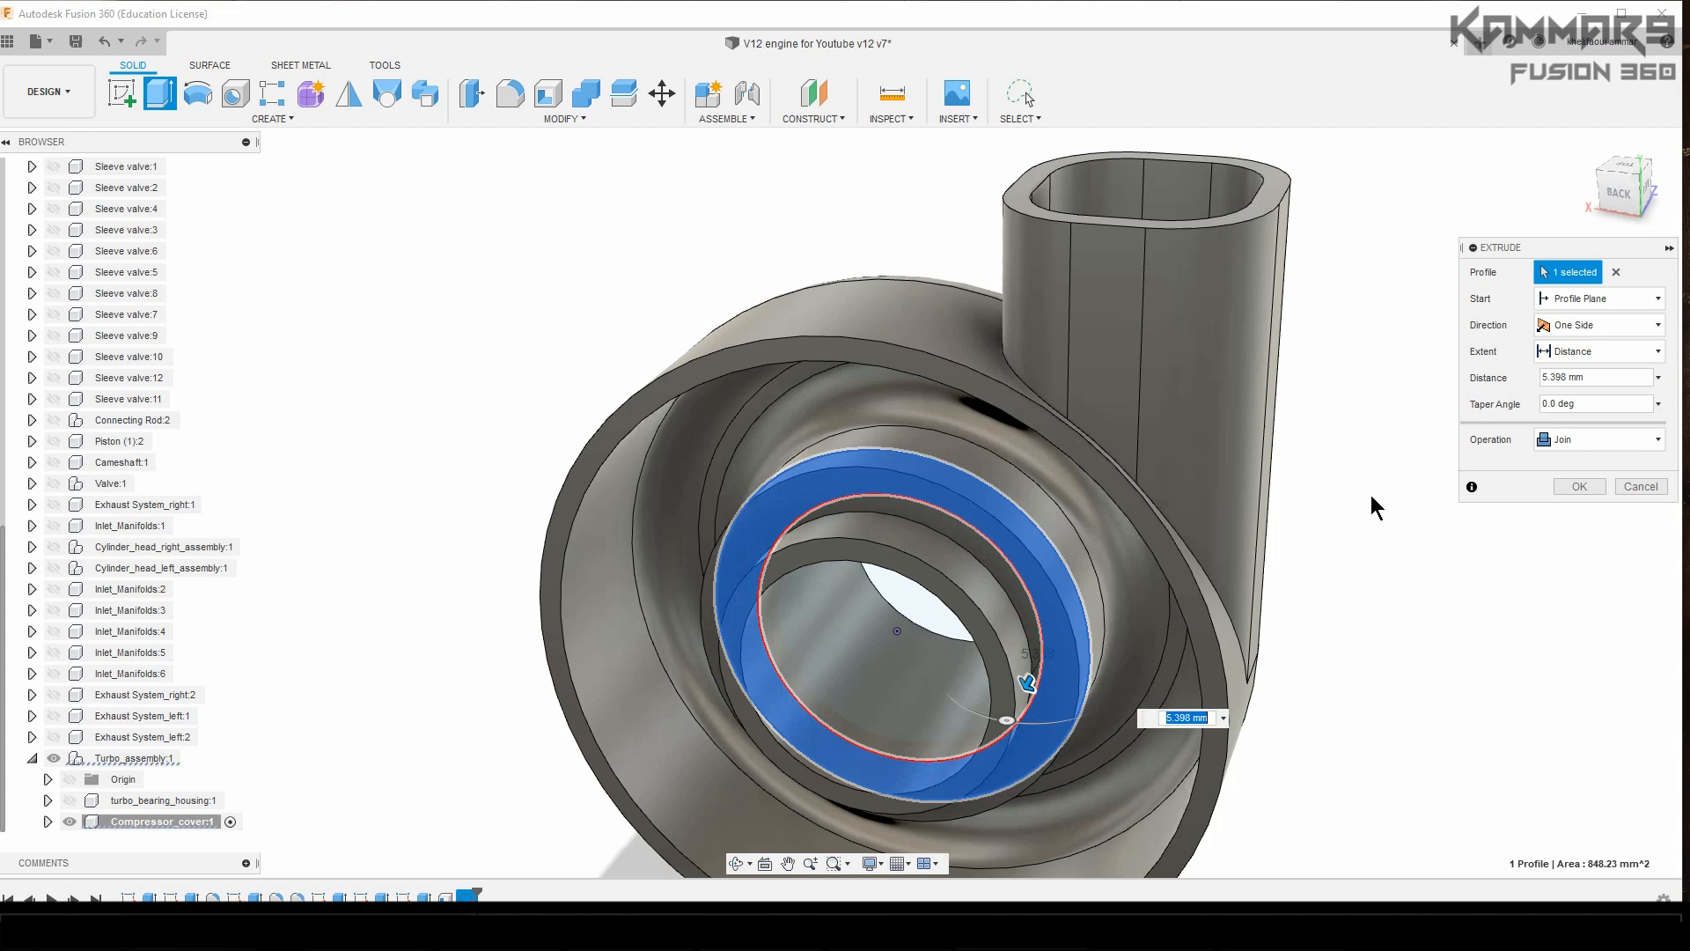
pyautogui.click(1598, 350)
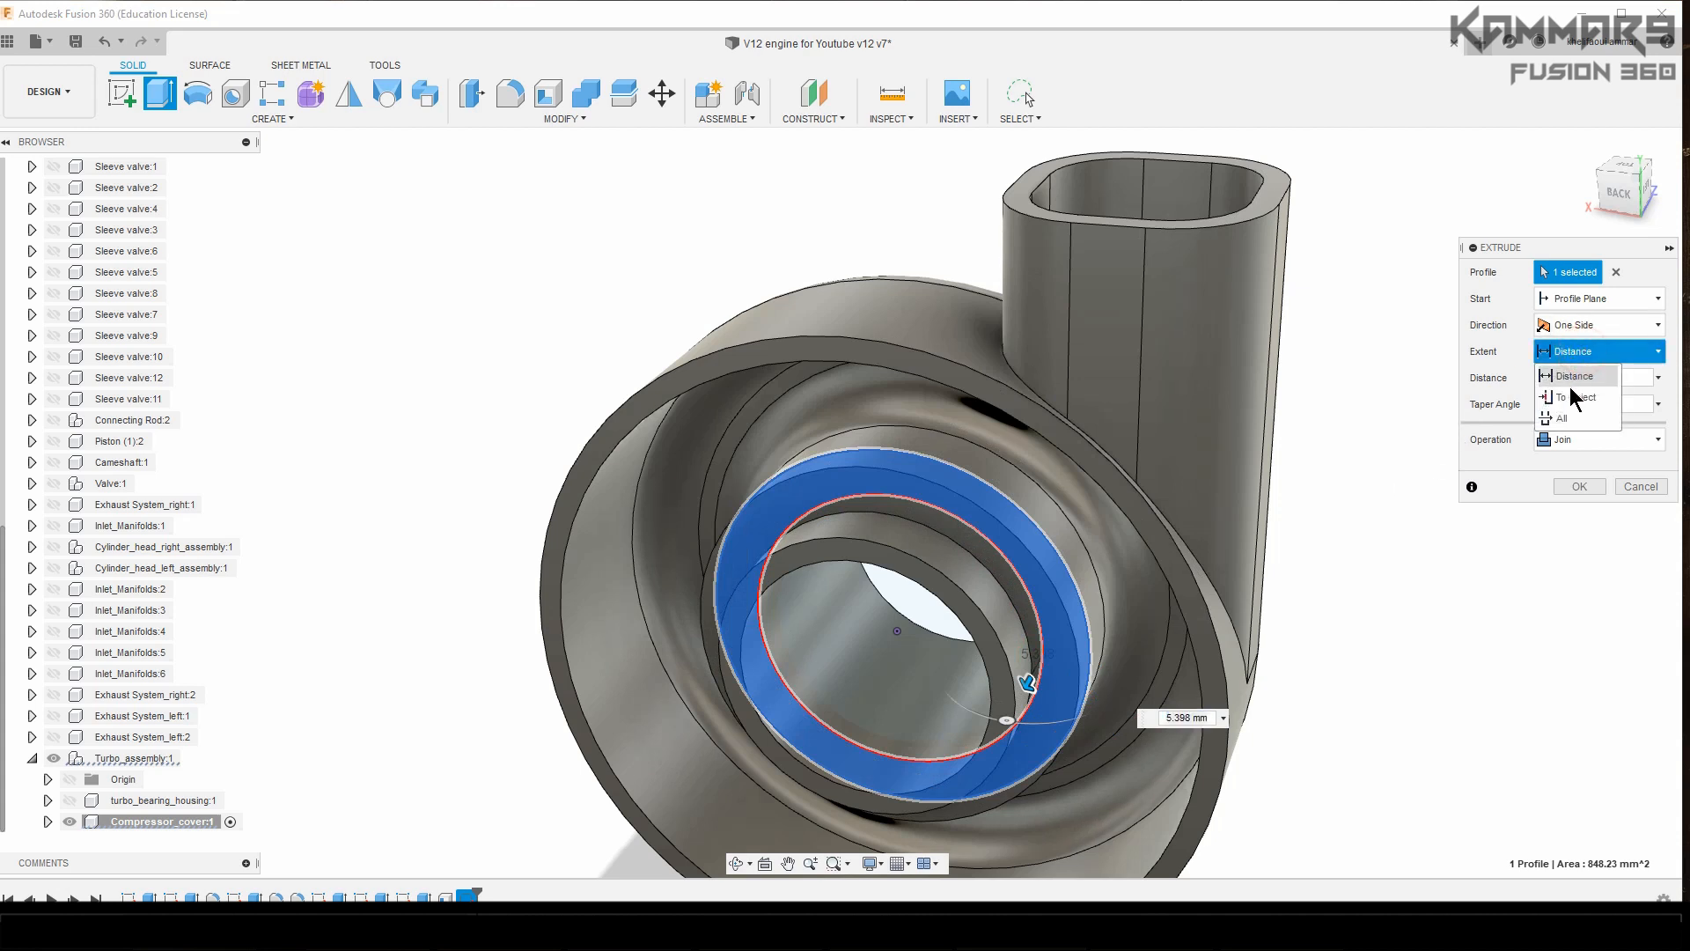
pyautogui.click(1580, 397)
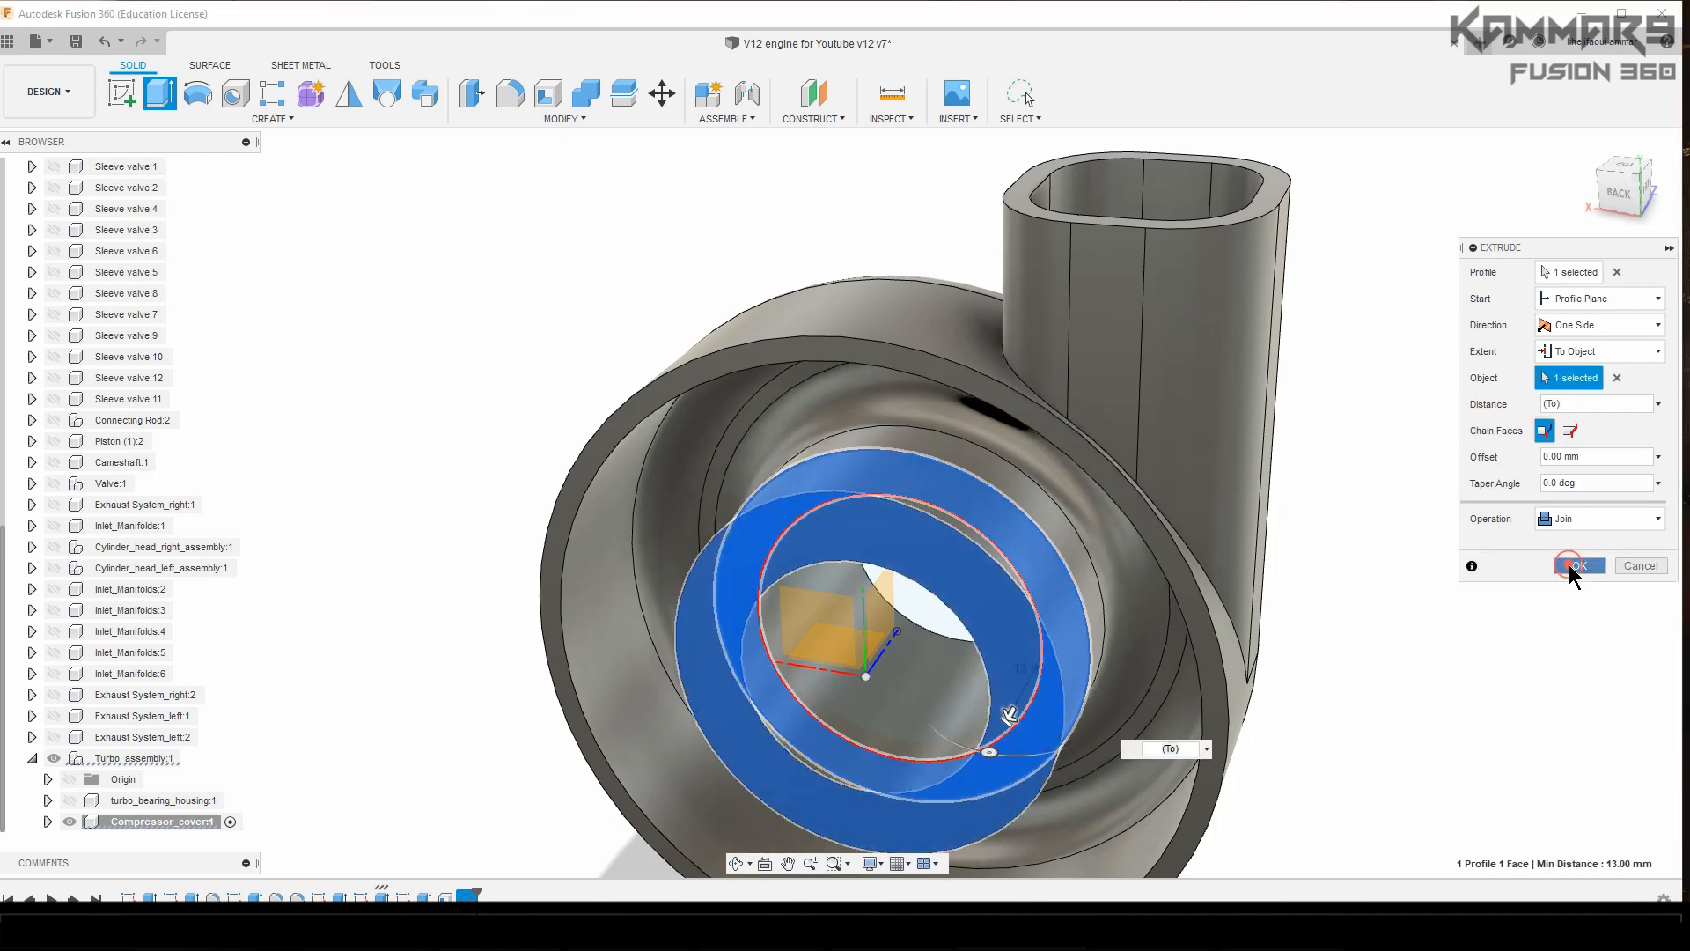
pyautogui.click(1577, 565)
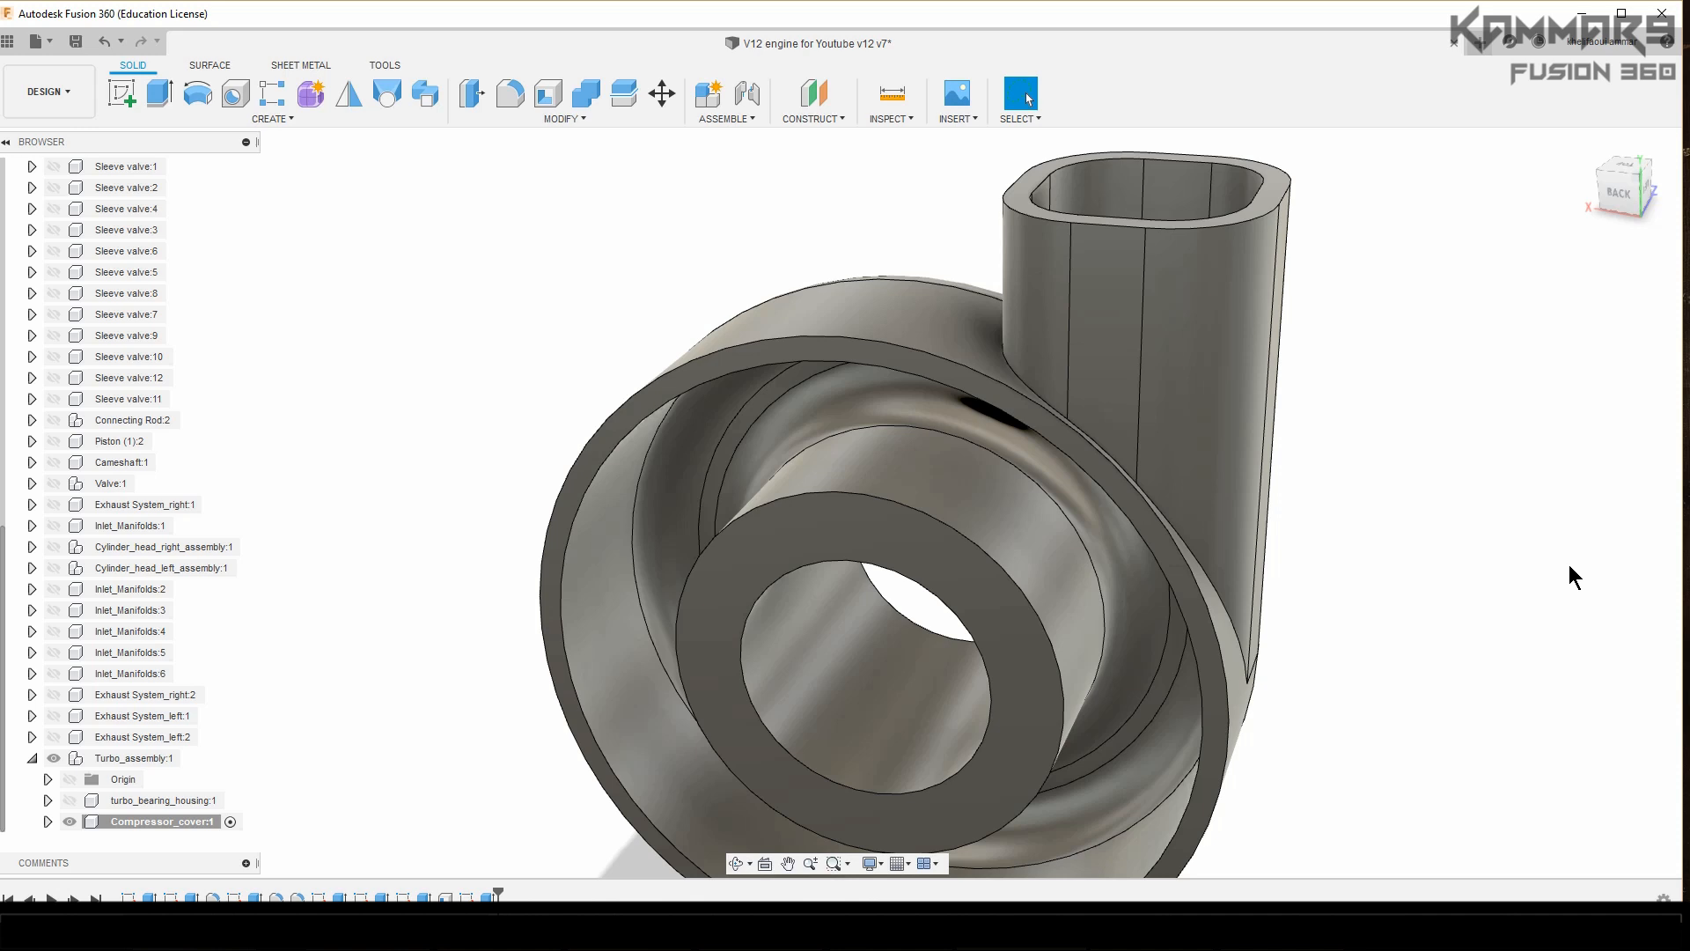
pyautogui.moveTo(1488, 575)
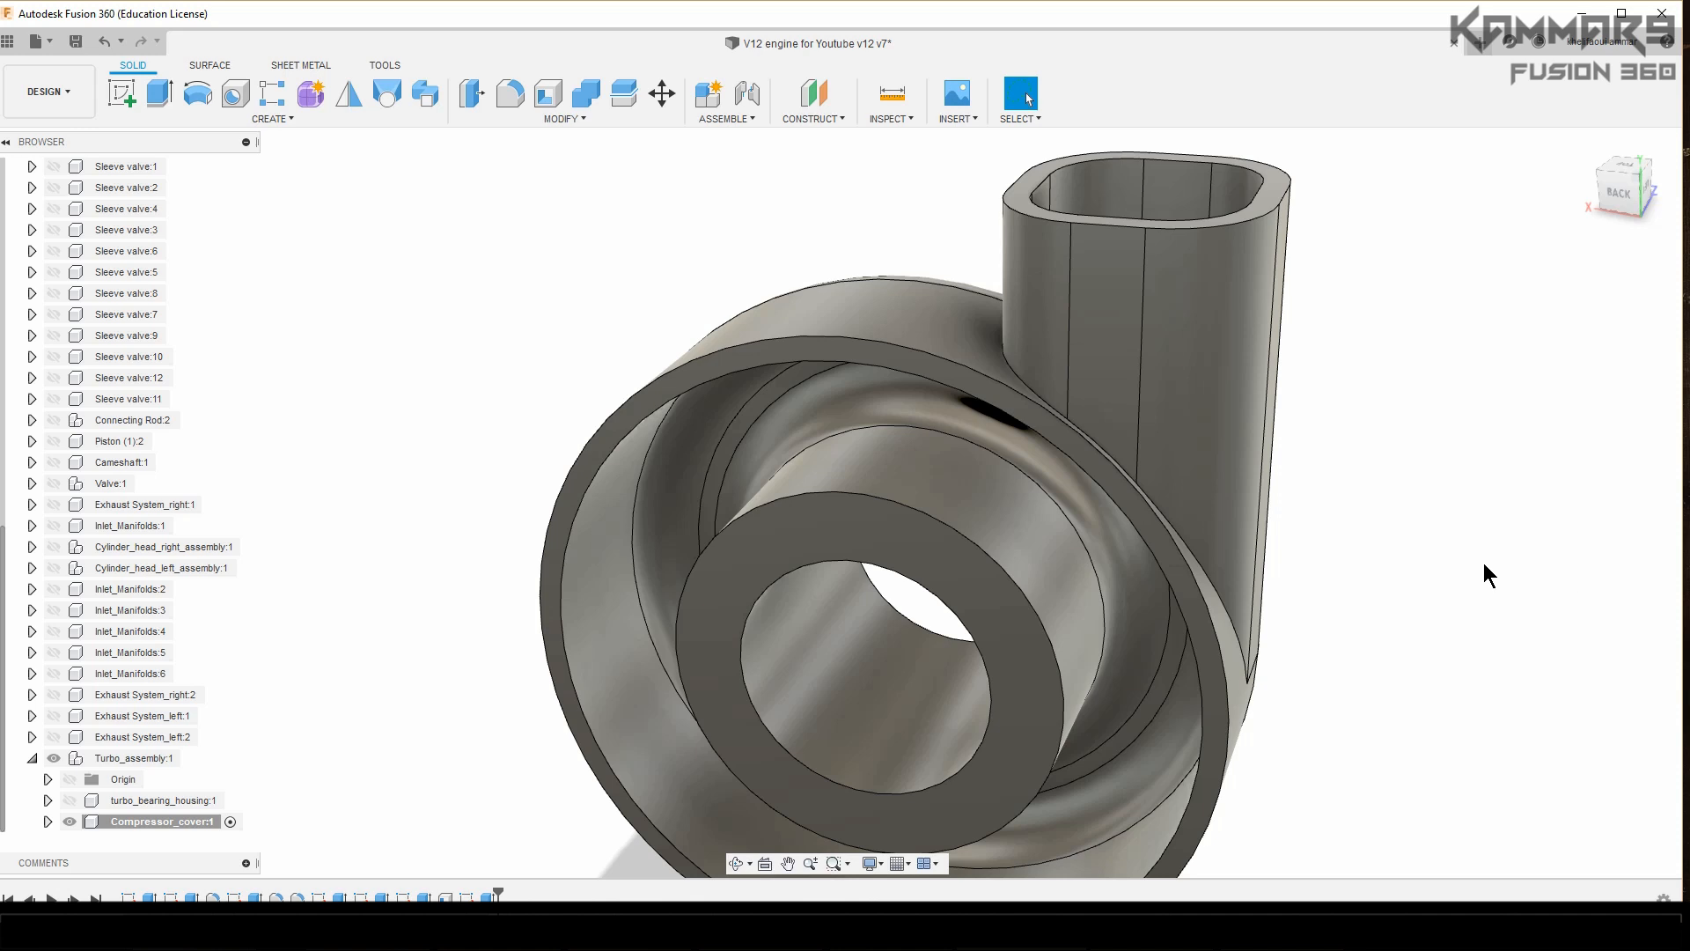
pyautogui.click(951, 580)
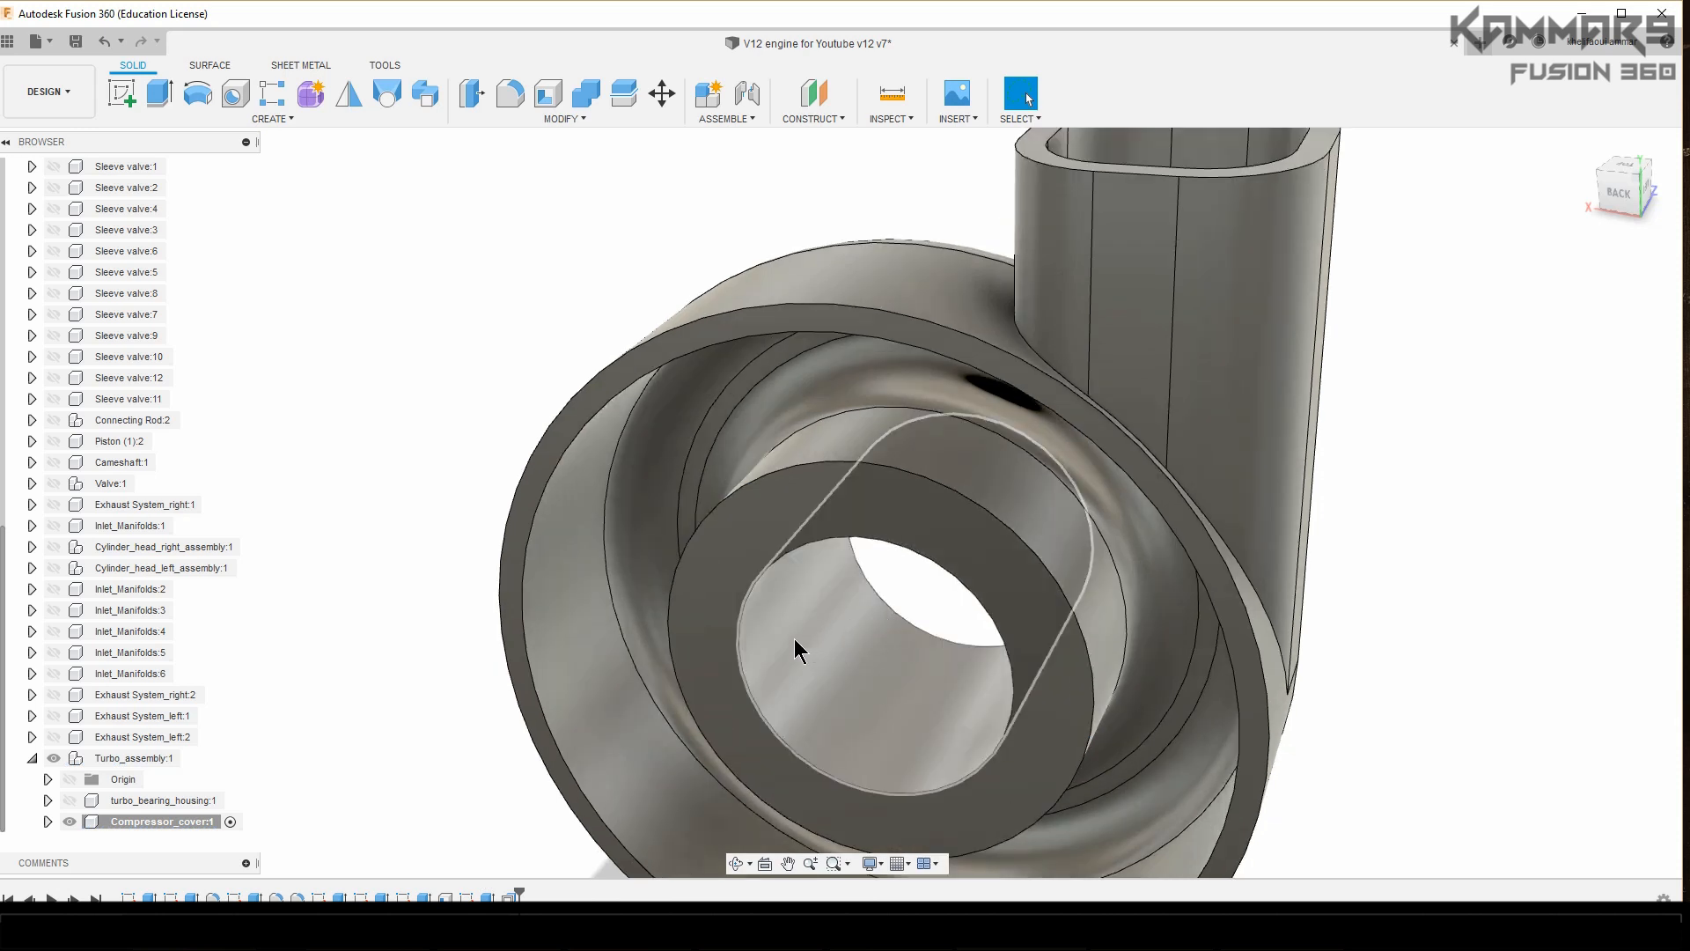
# Step: Start a fillet on the inner circular edge of the inlet ring lip
pyautogui.click(508, 93)
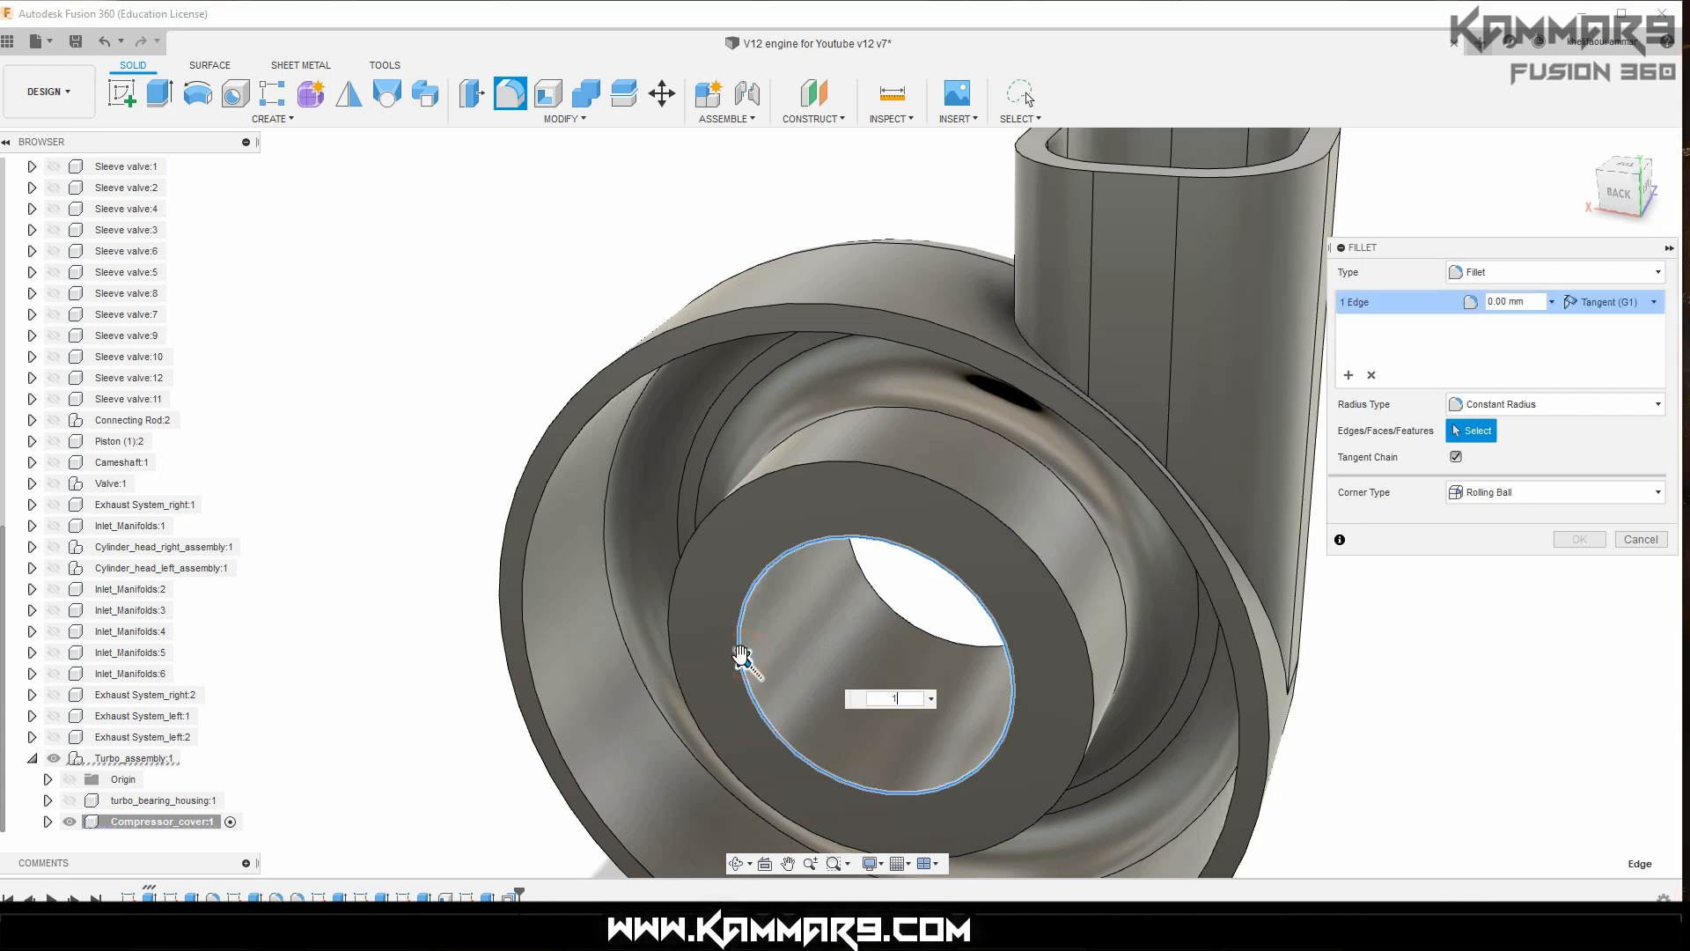
pyautogui.click(1639, 539)
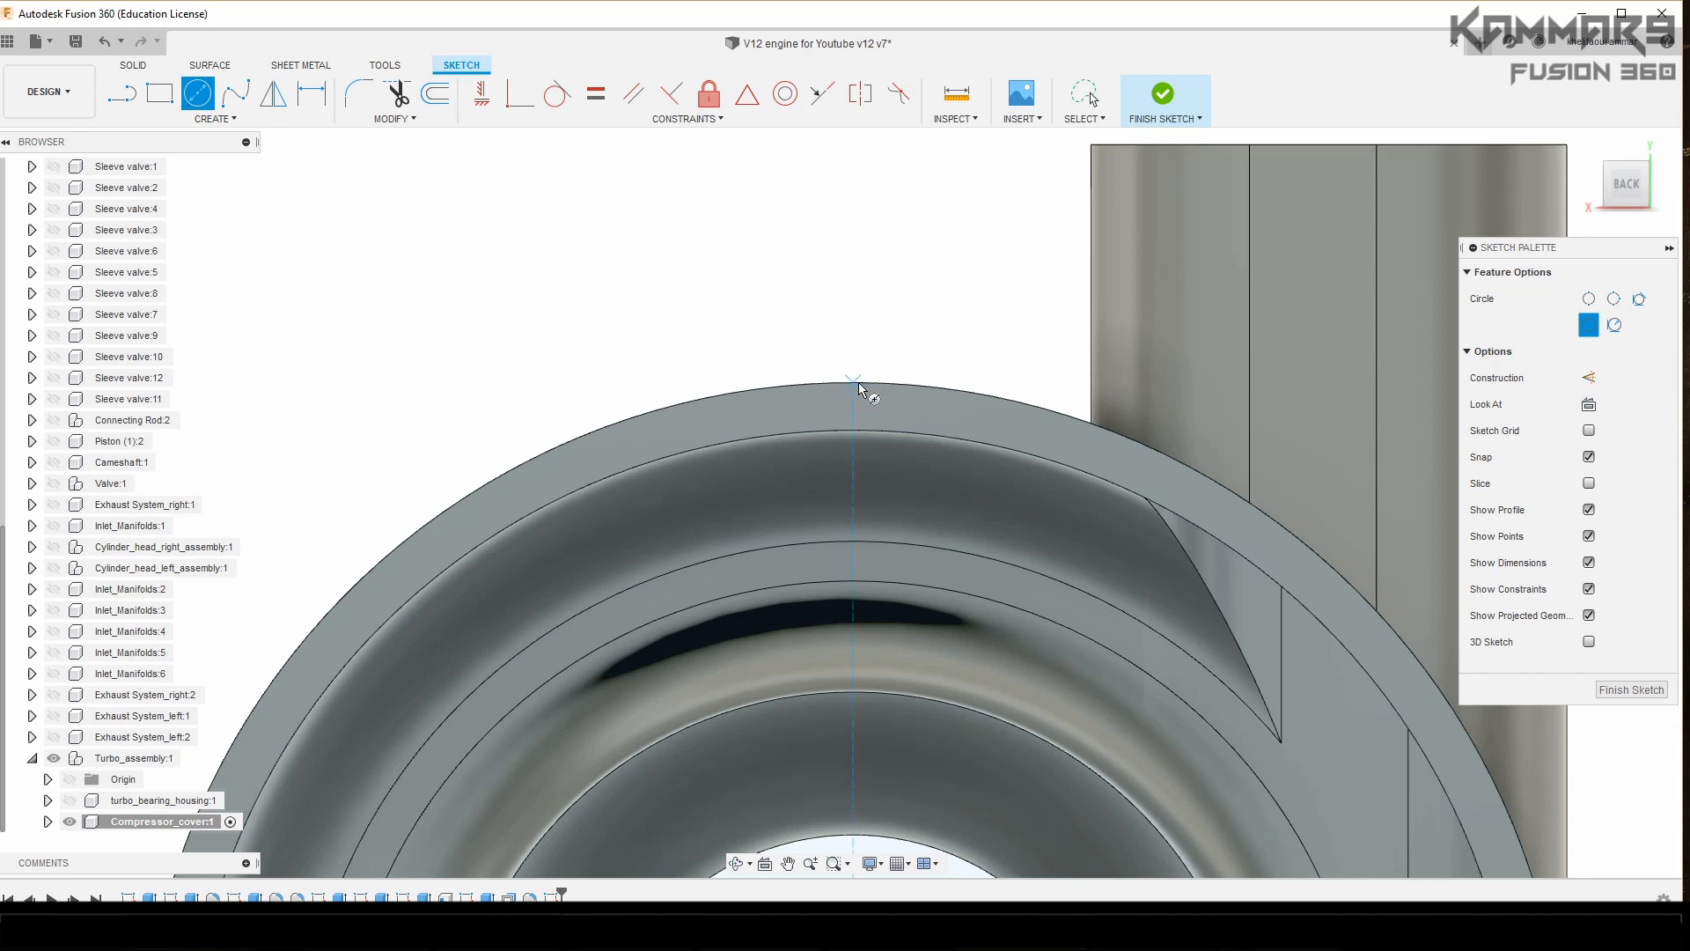
# Step: Extrude a small round lug on top of the rim and fillet its edges
pyautogui.click(854, 389)
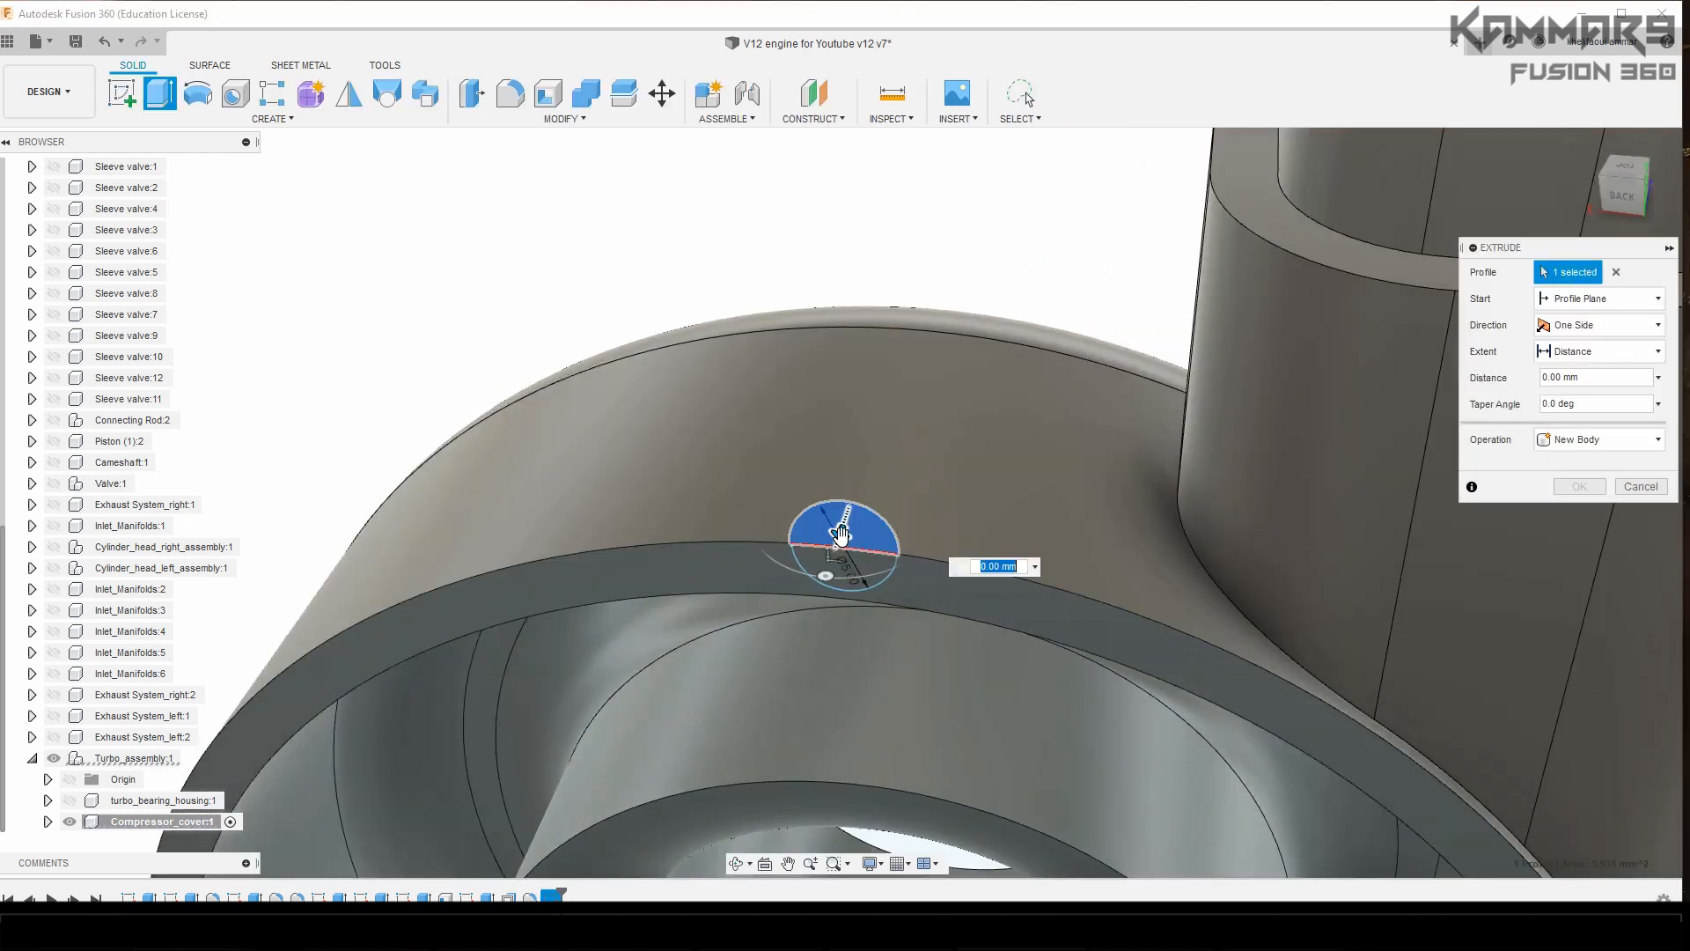
pyautogui.moveTo(843, 513); pyautogui.dragTo(860, 480)
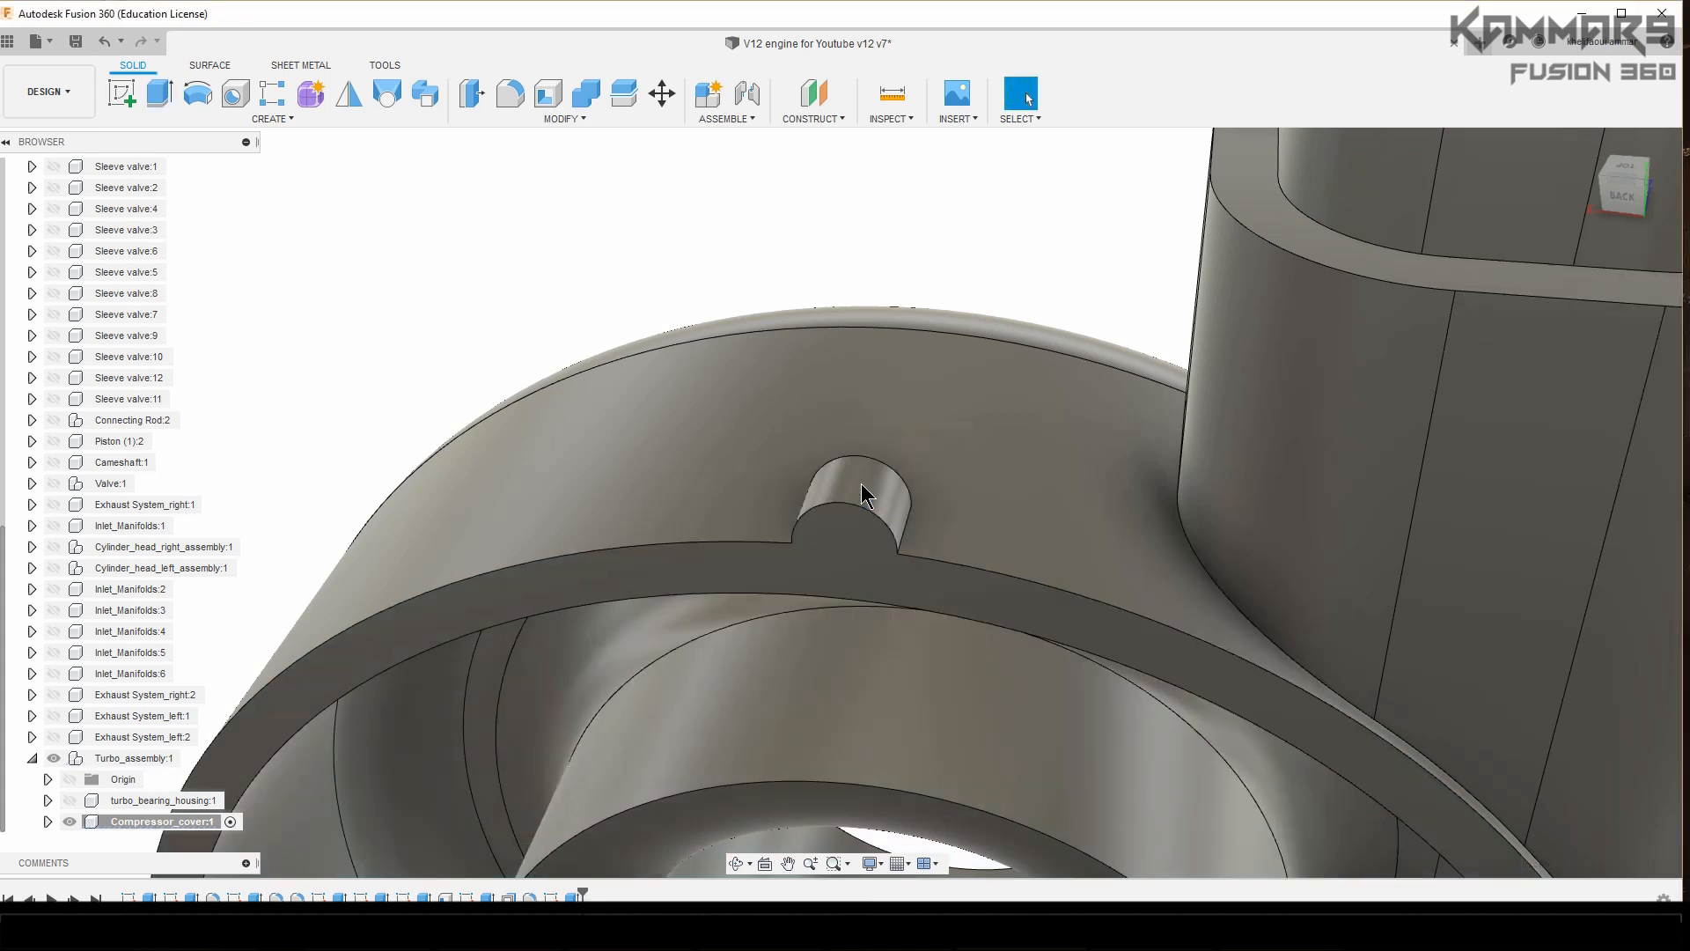
pyautogui.click(509, 92)
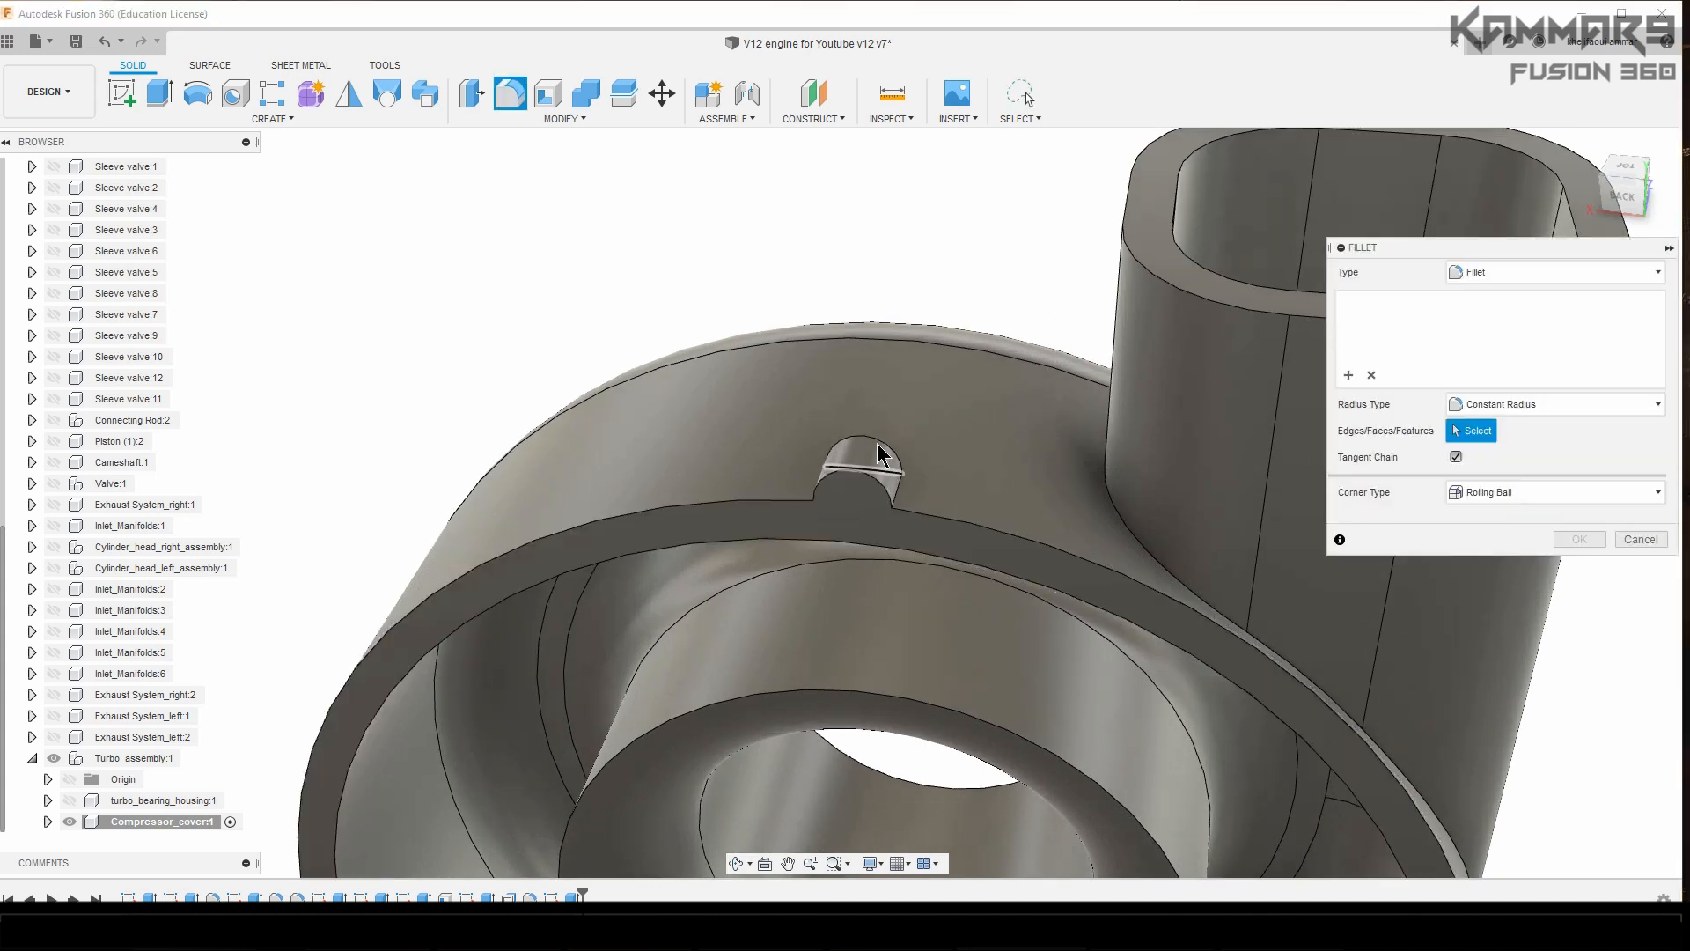
pyautogui.click(874, 452)
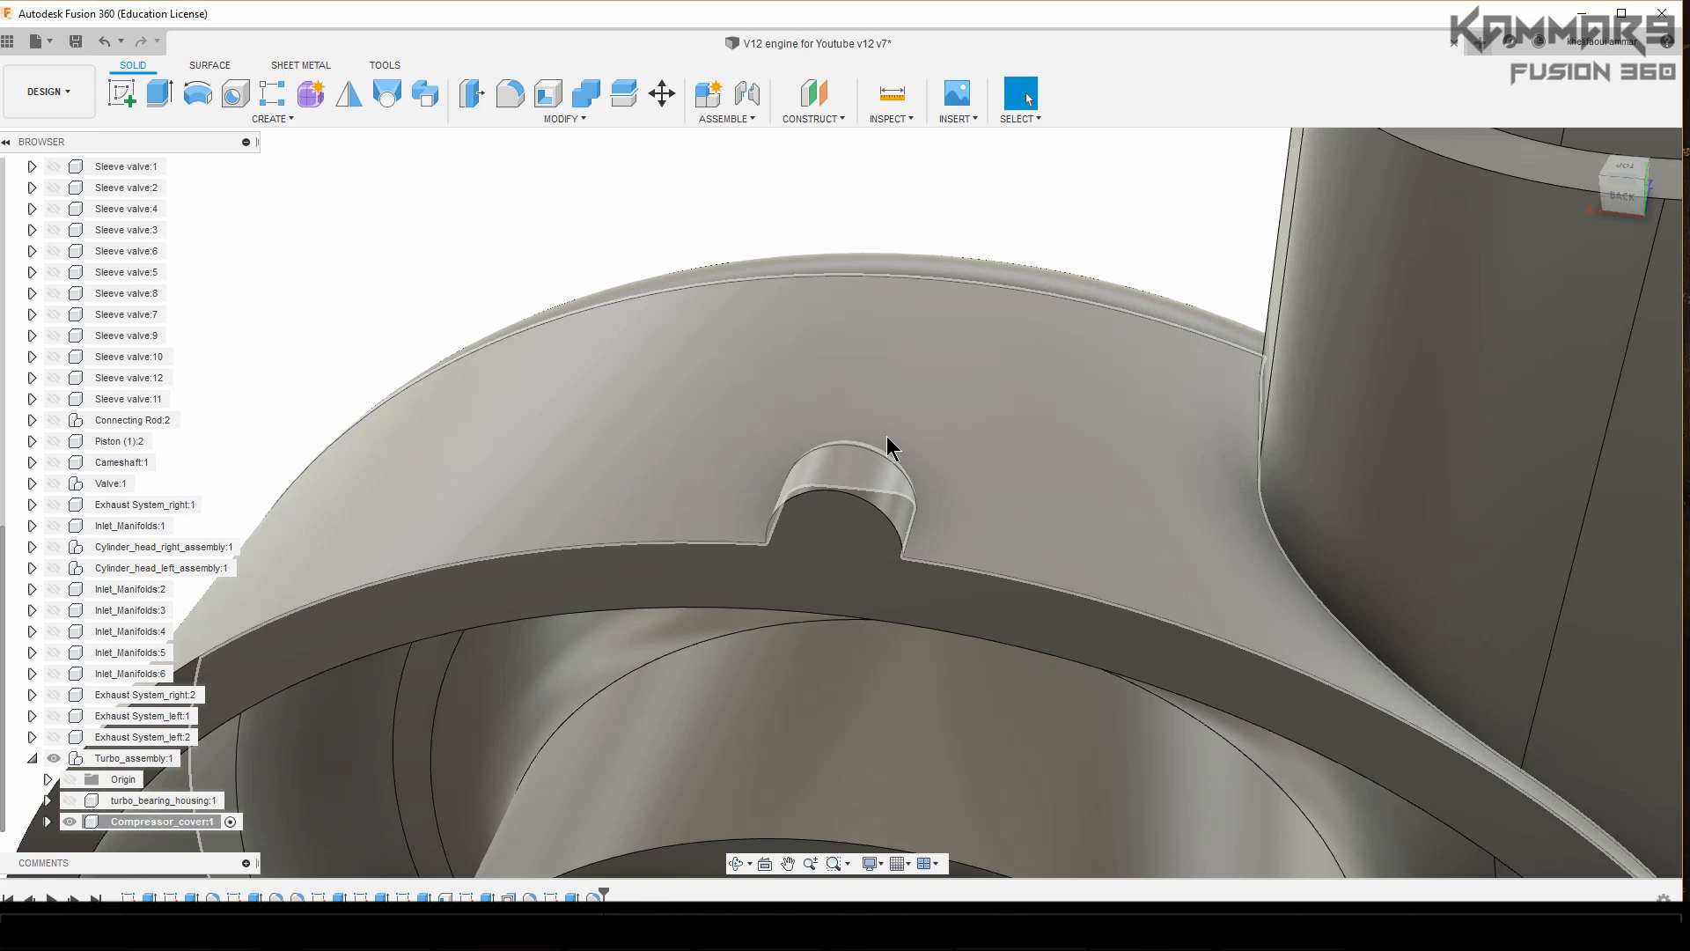
pyautogui.click(509, 93)
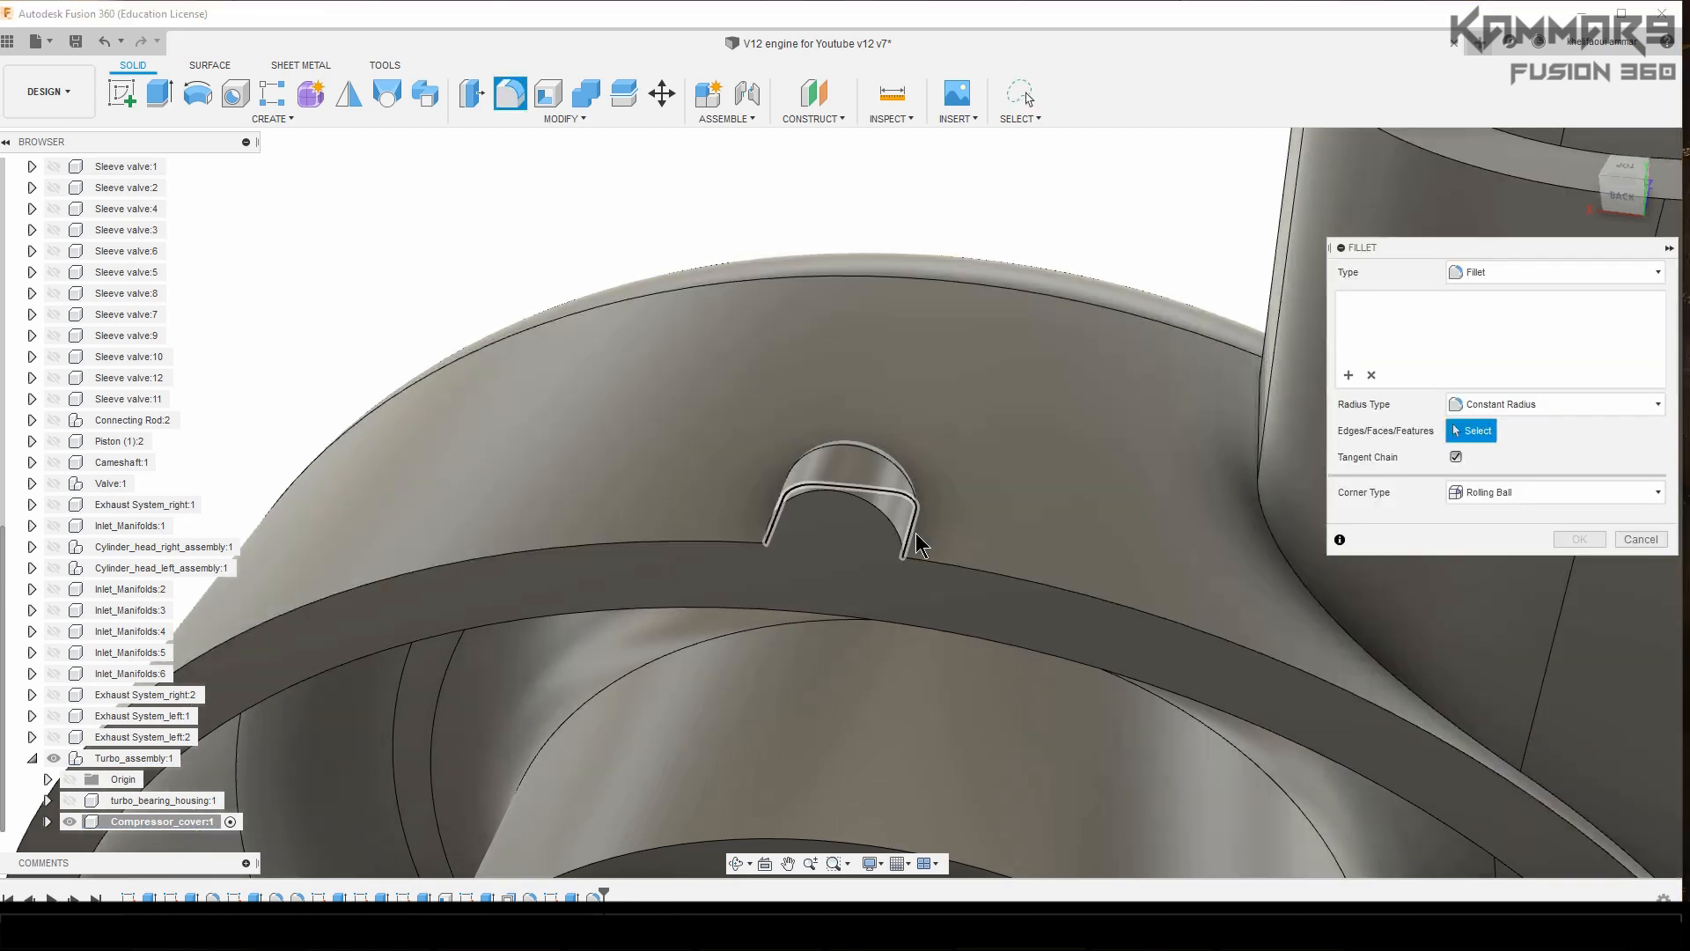
pyautogui.click(917, 528)
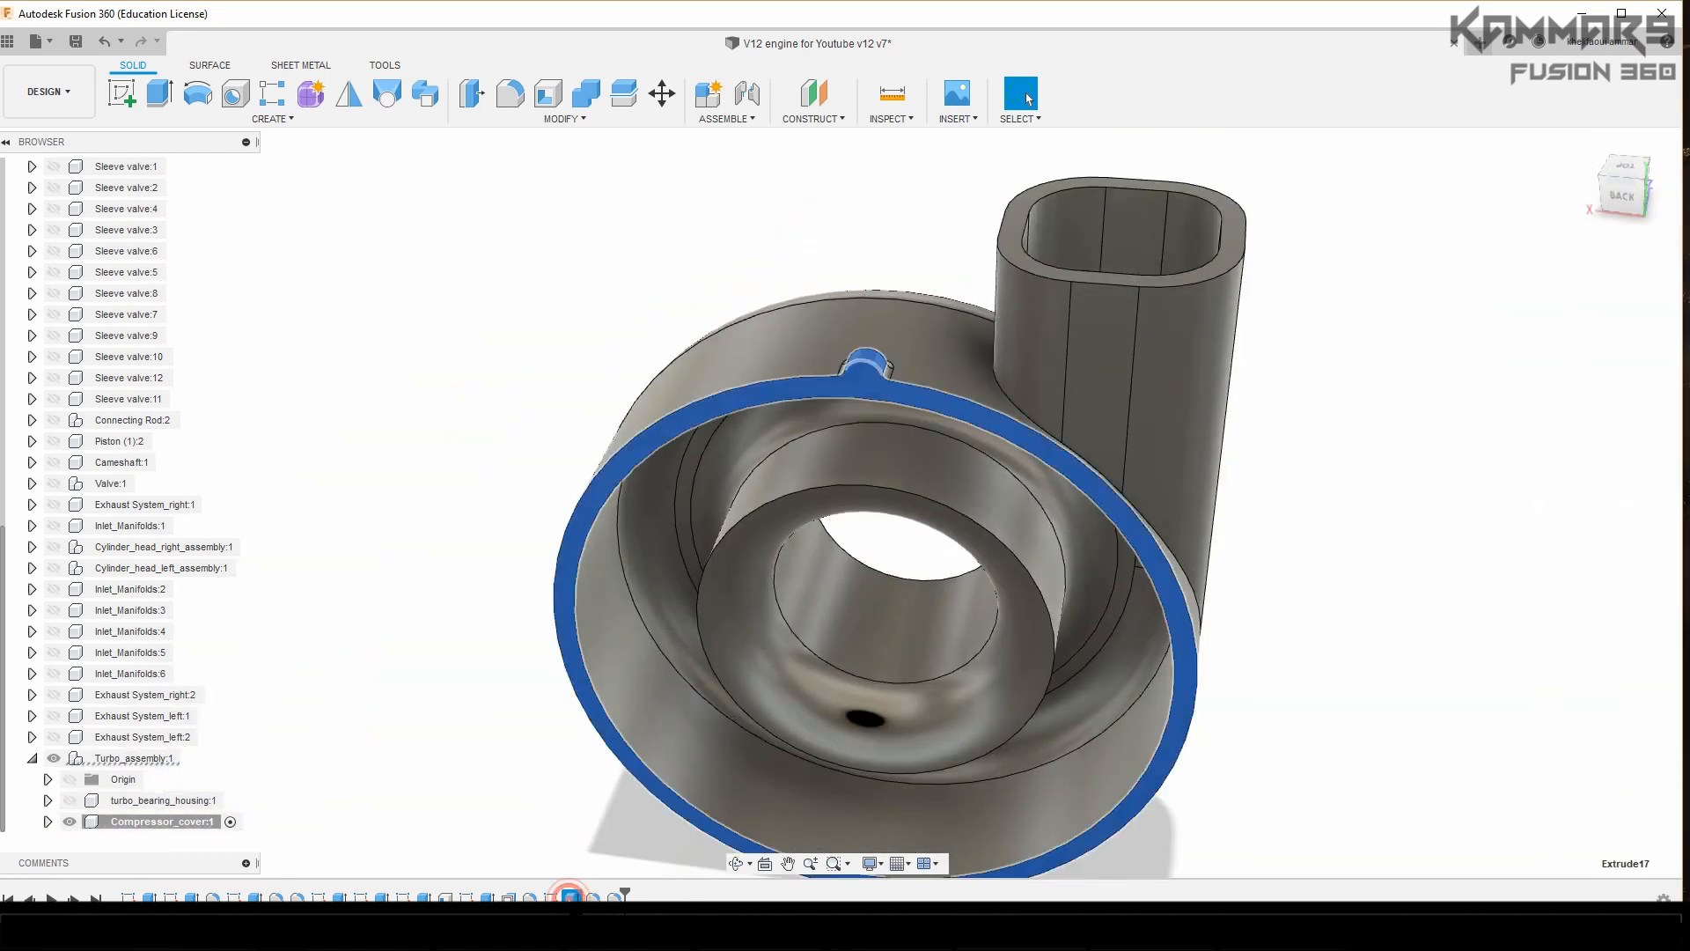
# Step: Circular-pattern the lug features around the cover's central axis with Adjust compute option
pyautogui.click(270, 102)
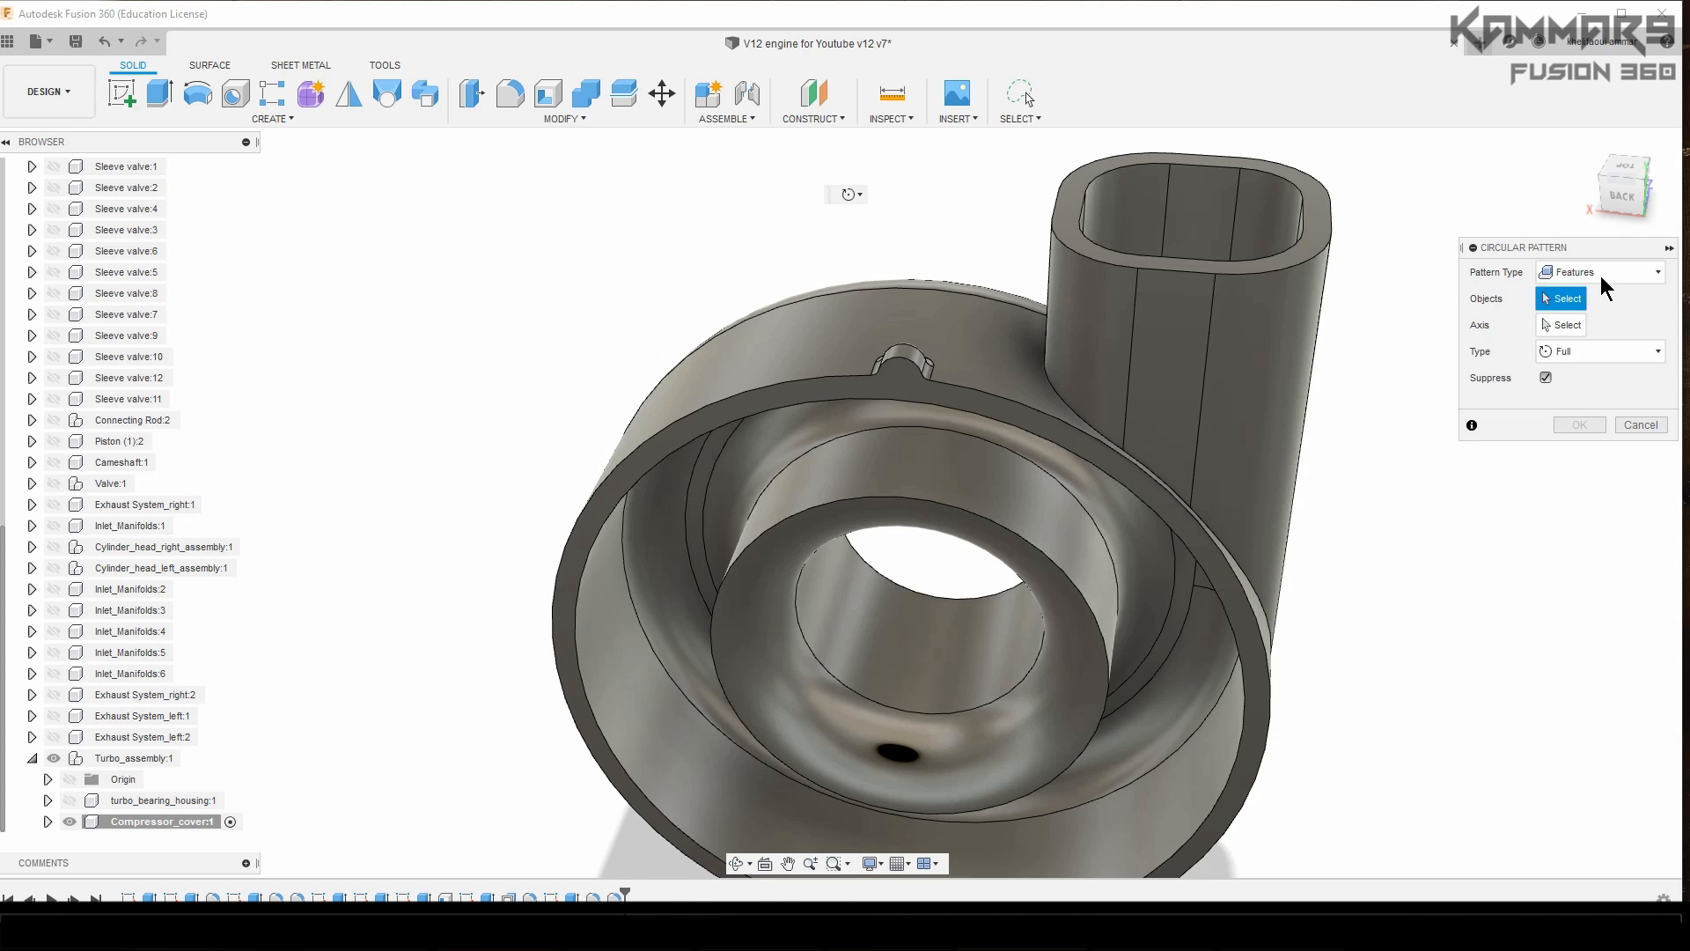
pyautogui.click(895, 356)
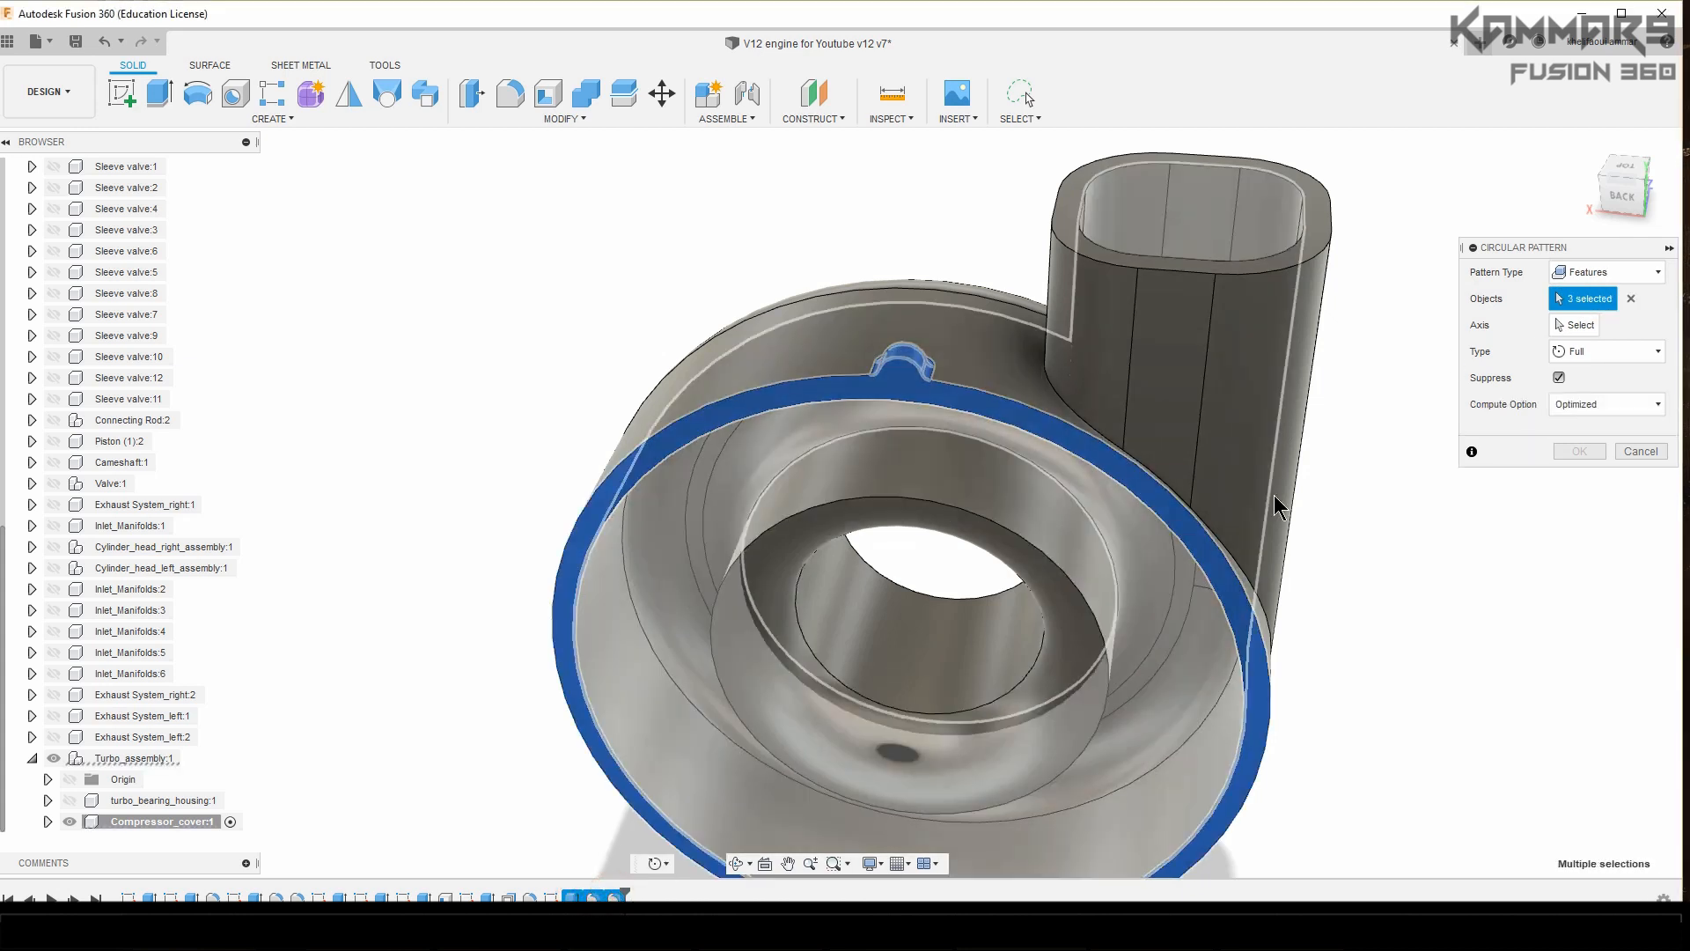
pyautogui.click(1577, 325)
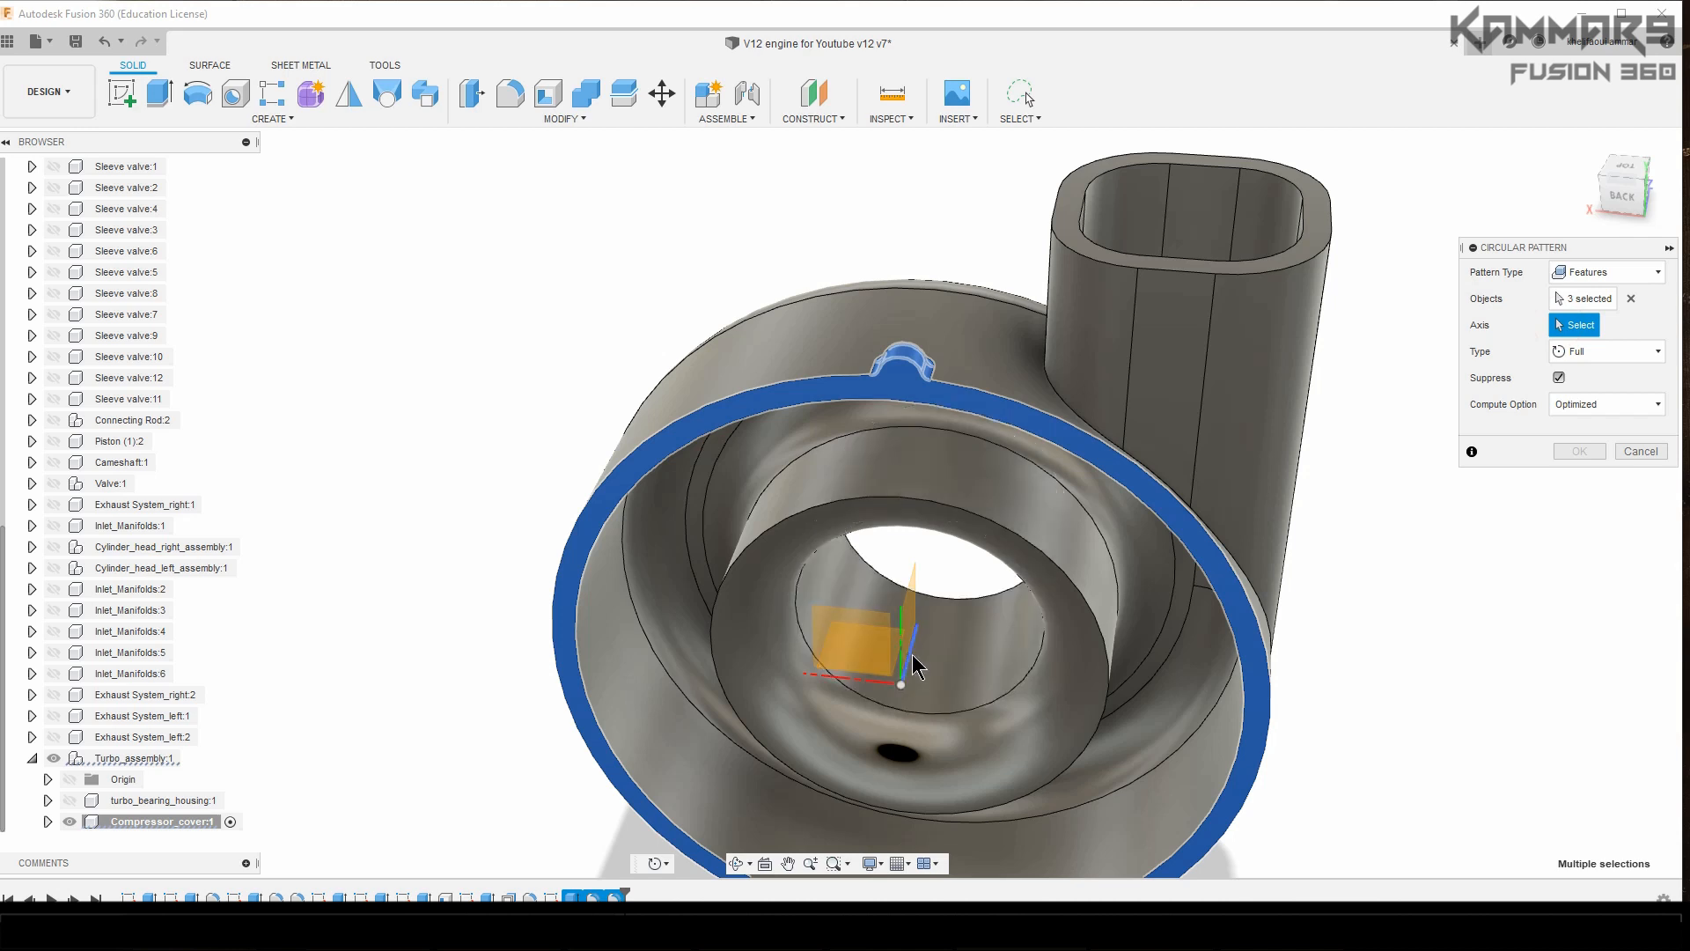
pyautogui.click(903, 682)
pyautogui.write('10')
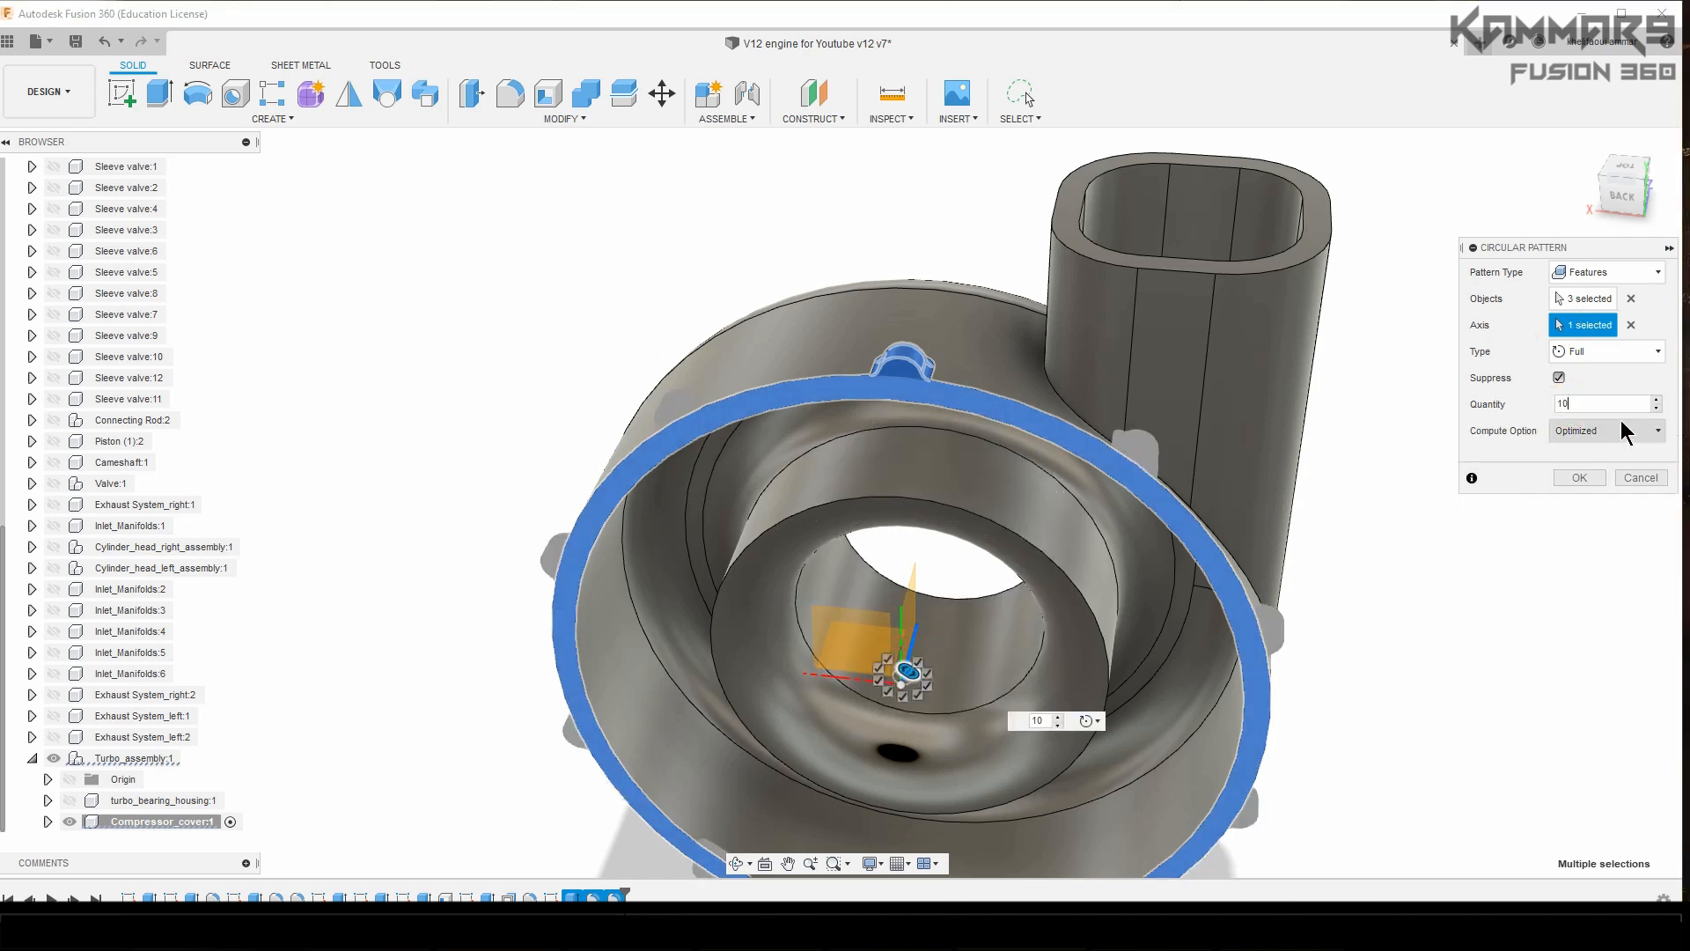
pyautogui.click(1605, 431)
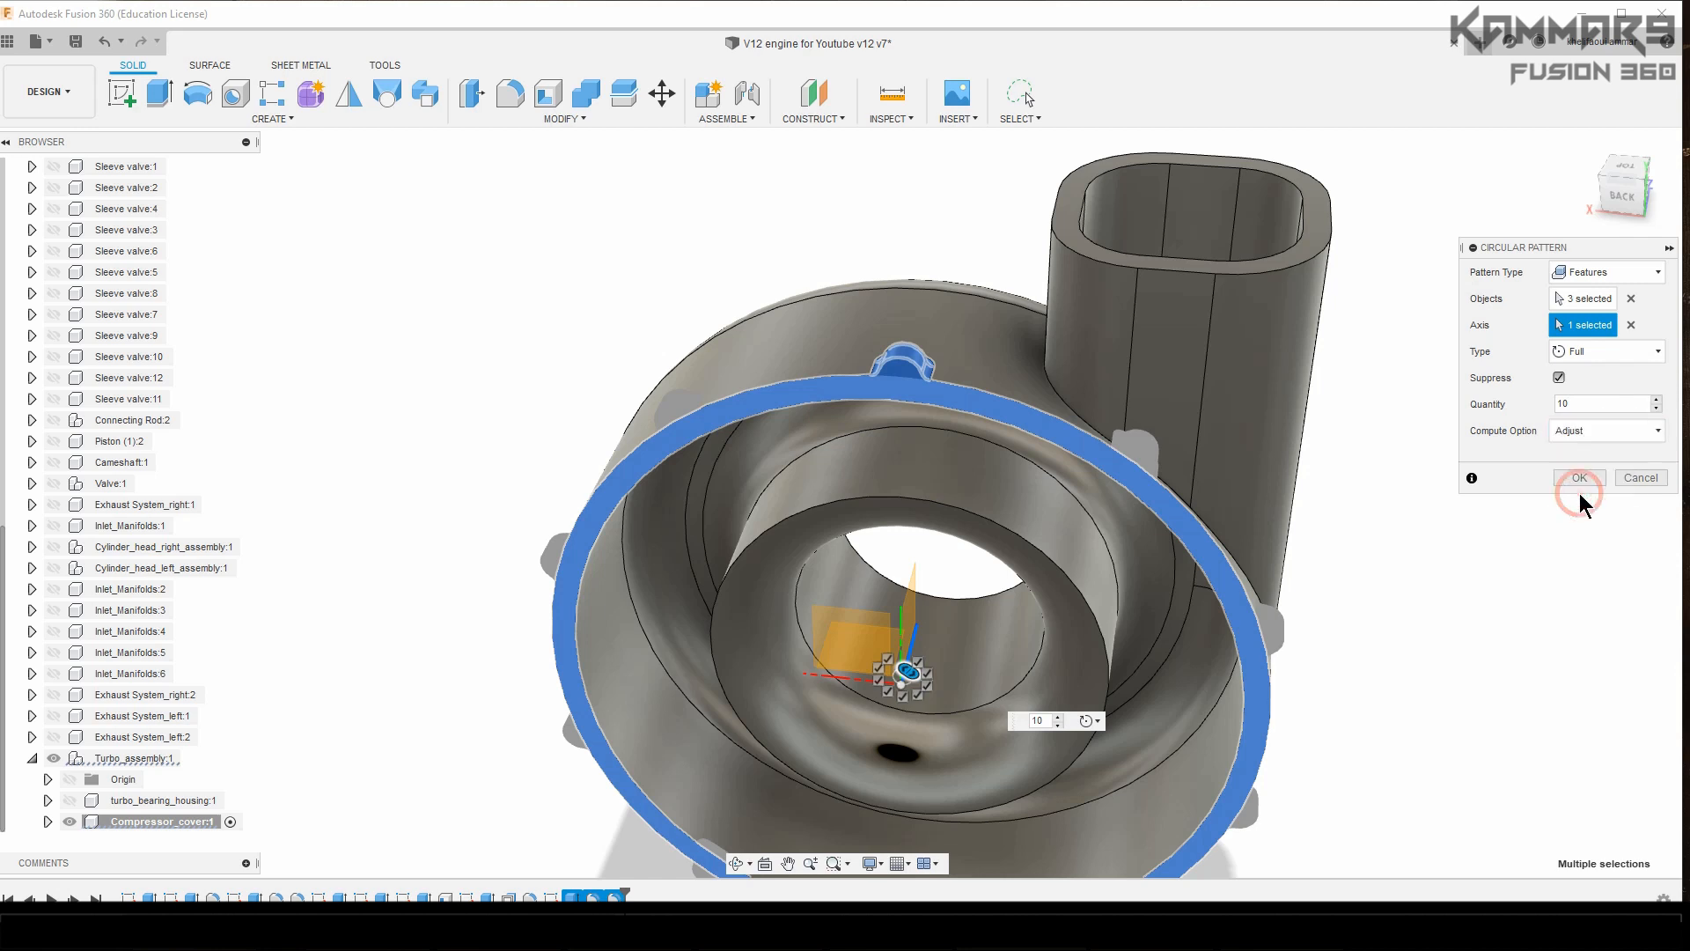
pyautogui.click(1578, 477)
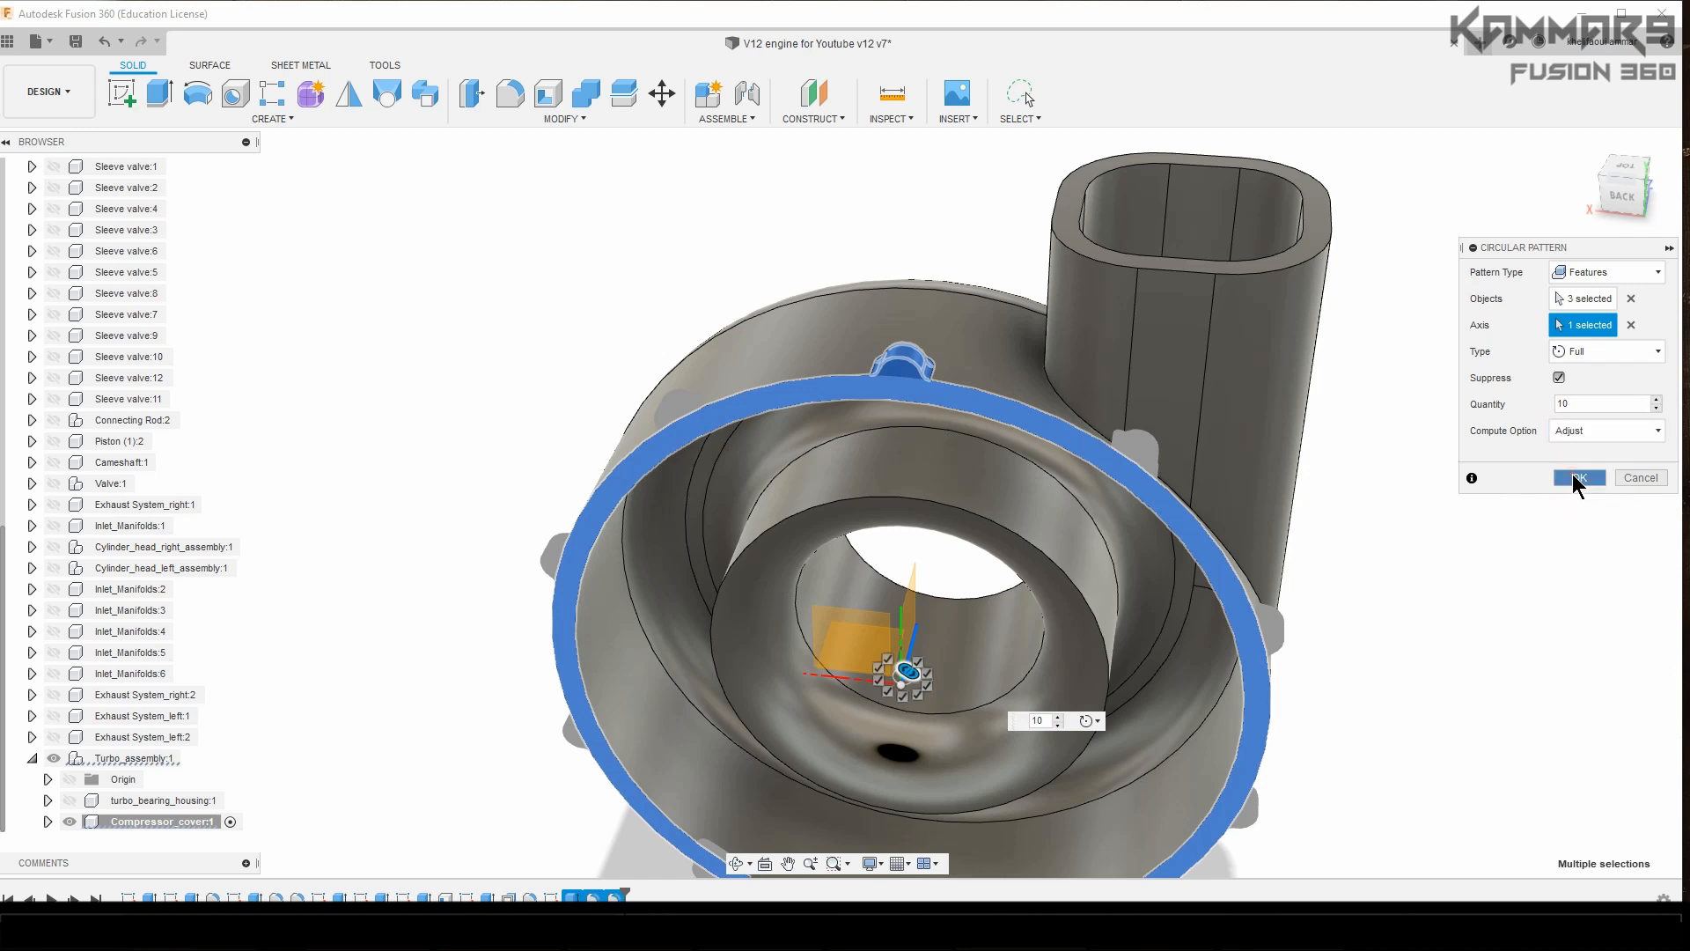
pyautogui.click(1576, 478)
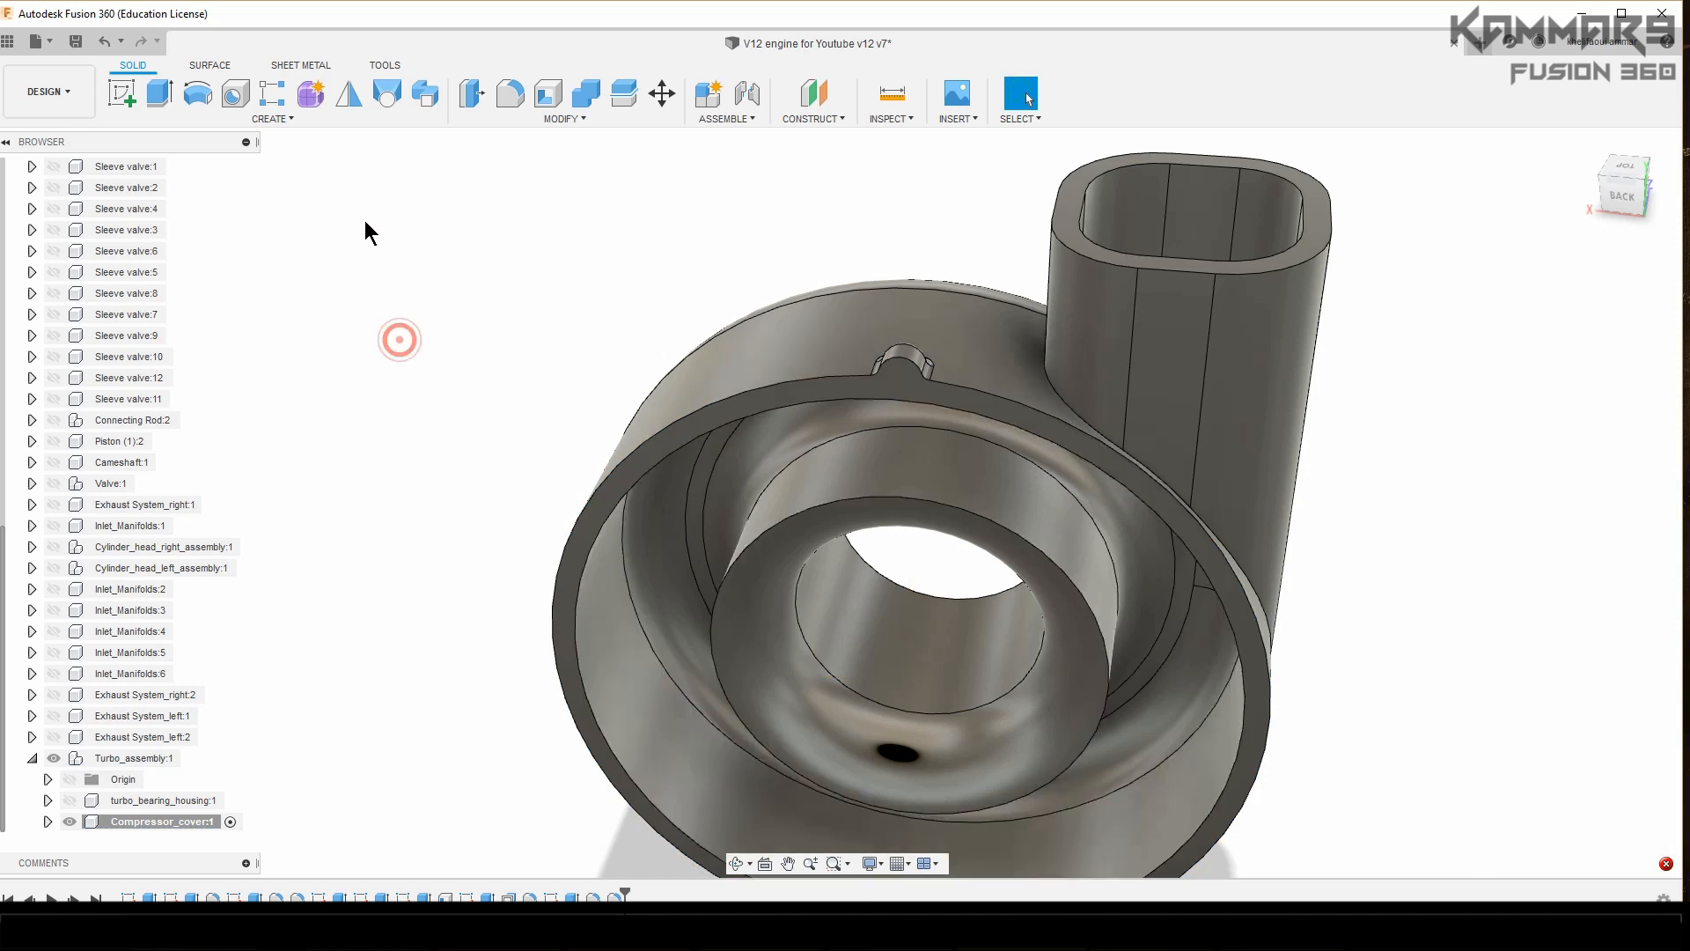
# Step: Redo the lug circular pattern about the central axis with quantity 10
pyautogui.click(270, 101)
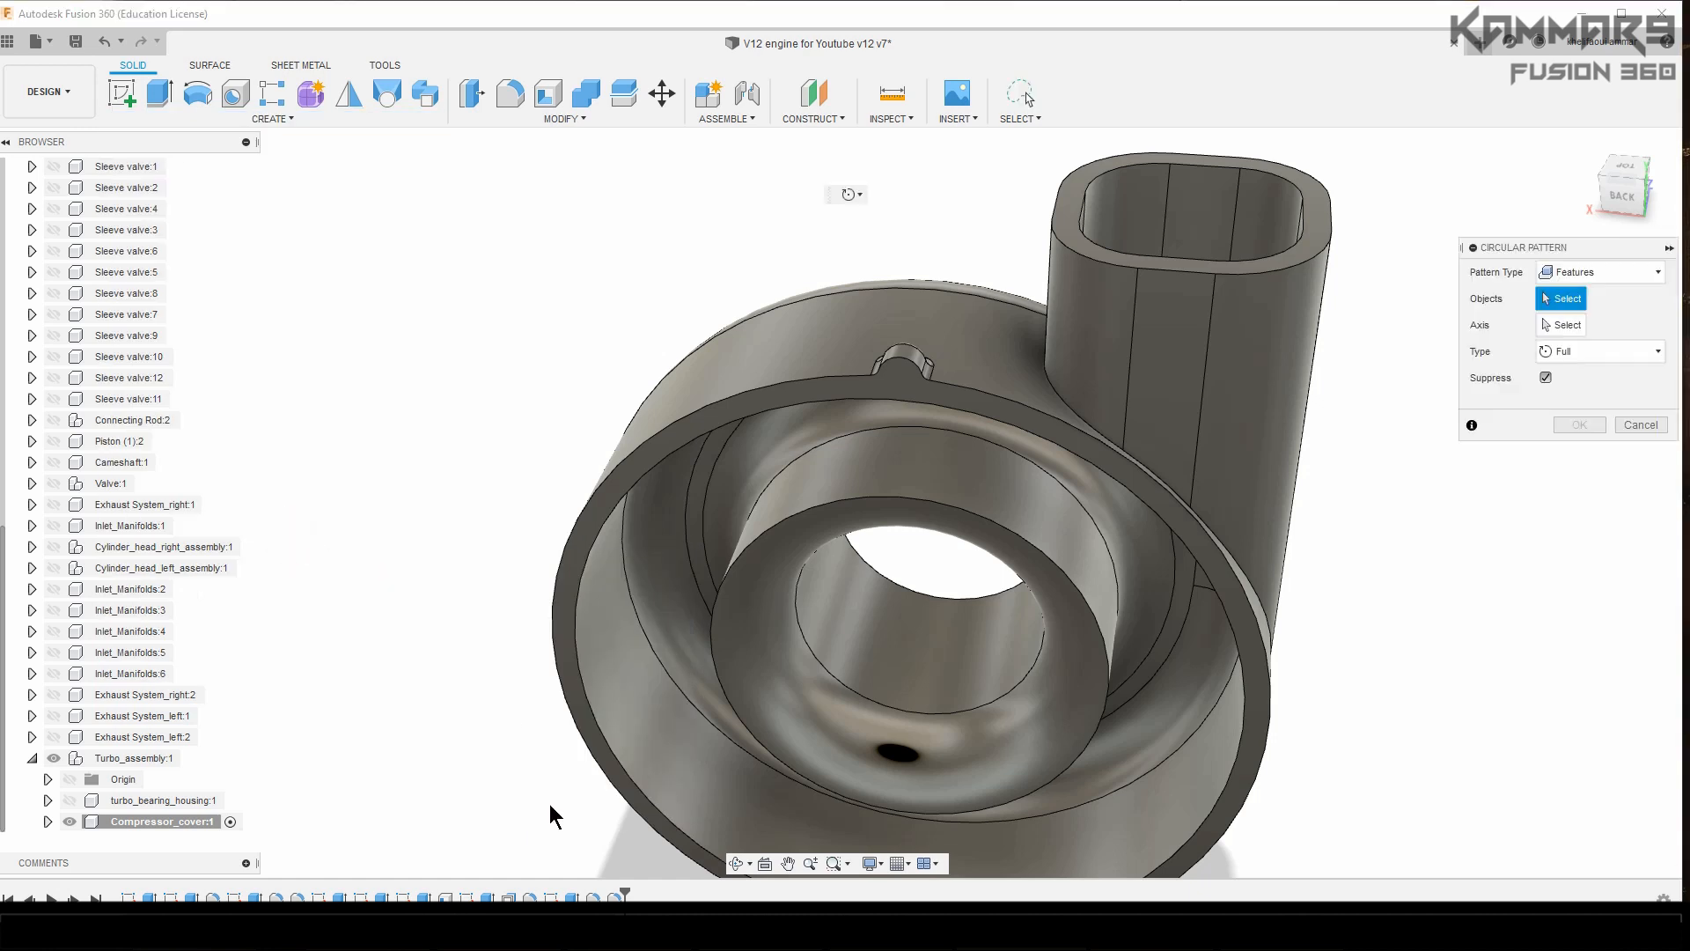
pyautogui.click(900, 366)
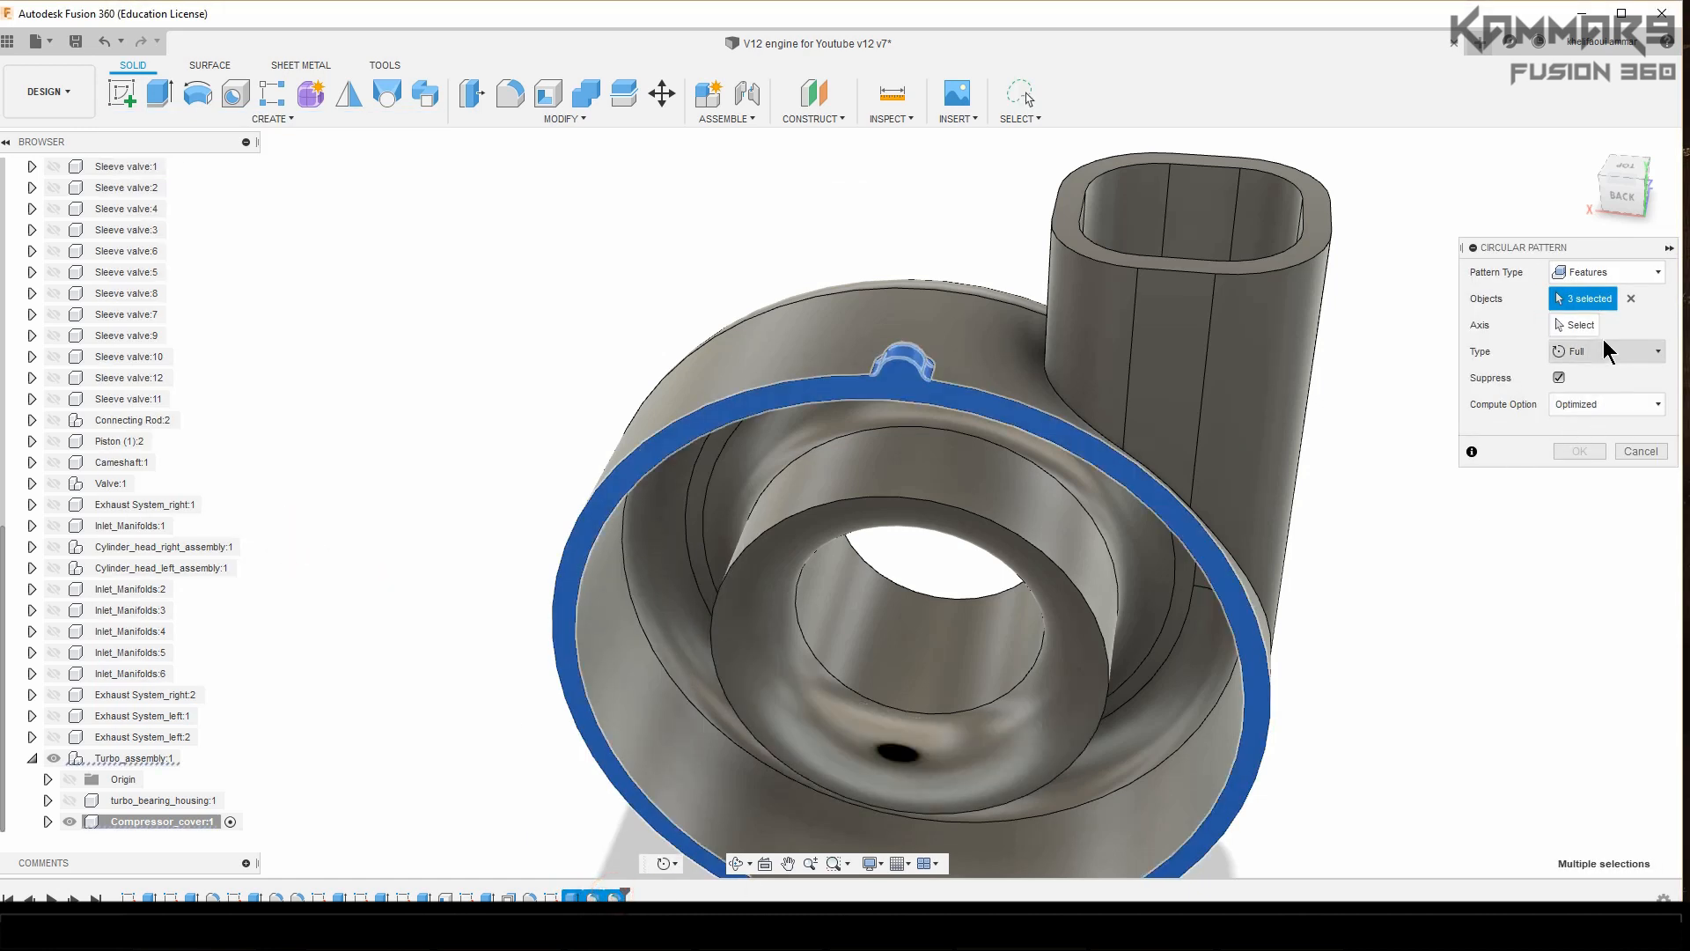
pyautogui.click(1579, 325)
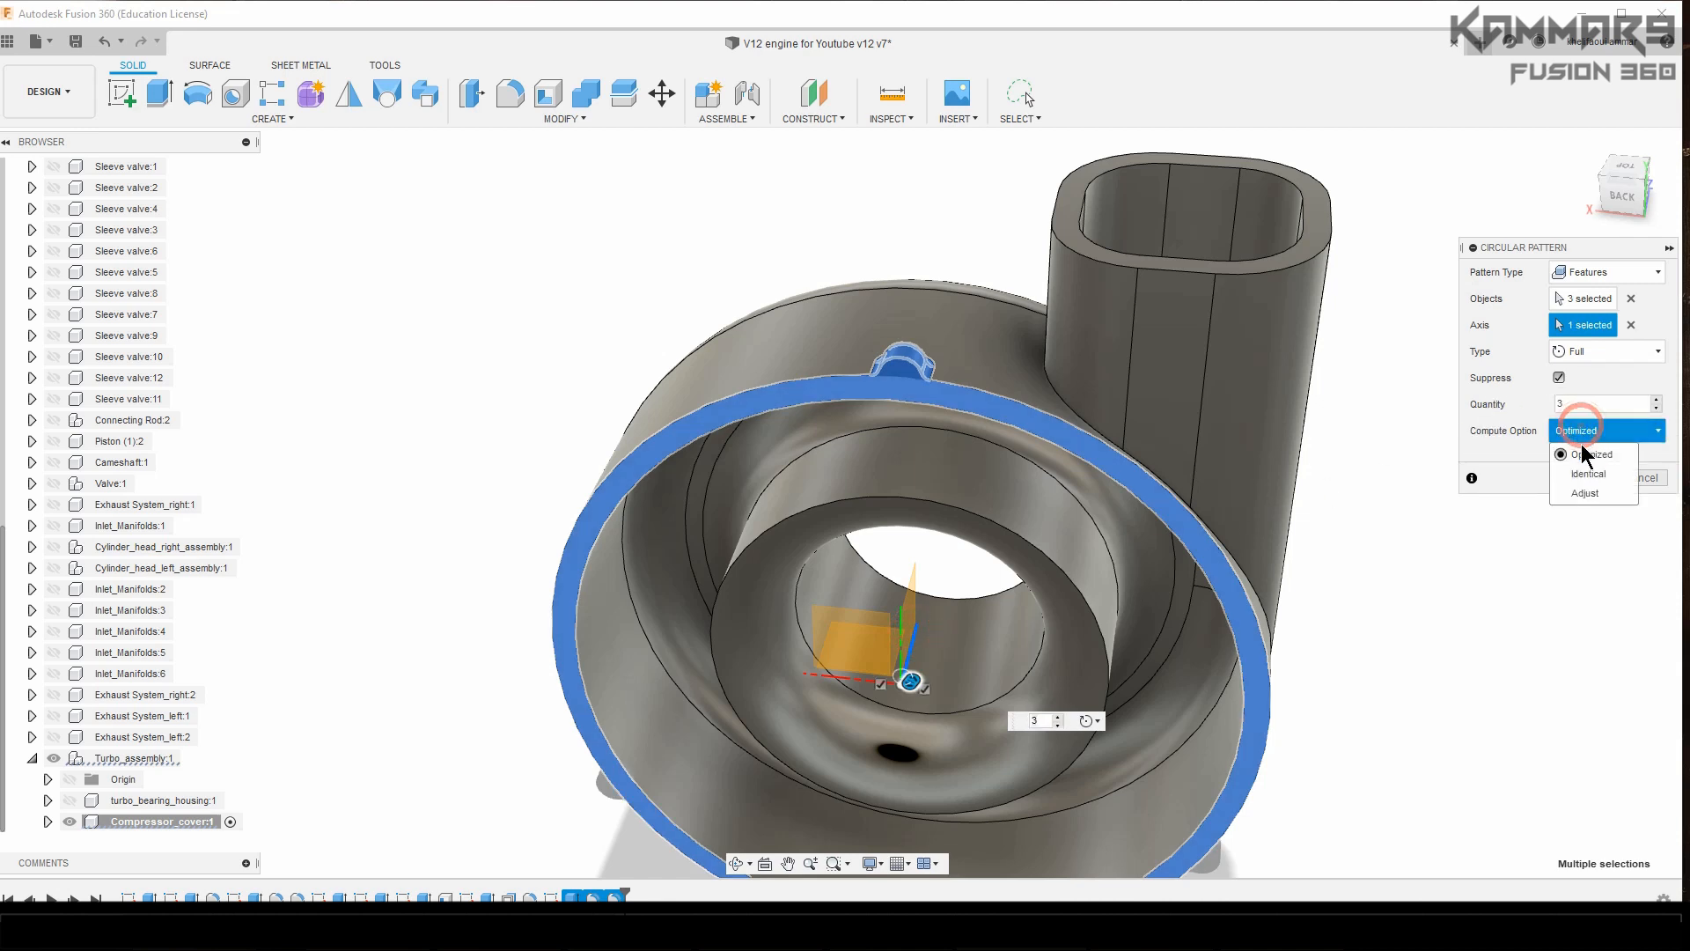
pyautogui.click(1589, 454)
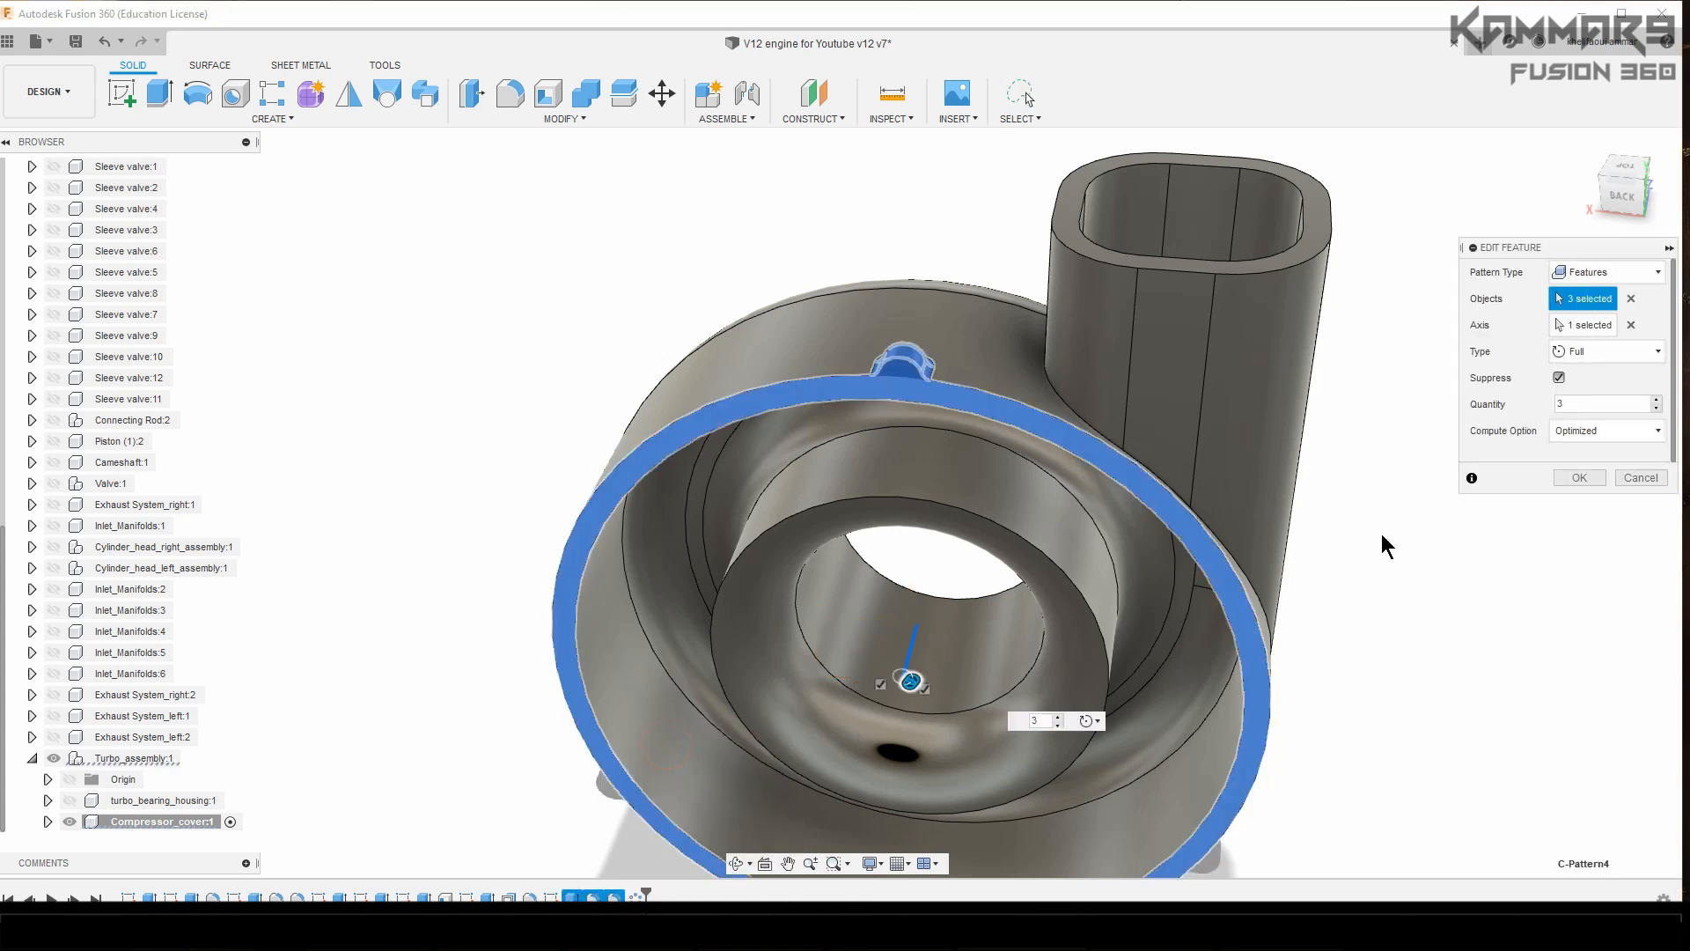
pyautogui.write('10')
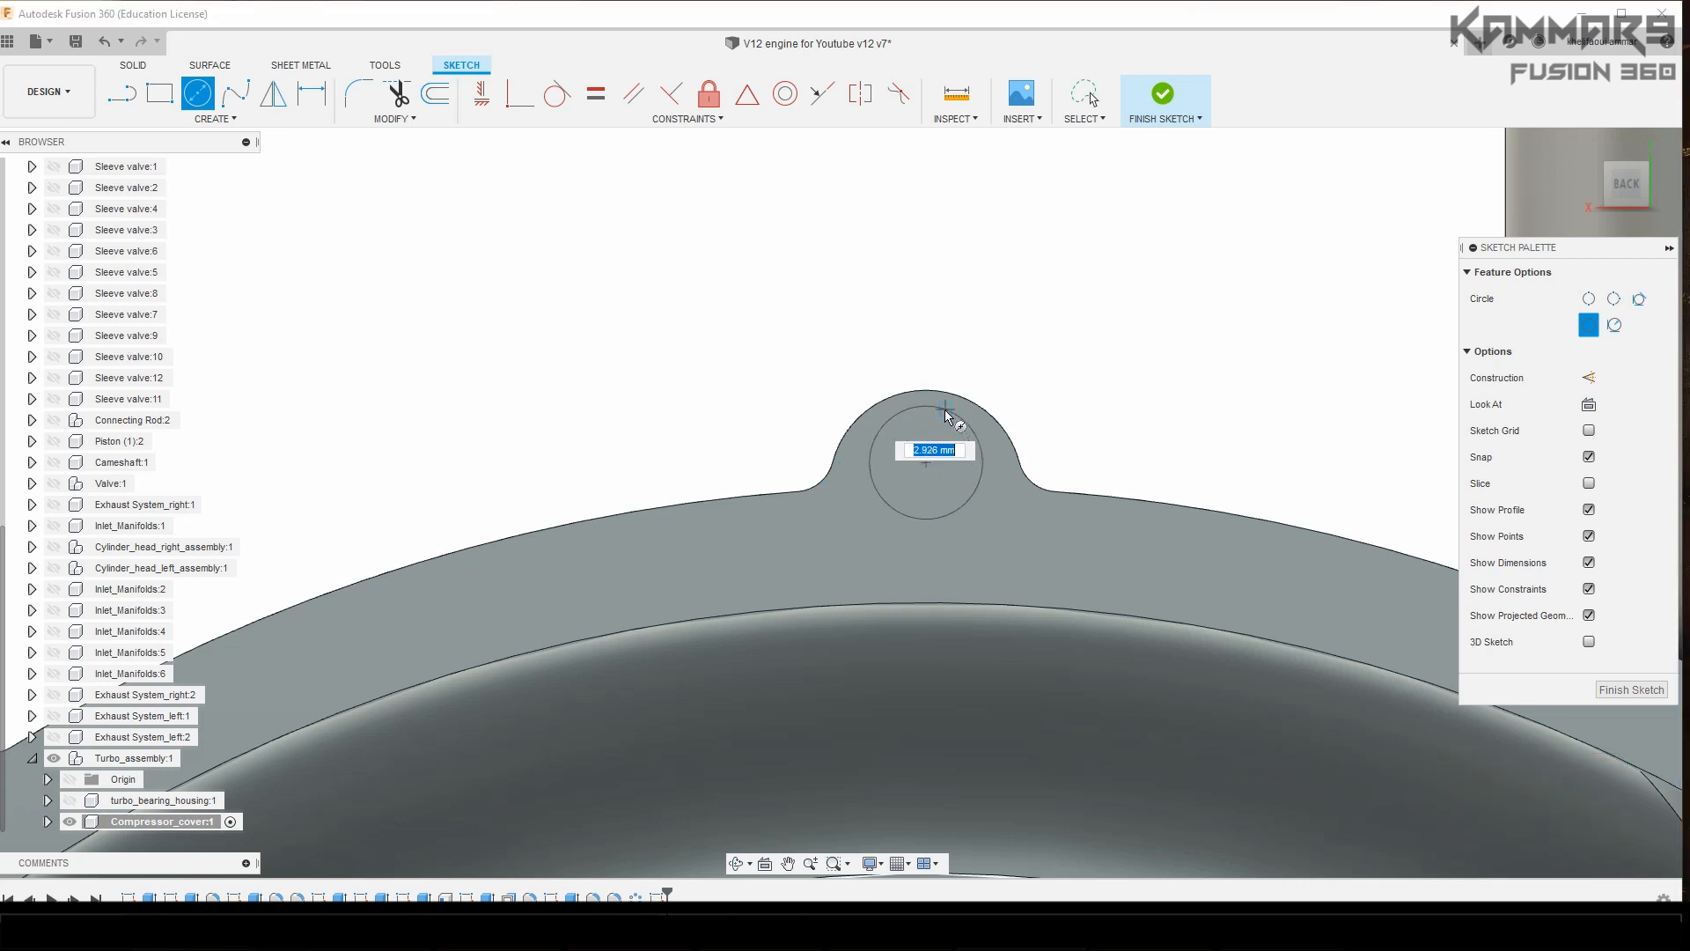
# Step: Dimension the lug circle 3 and cut it down through the top lug
pyautogui.write('3')
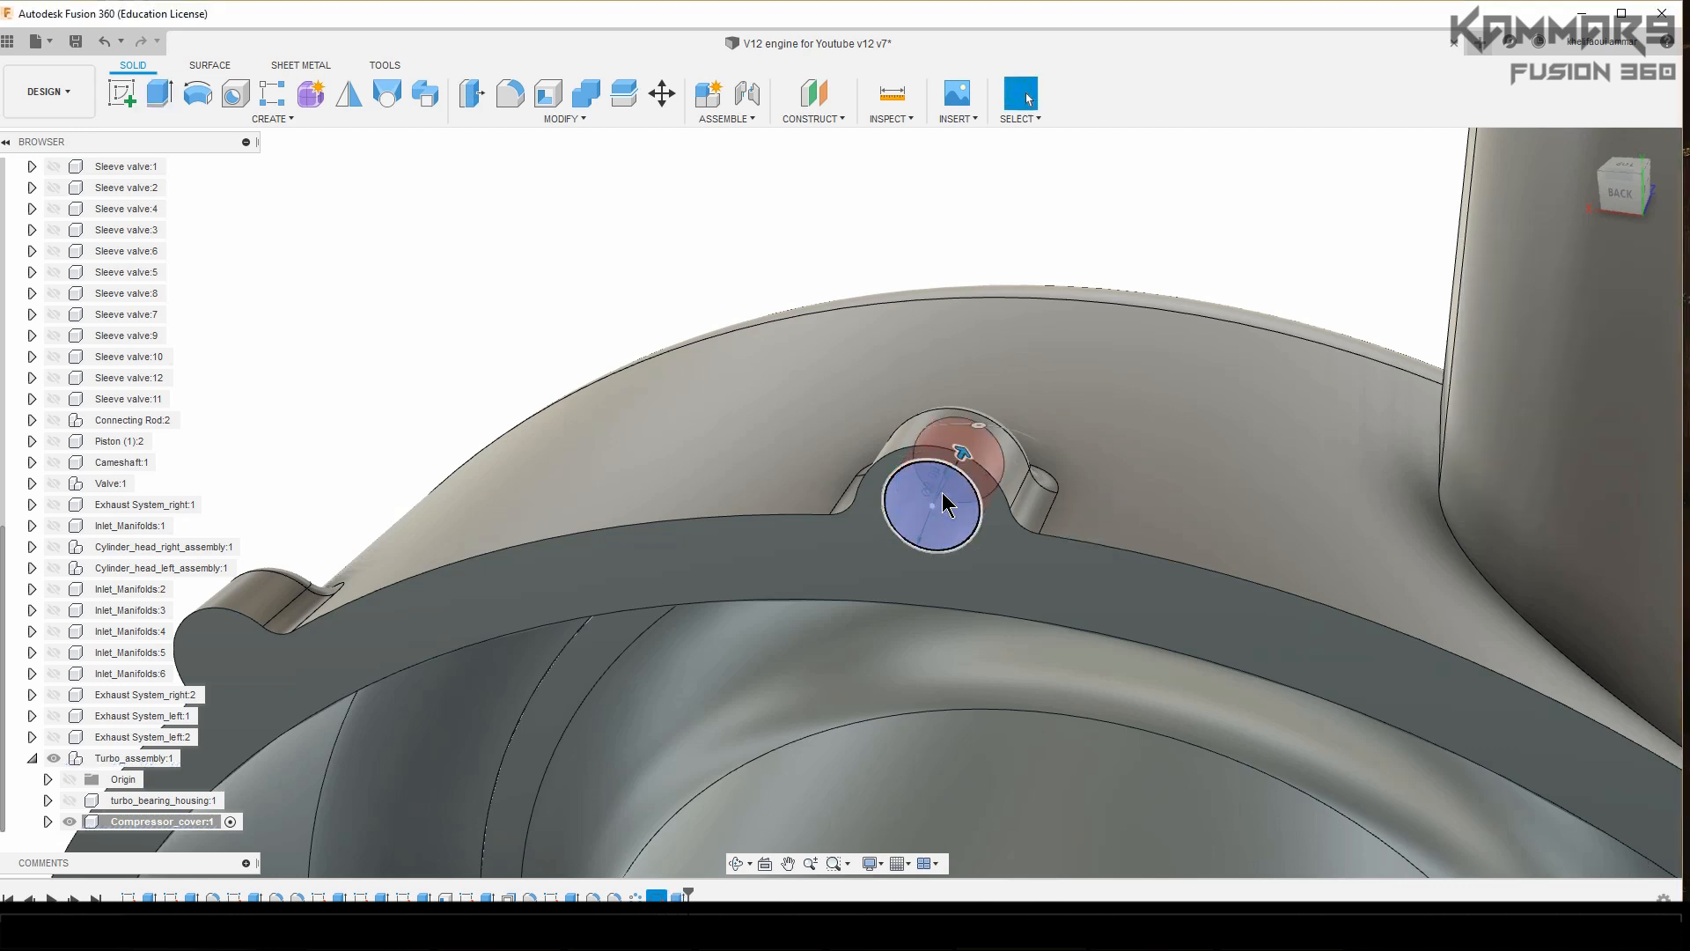
pyautogui.moveTo(949, 507); pyautogui.dragTo(733, 291)
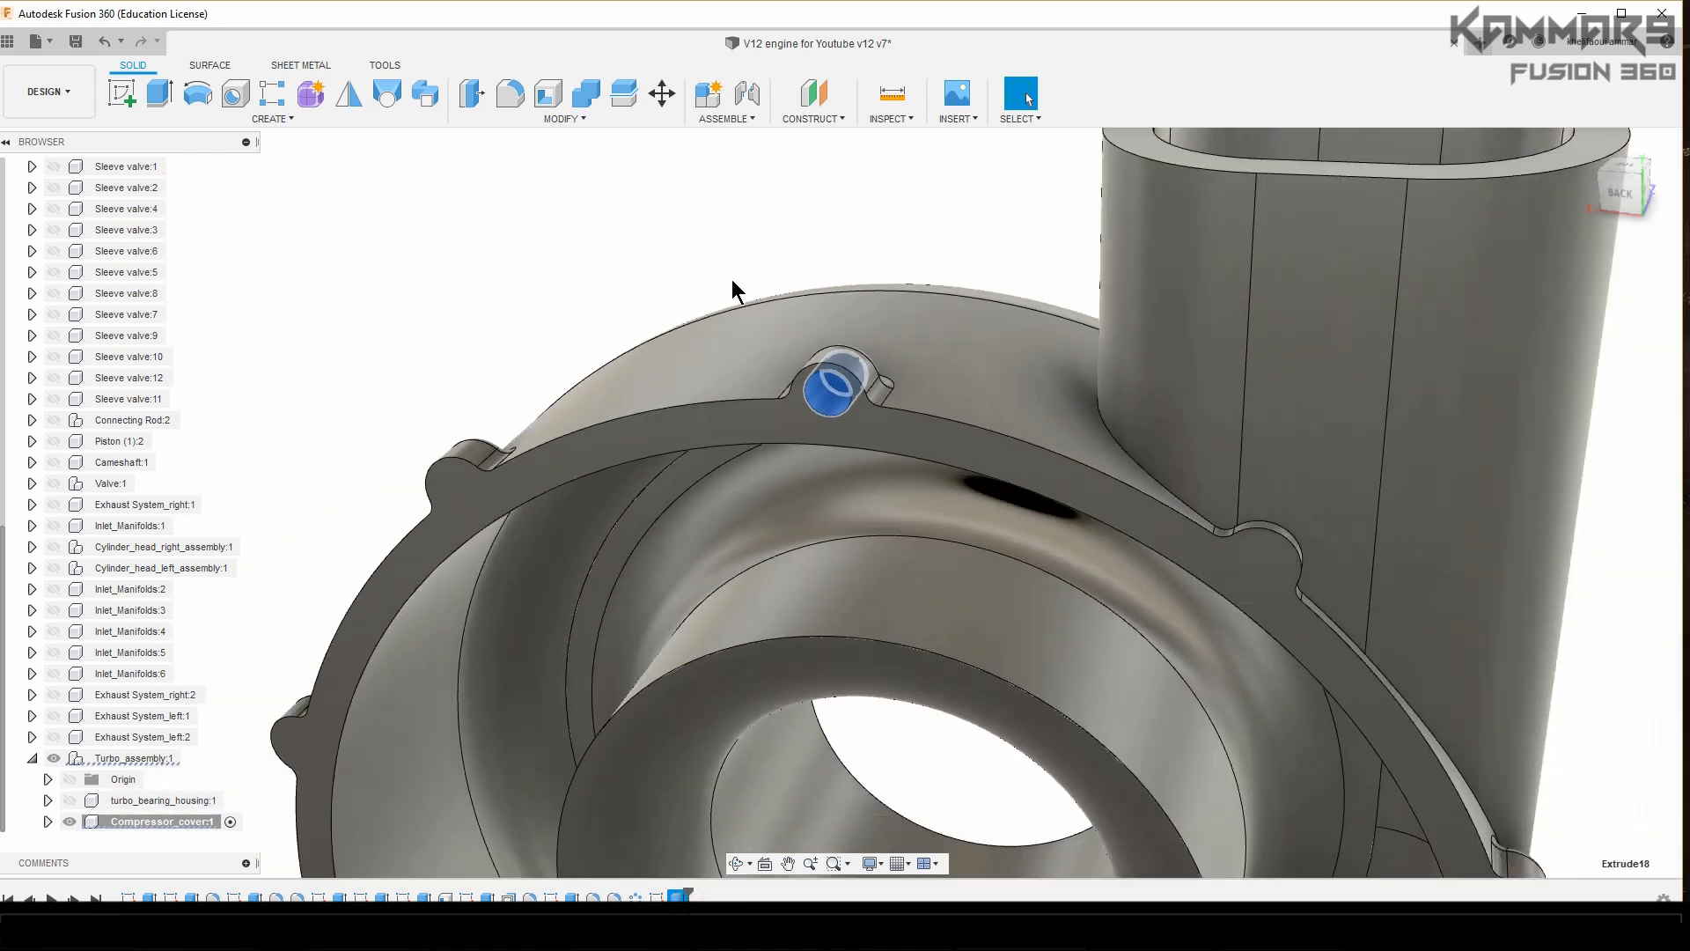
# Step: Circular-pattern the bolt hole 10 times around the central axis with Adjust compute option
pyautogui.click(270, 101)
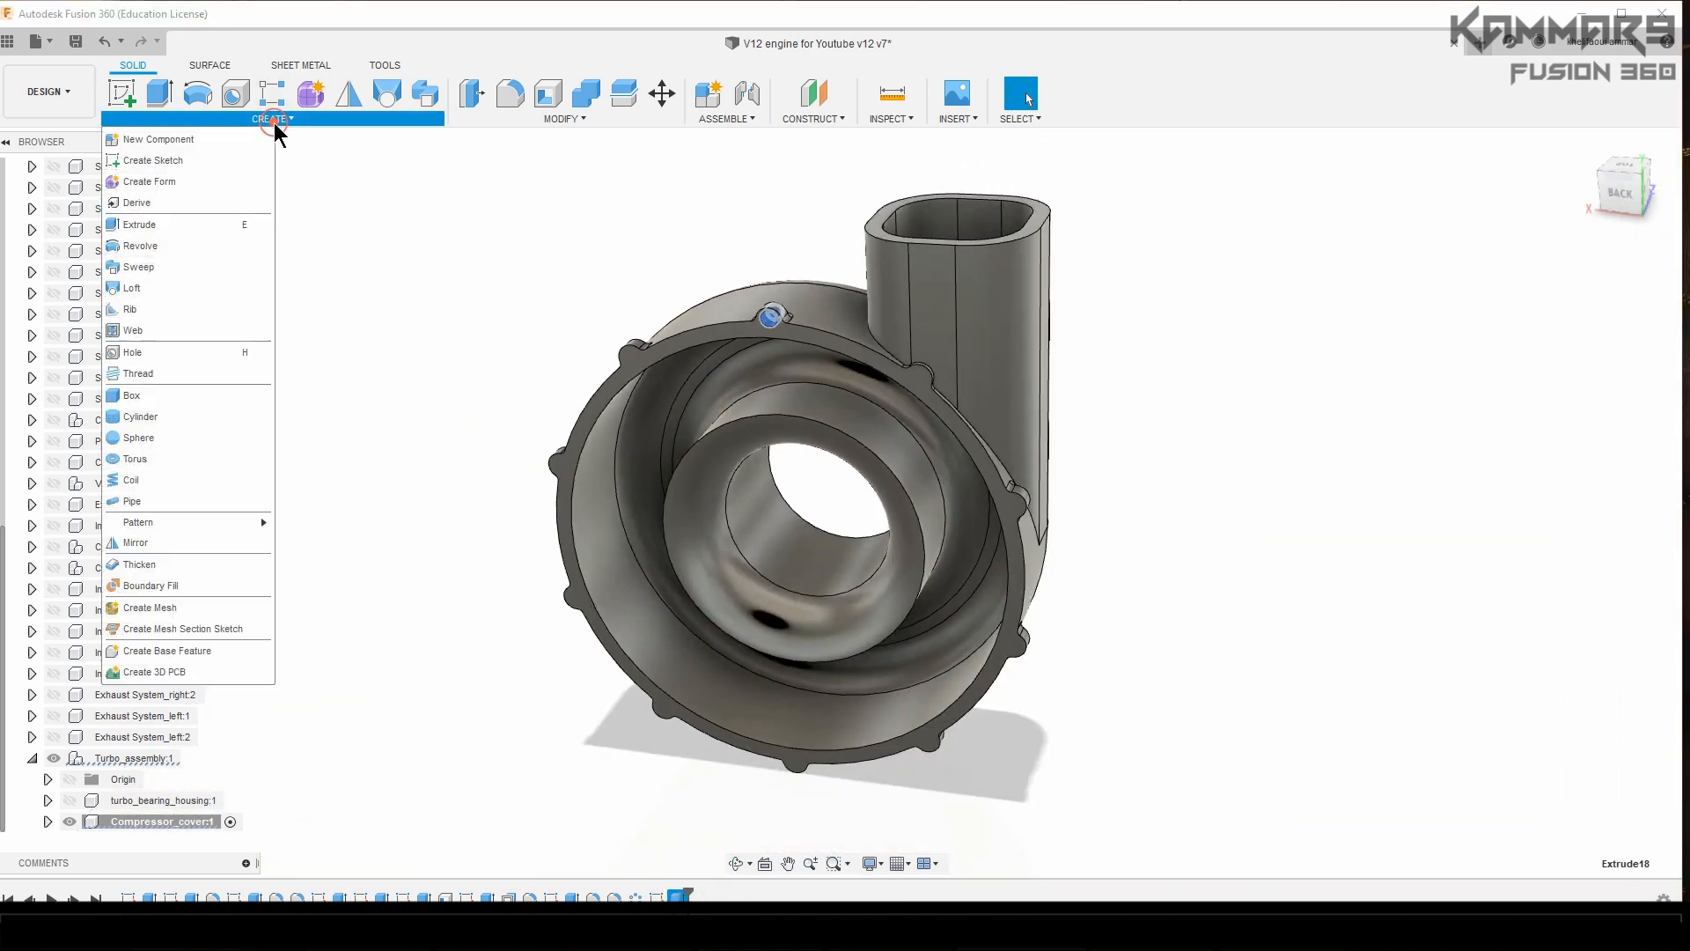
pyautogui.click(302, 539)
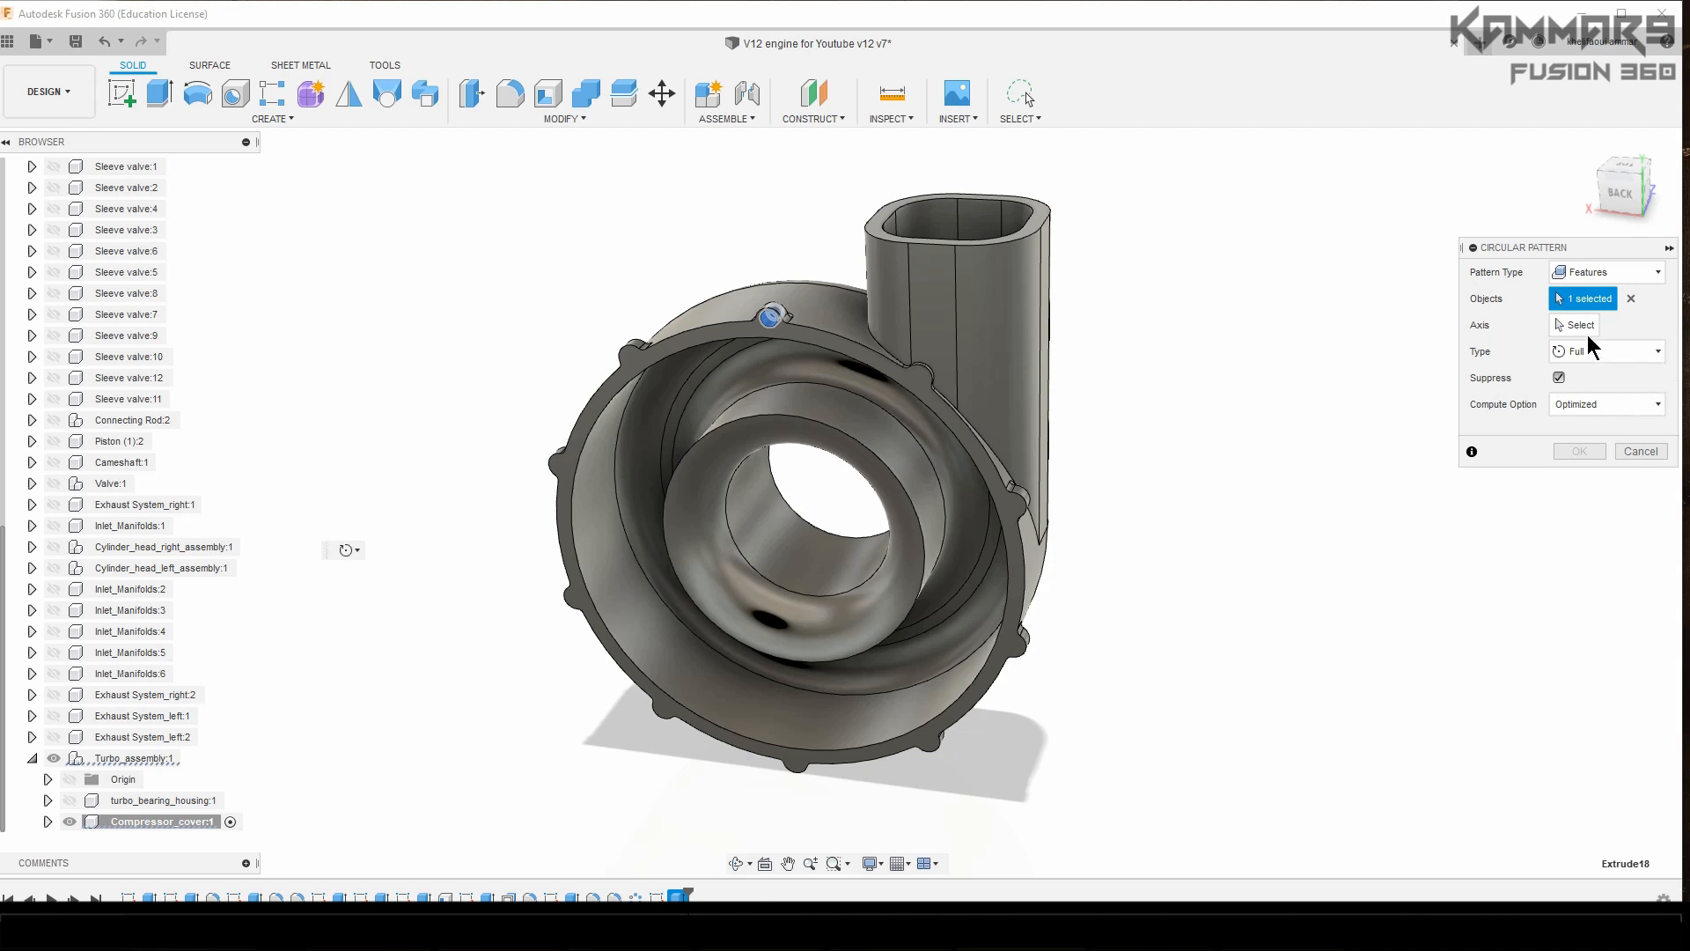
pyautogui.click(770, 317)
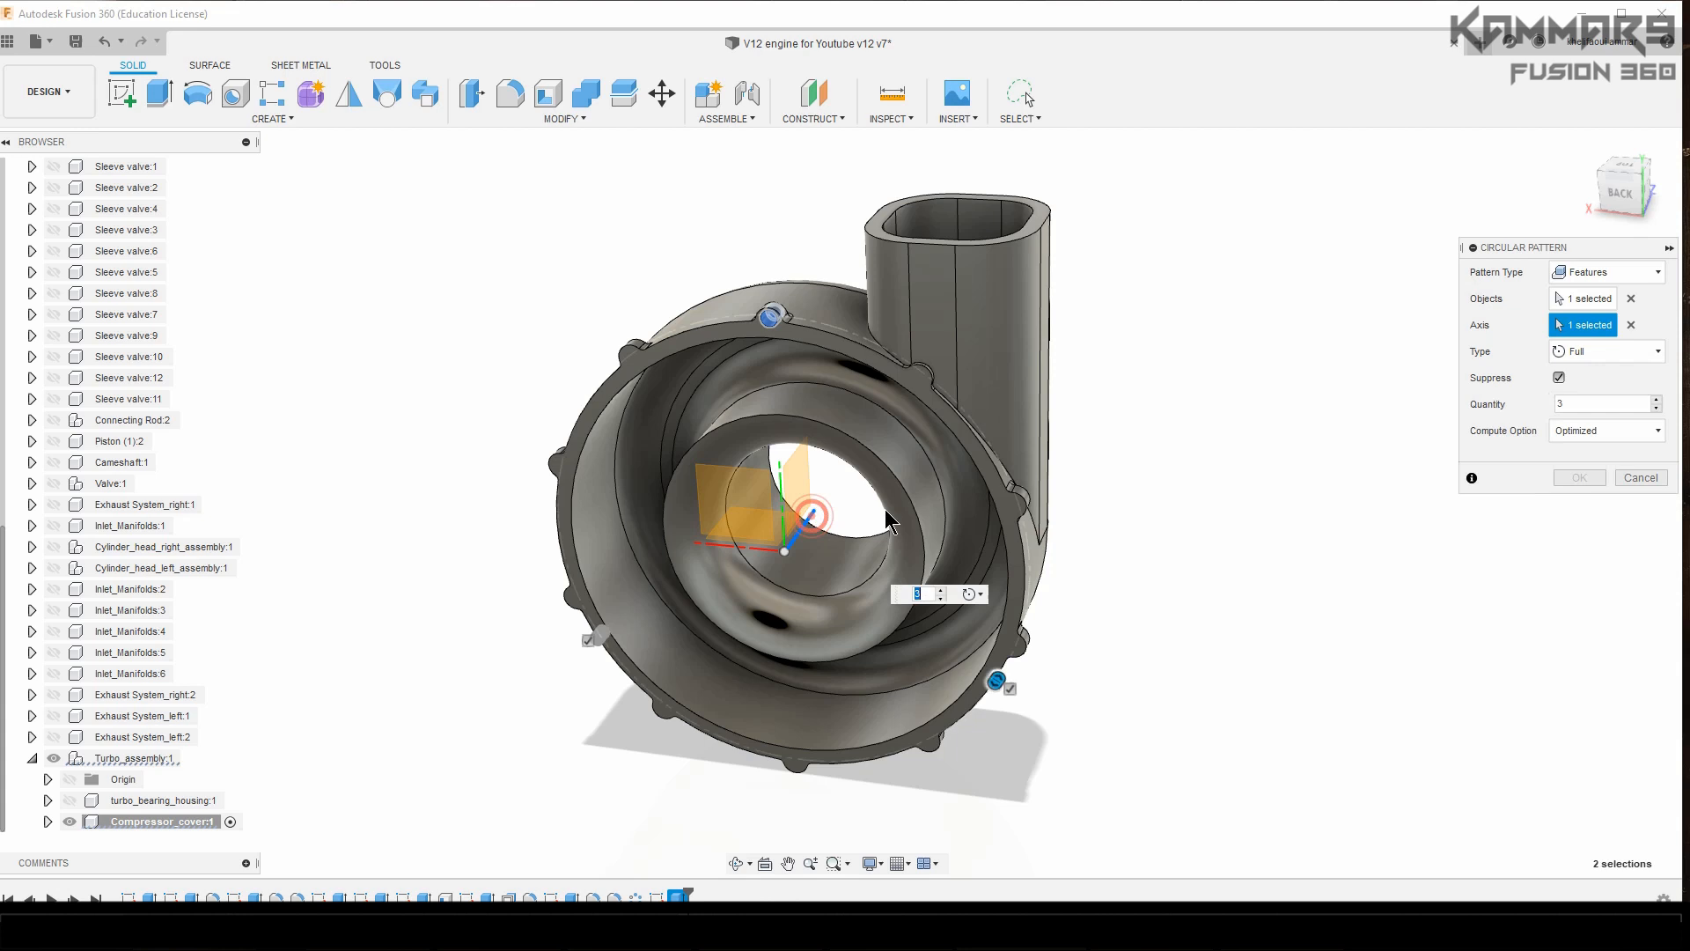
pyautogui.write('10')
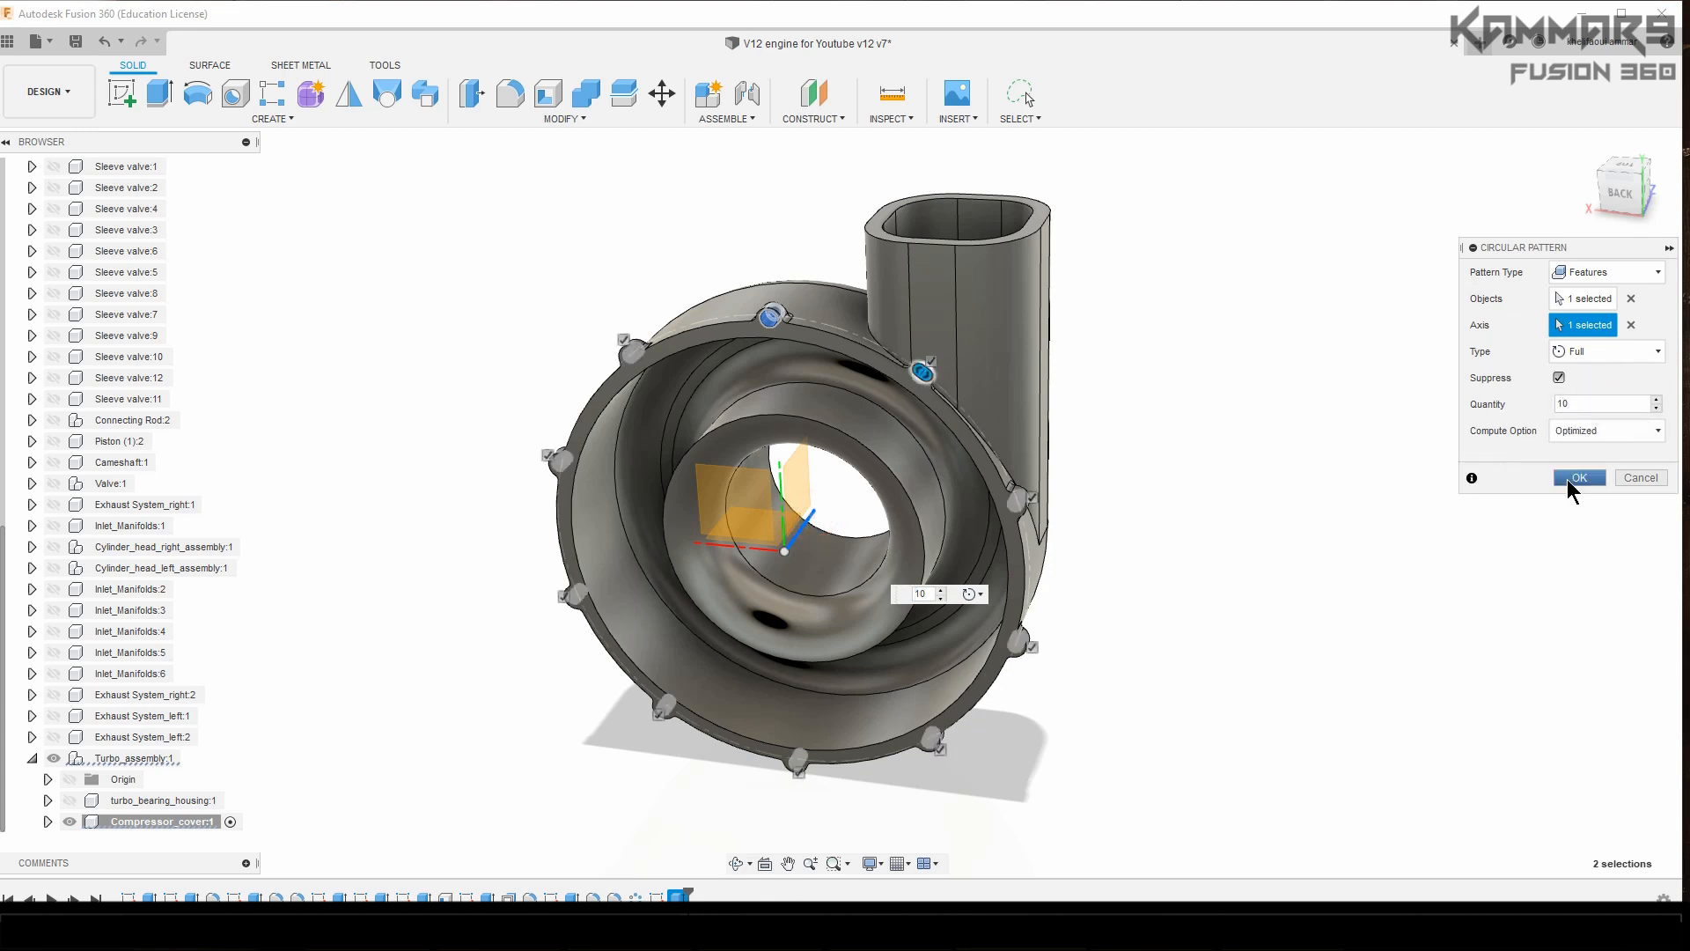
pyautogui.click(1605, 431)
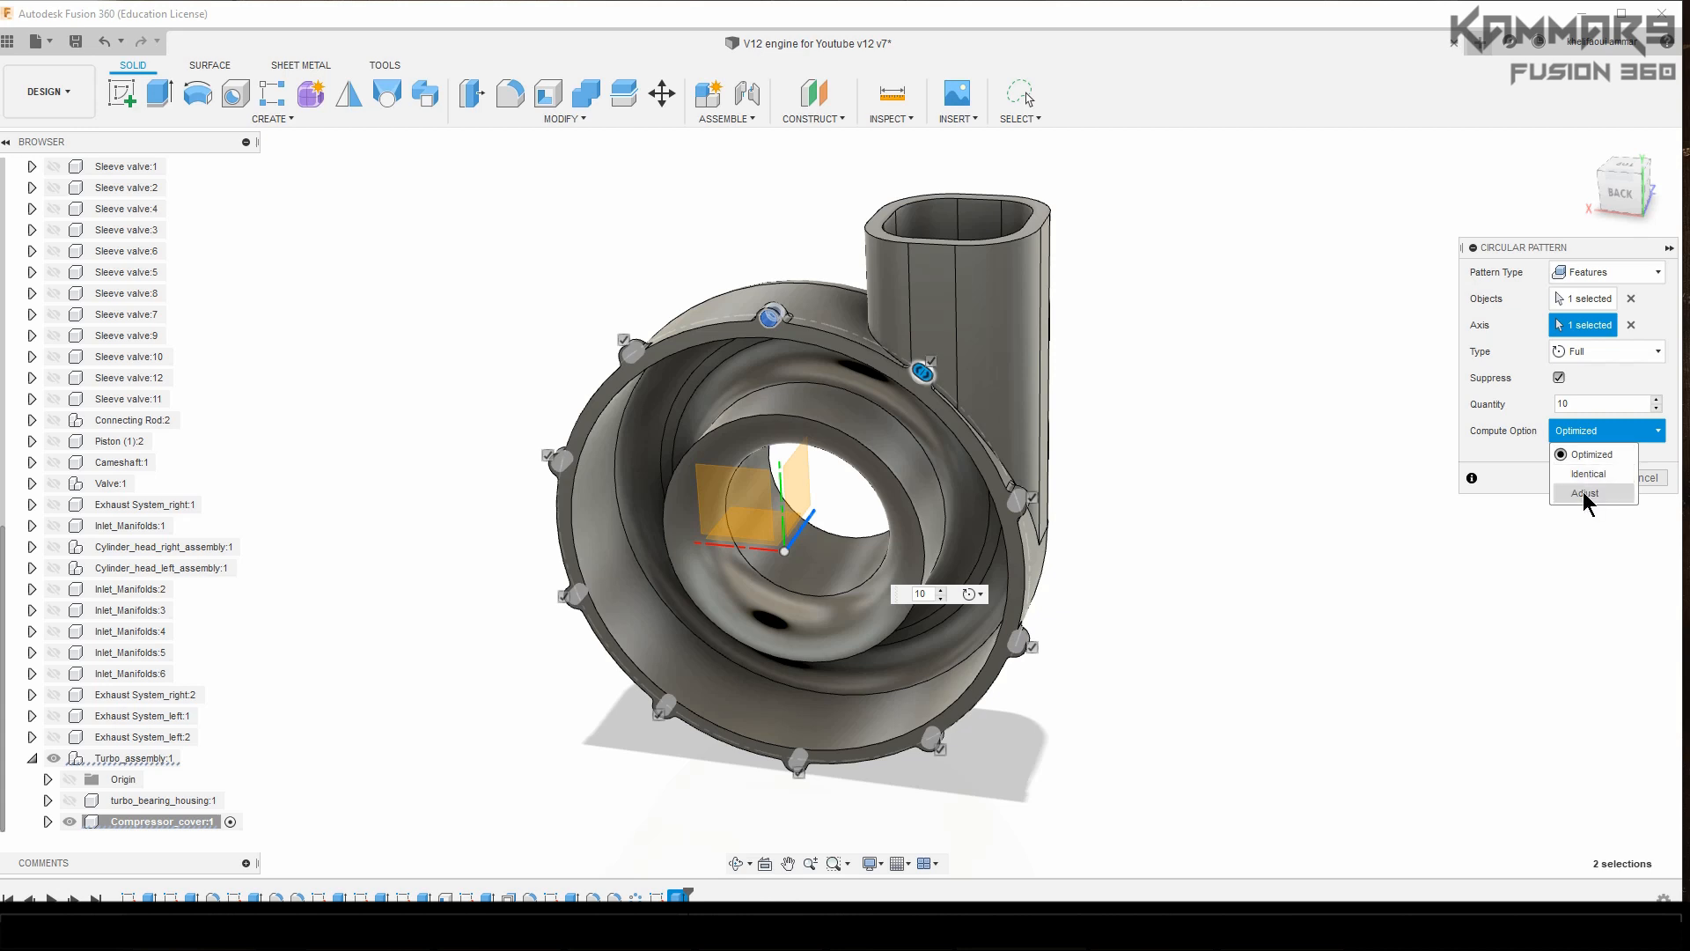
pyautogui.click(1585, 493)
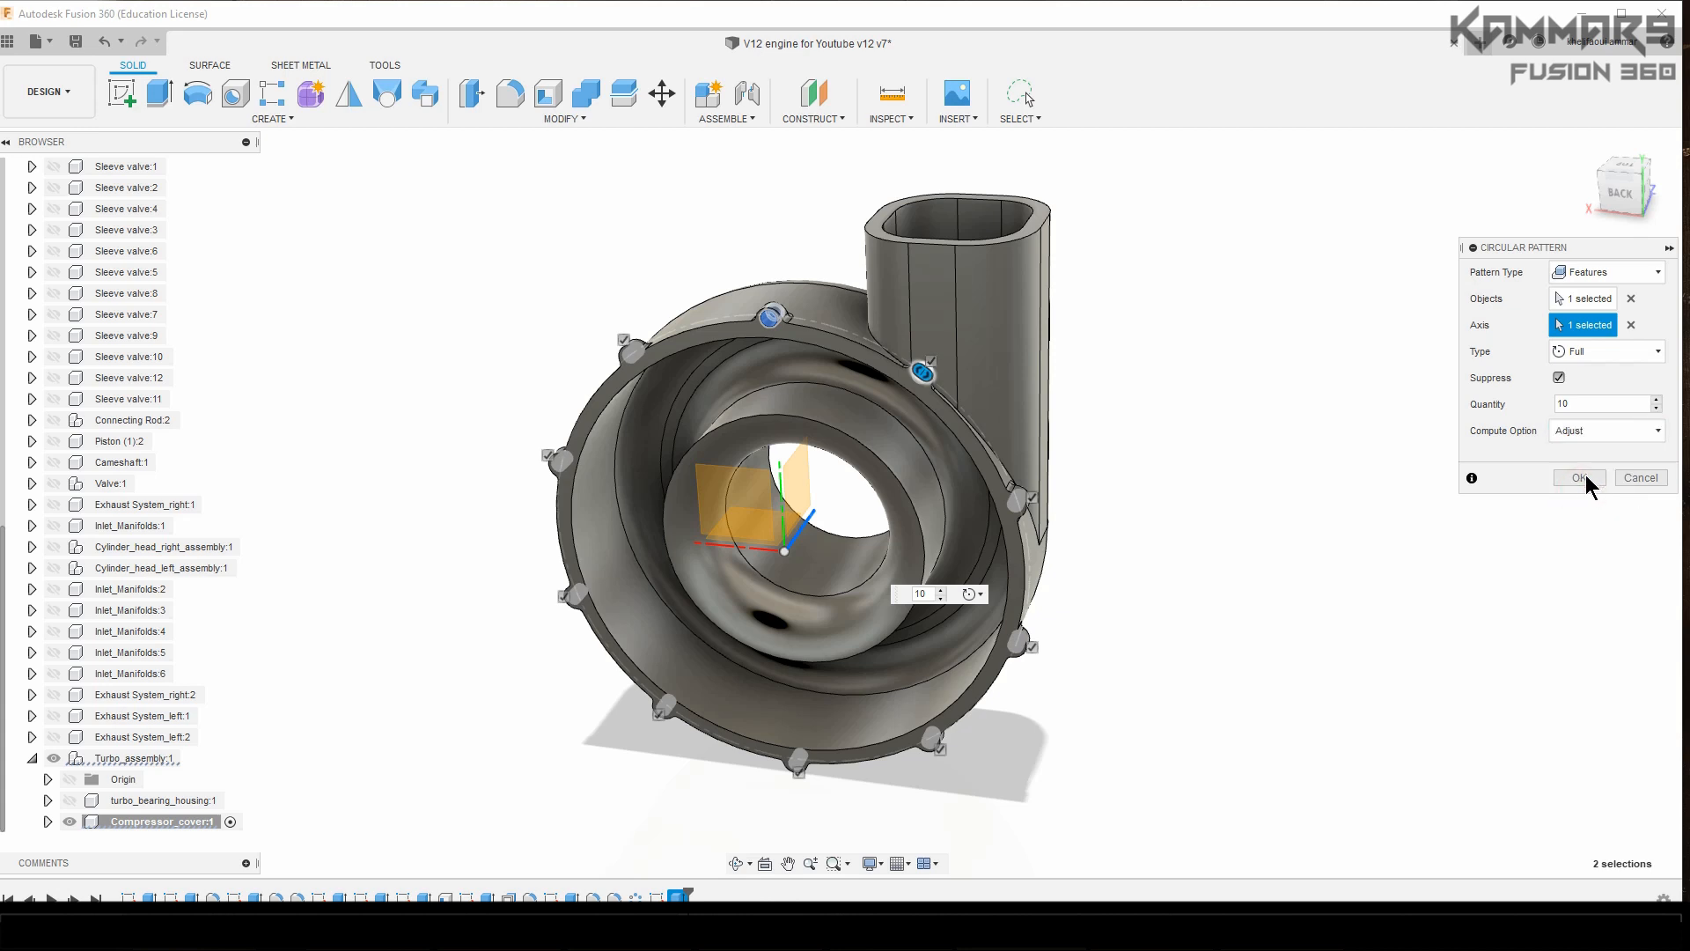
pyautogui.click(1579, 477)
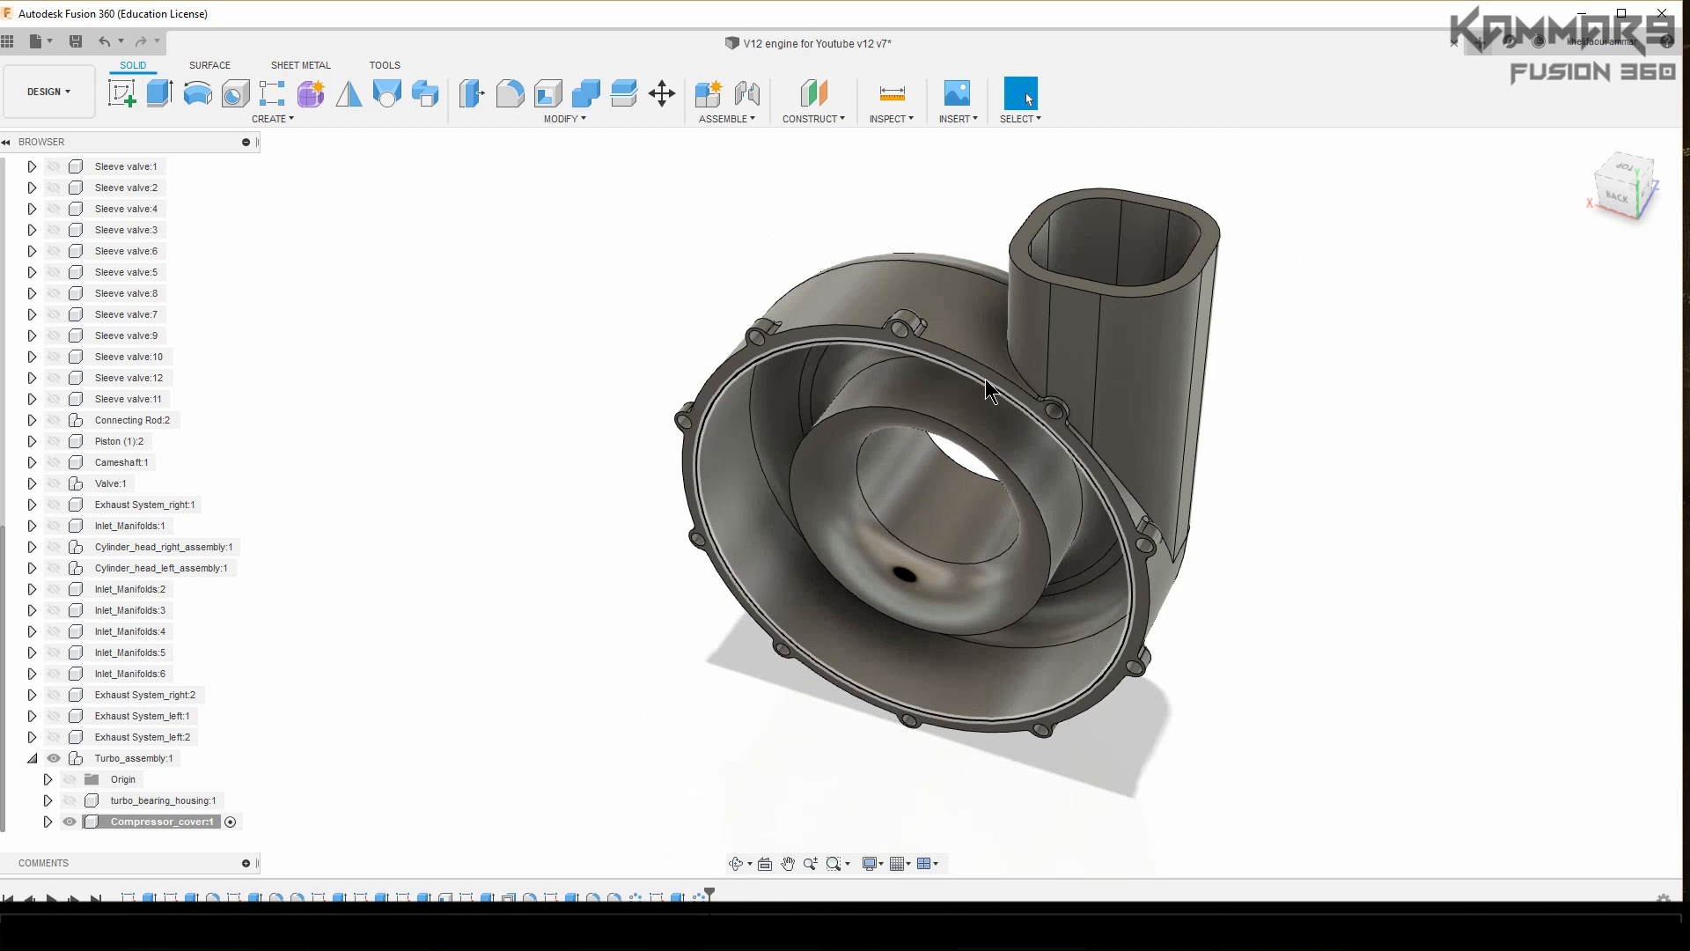
pyautogui.moveTo(953, 386)
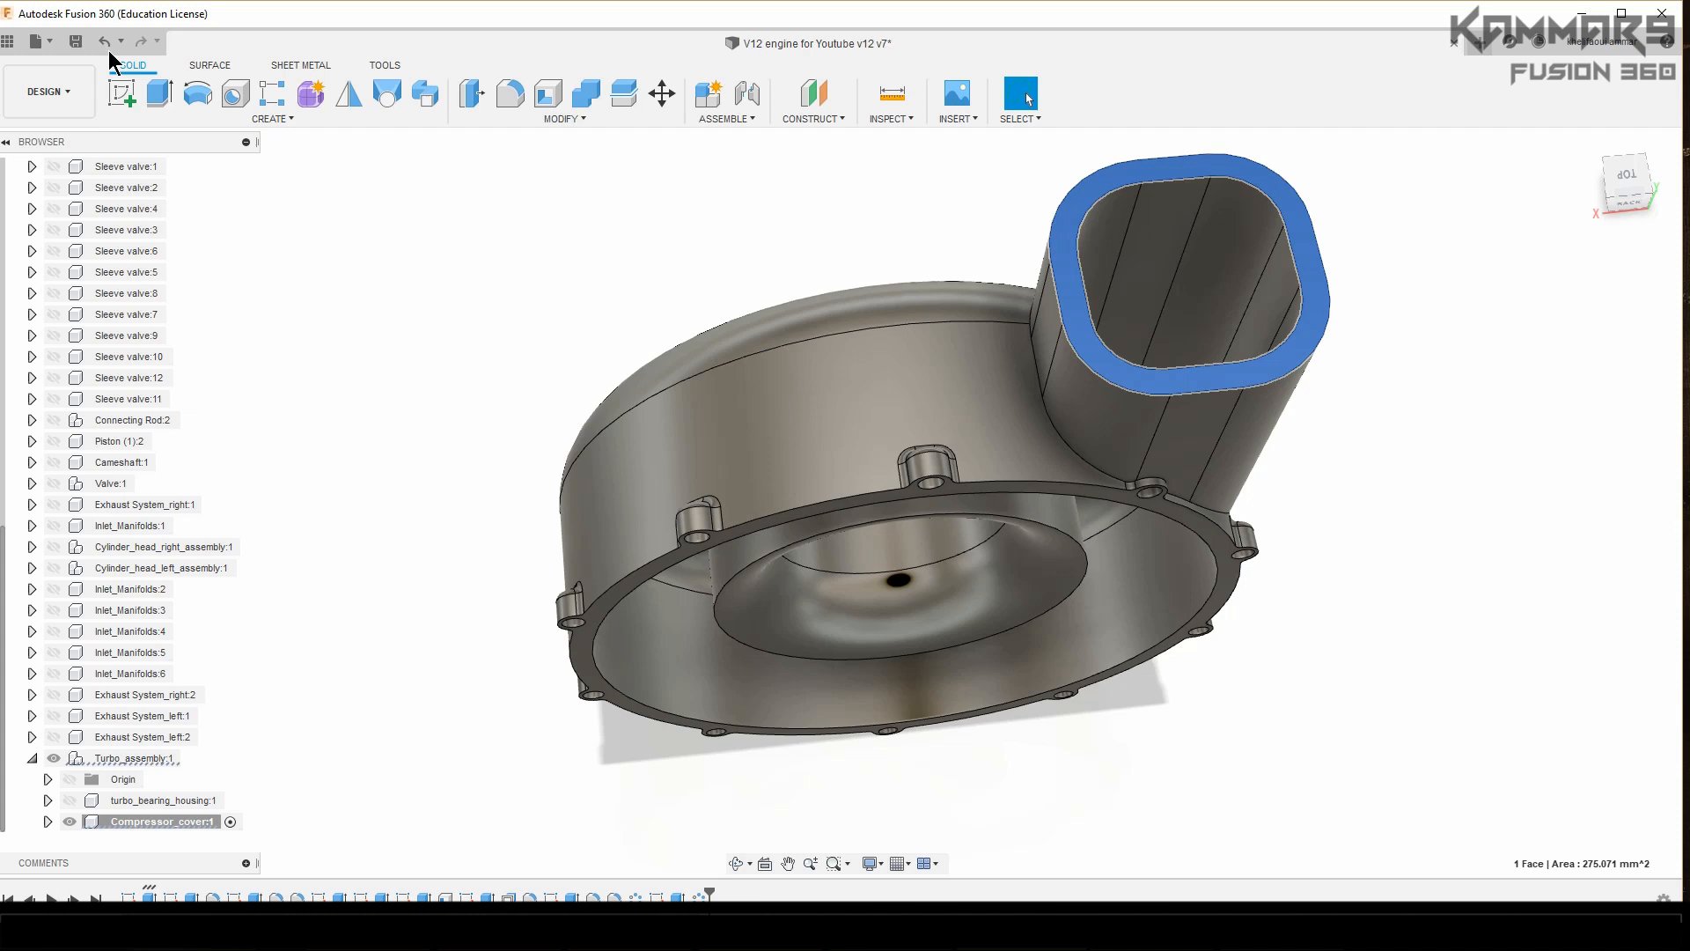
# Step: Turn the view toward the outlet and sketch a circle inside the outlet opening
pyautogui.moveTo(970, 432); pyautogui.dragTo(755, 485)
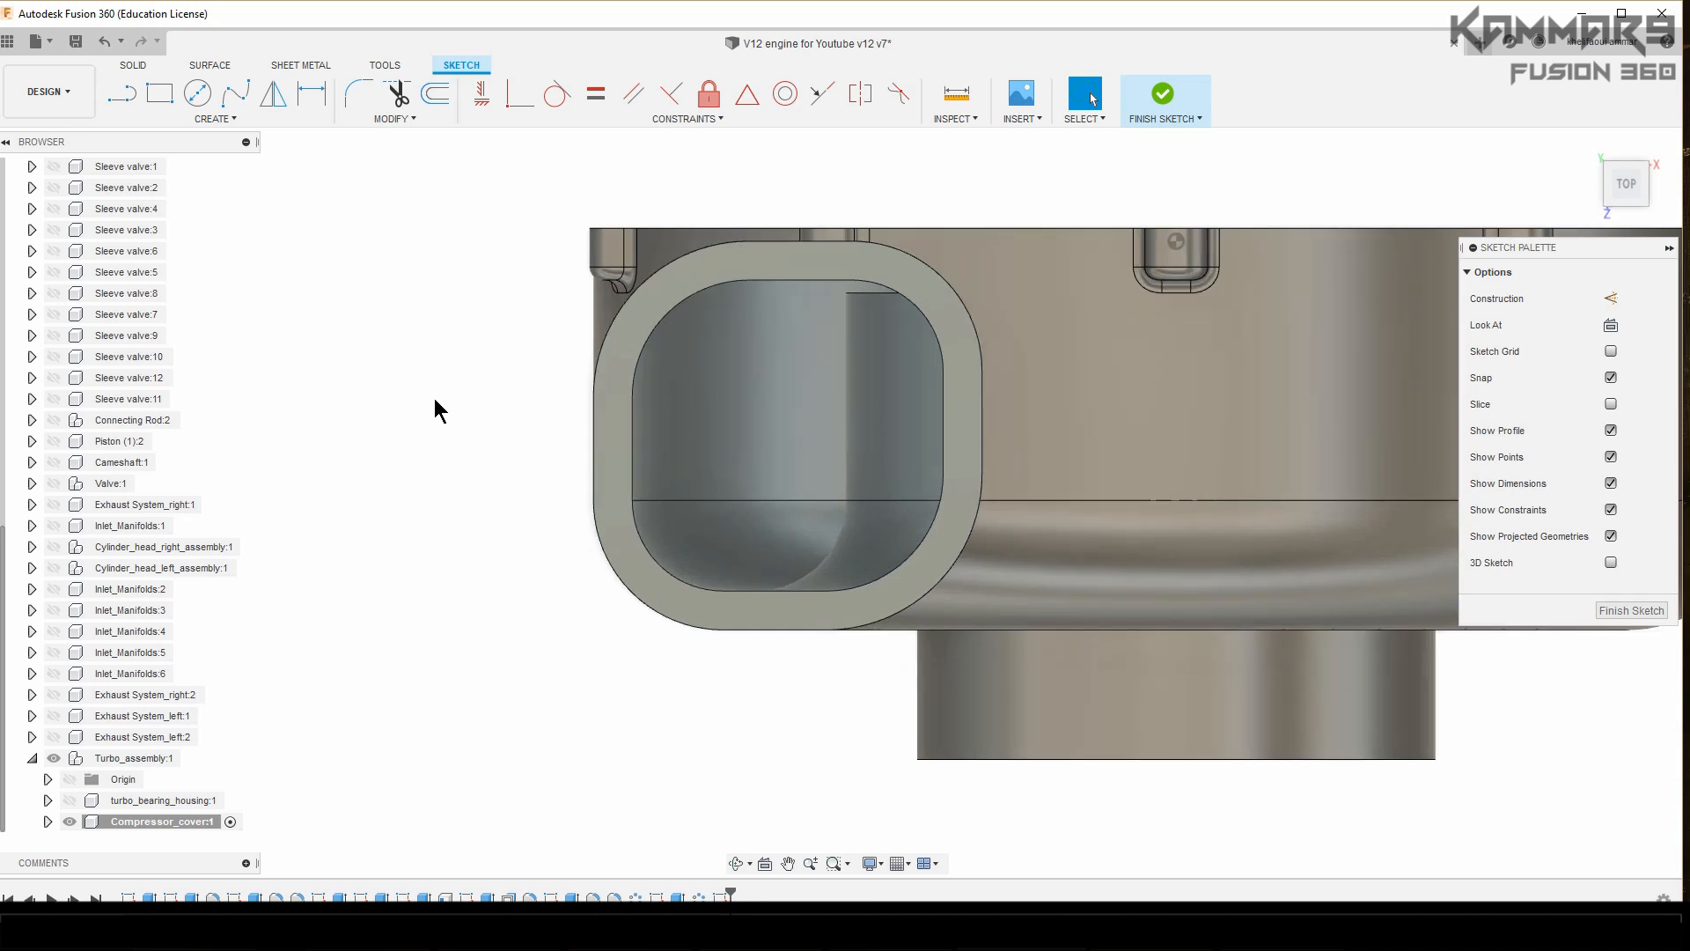
pyautogui.moveTo(469, 386)
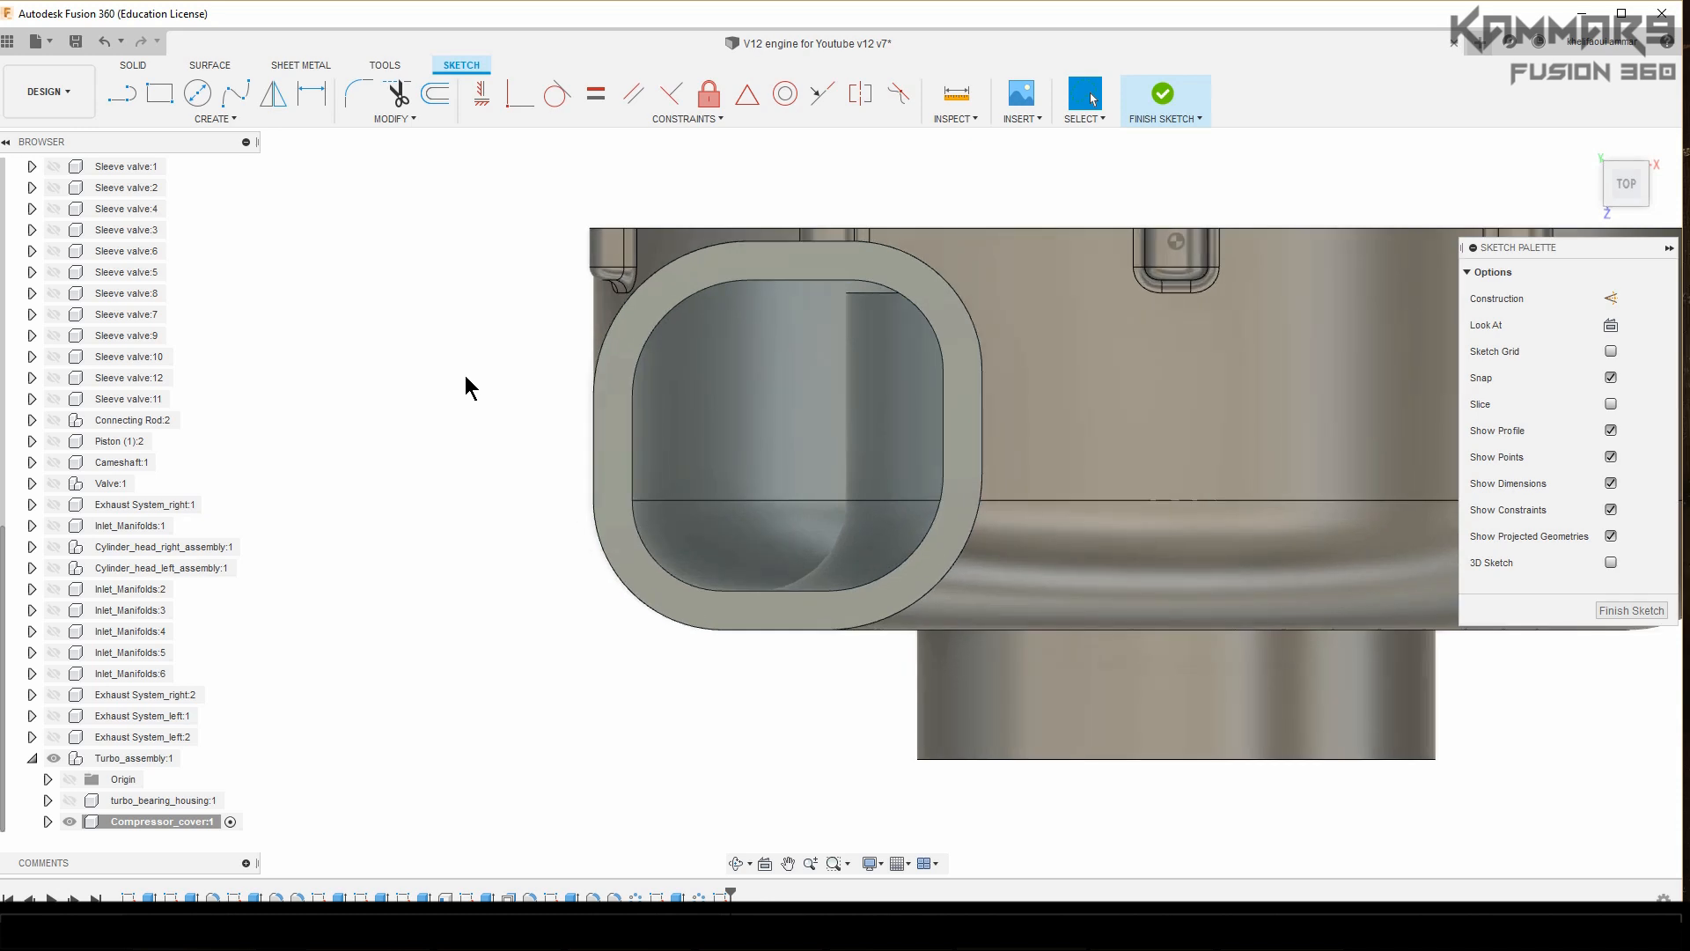
pyautogui.click(197, 92)
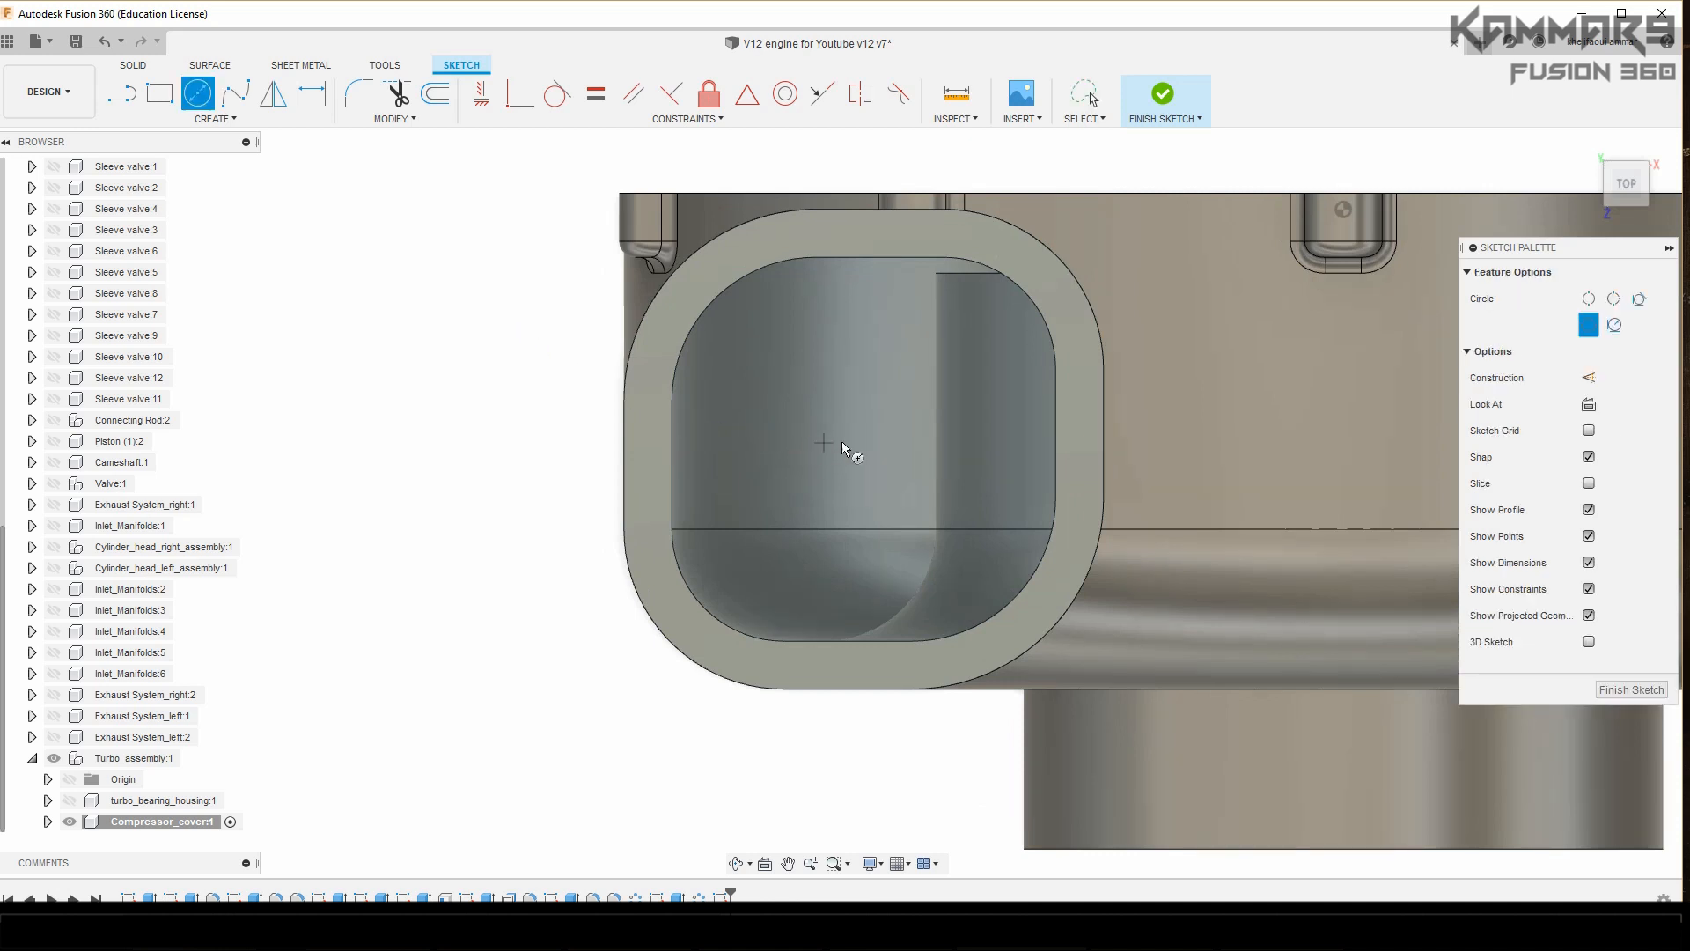
pyautogui.moveTo(862, 450); pyautogui.dragTo(870, 264)
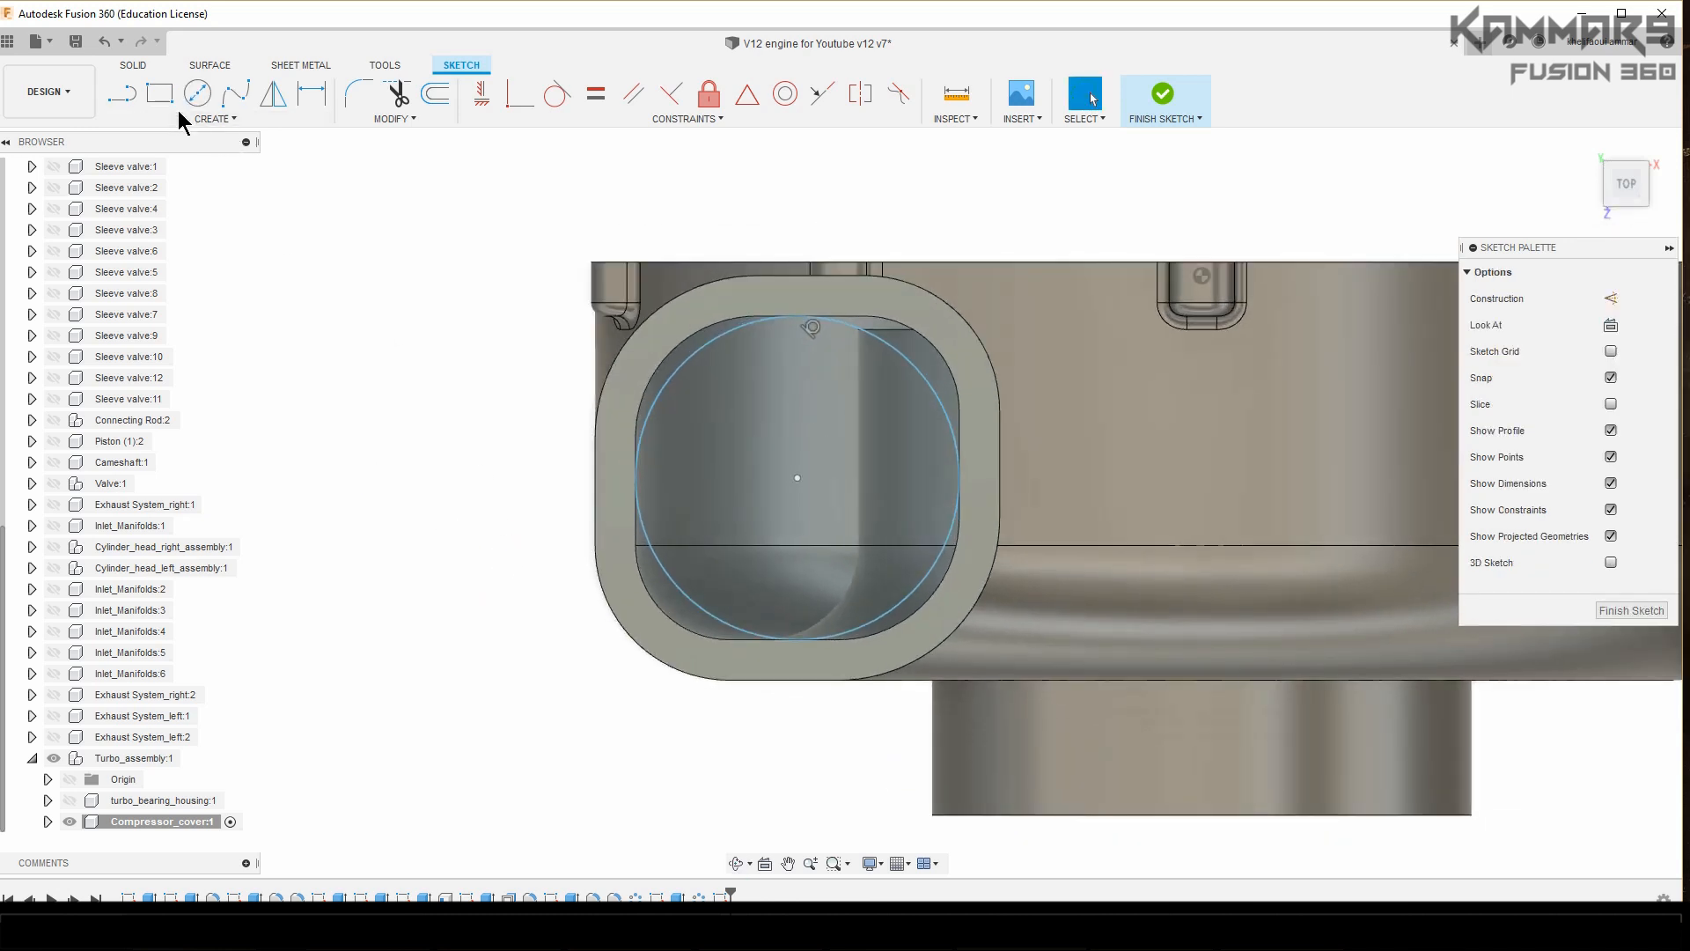
pyautogui.click(213, 119)
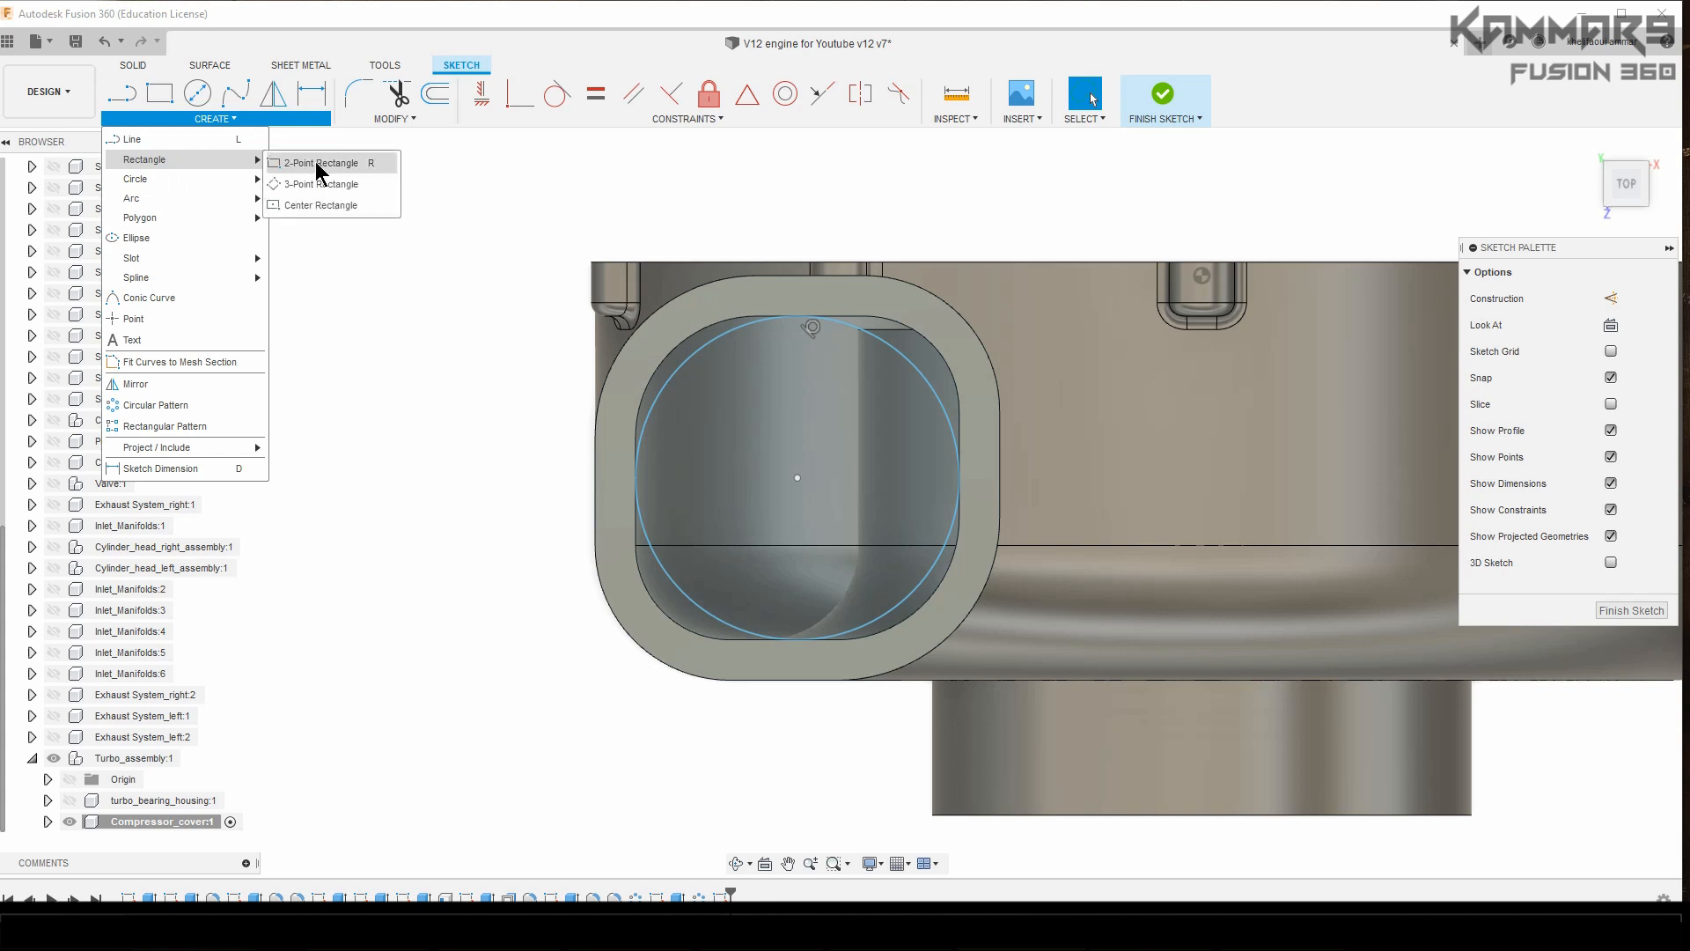
pyautogui.click(321, 163)
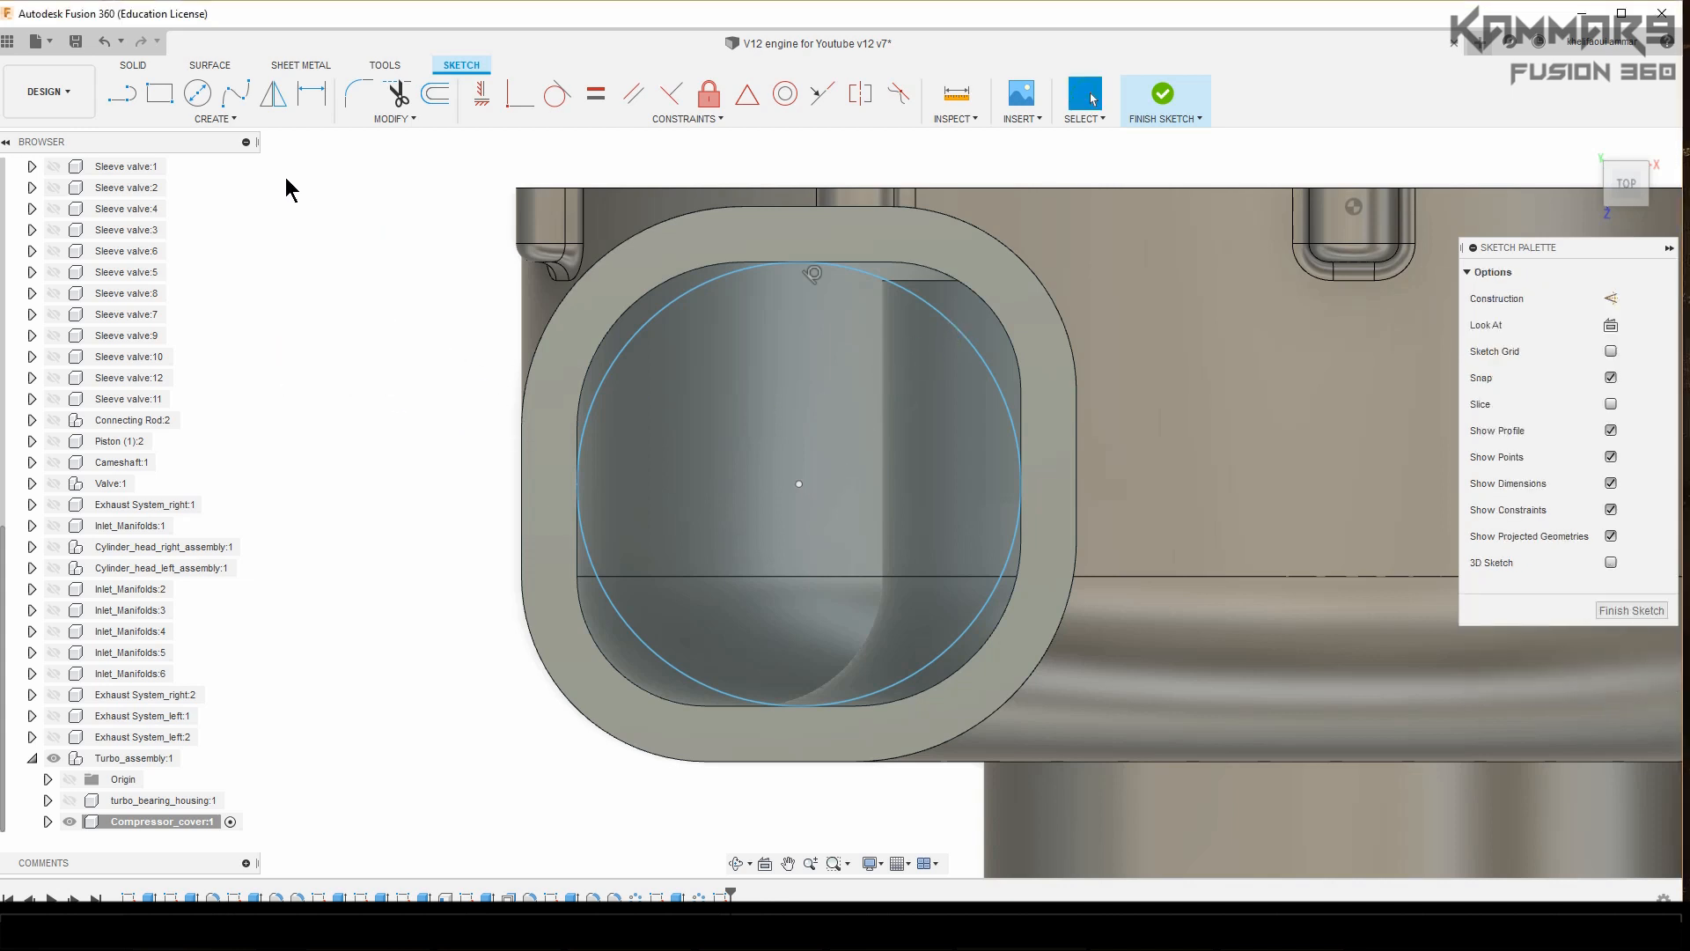
# Step: Draw a center square around the outlet opening and dimension its width 38.122
pyautogui.click(215, 96)
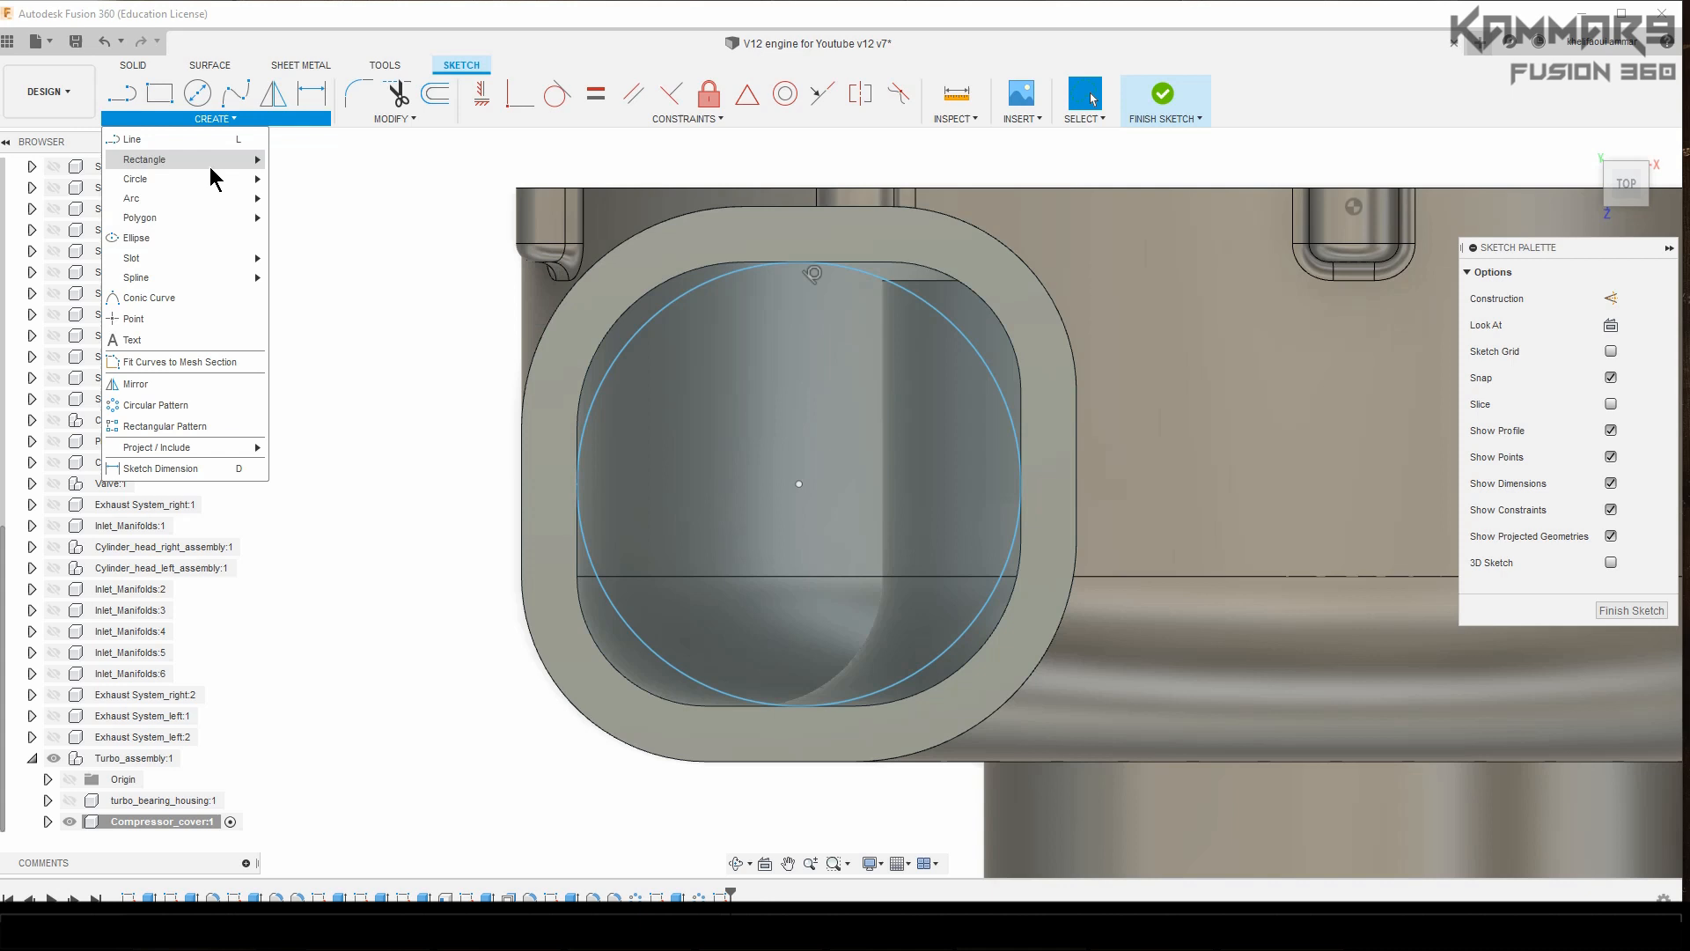
pyautogui.click(143, 159)
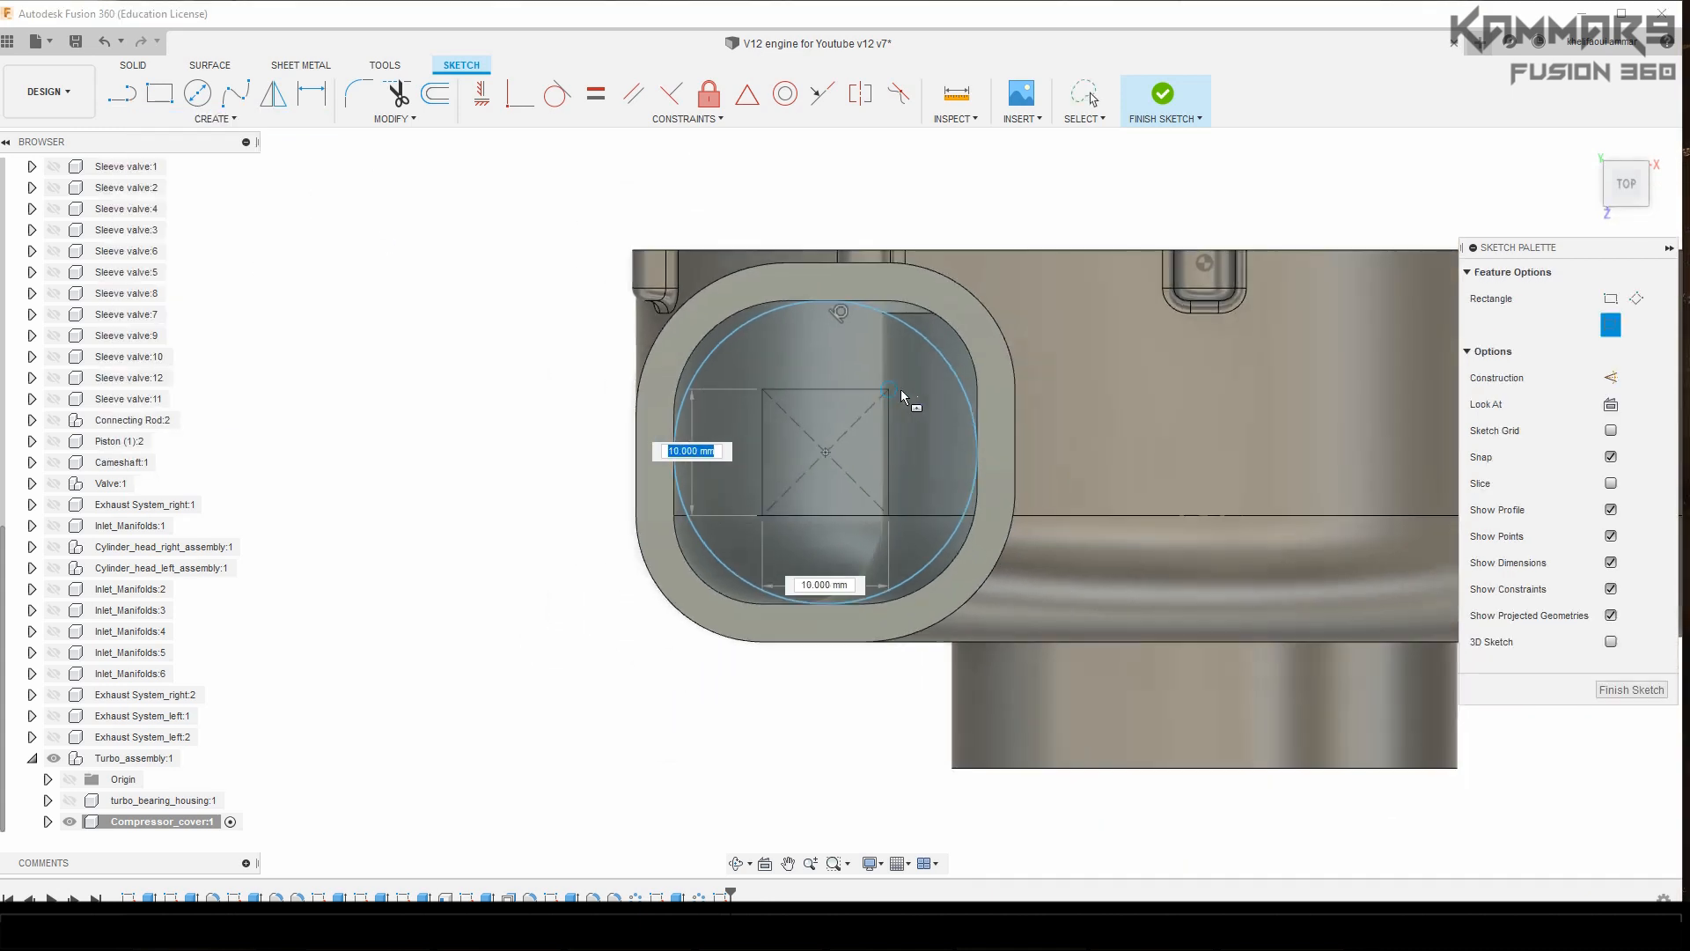
pyautogui.moveTo(890, 390); pyautogui.dragTo(1061, 211)
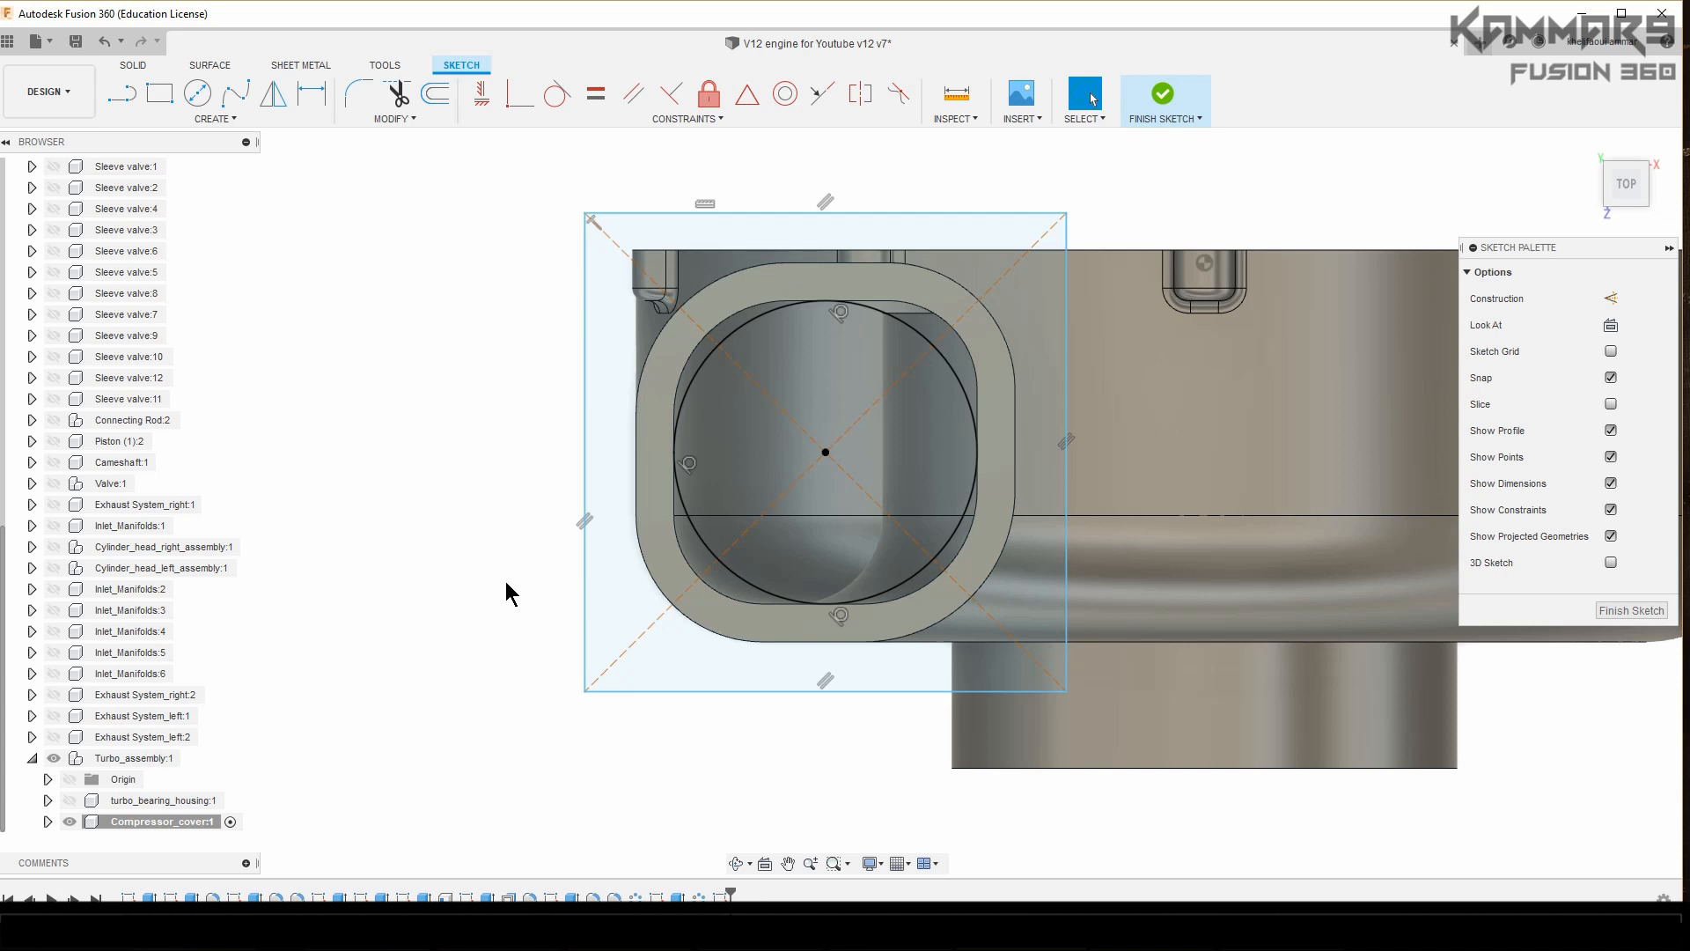
pyautogui.click(595, 94)
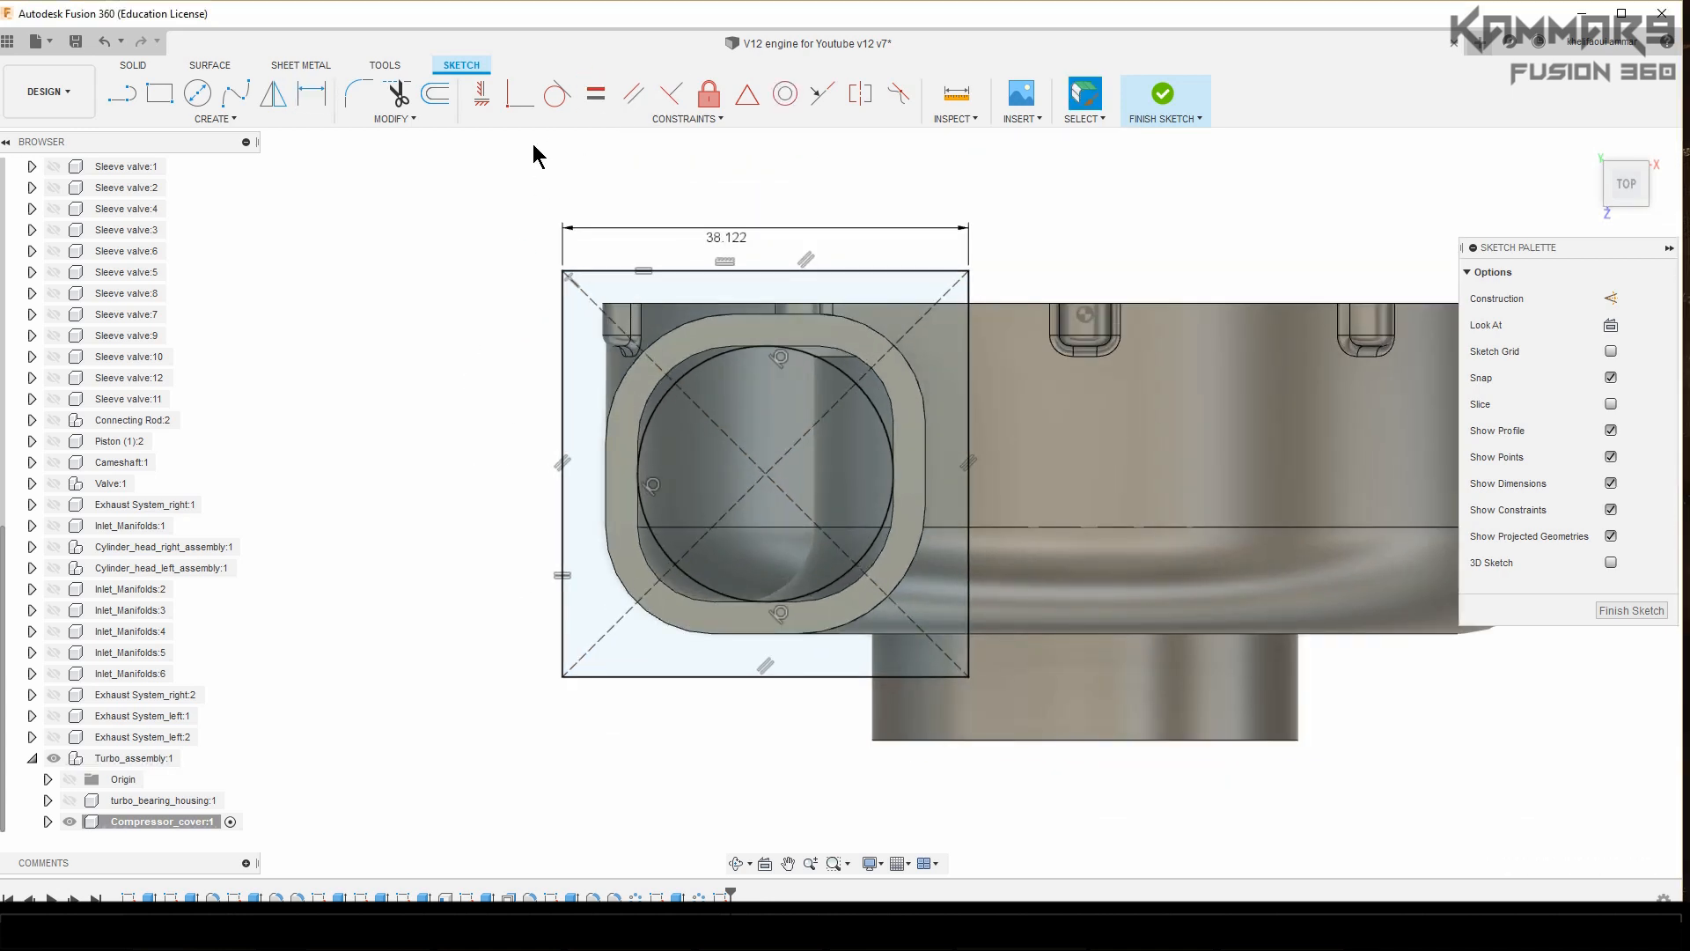
pyautogui.click(359, 95)
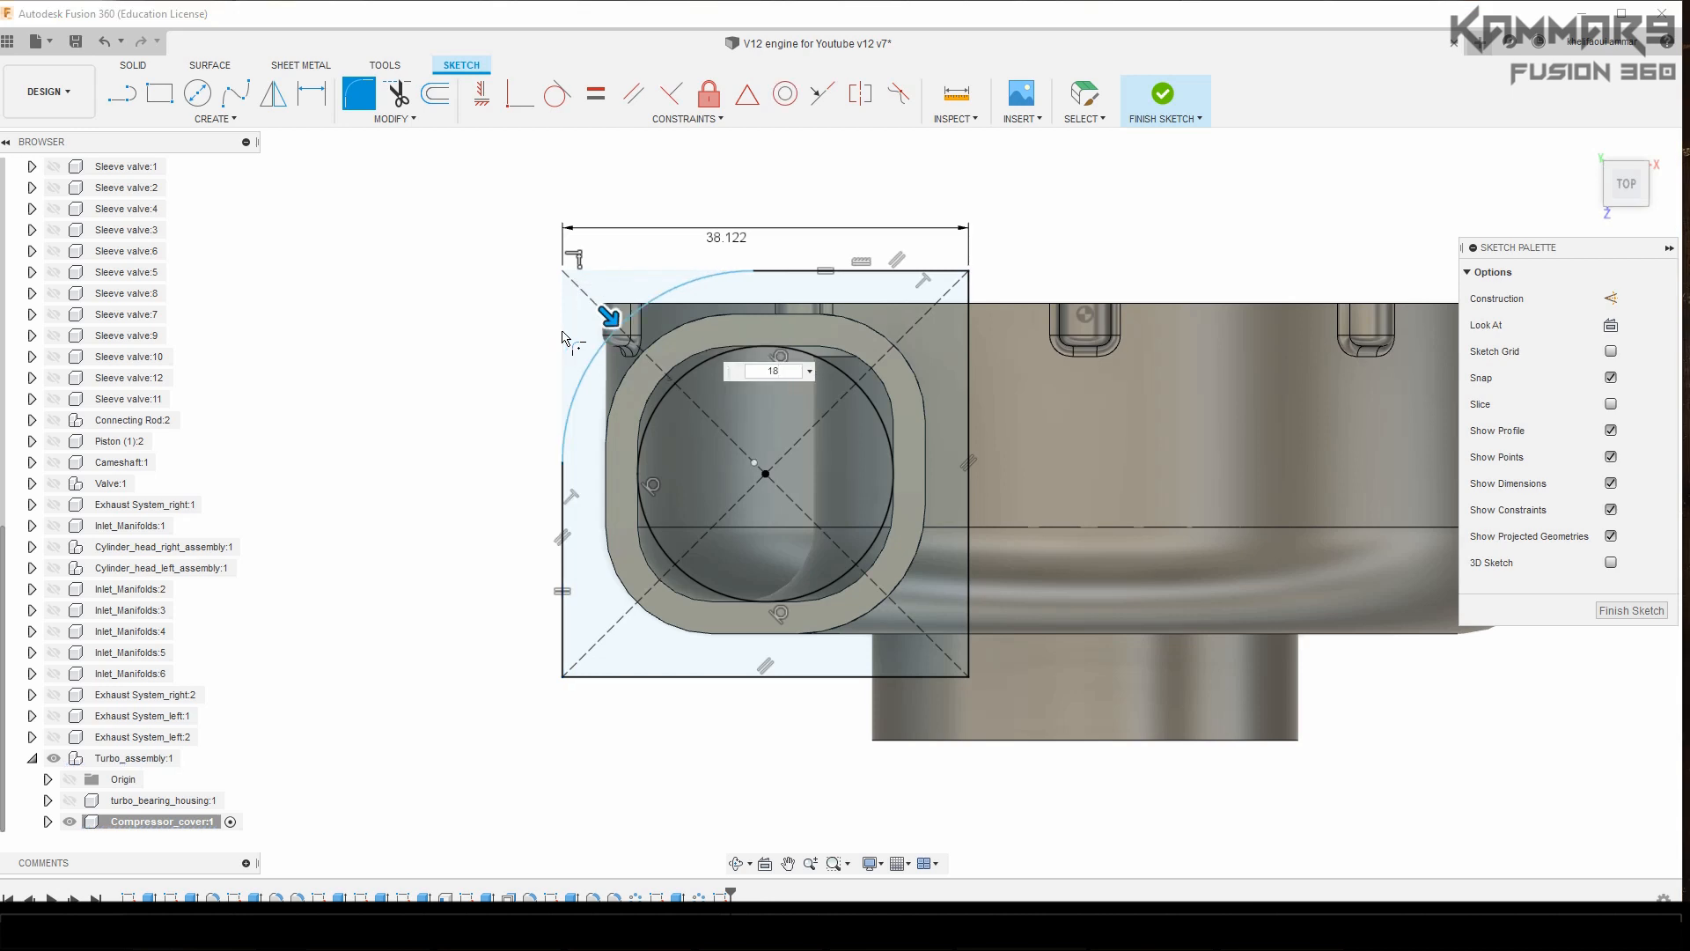
pyautogui.click(519, 95)
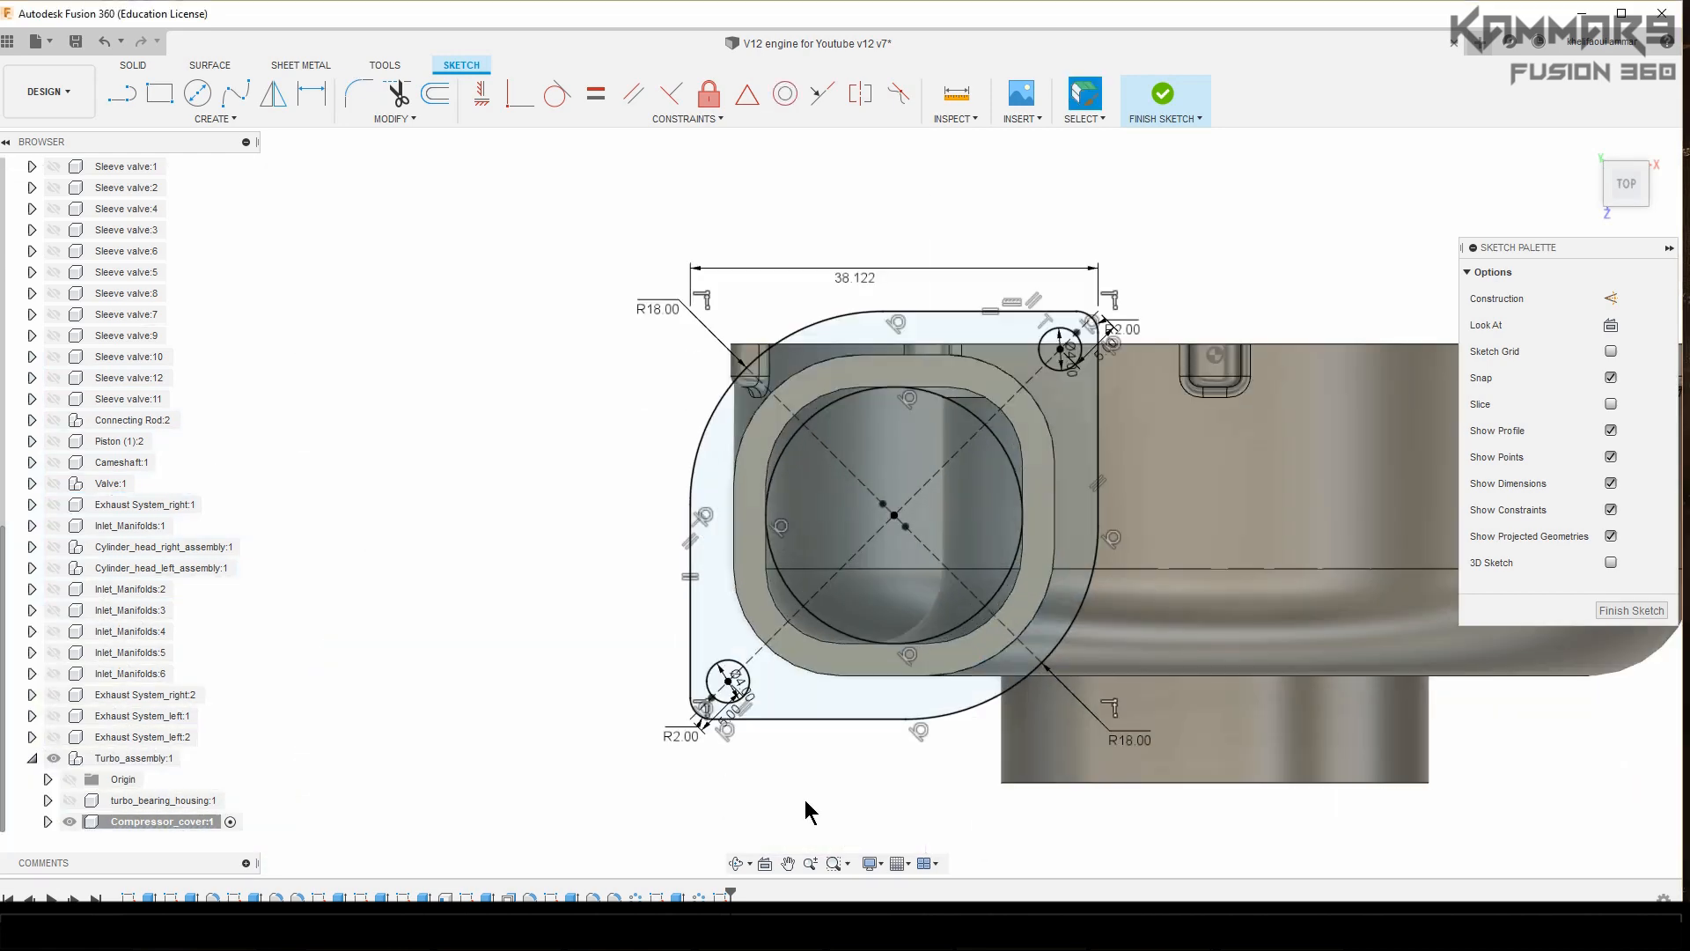
pyautogui.moveTo(840, 816)
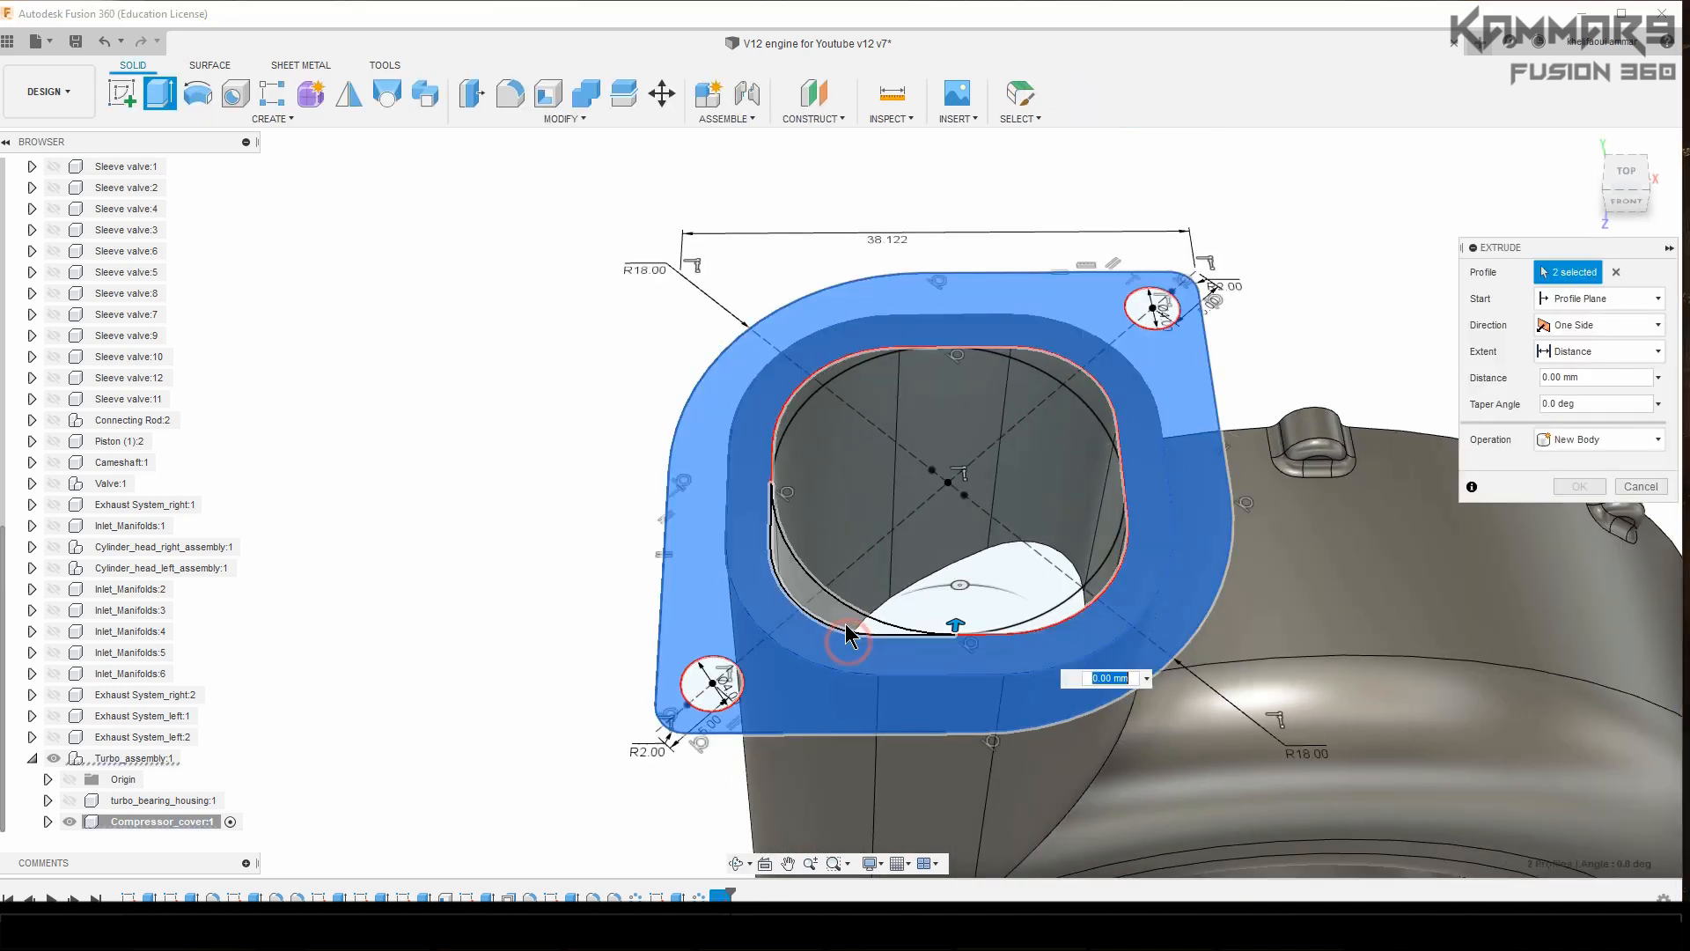
# Step: Extrude the flange and ring regions 2 mm as a joined plate onto the outlet
pyautogui.click(1086, 615)
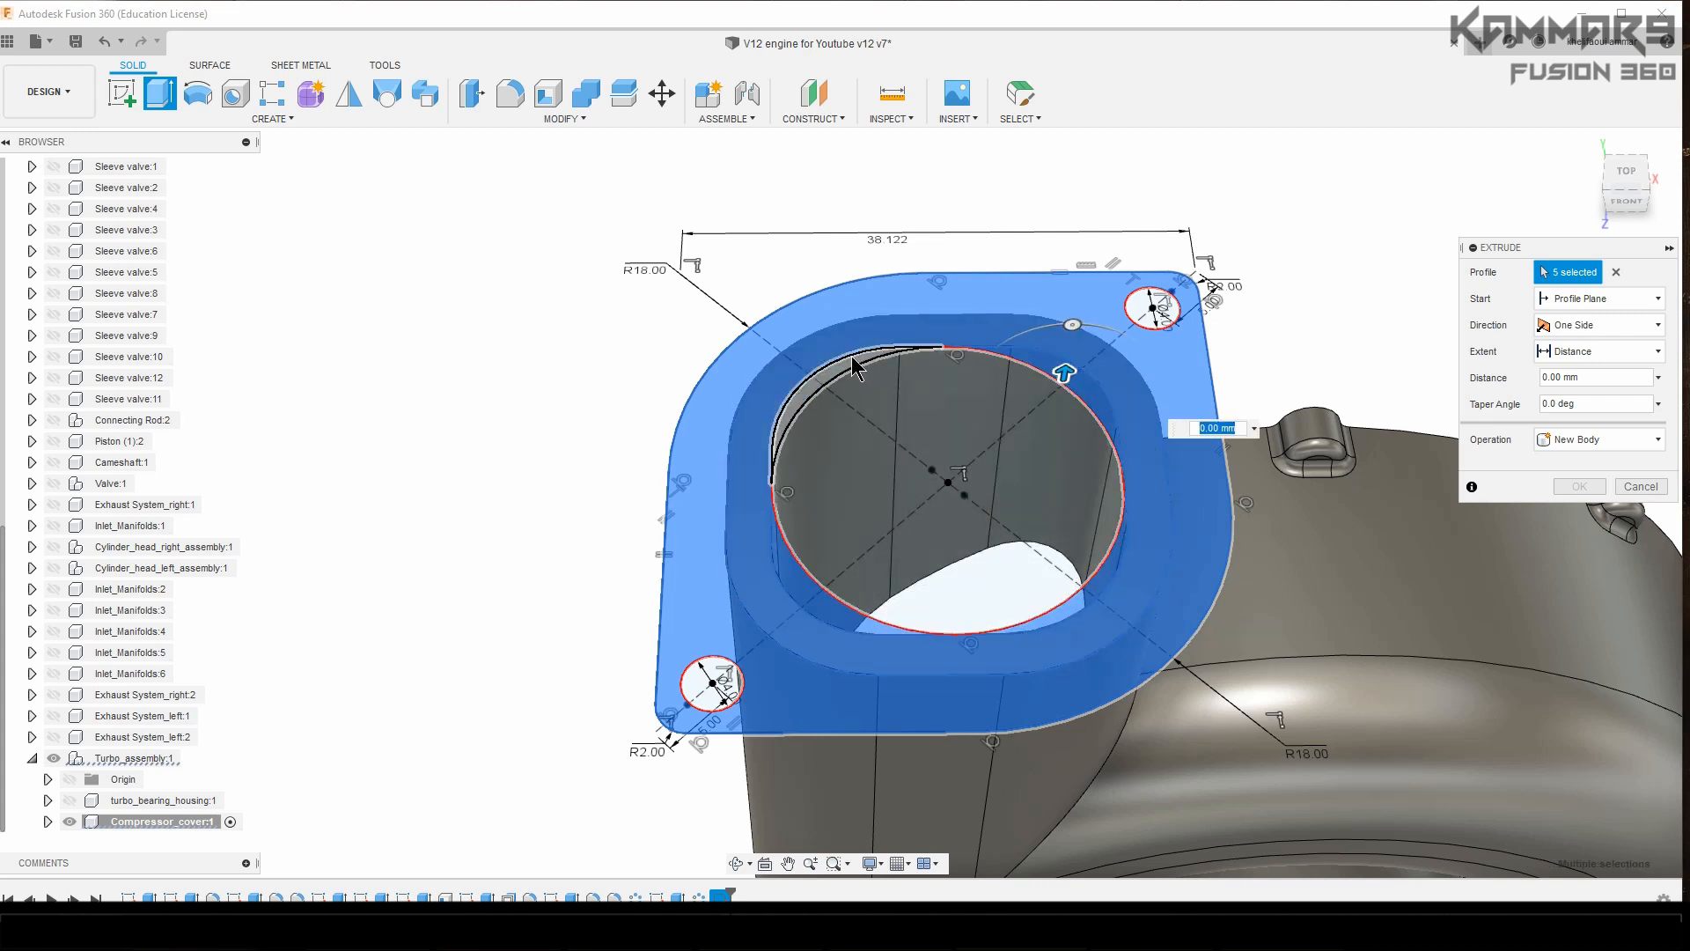
pyautogui.click(825, 367)
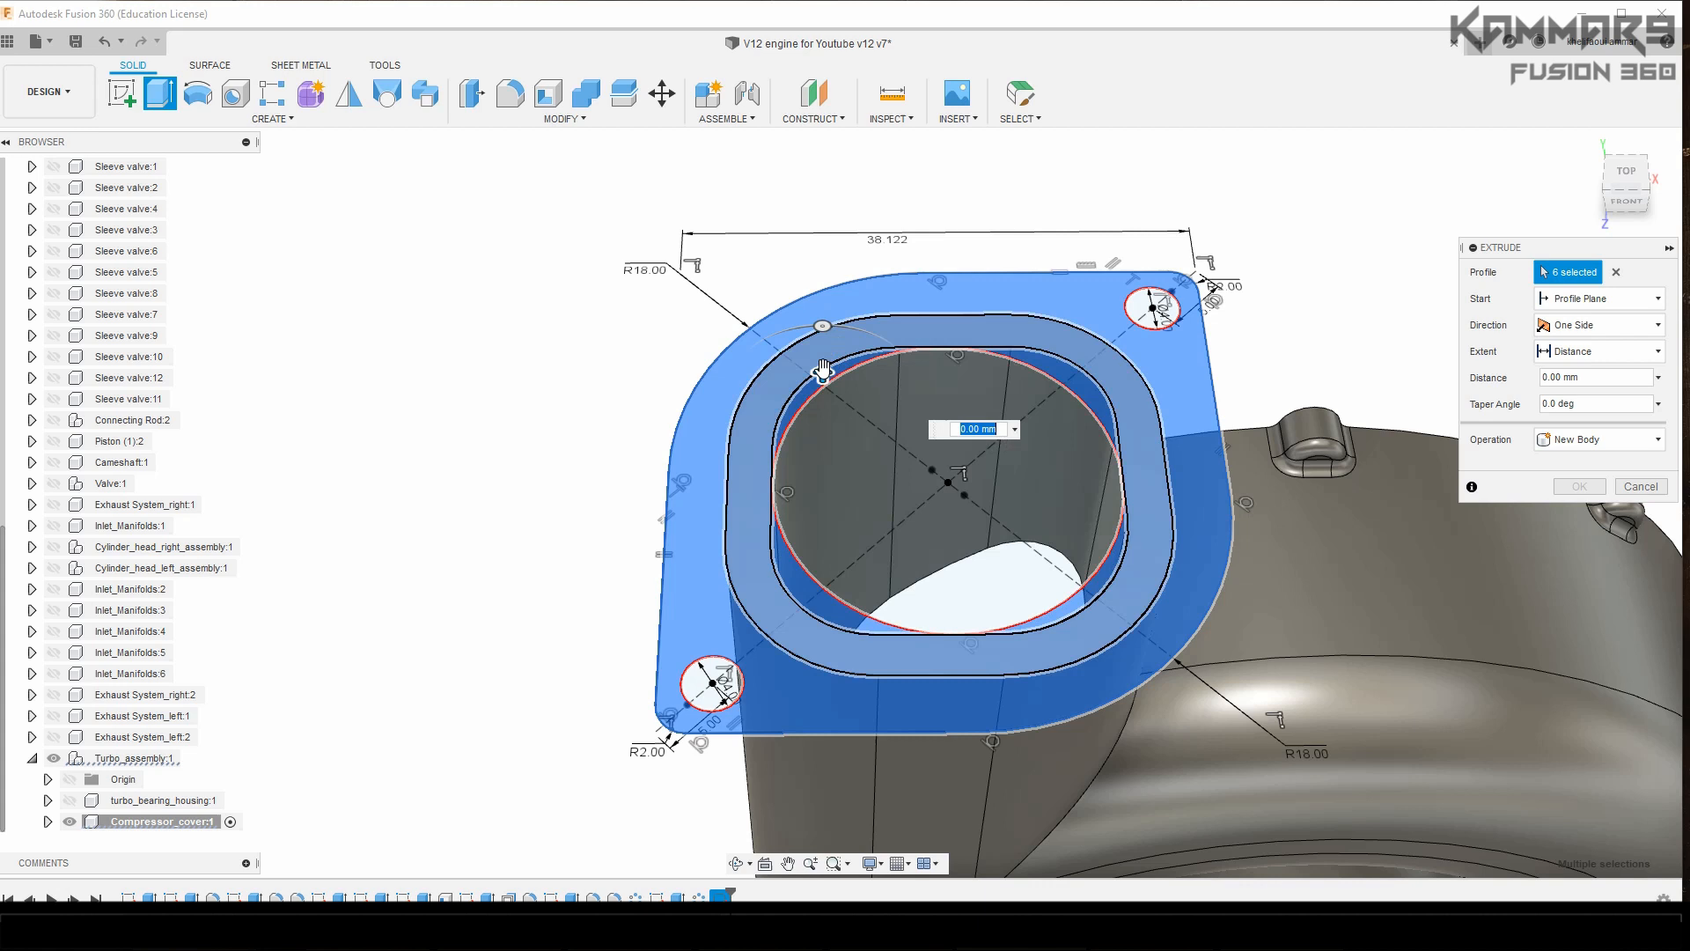
pyautogui.moveTo(822, 371); pyautogui.dragTo(822, 358)
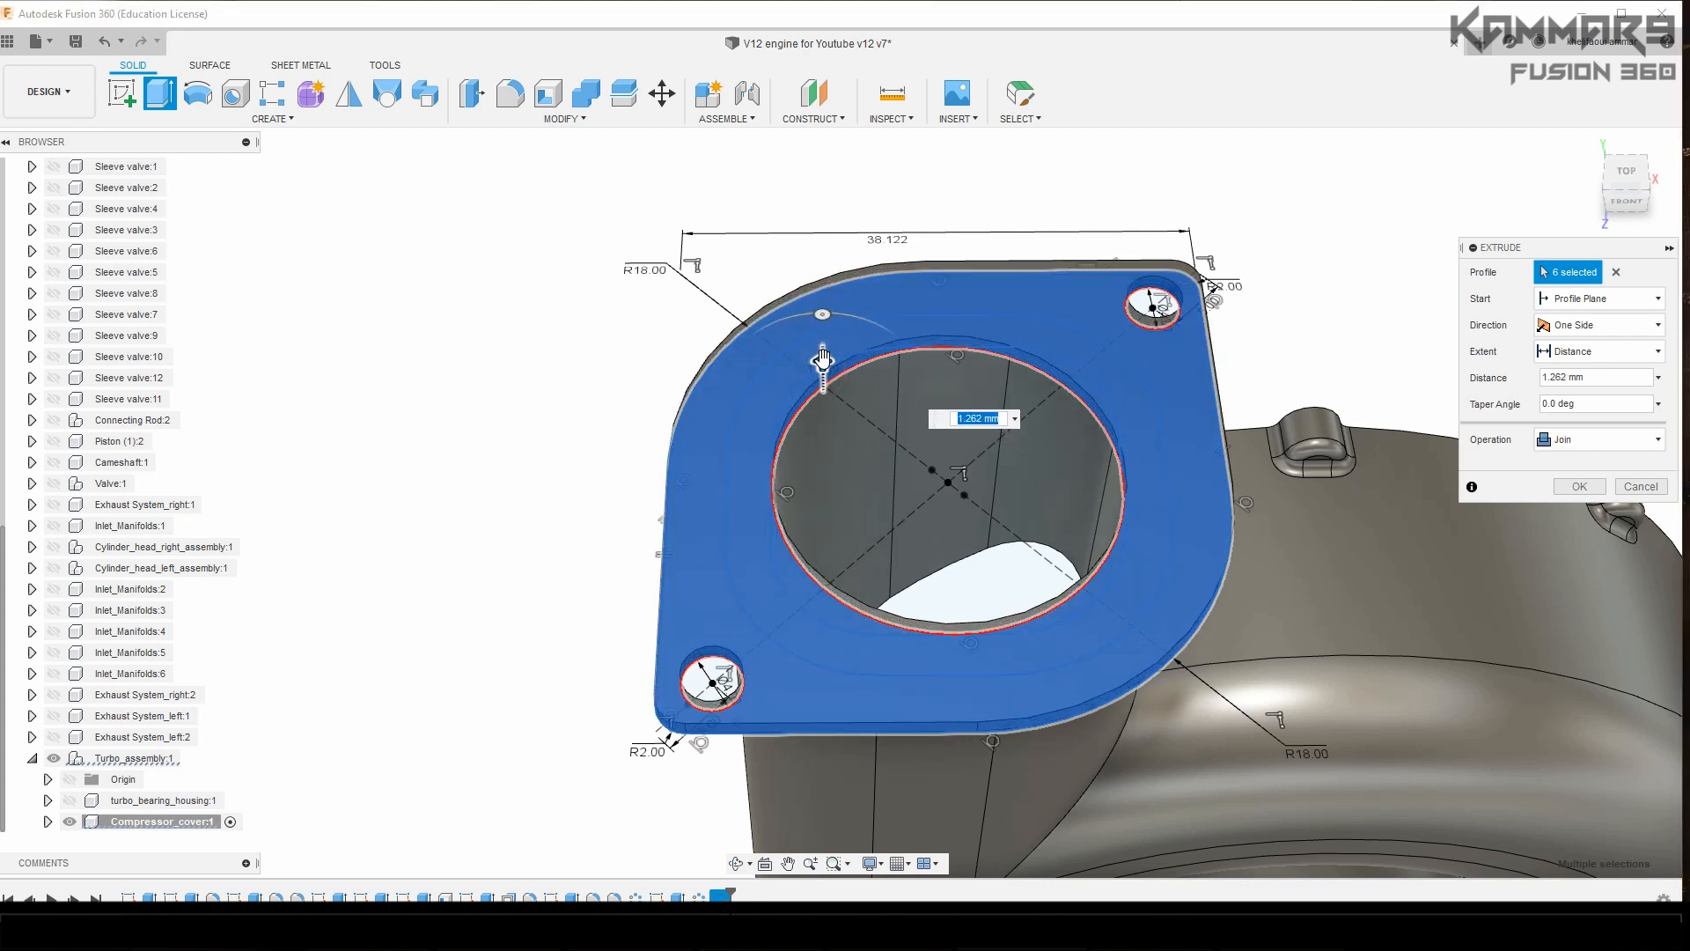
pyautogui.write('2')
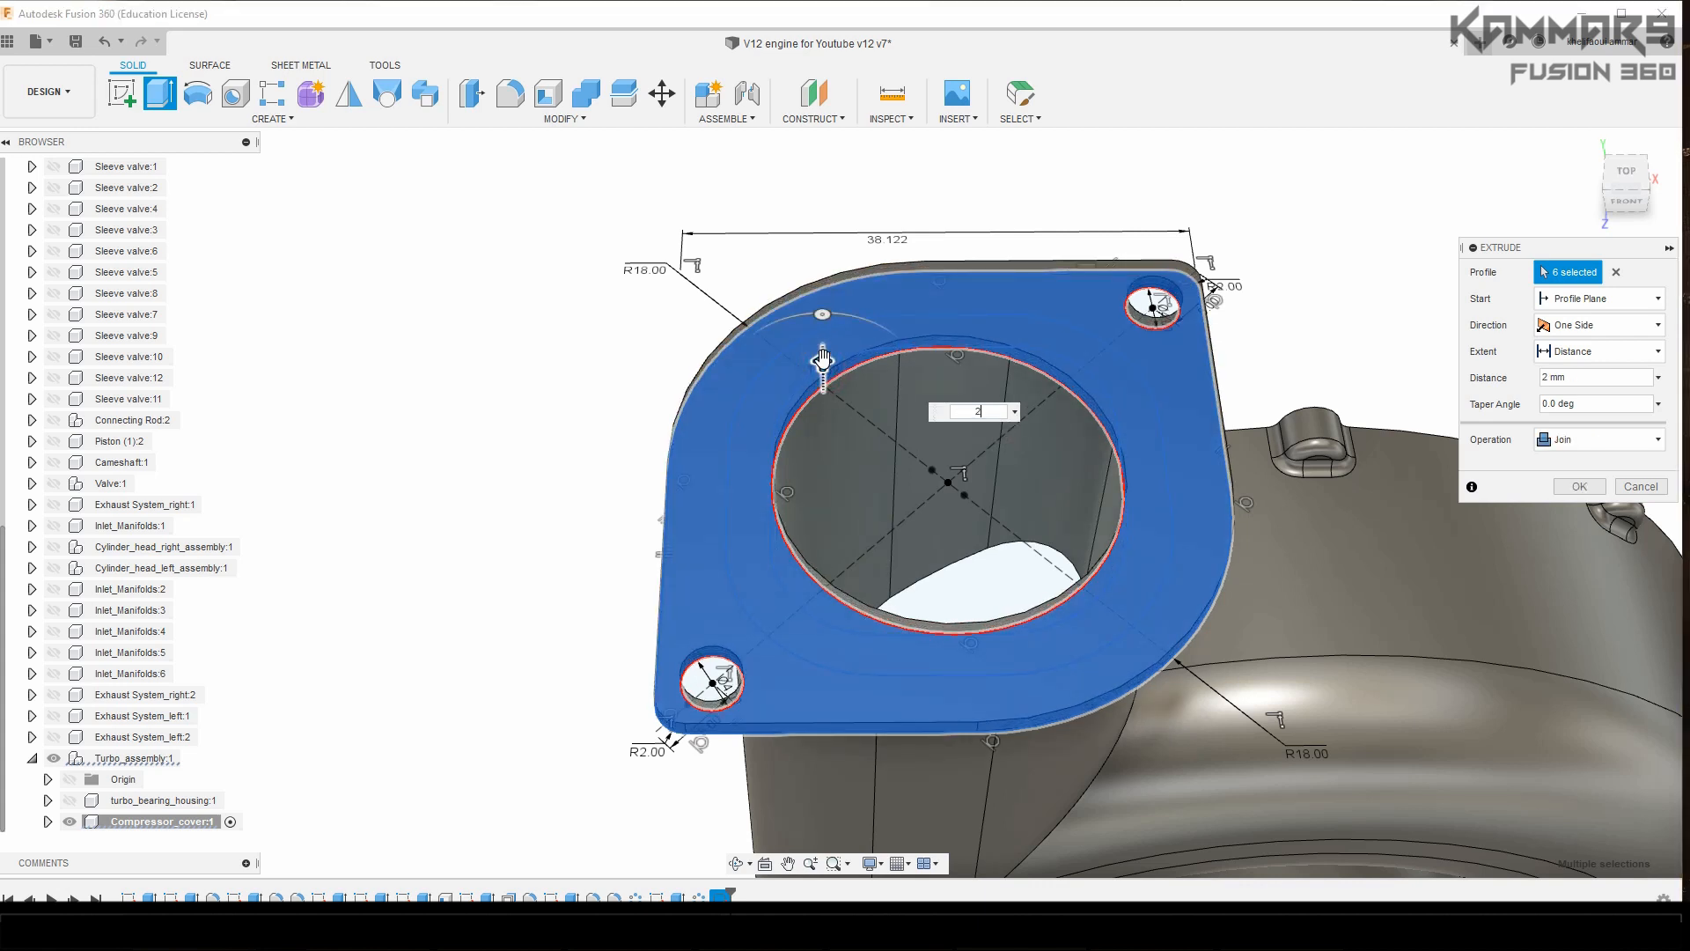
pyautogui.click(1640, 486)
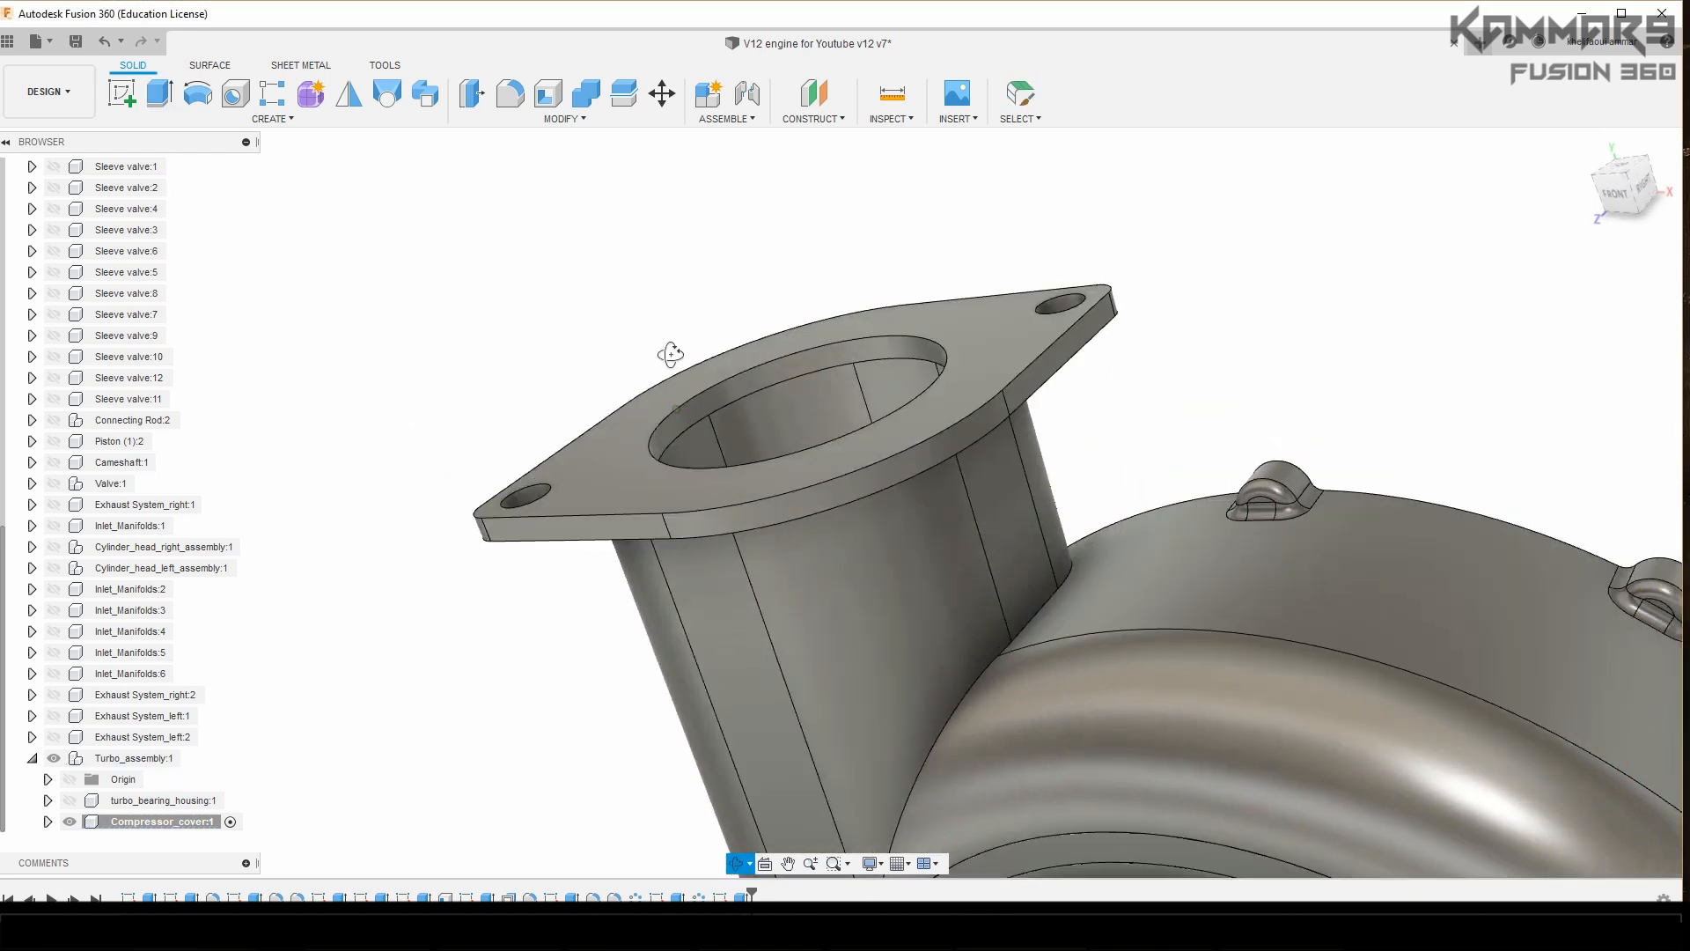
pyautogui.moveTo(669, 356); pyautogui.dragTo(690, 377)
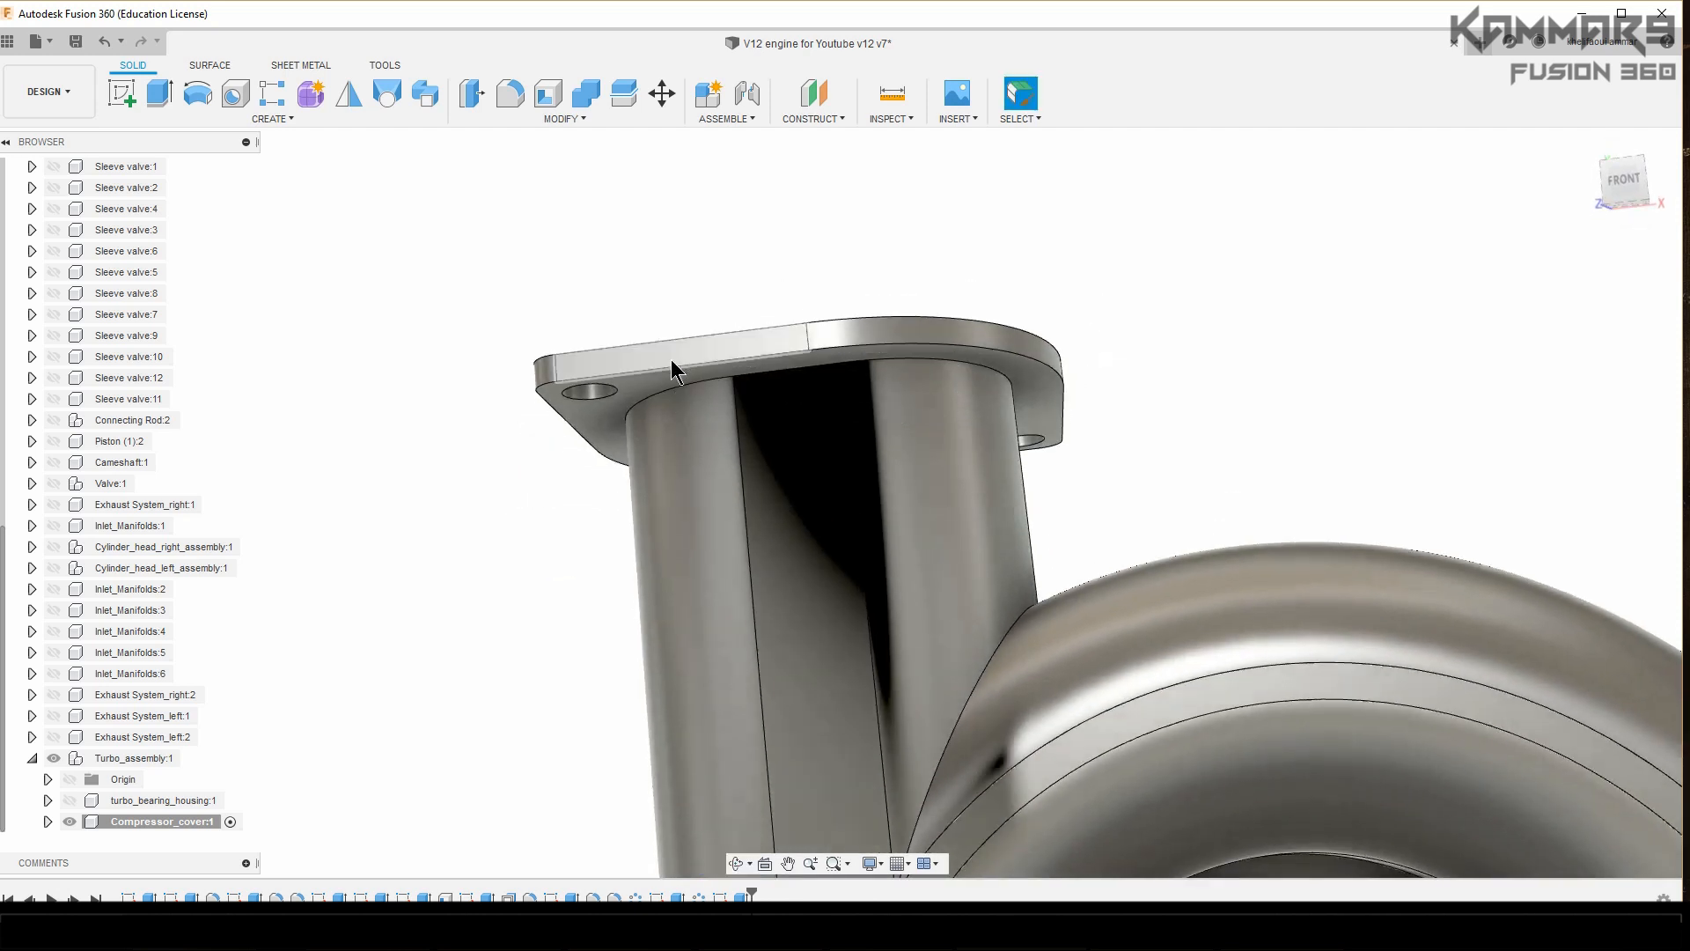
pyautogui.click(510, 92)
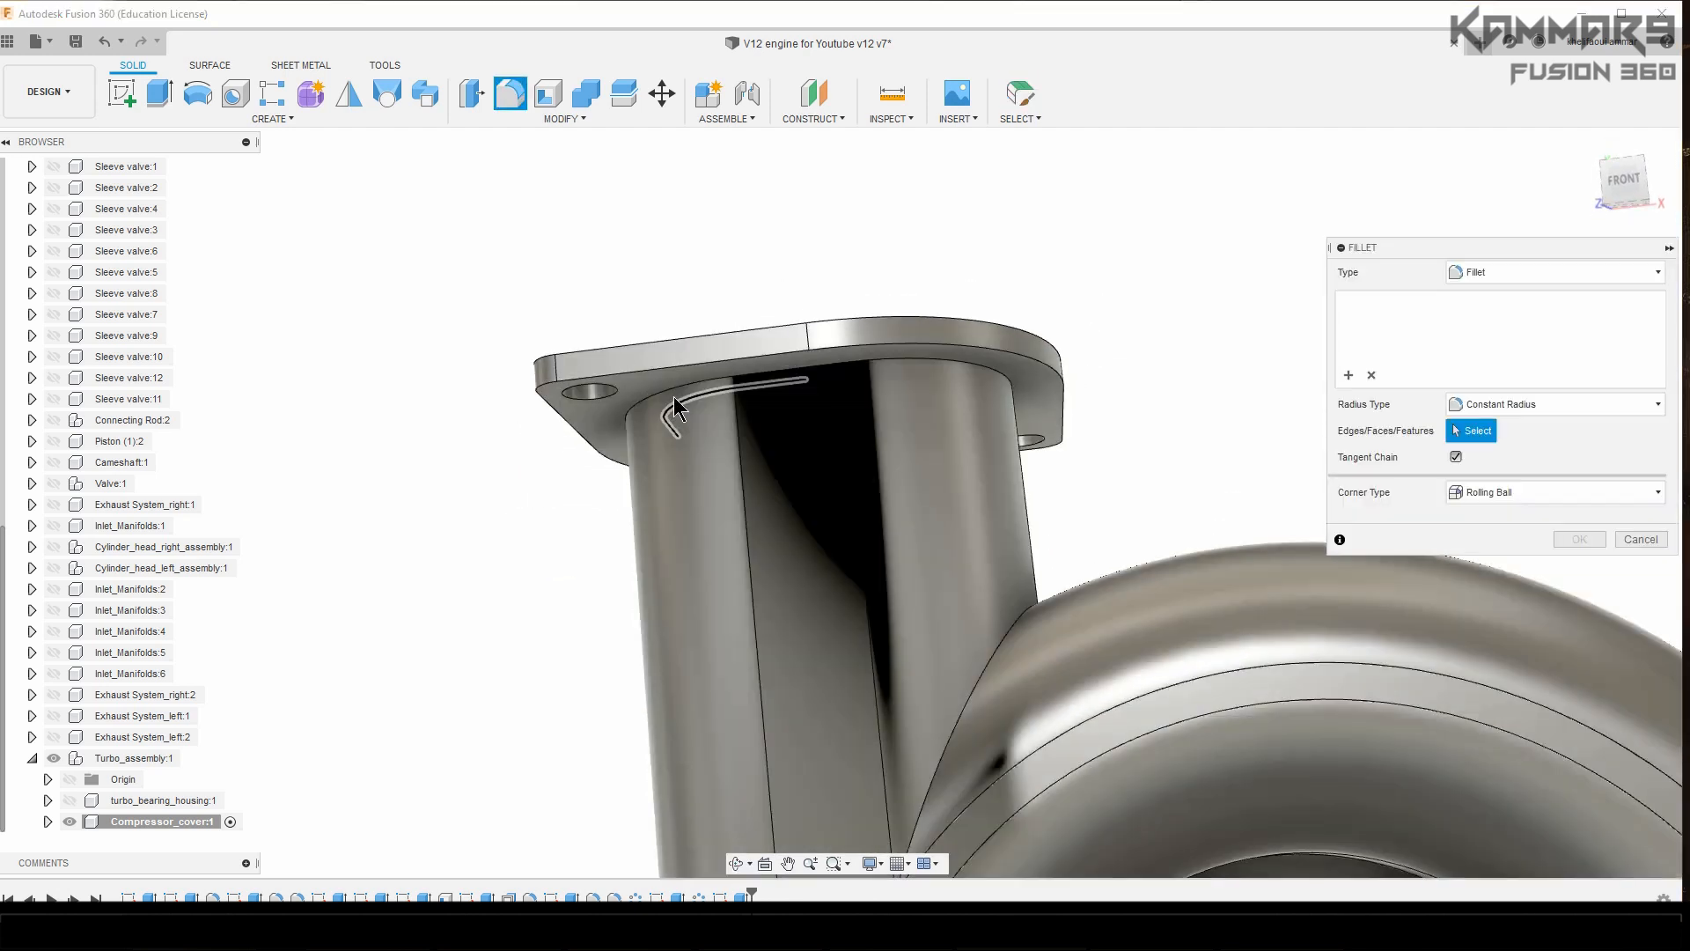
pyautogui.click(674, 407)
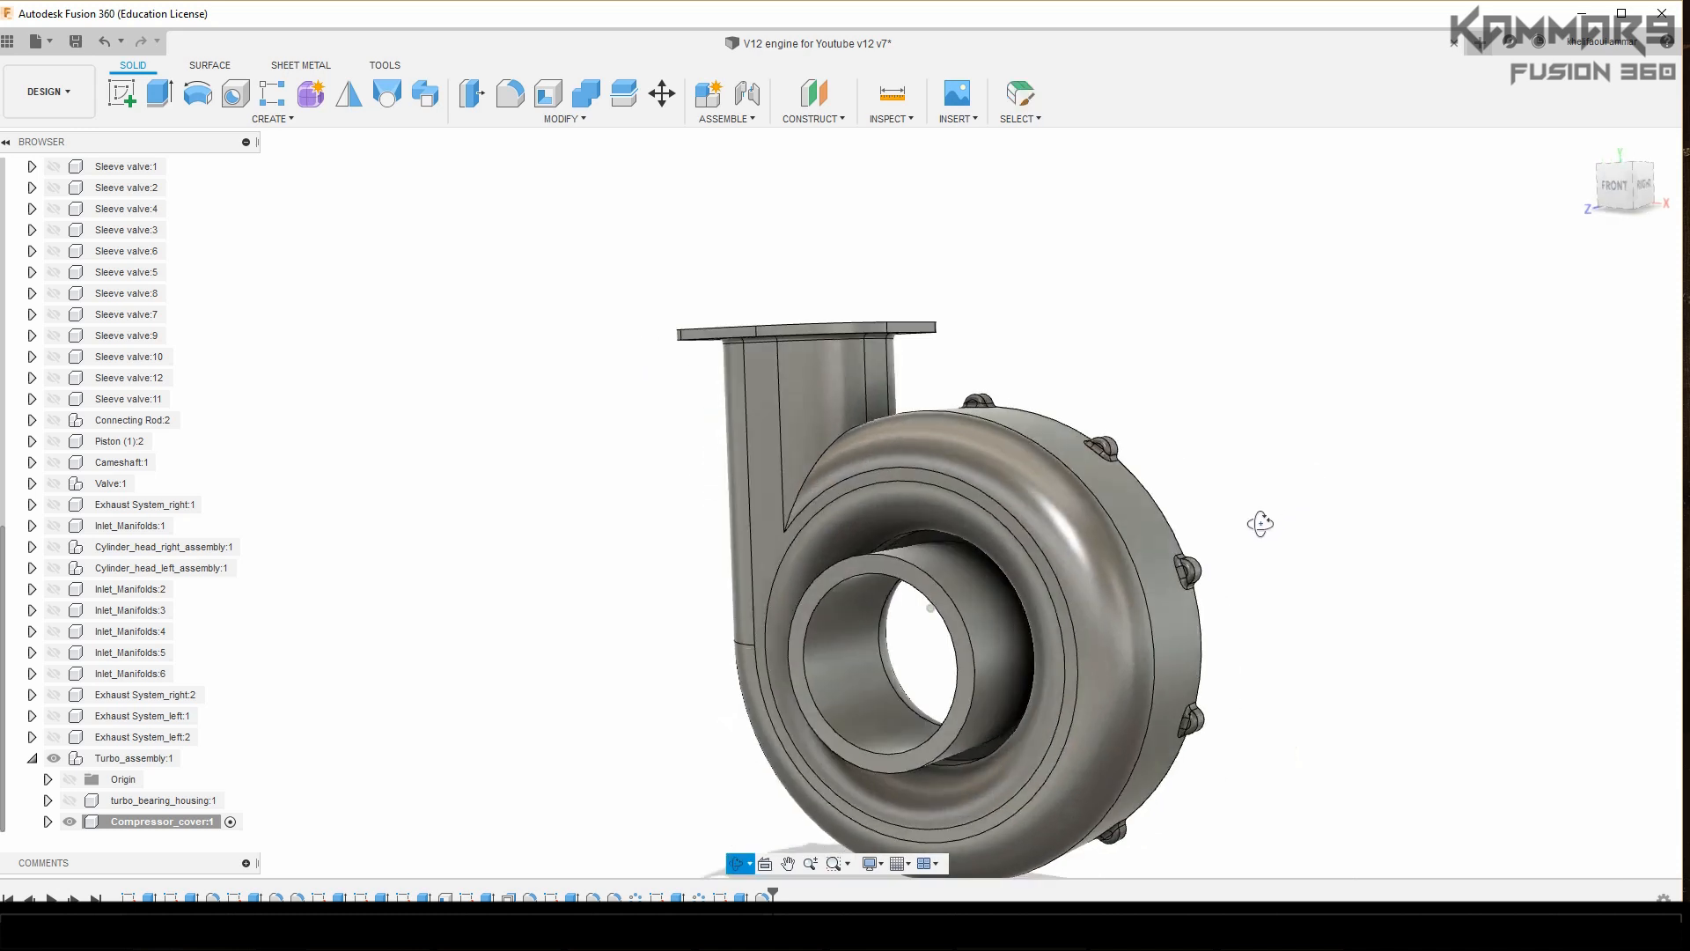
pyautogui.moveTo(1260, 523); pyautogui.dragTo(892, 735)
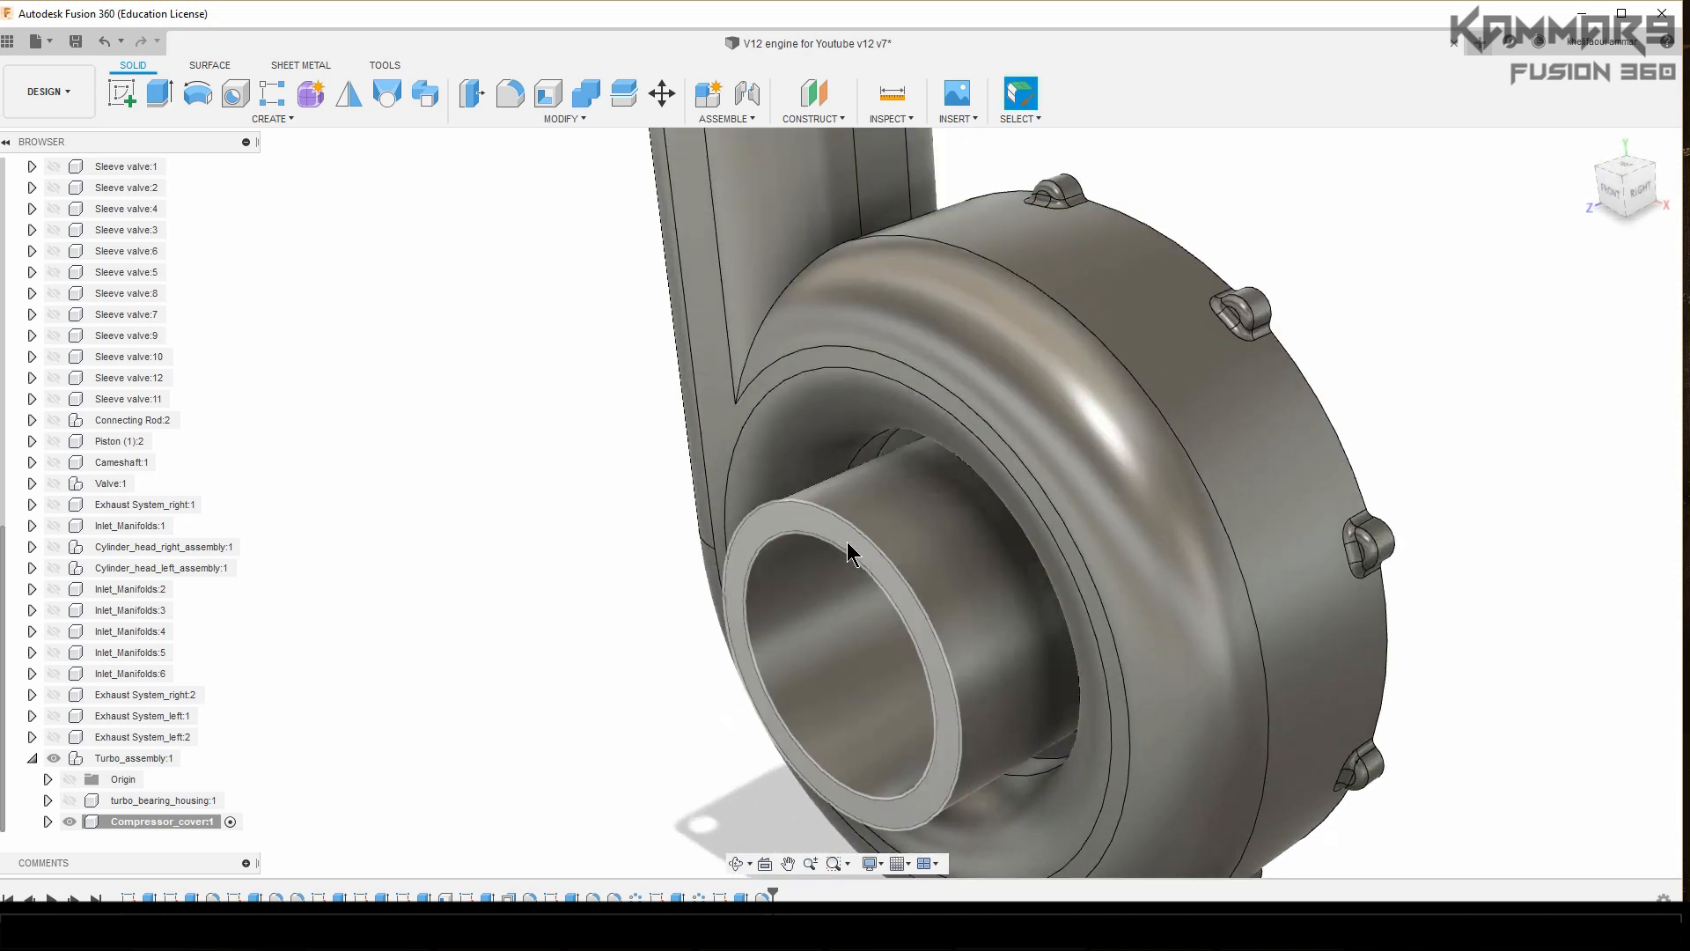
pyautogui.click(852, 552)
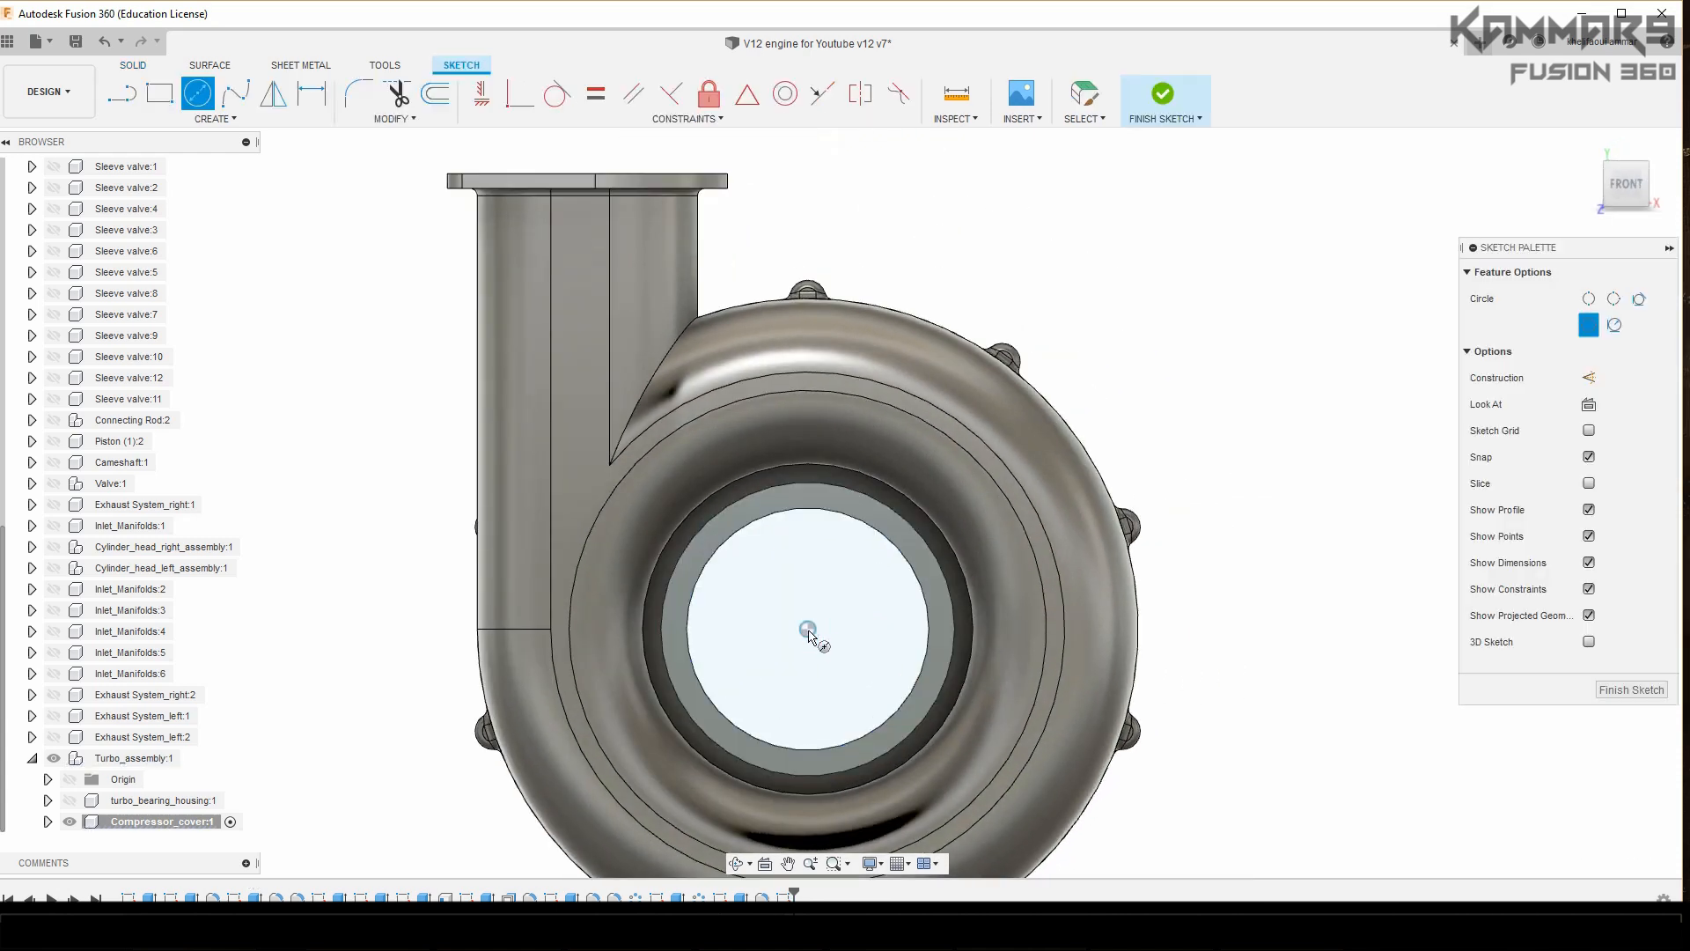
# Step: Sketch a circle around the inlet opening and extrude the ring outward from the face
pyautogui.moveTo(808, 628); pyautogui.dragTo(852, 451)
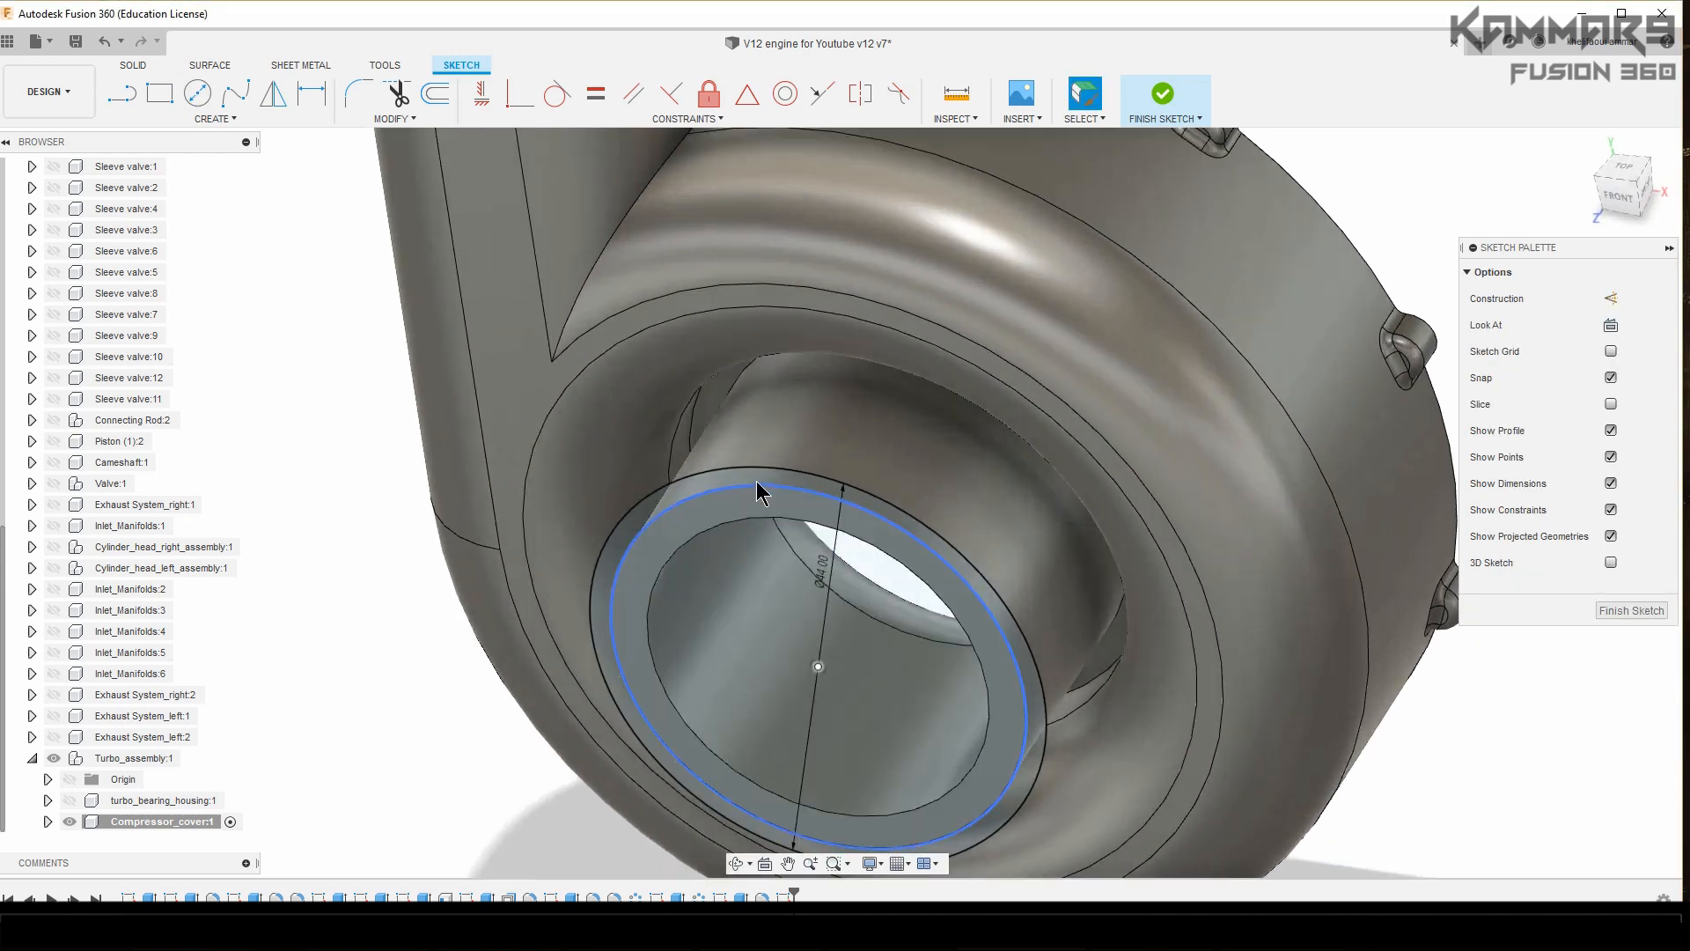
pyautogui.click(760, 489)
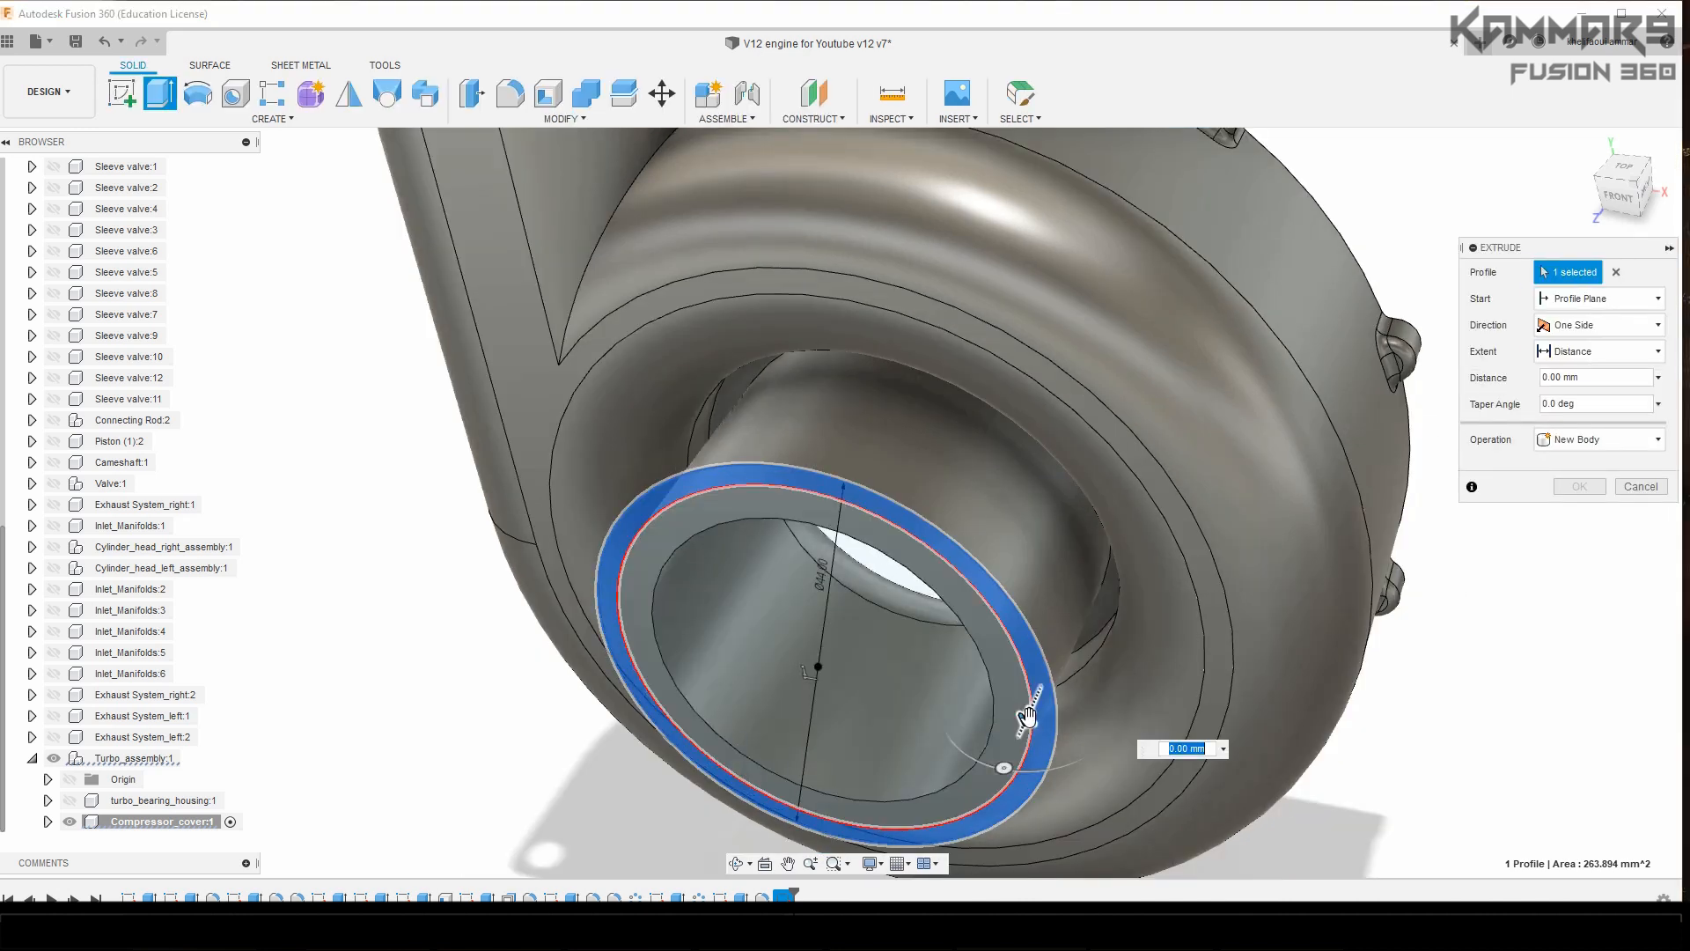
pyautogui.moveTo(1033, 716); pyautogui.dragTo(1046, 668)
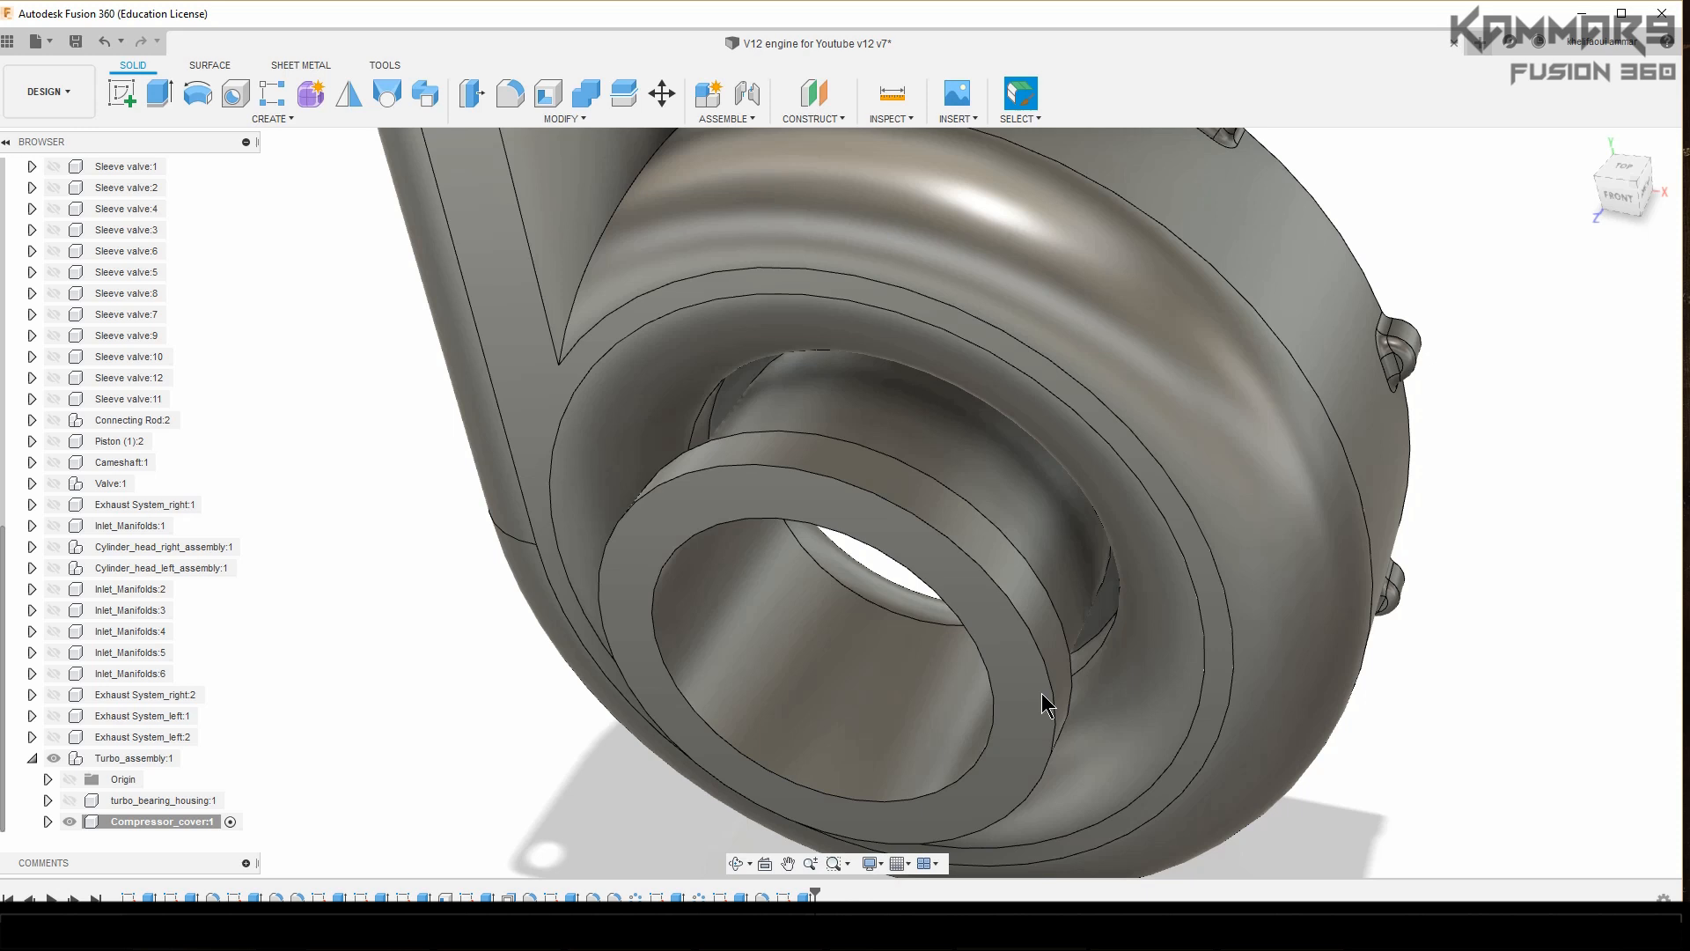
pyautogui.moveTo(1049, 702)
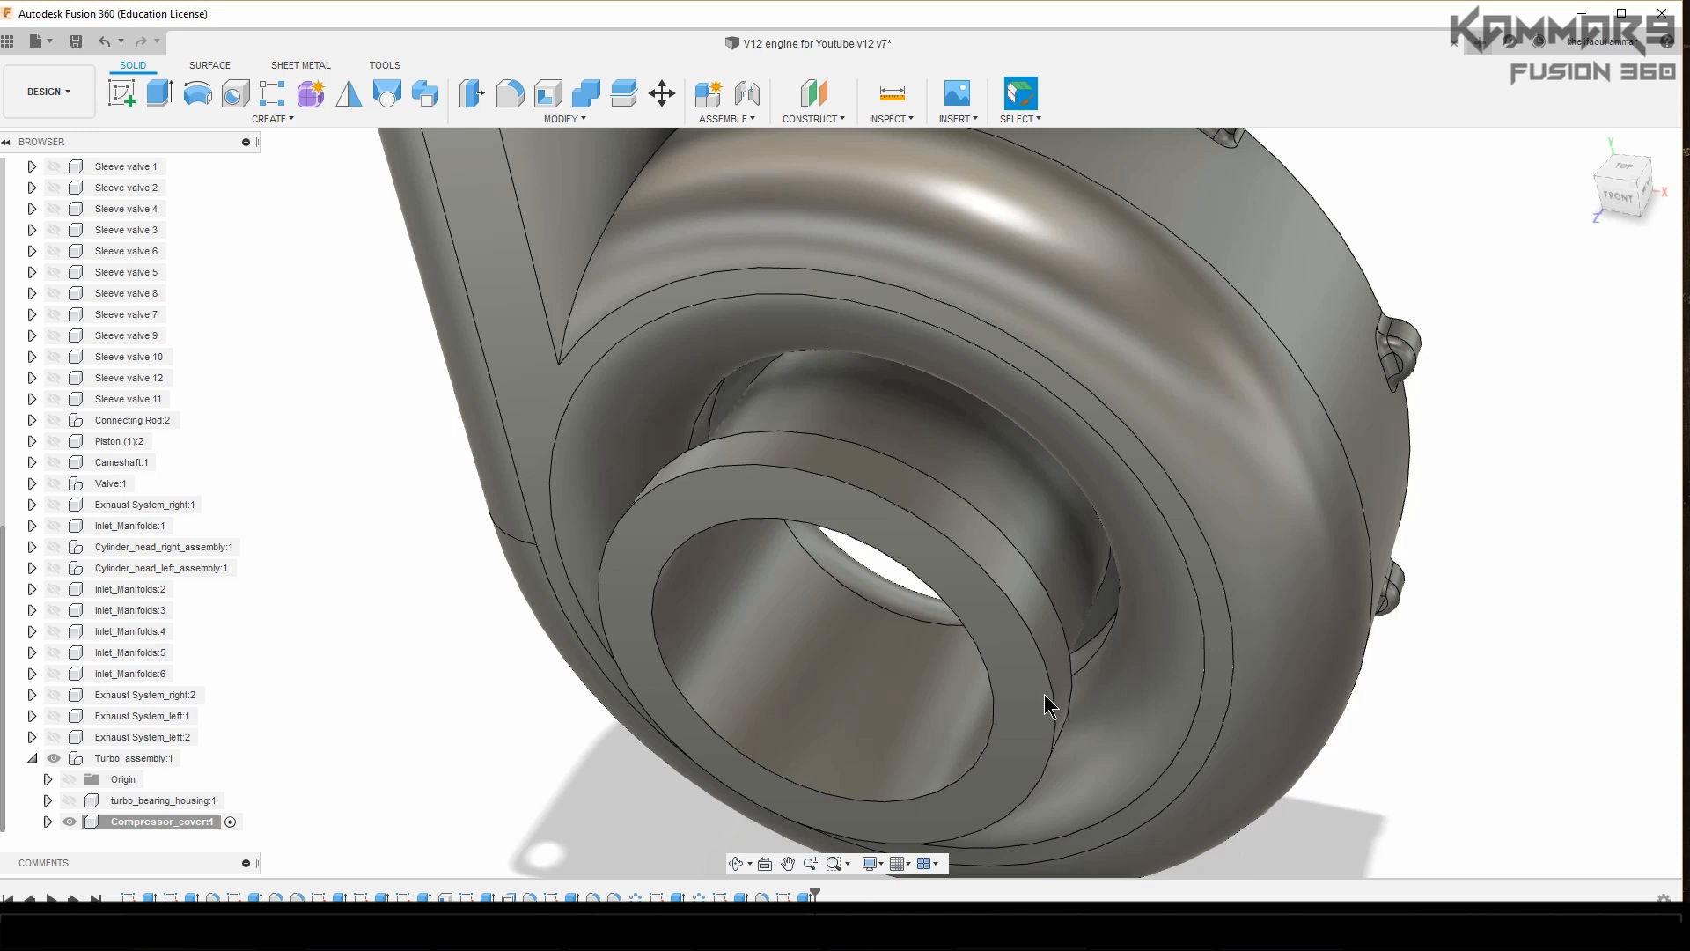
pyautogui.moveTo(1051, 706); pyautogui.dragTo(932, 709)
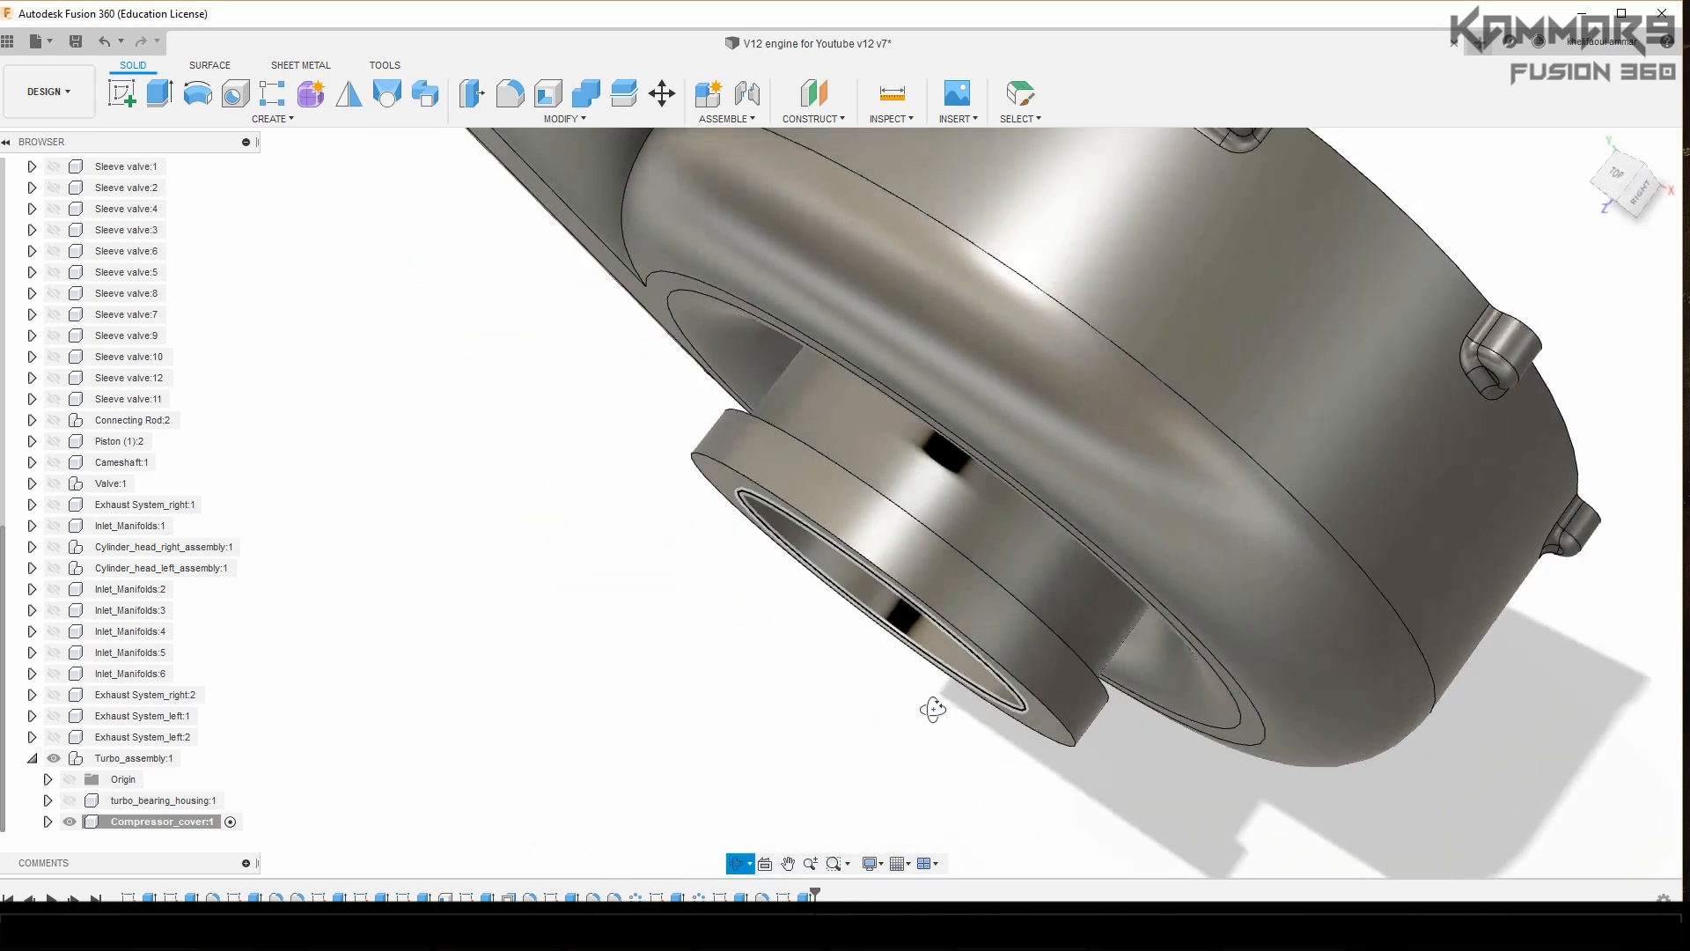
# Step: Fillet the lip ring edges with a 10 mm radius
pyautogui.click(508, 92)
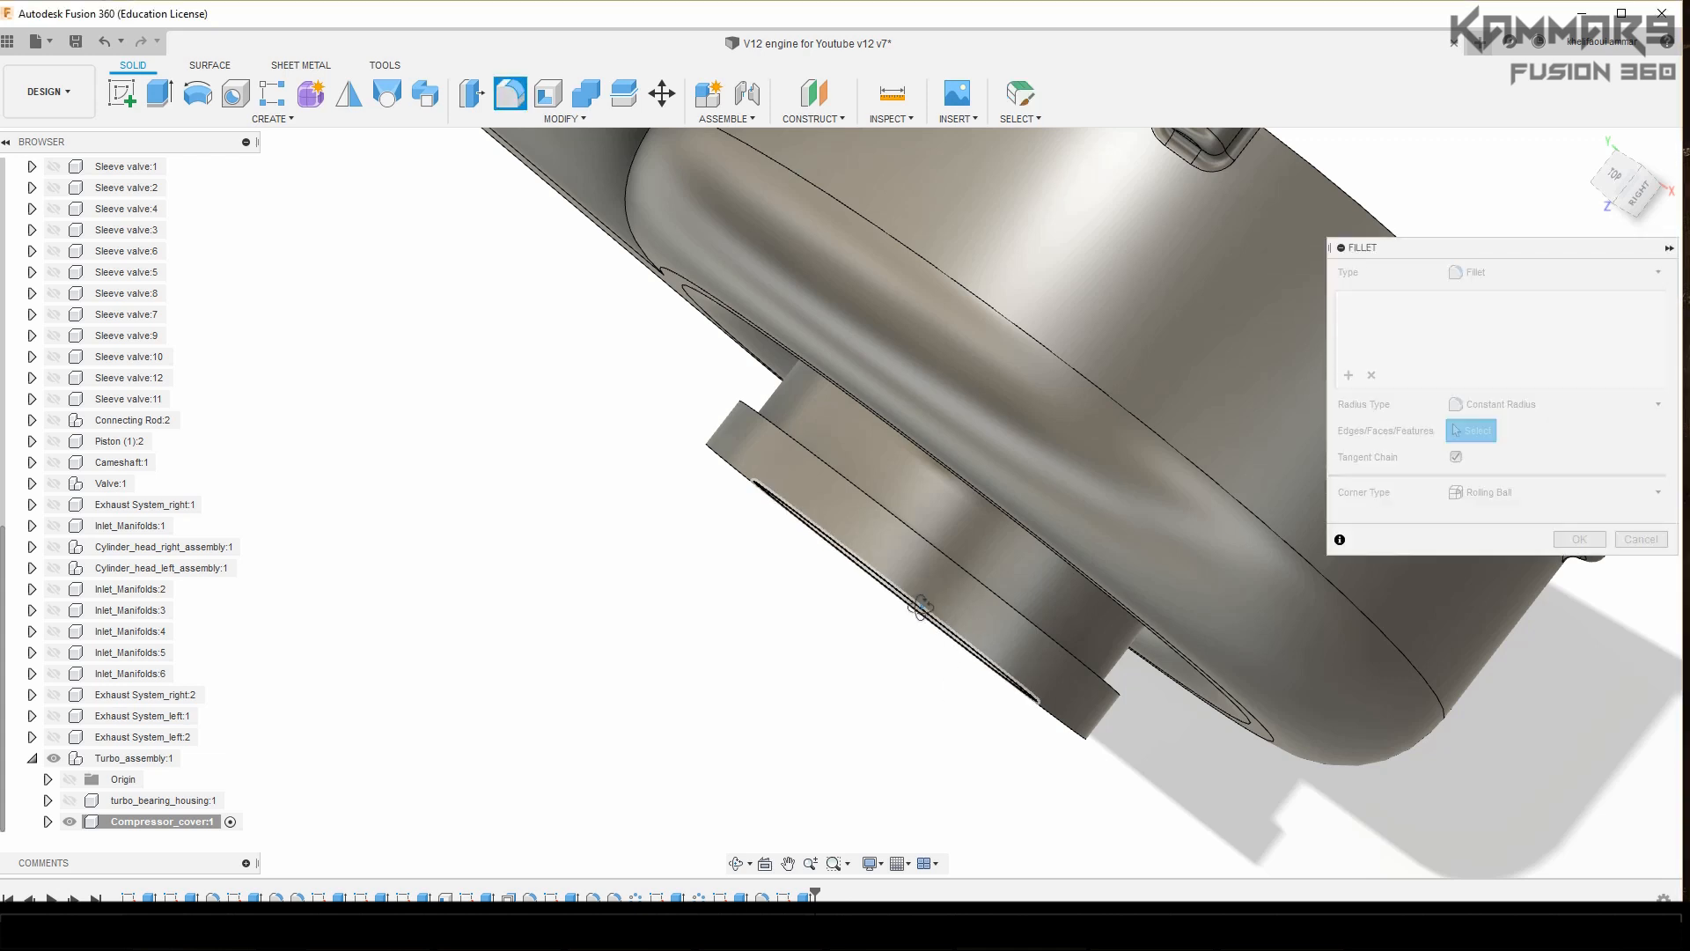
pyautogui.click(986, 575)
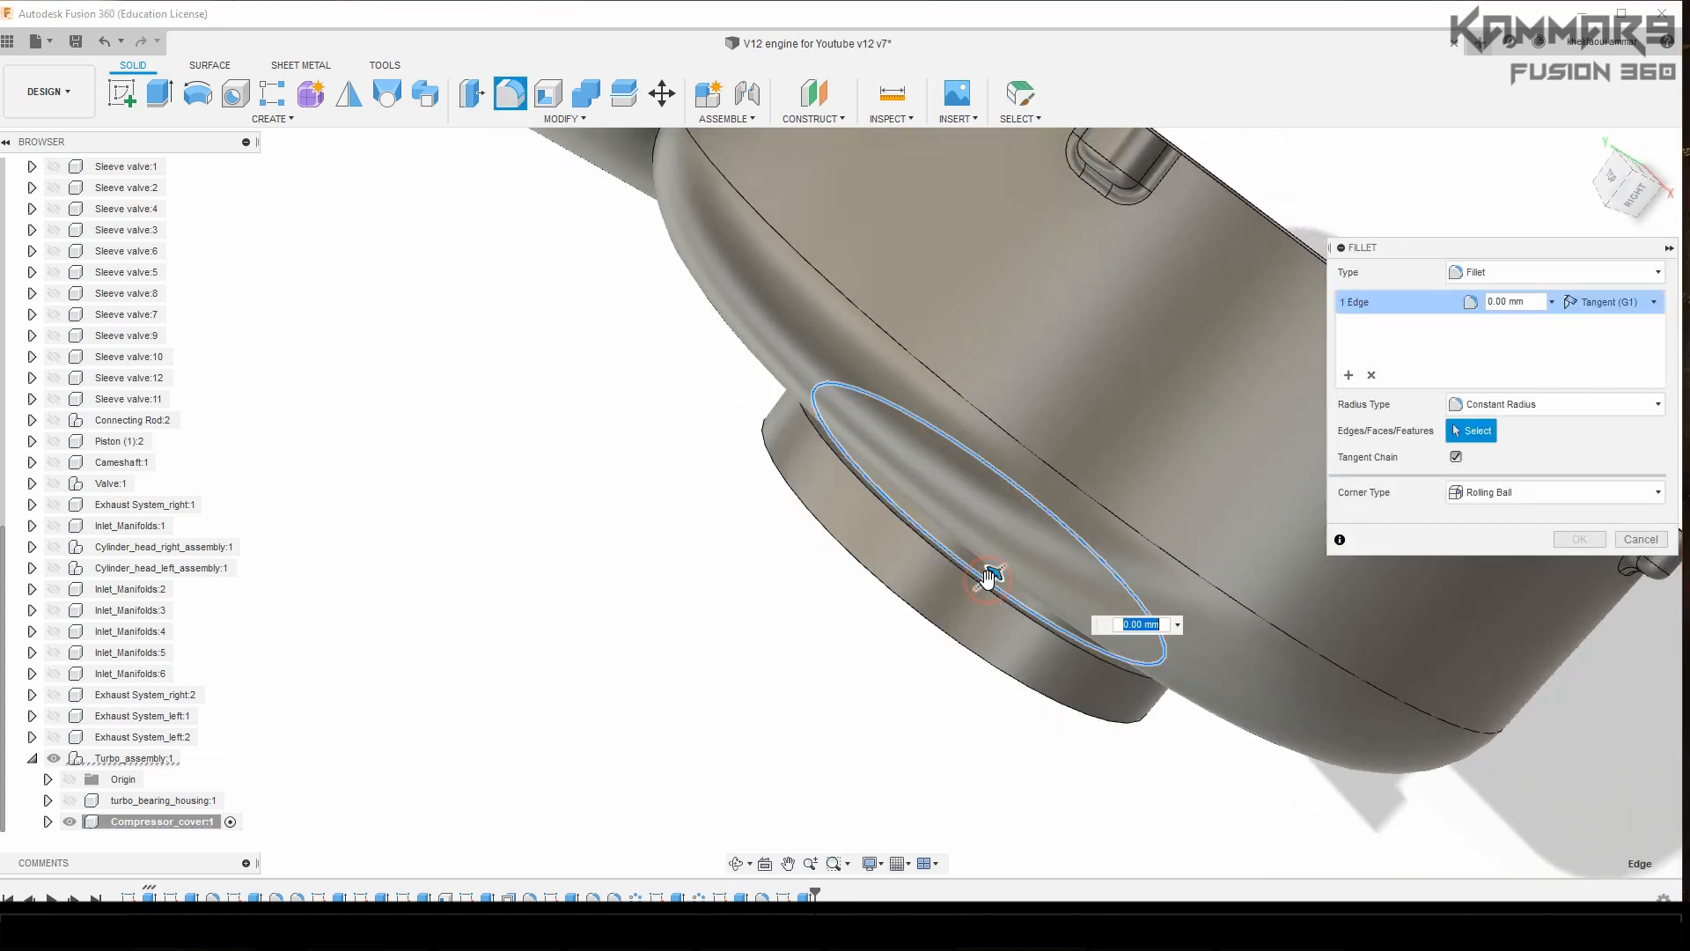
pyautogui.moveTo(911, 645)
pyautogui.write('10')
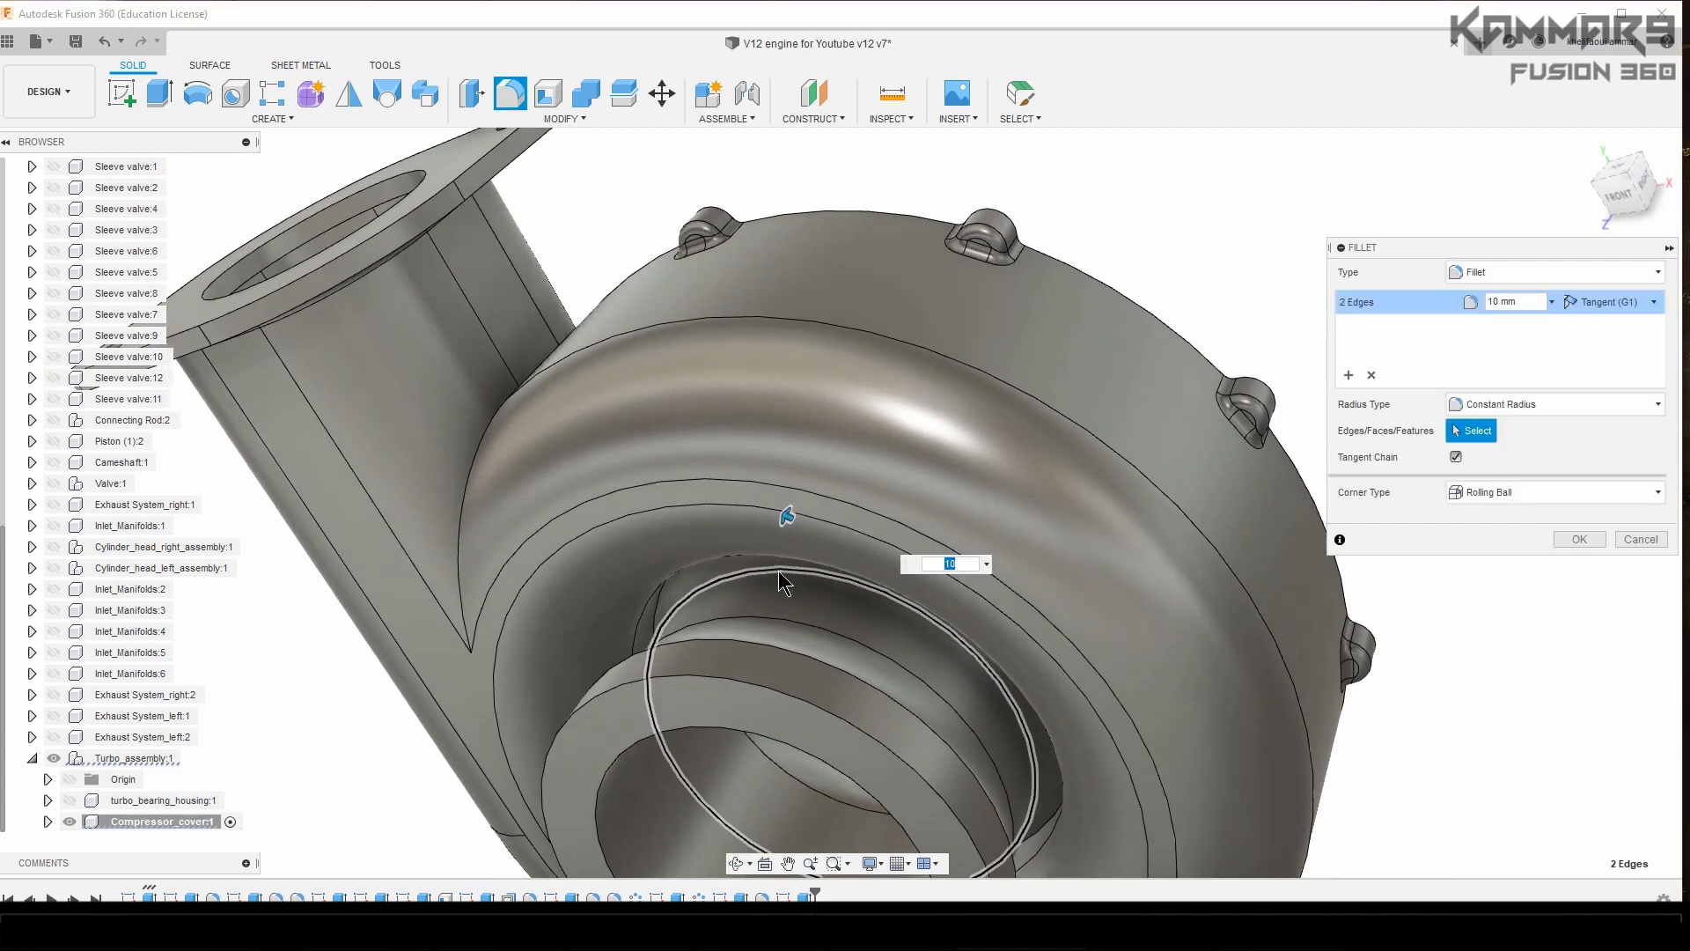
pyautogui.click(1580, 539)
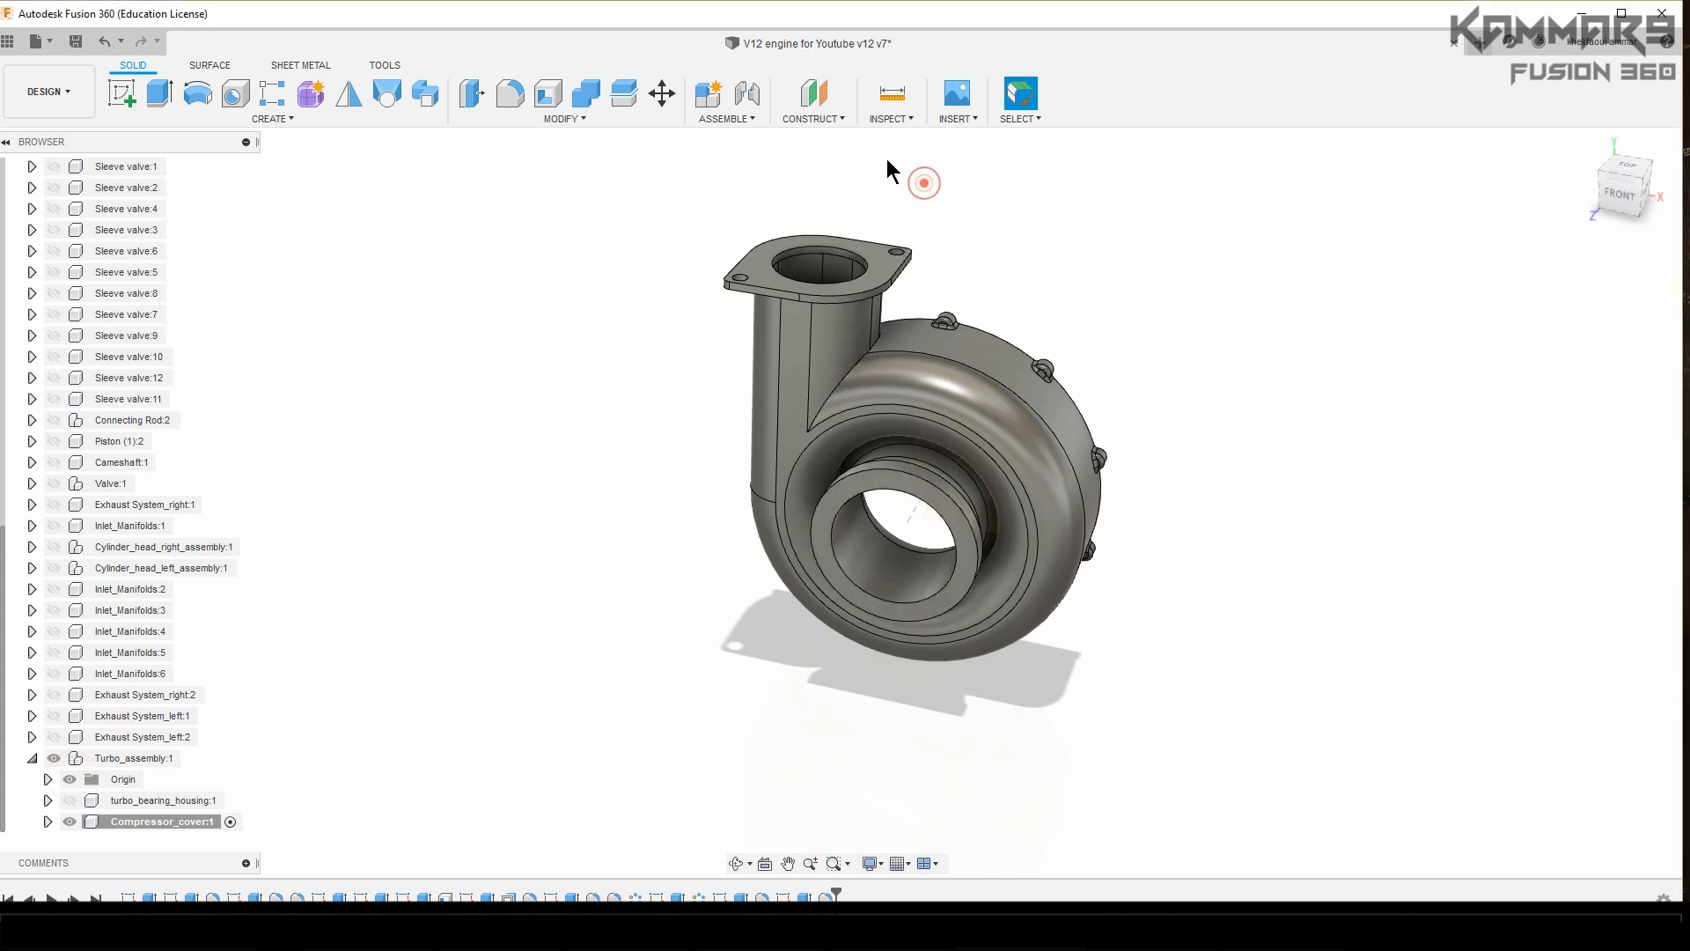
# Step: Apply a Section Analysis through a face of the cover to expose its thin hollow walls
pyautogui.click(889, 102)
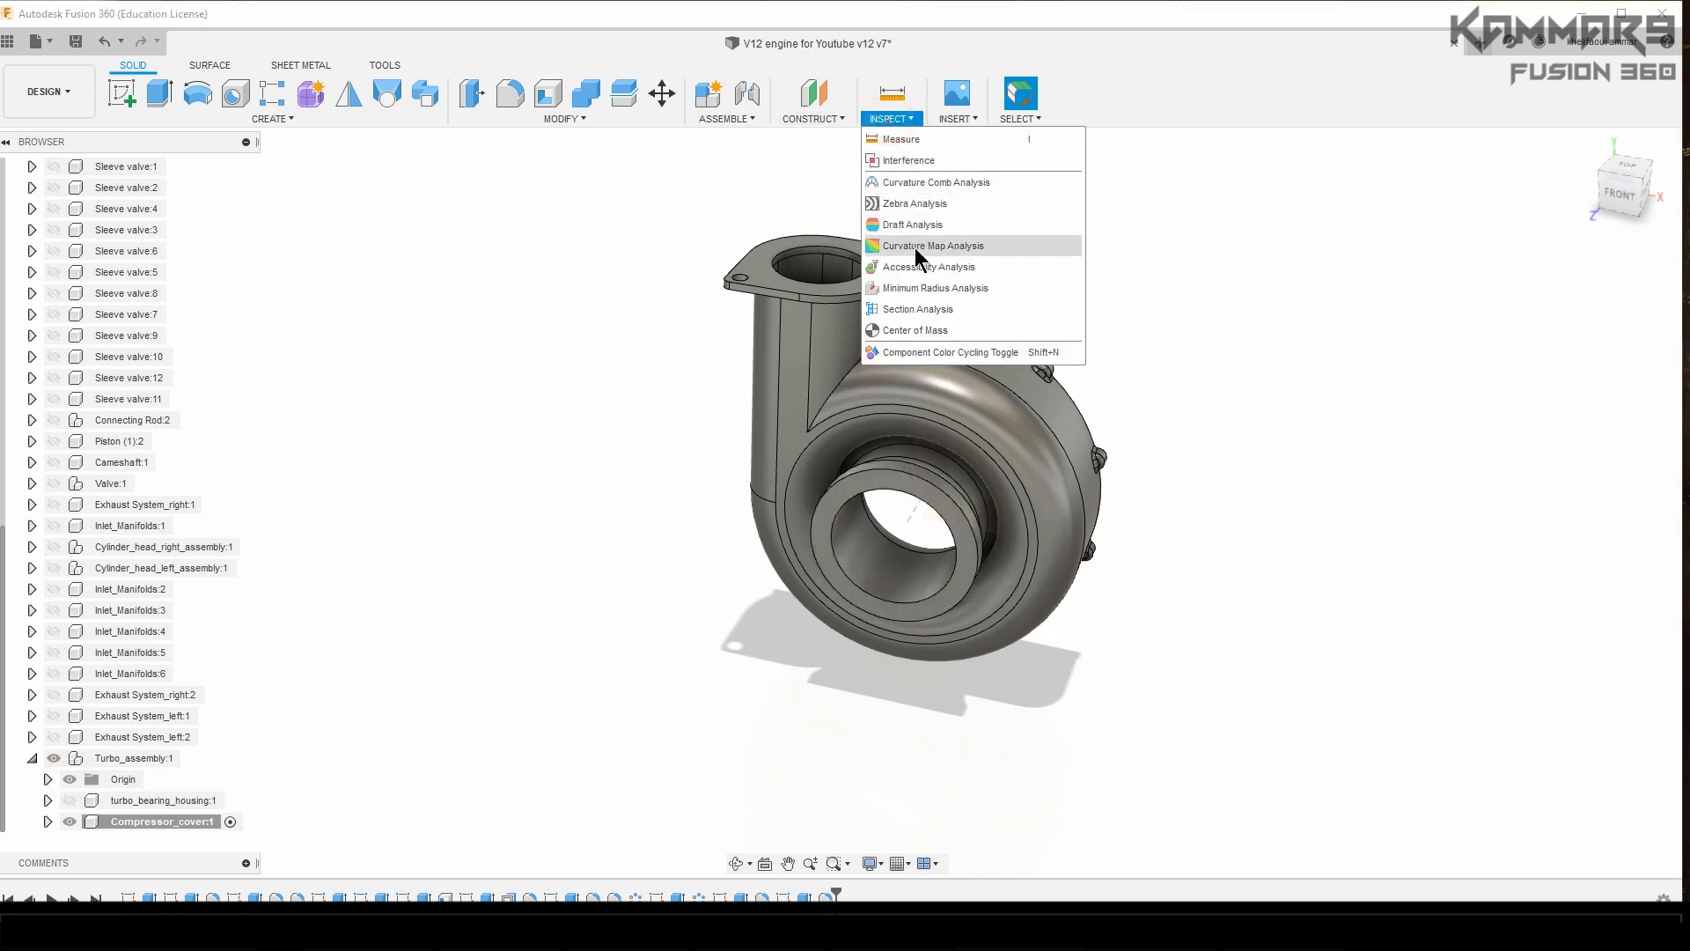
pyautogui.click(917, 309)
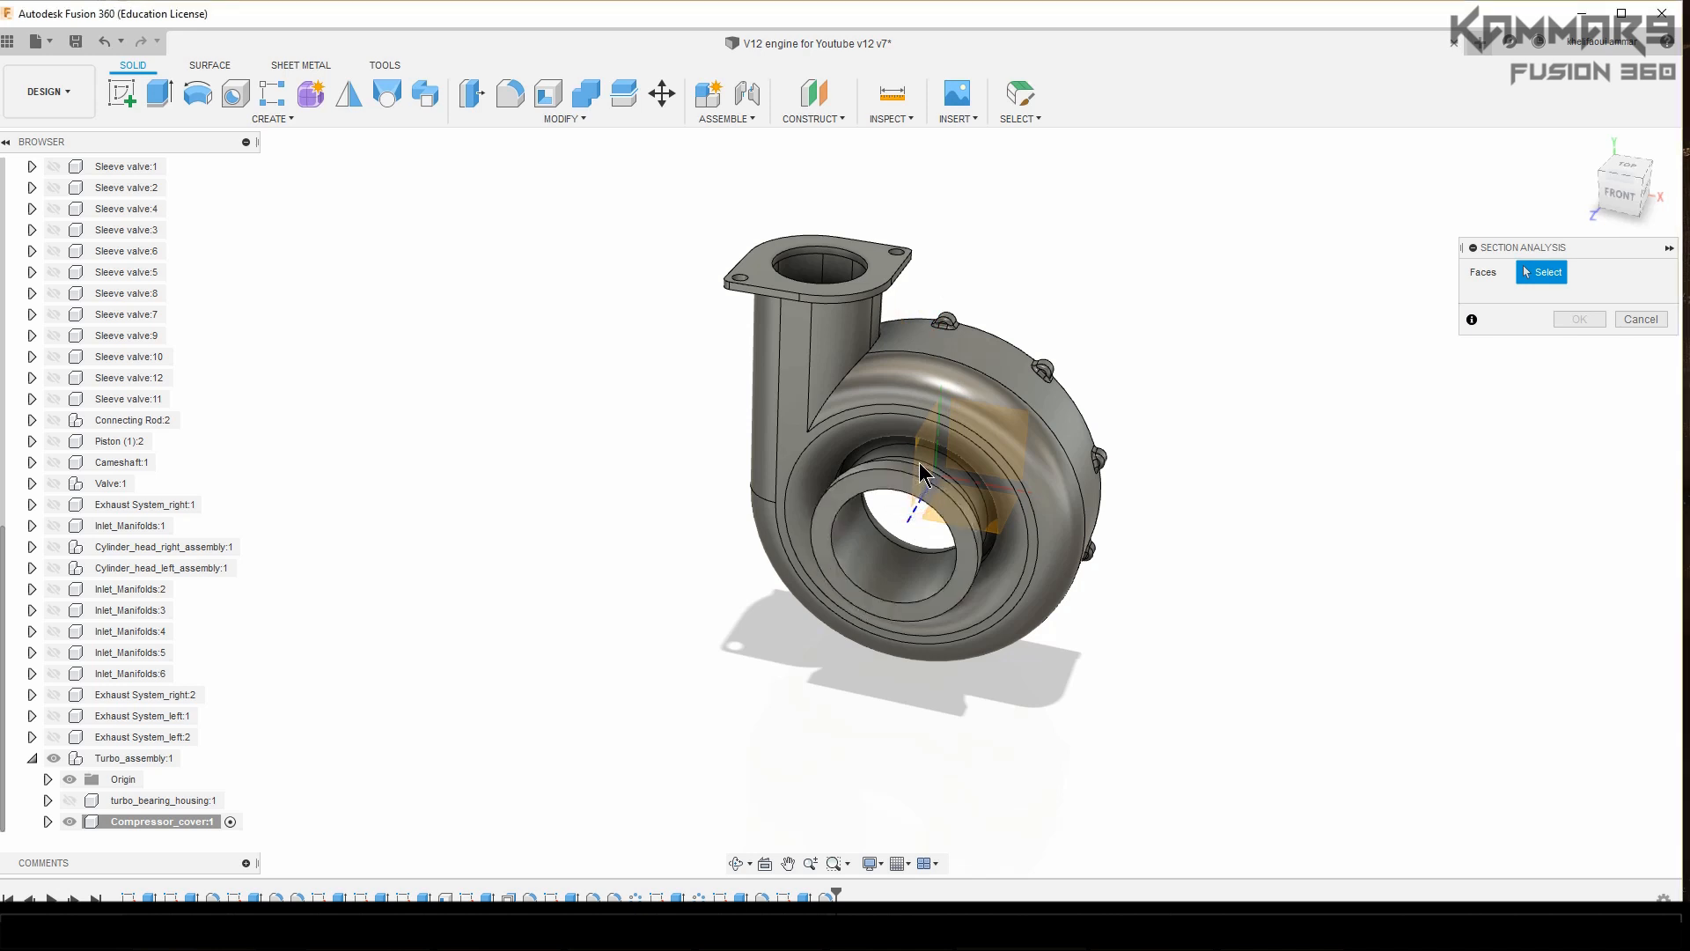
pyautogui.click(965, 464)
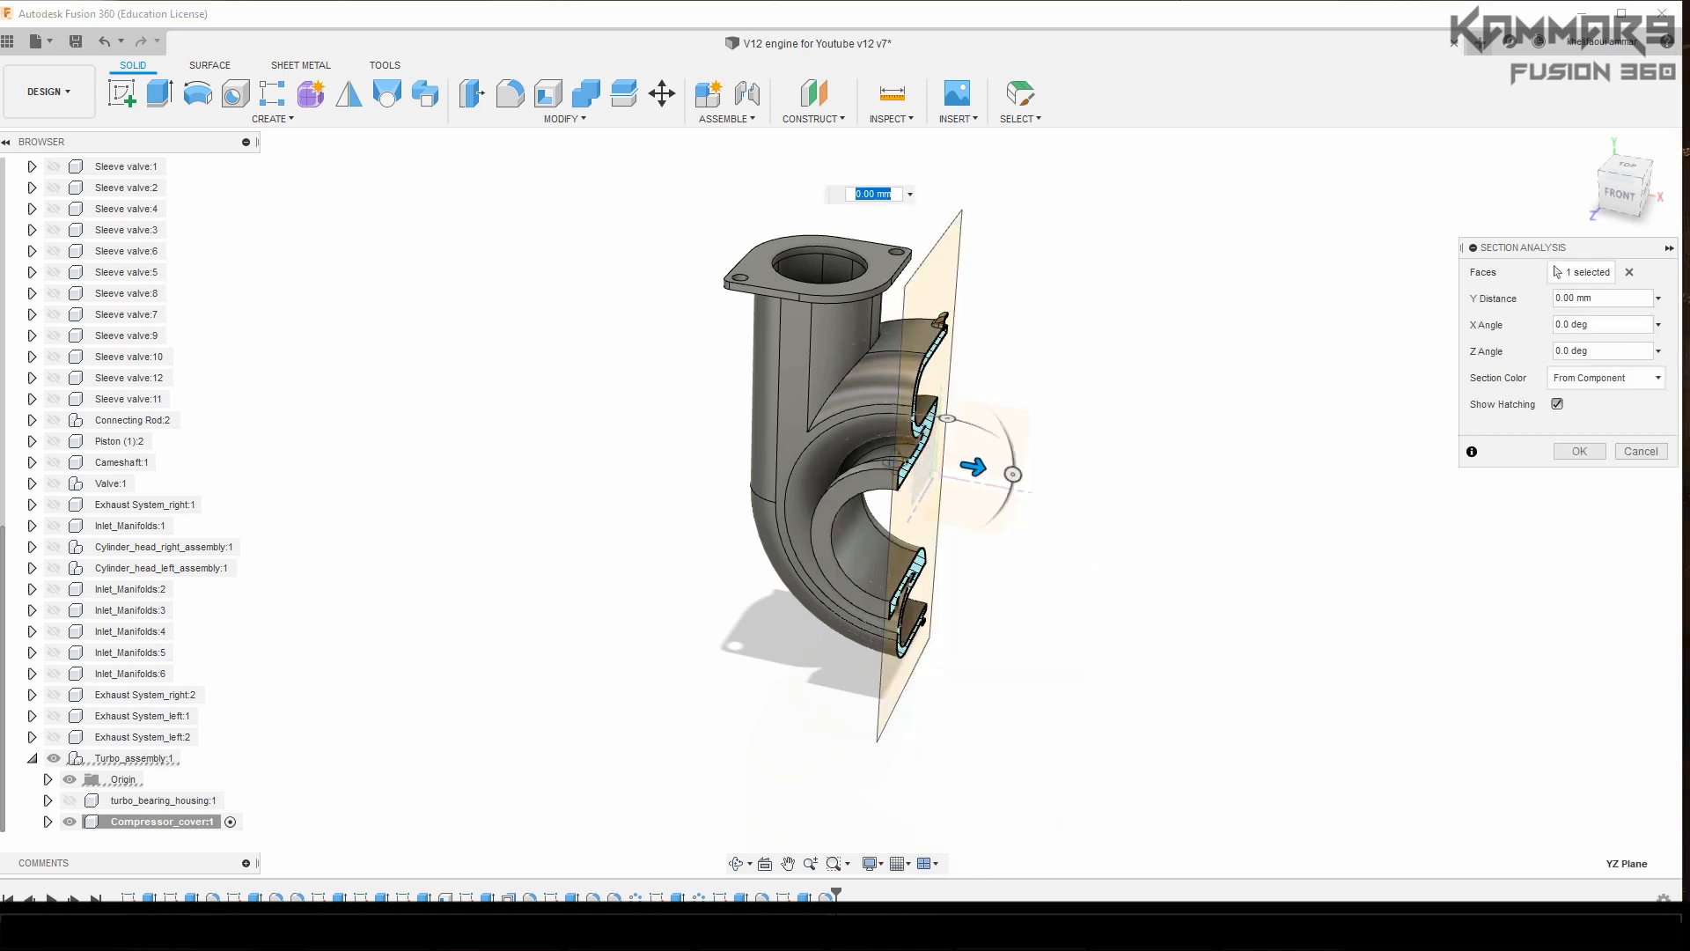